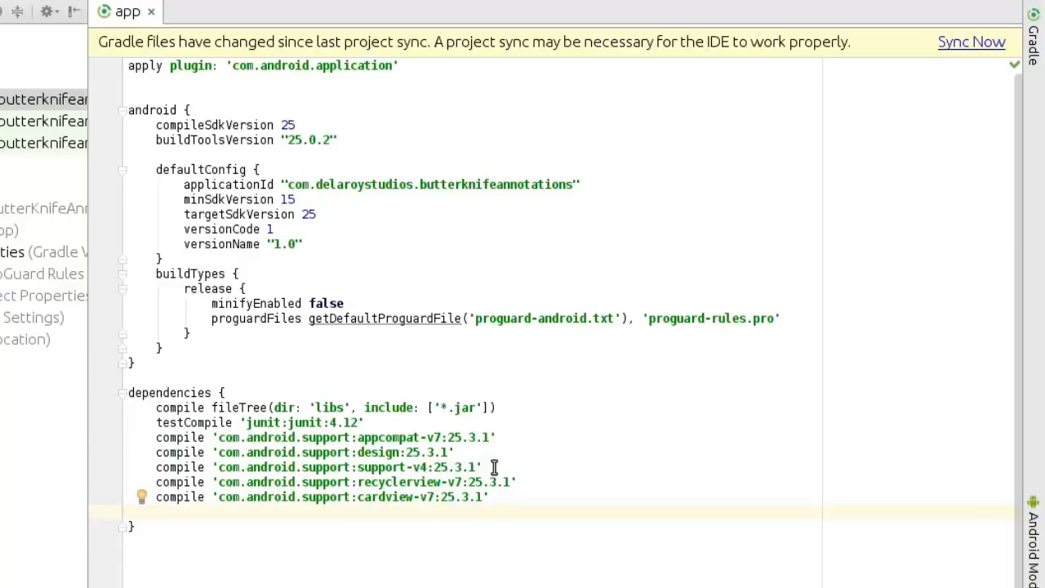
# Add the compile 'com.jakewharton:butterknife:8.1.0' dependency line to the module Gradle file
pyautogui.write('compile')
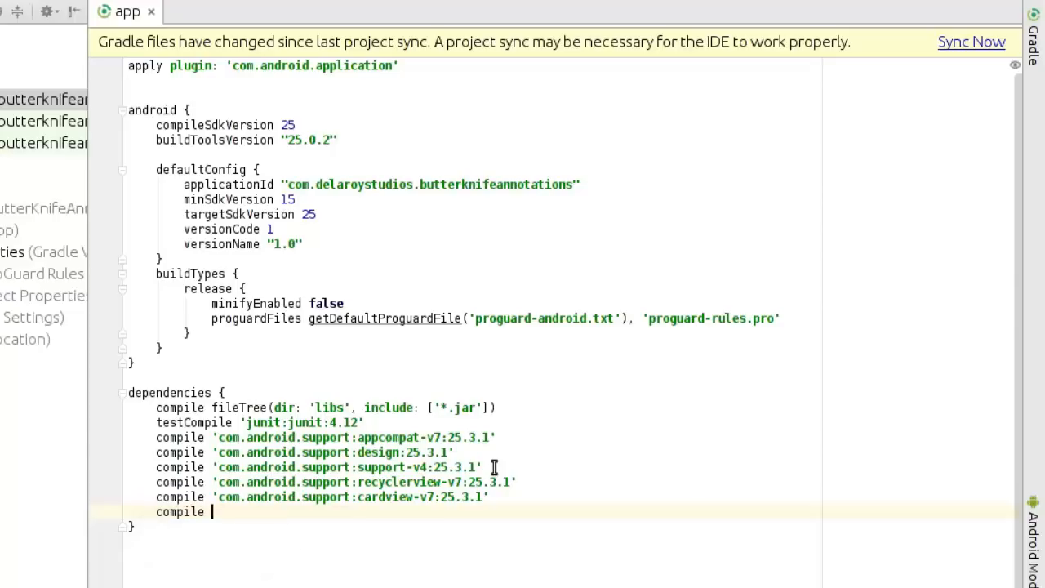
pyautogui.write("'com.")
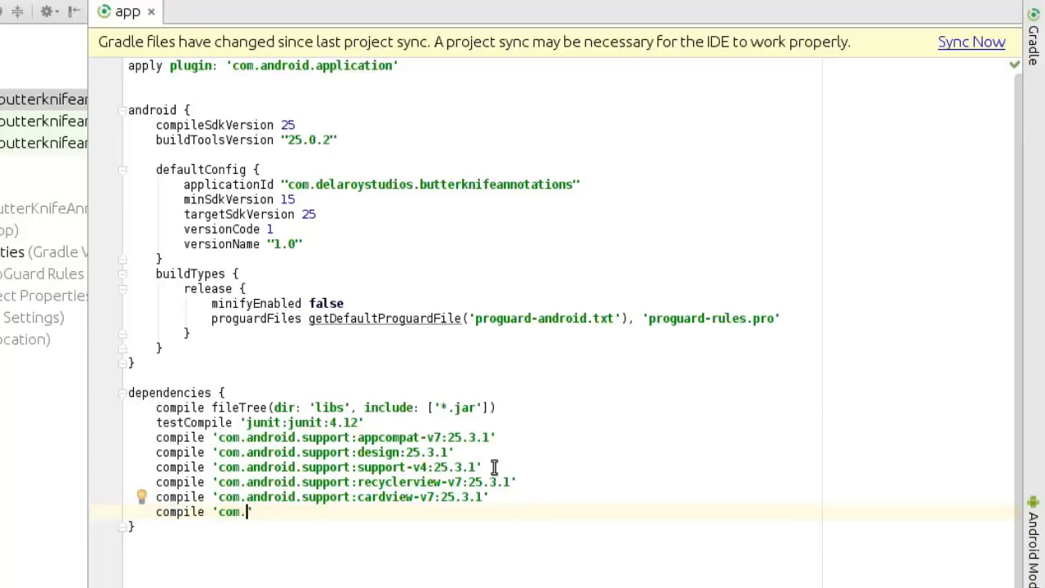
pyautogui.write('jakew')
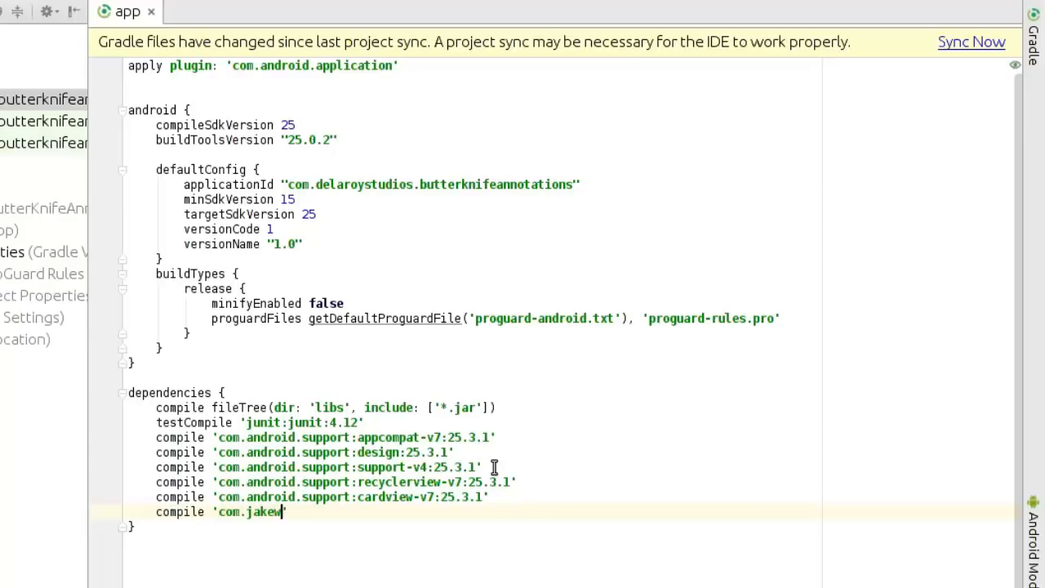
pyautogui.write('ha')
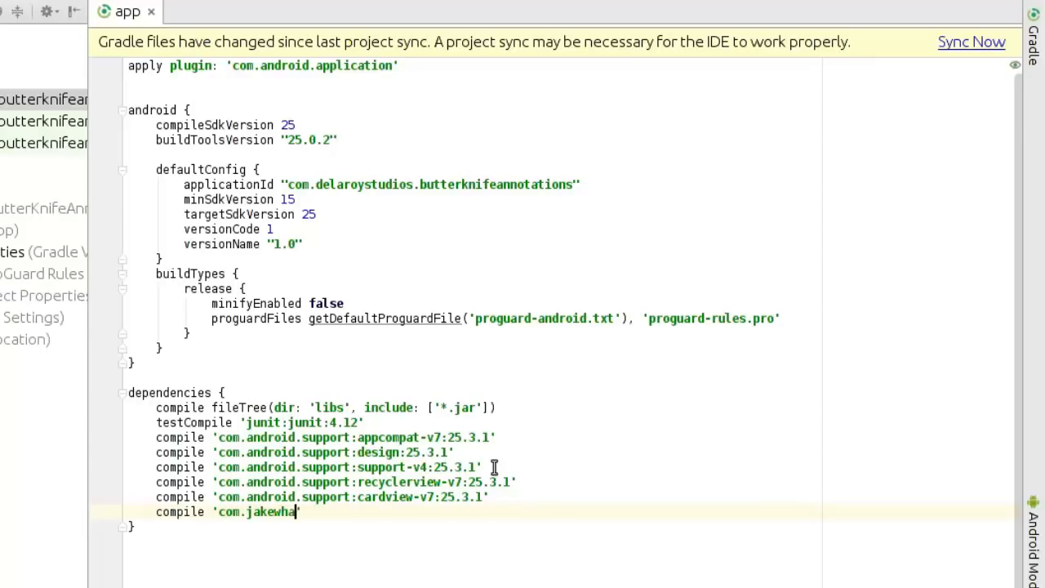
pyautogui.write('rton')
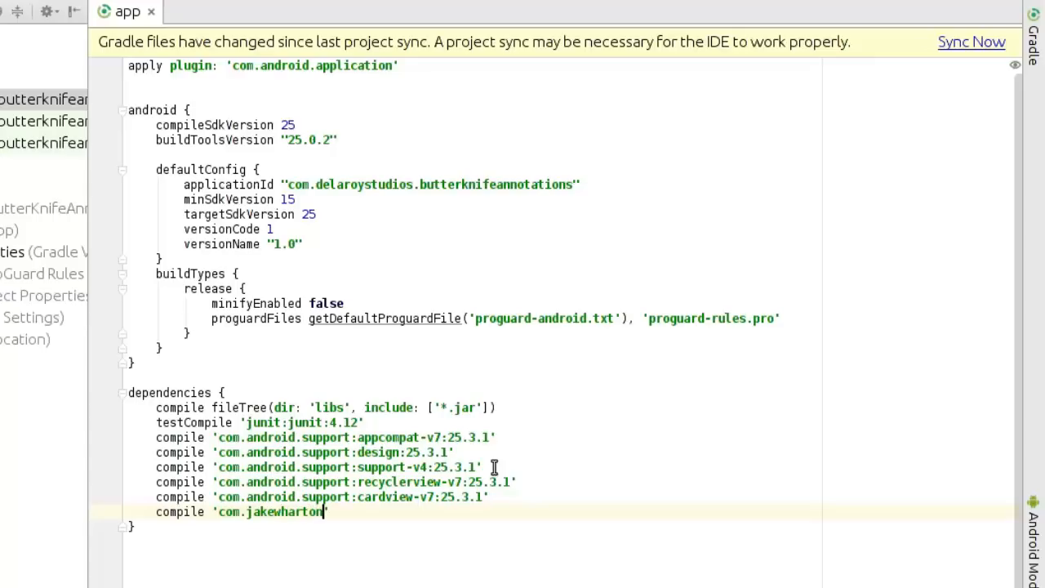
pyautogui.write(':')
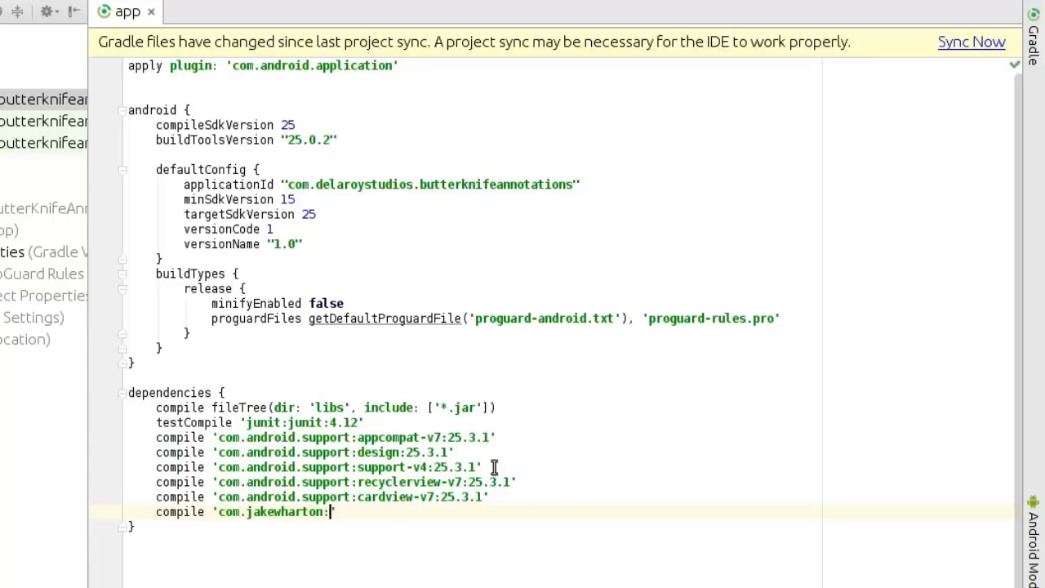
pyautogui.write('butter')
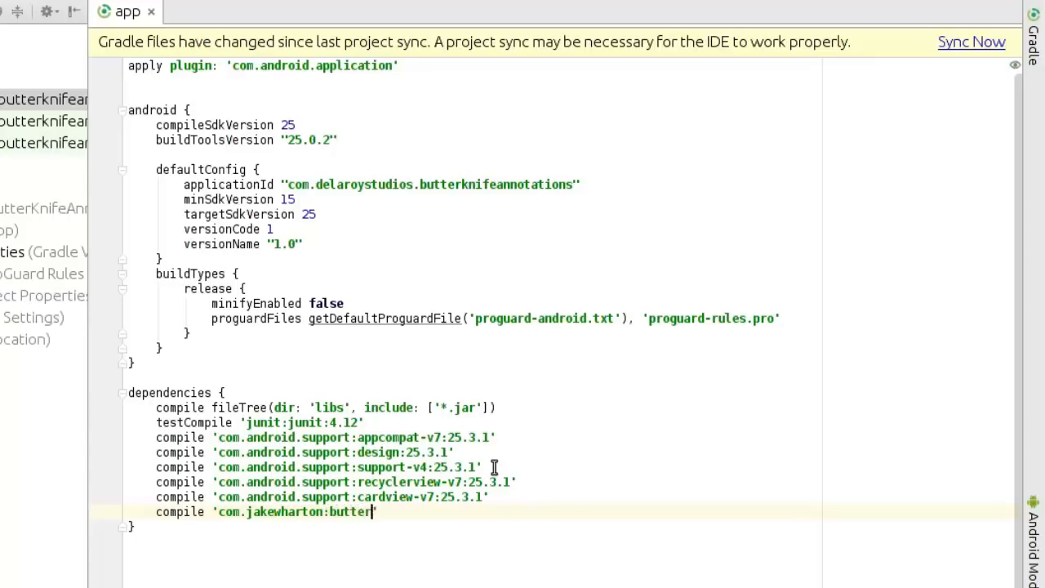
pyautogui.write('knife')
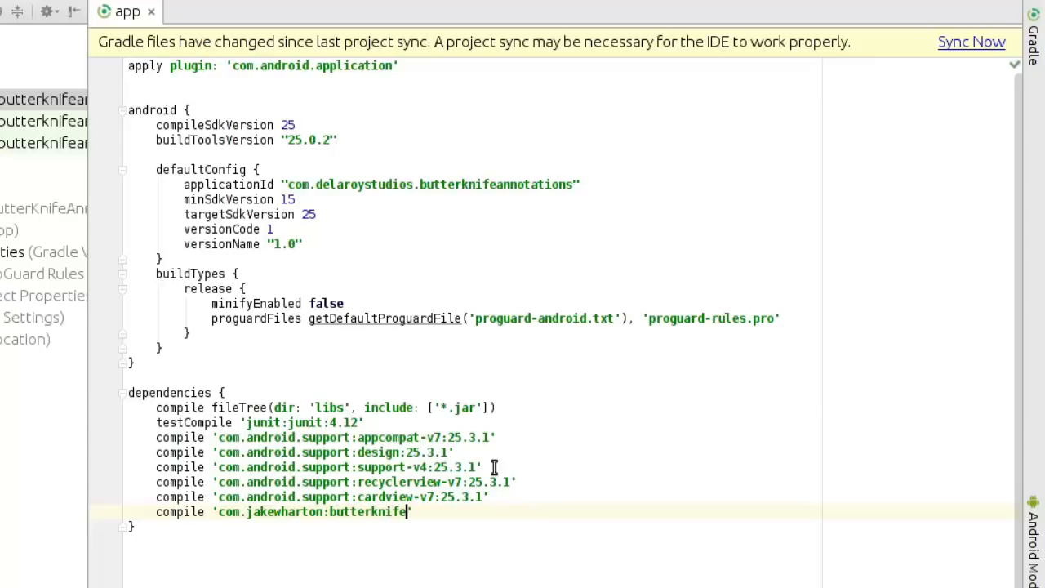
pyautogui.write(':')
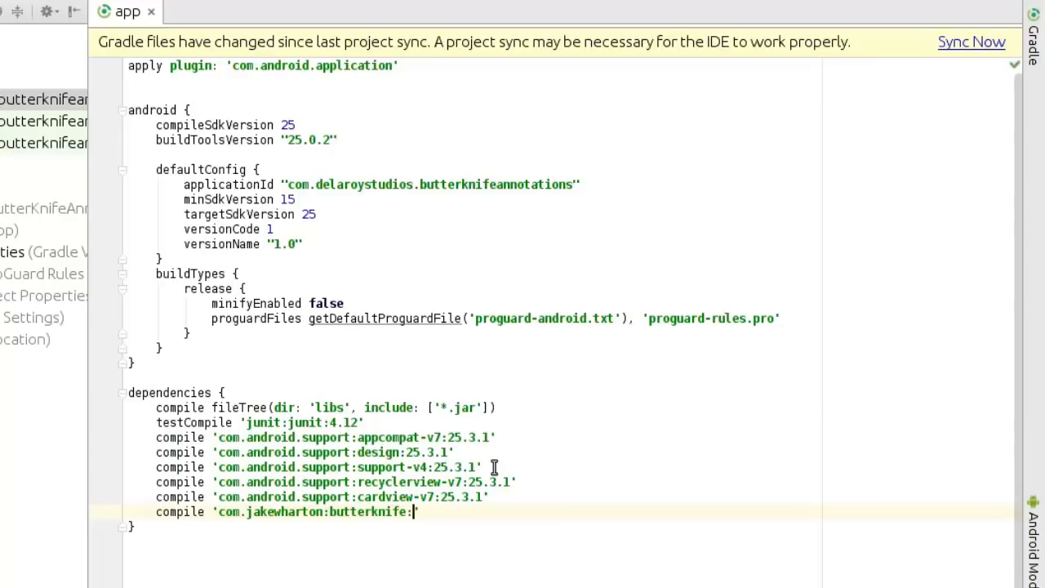
pyautogui.write('8.1.')
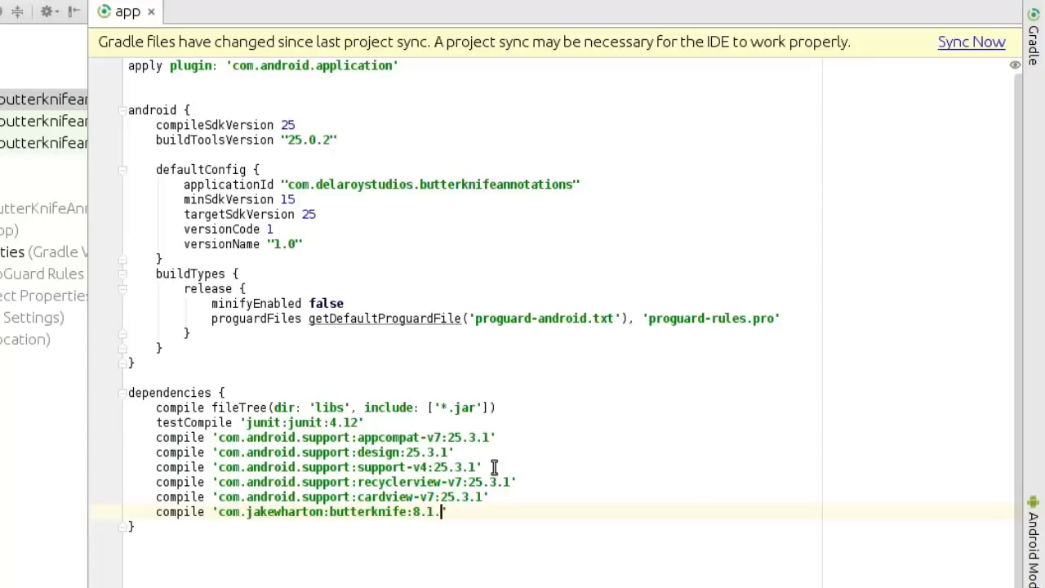
pyautogui.write('0')
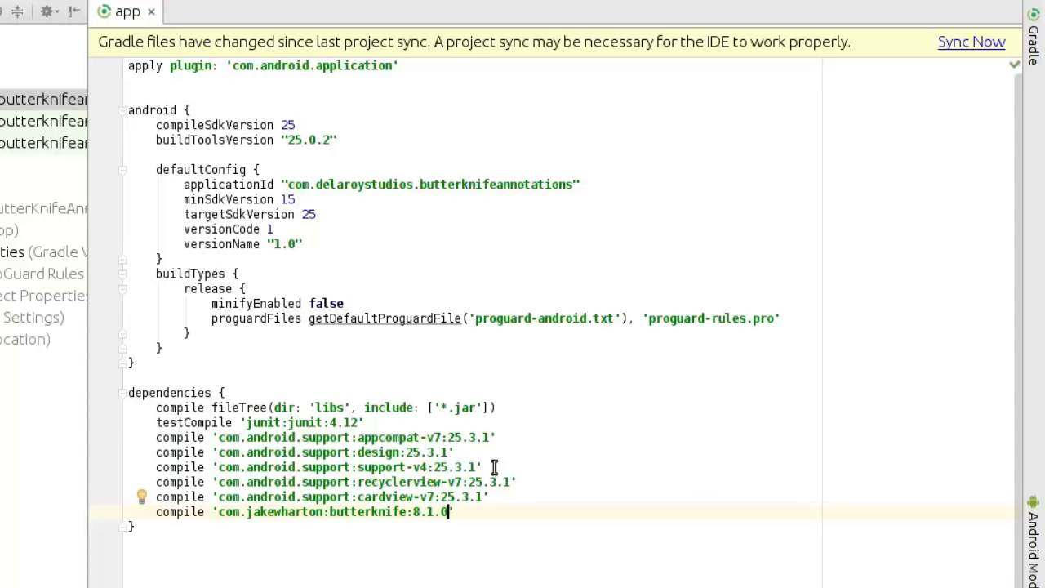
pyautogui.moveTo(777, 161)
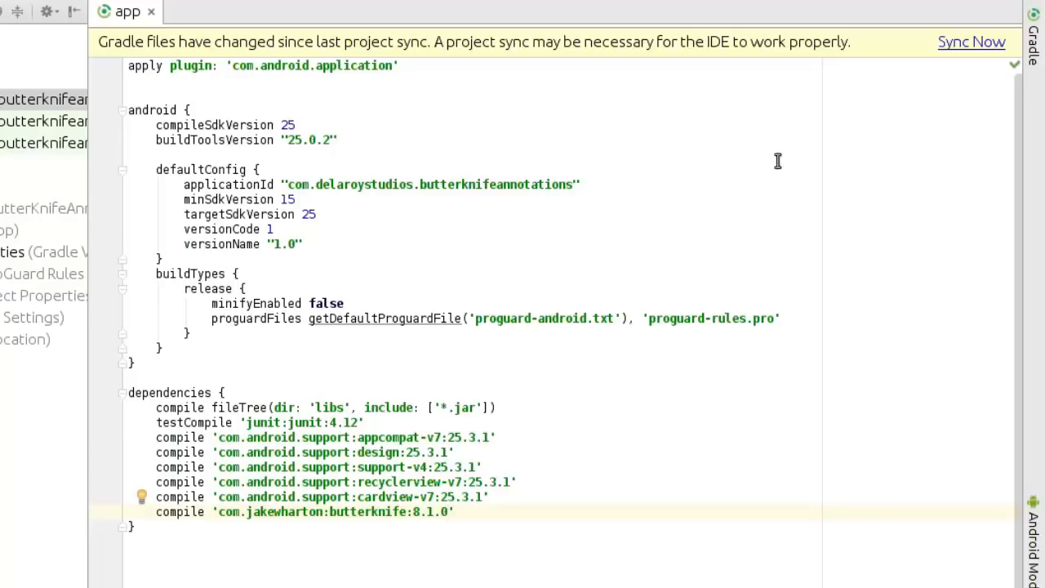
# Sync the Gradle changes and open the activity_main and row_layout layout files
pyautogui.click(971, 42)
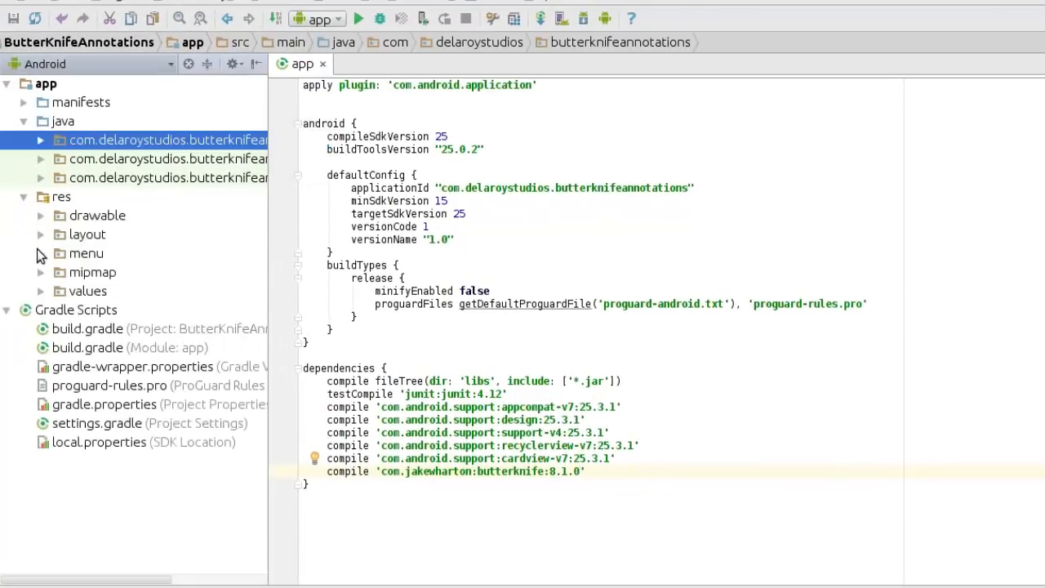
pyautogui.click(40, 235)
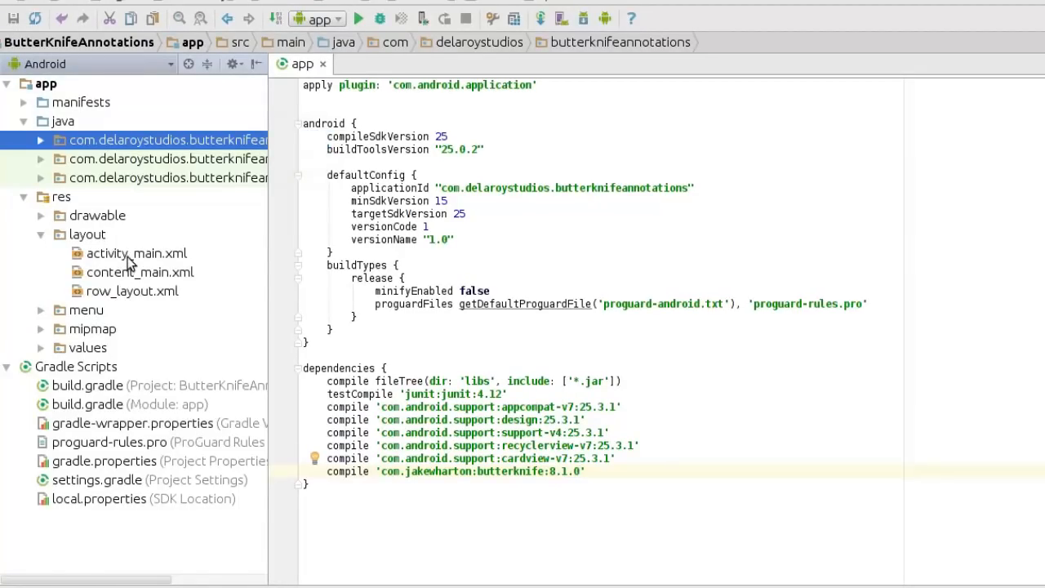
pyautogui.doubleClick(135, 253)
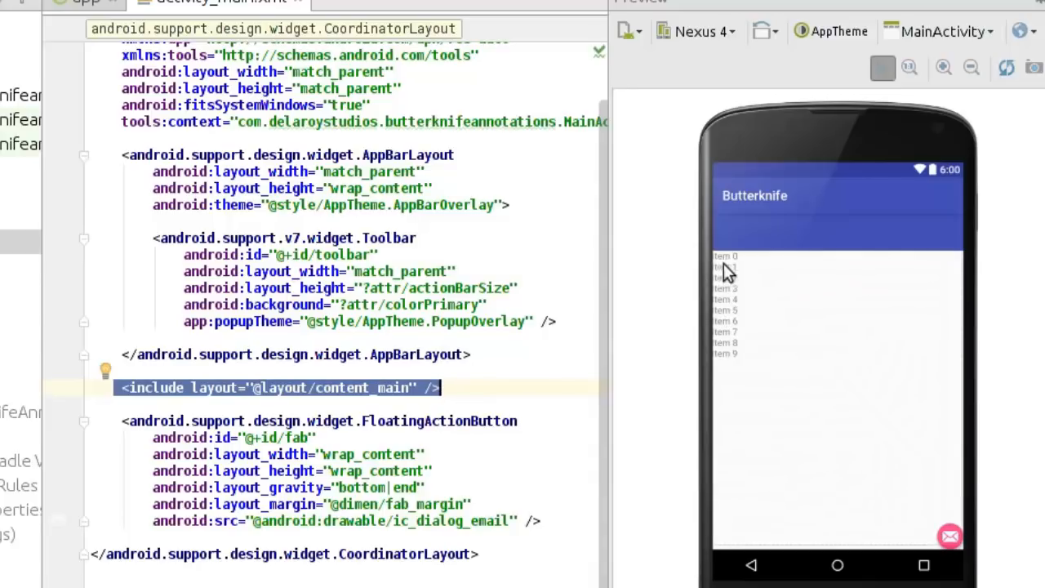
pyautogui.moveTo(751, 386)
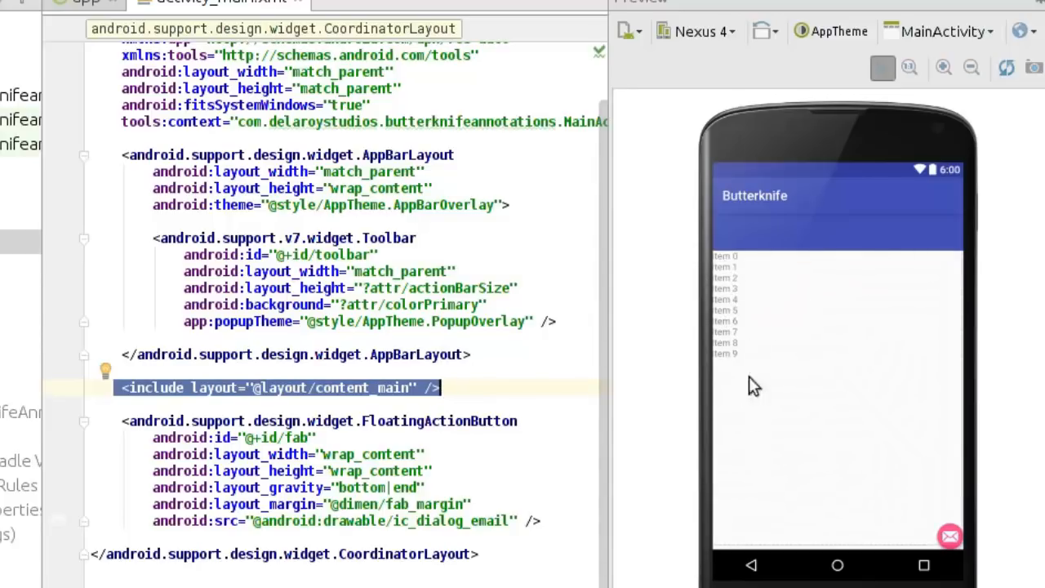
pyautogui.moveTo(927, 539)
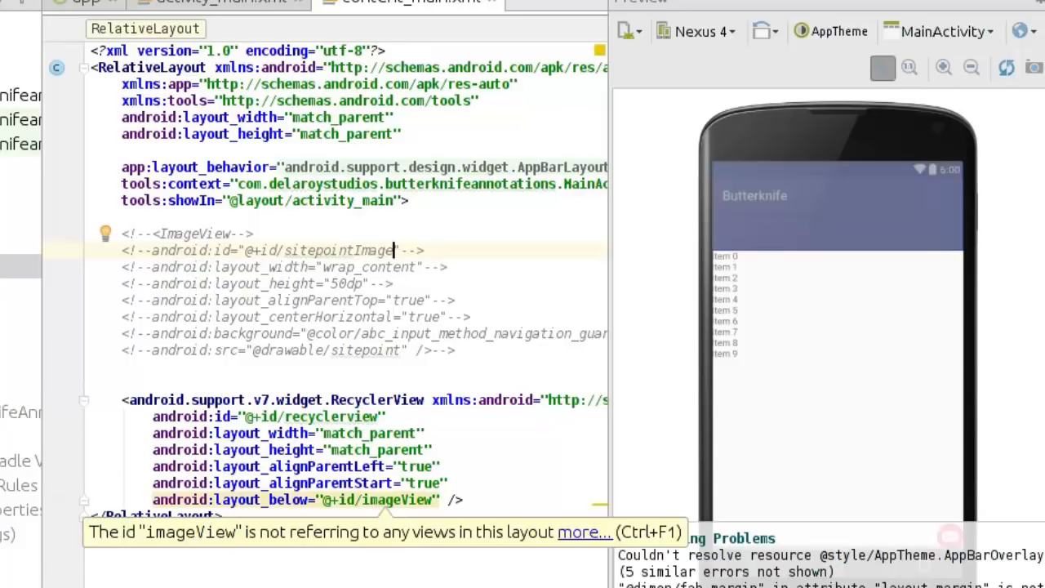
pyautogui.click(109, 291)
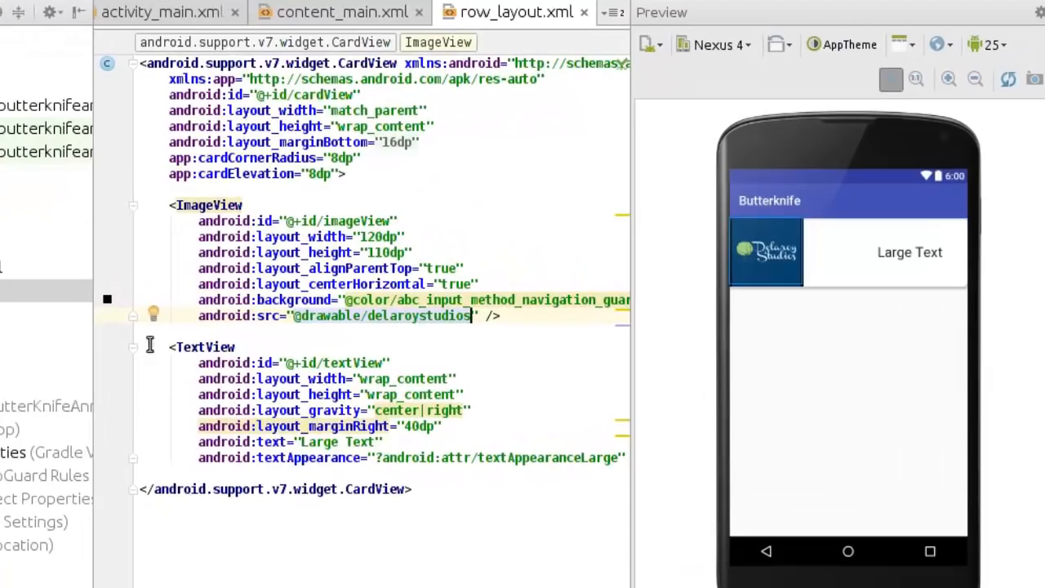
pyautogui.moveTo(227, 396)
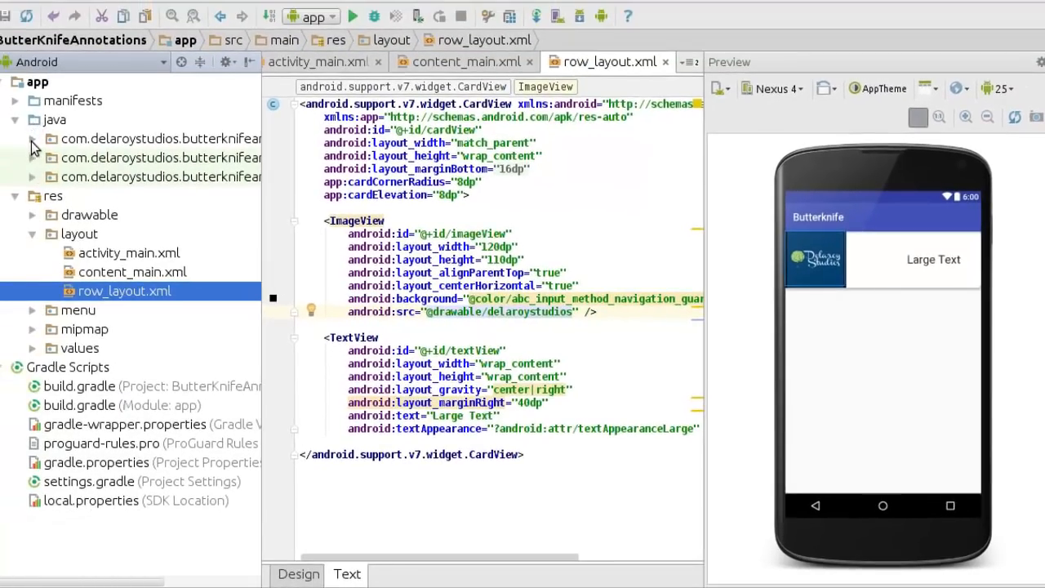
# Open MainActivity.java from the main java package in the Project tree
pyautogui.click(33, 138)
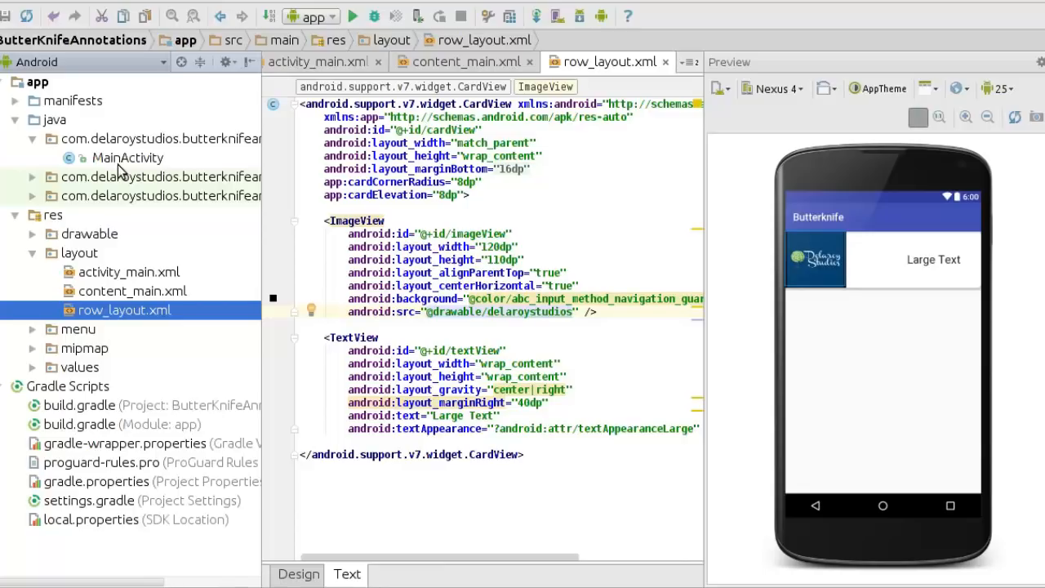
pyautogui.click(128, 158)
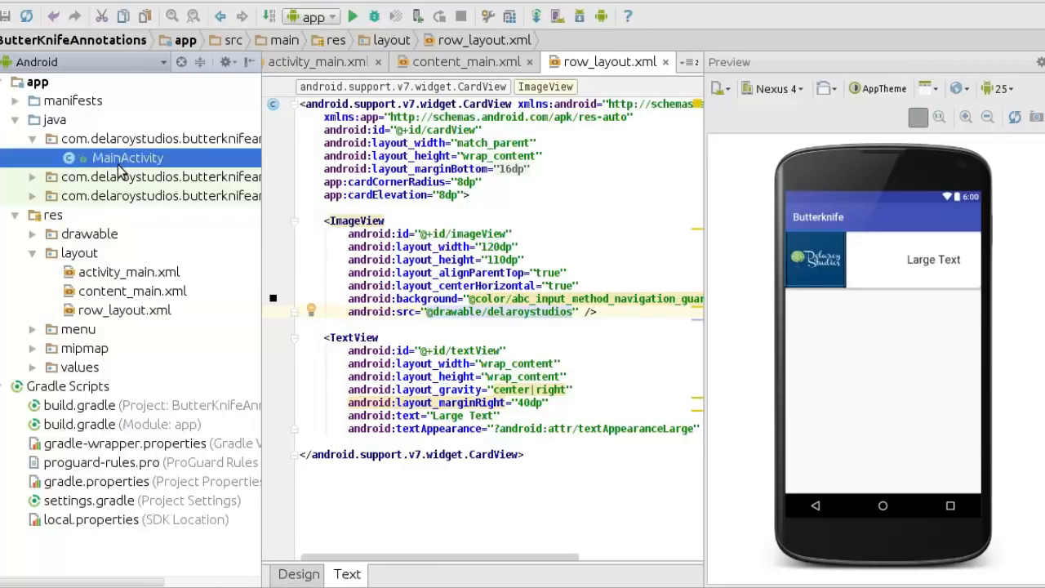
pyautogui.doubleClick(127, 157)
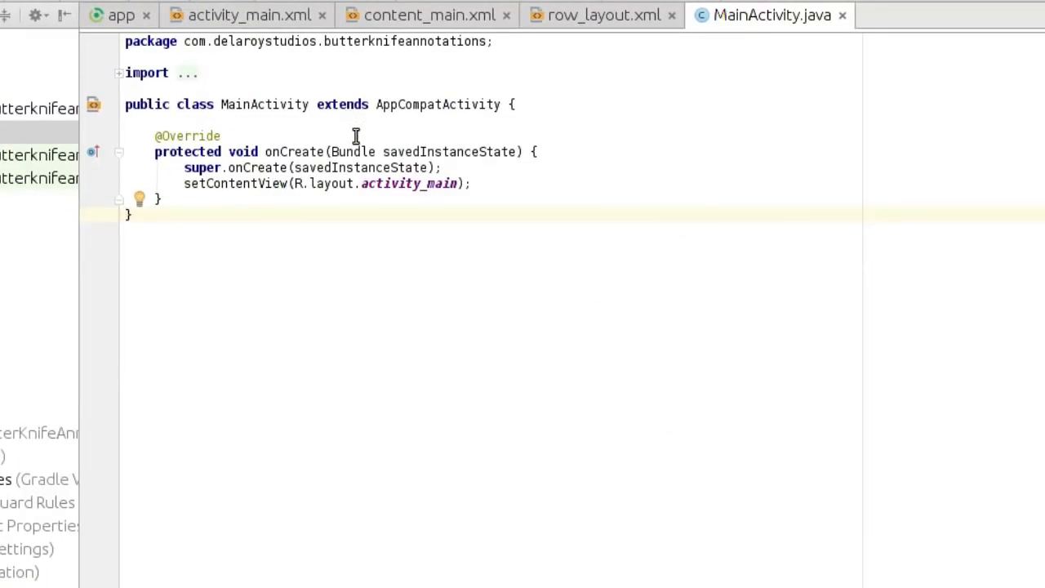
pyautogui.click(127, 214)
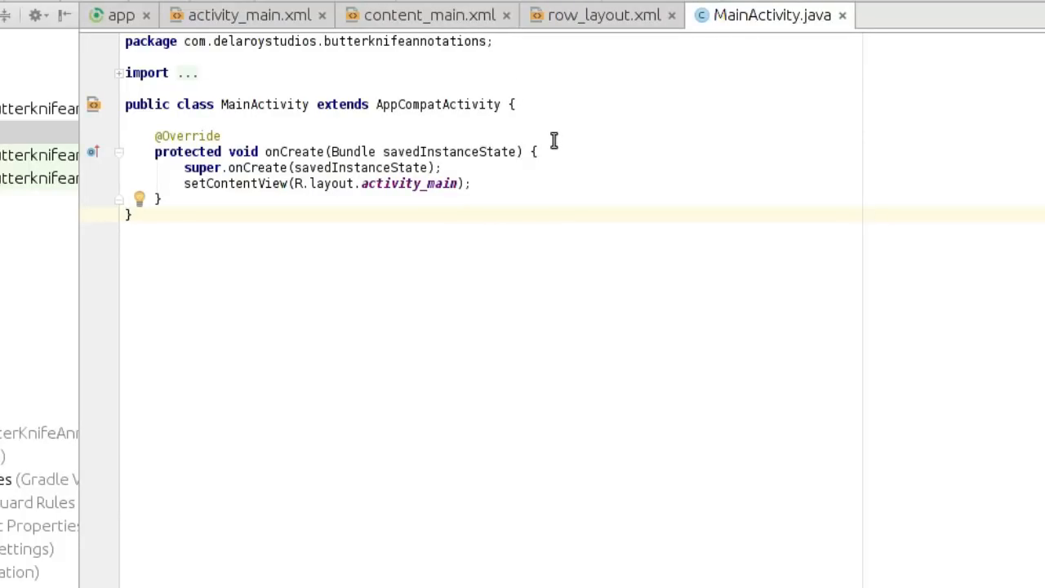
pyautogui.moveTo(594, 67)
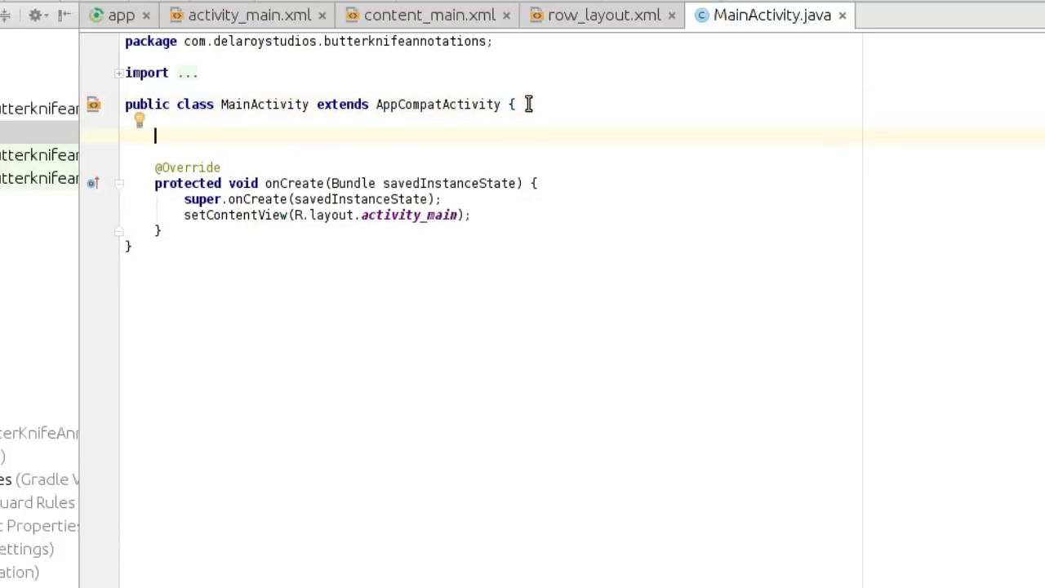
pyautogui.write('@')
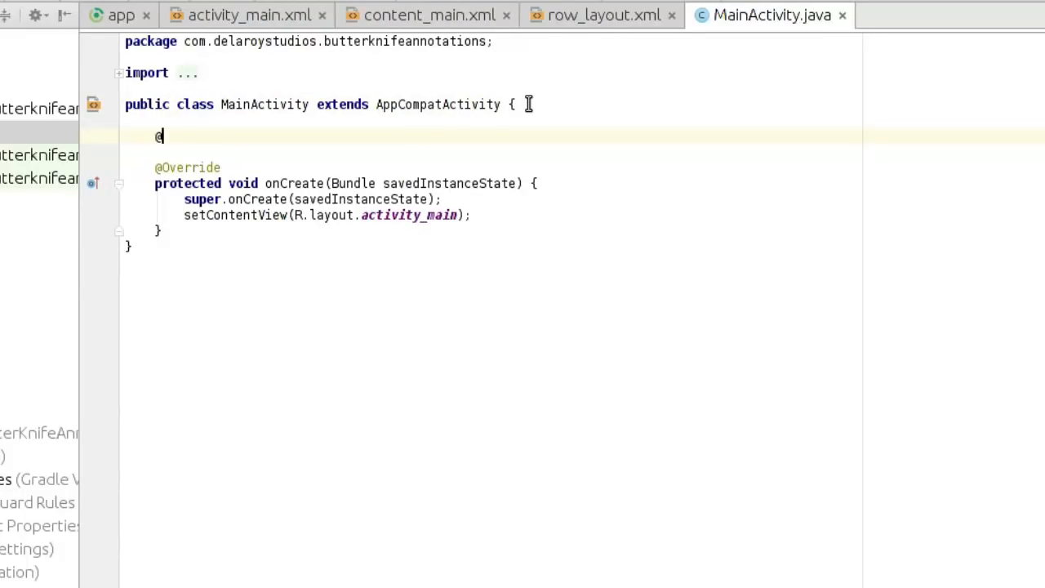
pyautogui.write('B')
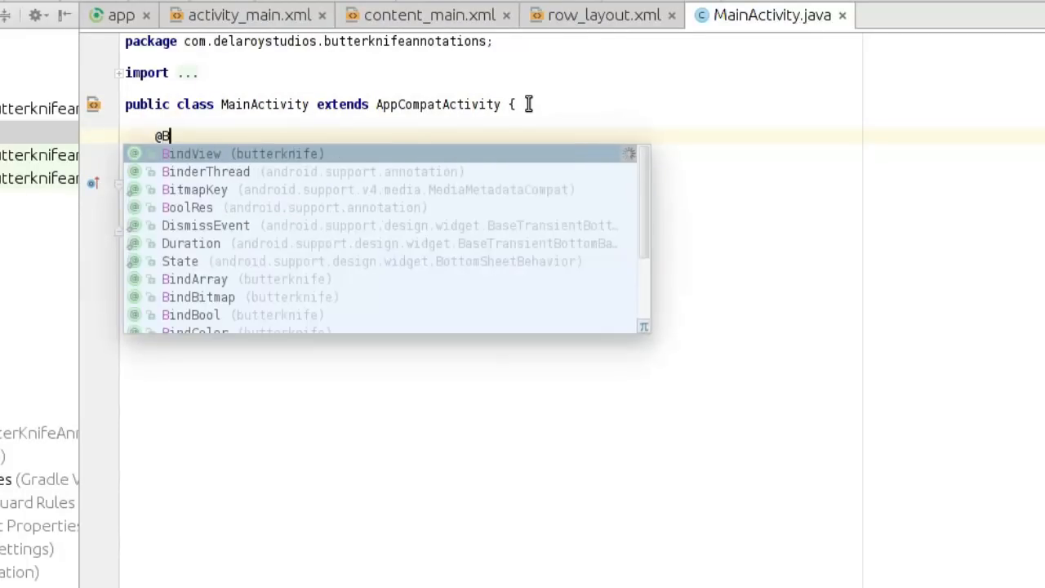
pyautogui.write('i')
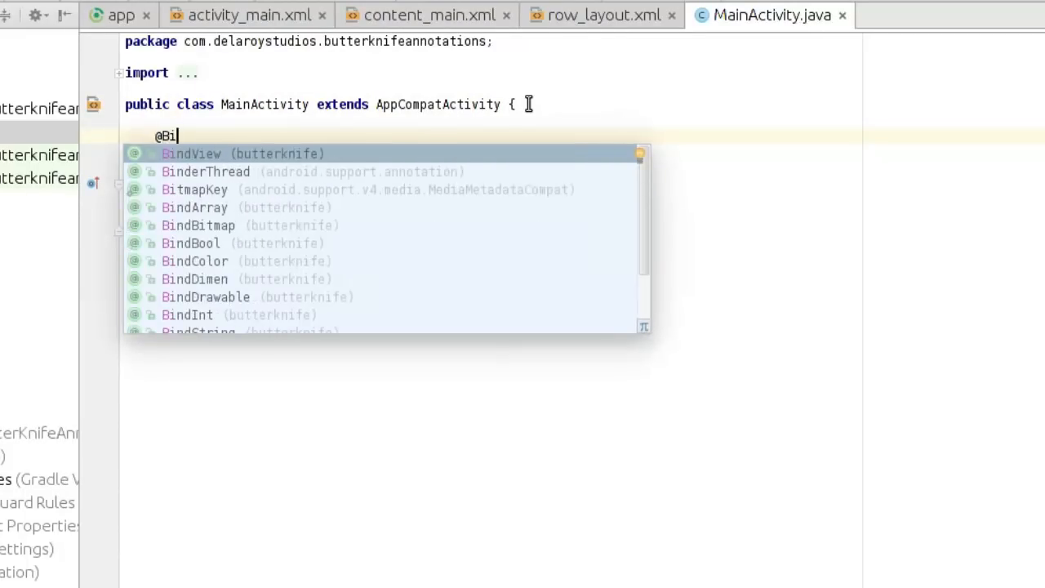
pyautogui.click(191, 154)
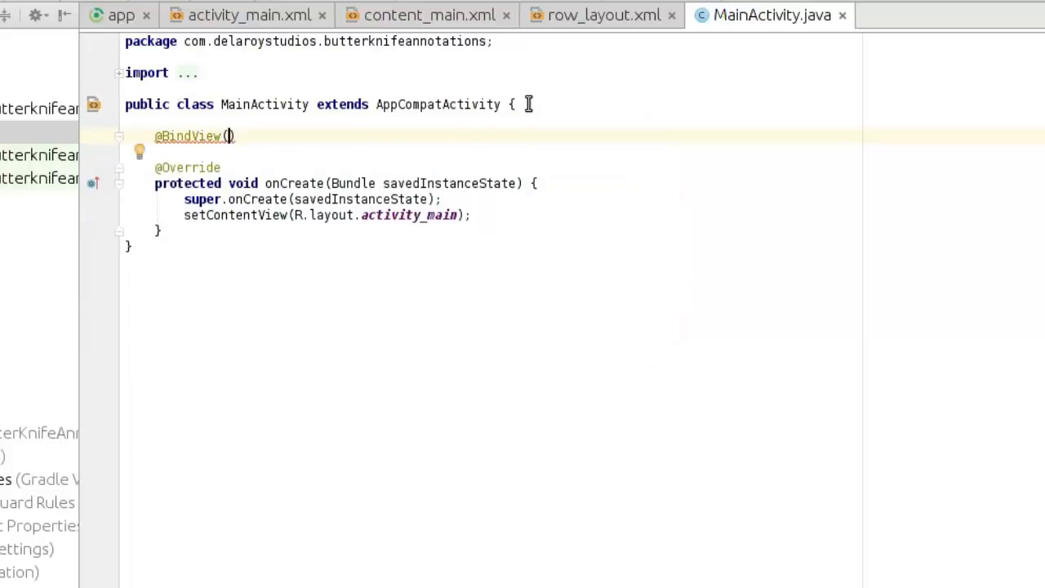
pyautogui.write('R')
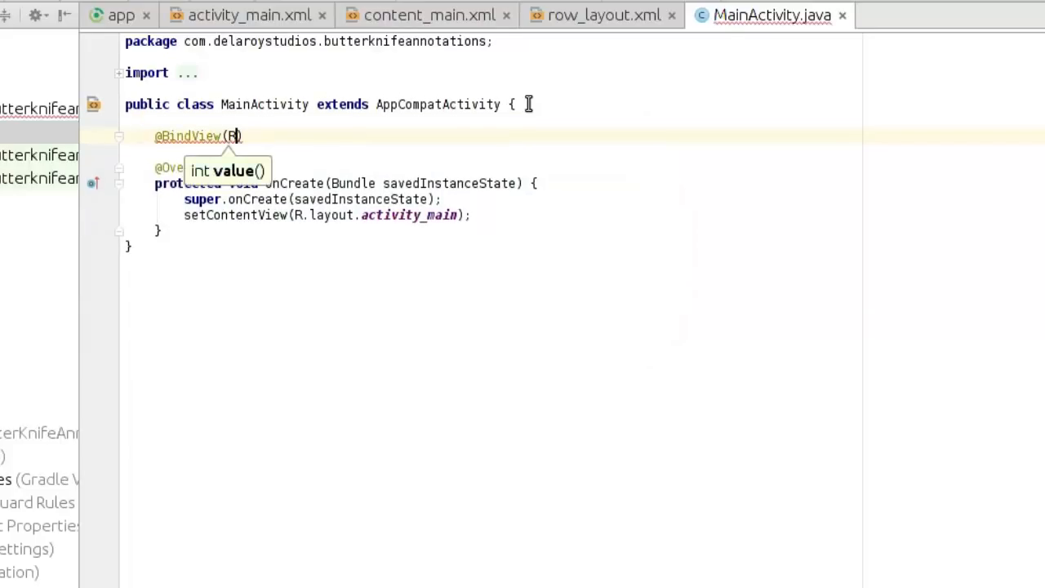
pyautogui.write('.i')
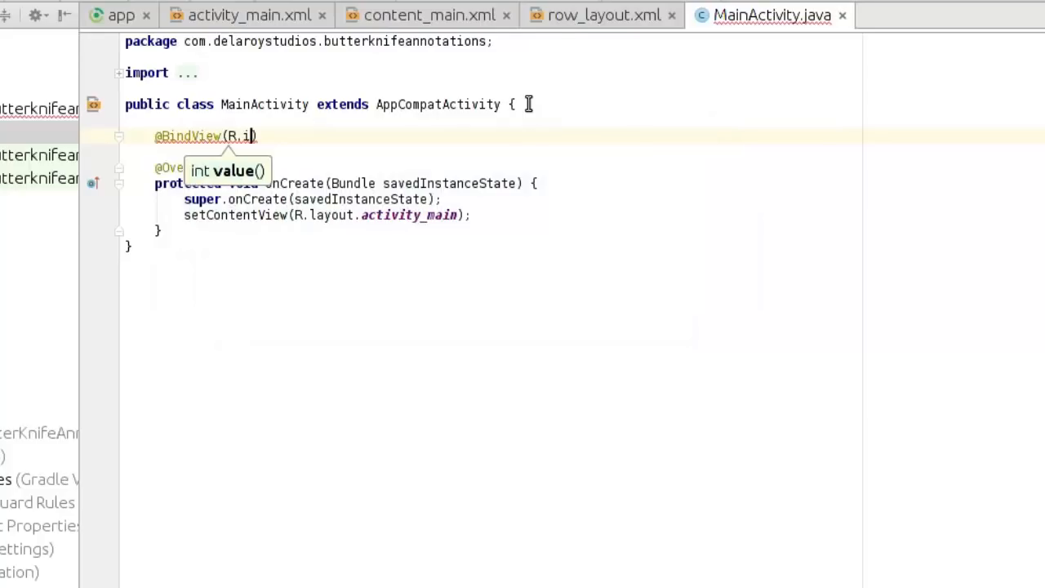
pyautogui.write('df')
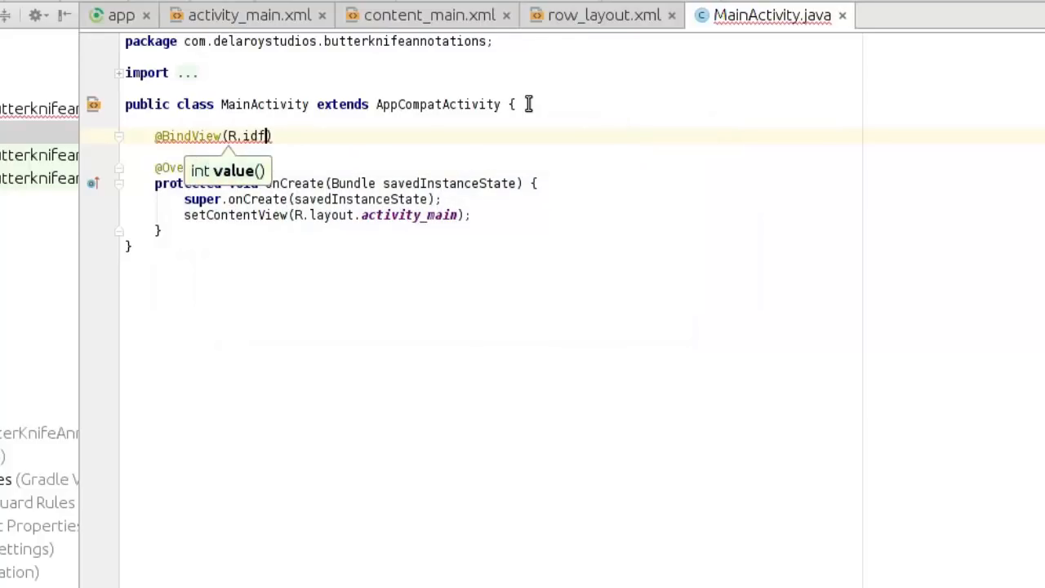
pyautogui.write('ab')
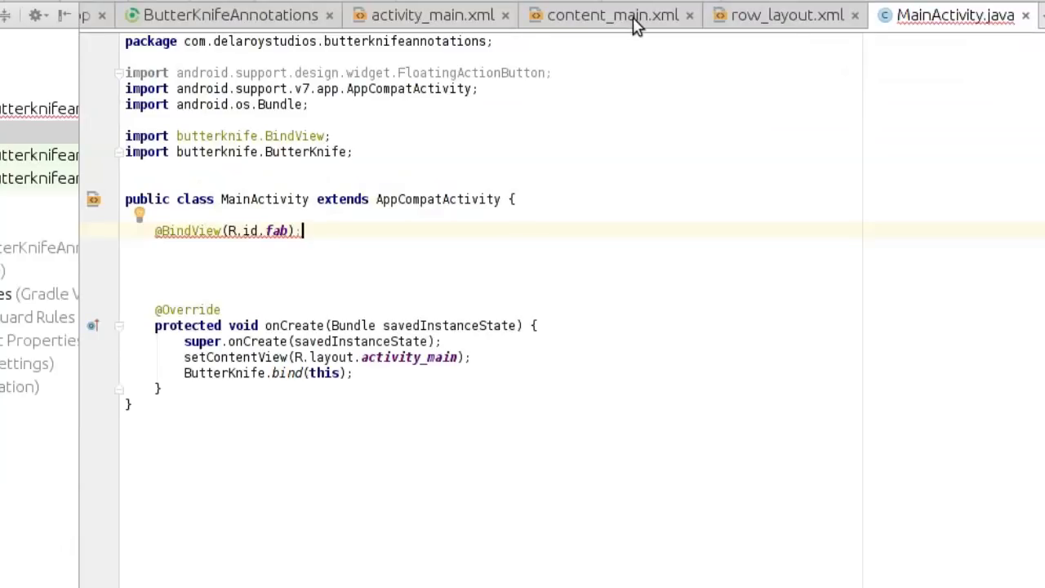
# Declare the annotated field as FloatingActionButton FAB;
pyautogui.write('F')
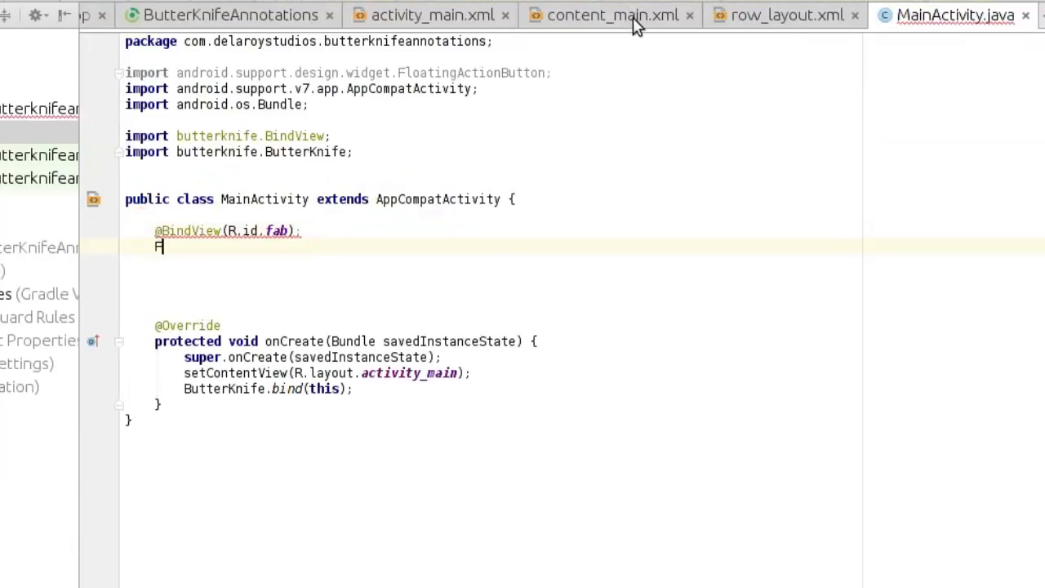
pyautogui.write('loatingActionButton')
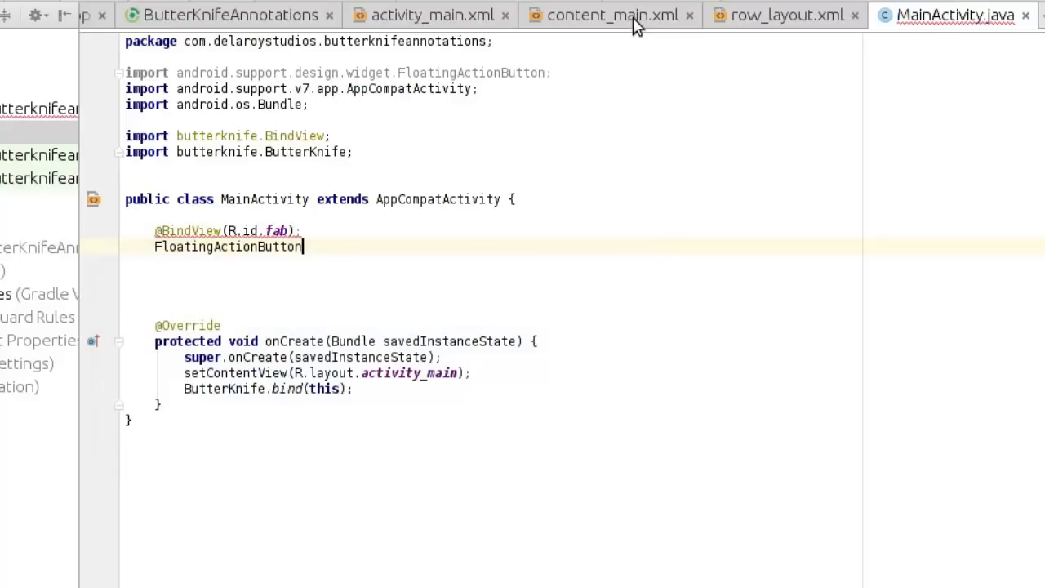
pyautogui.write('" "')
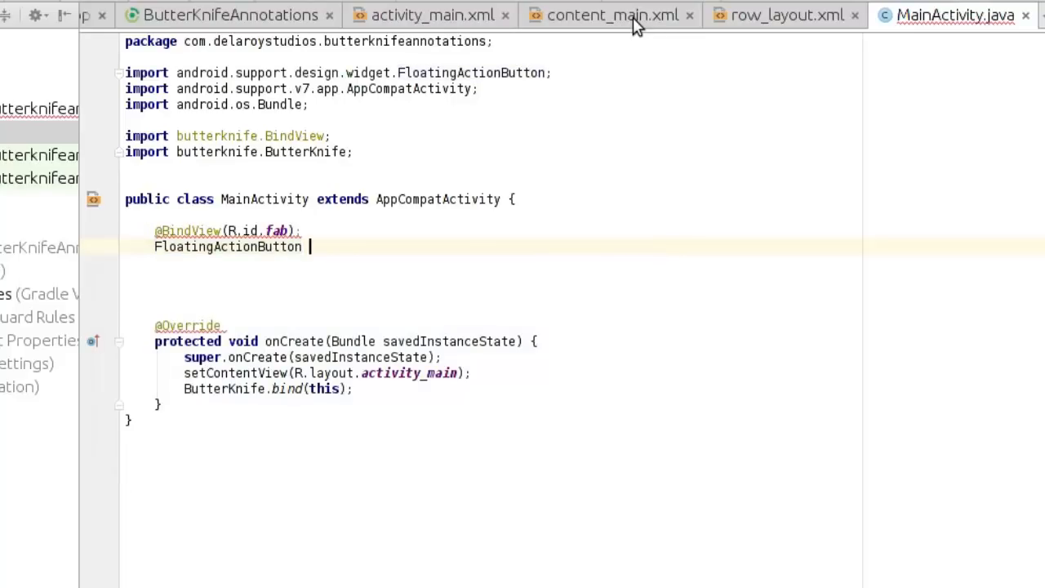
pyautogui.write('FAB;')
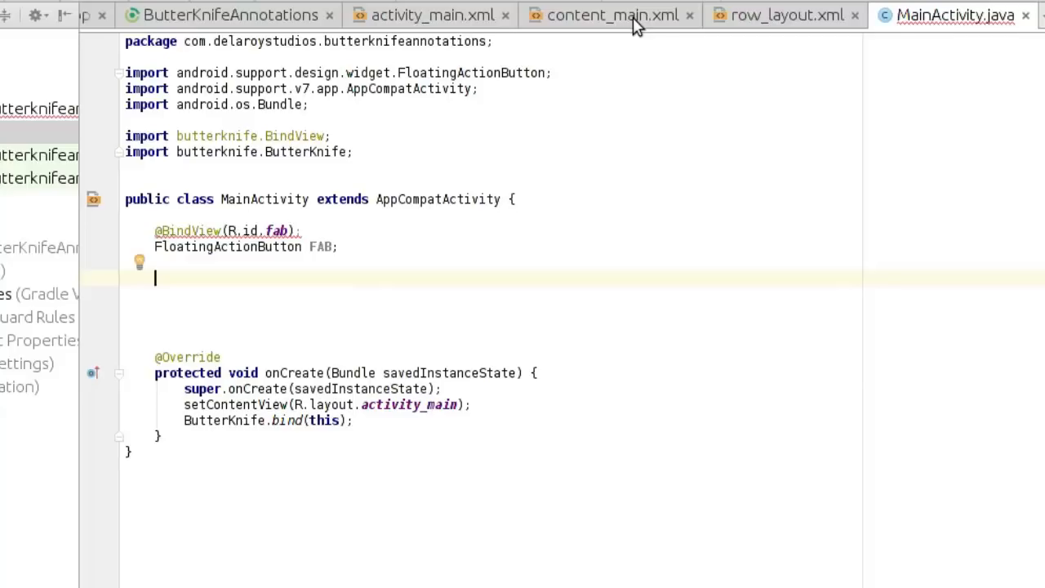
pyautogui.moveTo(408, 225)
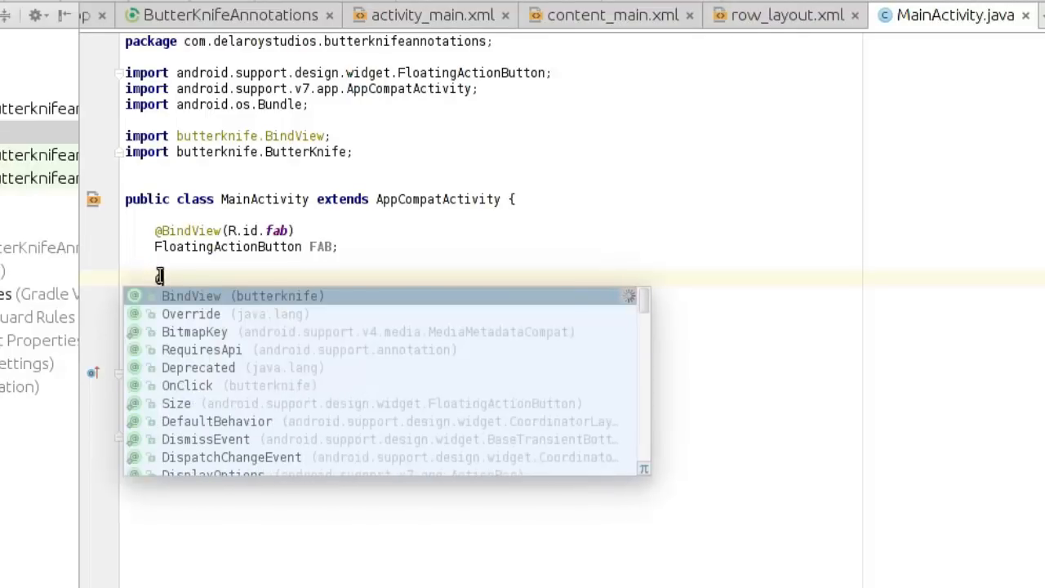
pyautogui.write('On')
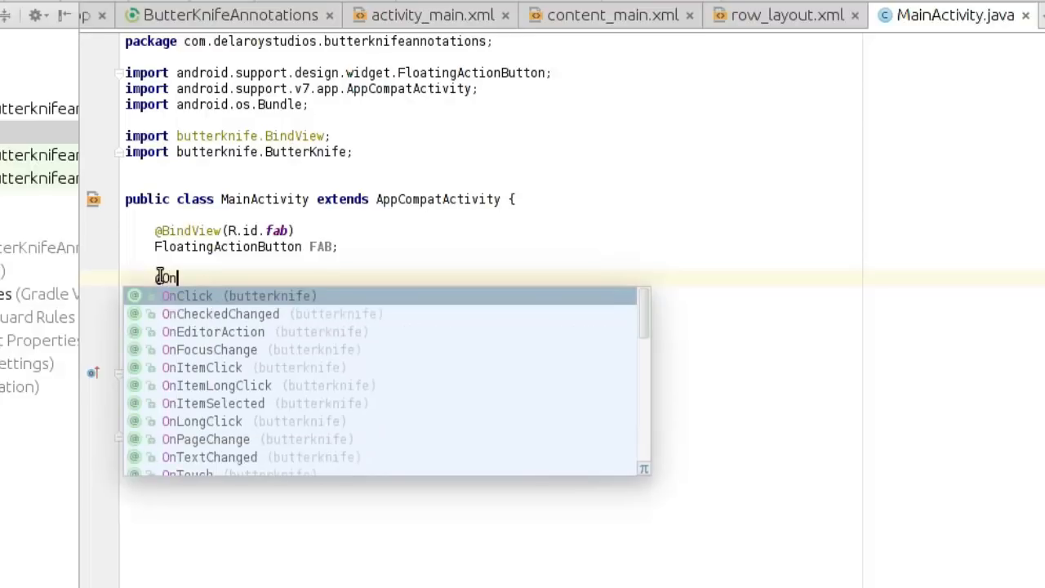
pyautogui.click(187, 295)
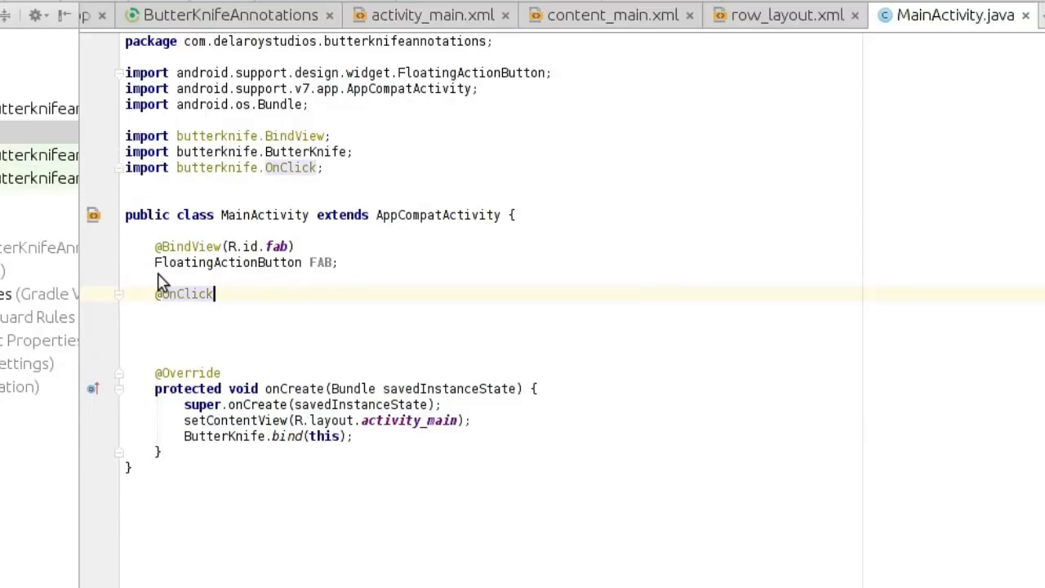
pyautogui.write('()')
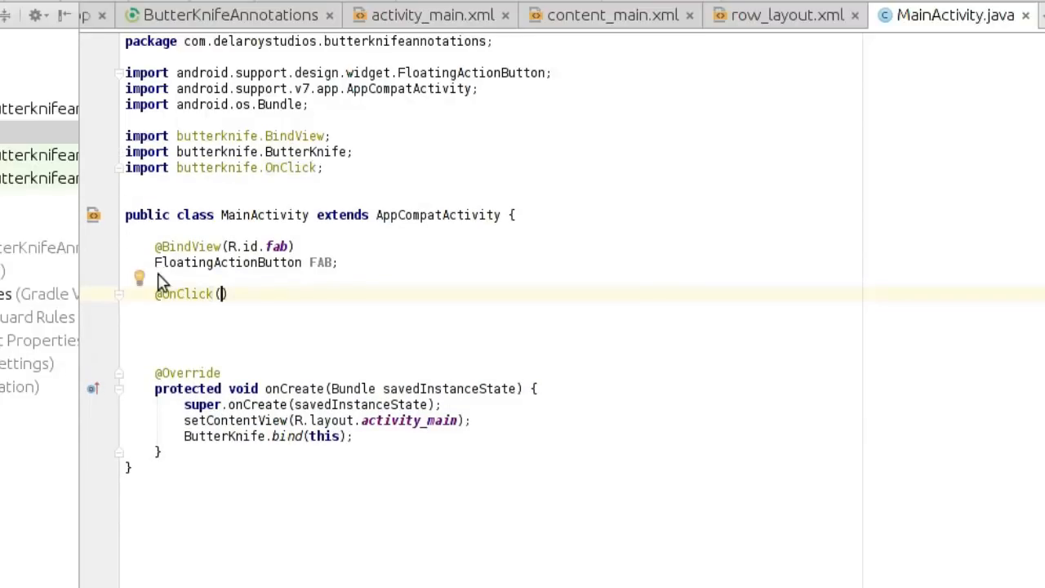
pyautogui.write('R.id')
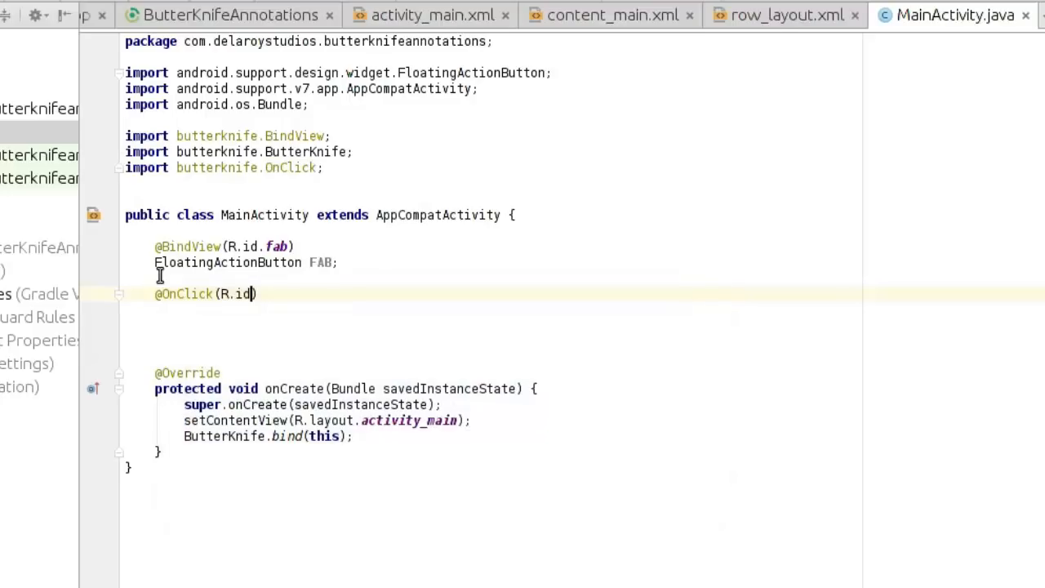
pyautogui.write('fab')
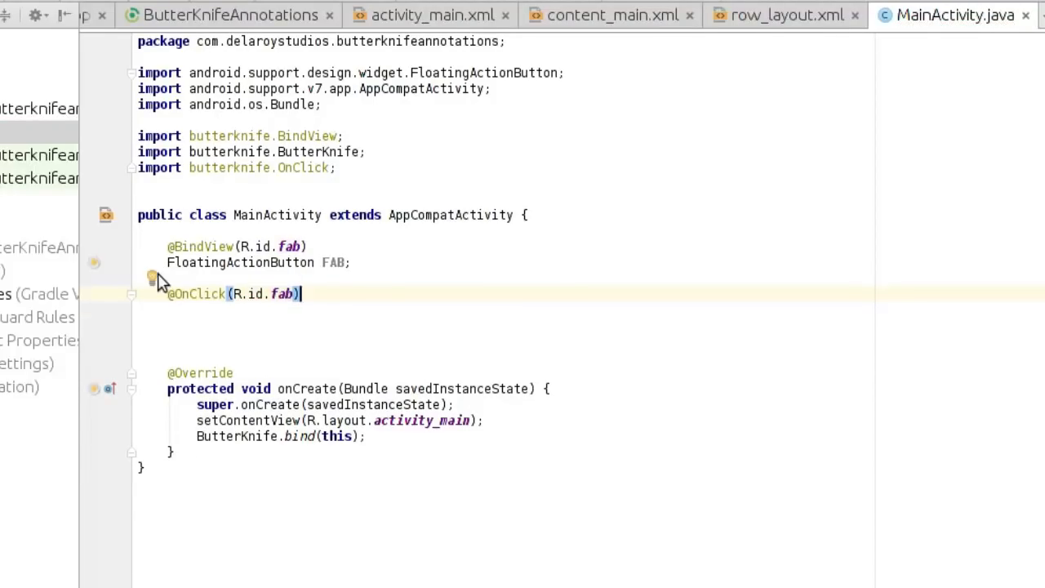
# Write the public void SnackbarNotification(View view) method below the annotation
pyautogui.write('public void')
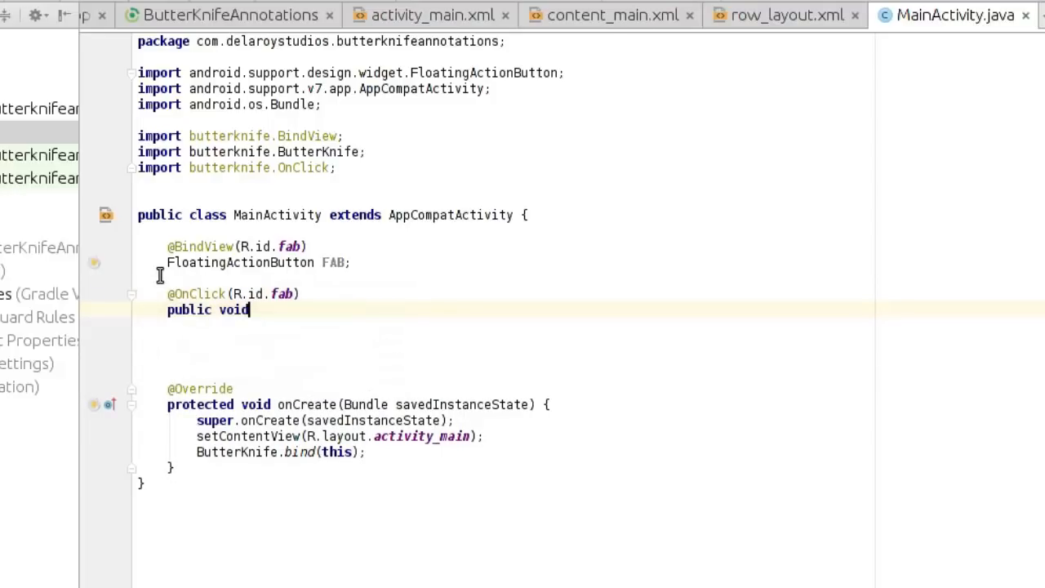
pyautogui.write('Sn')
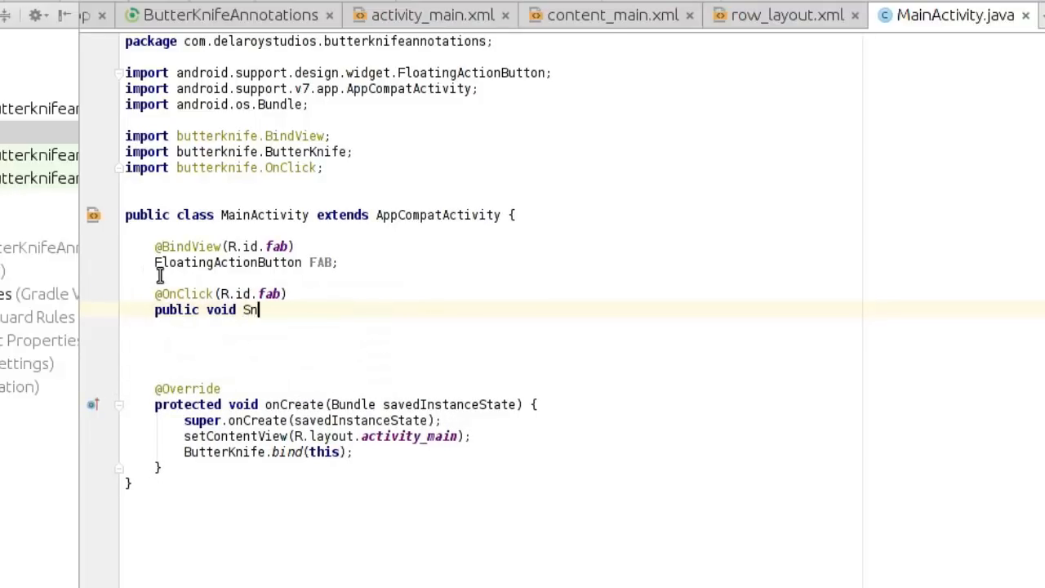
pyautogui.write('ack')
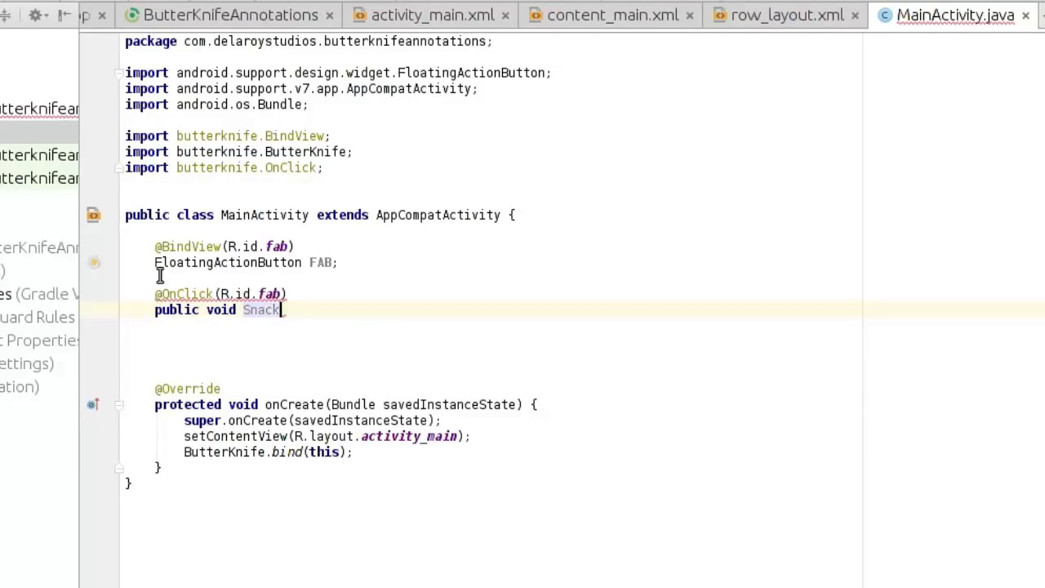
pyautogui.write('bar')
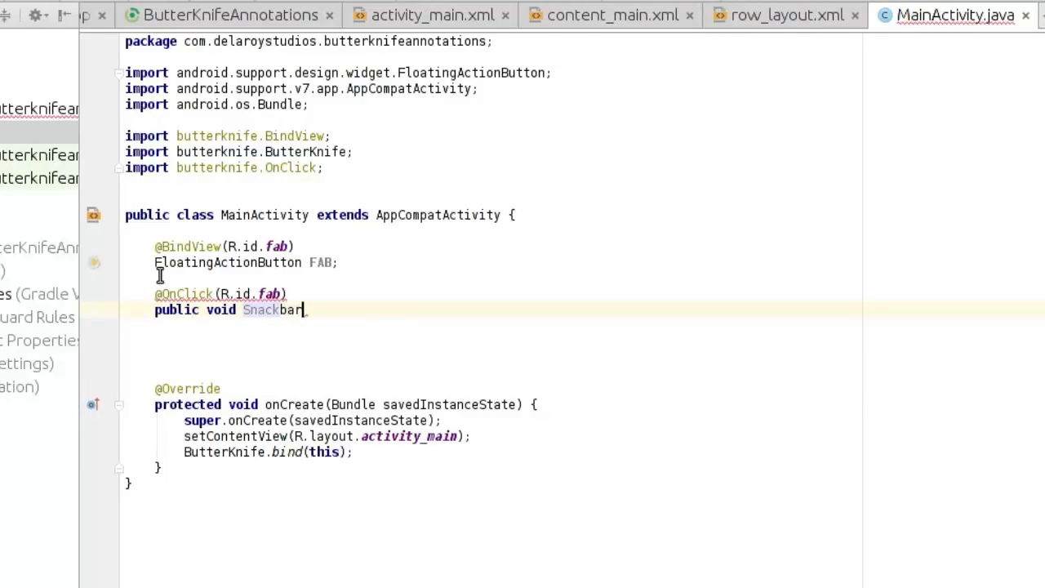
pyautogui.write('Notifica')
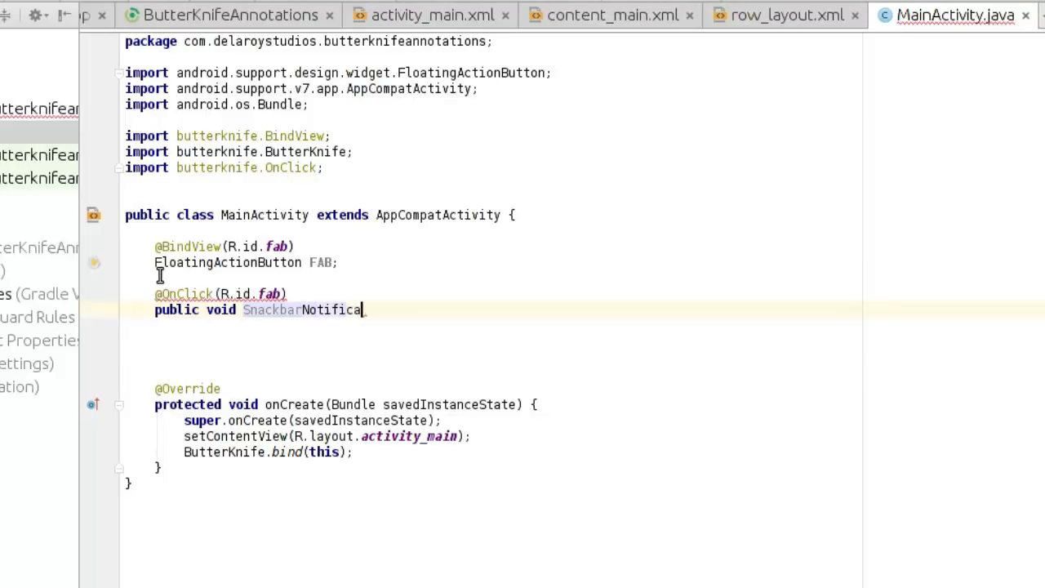
pyautogui.write('tion')
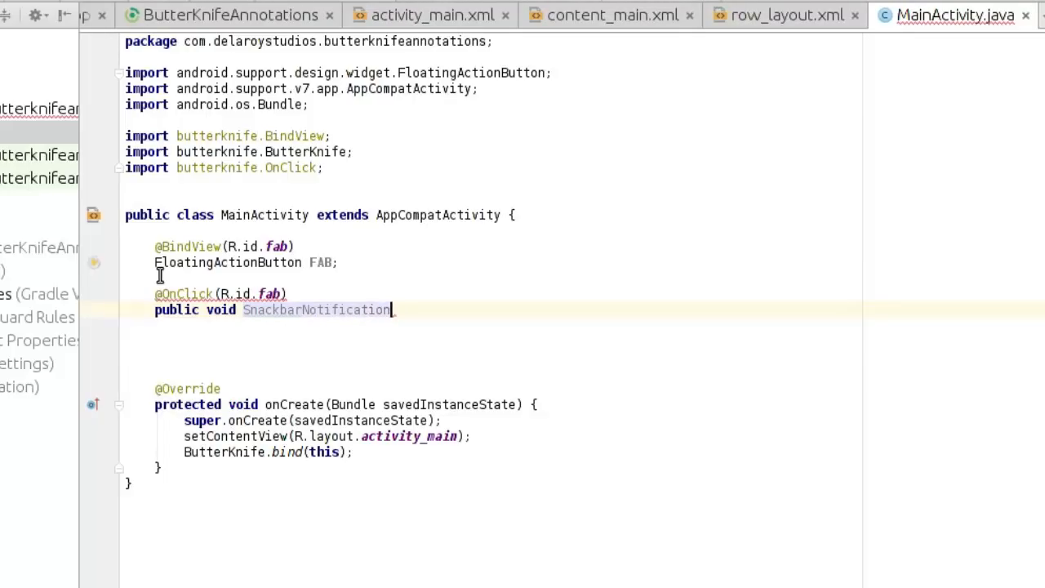
pyautogui.write('(Vi')
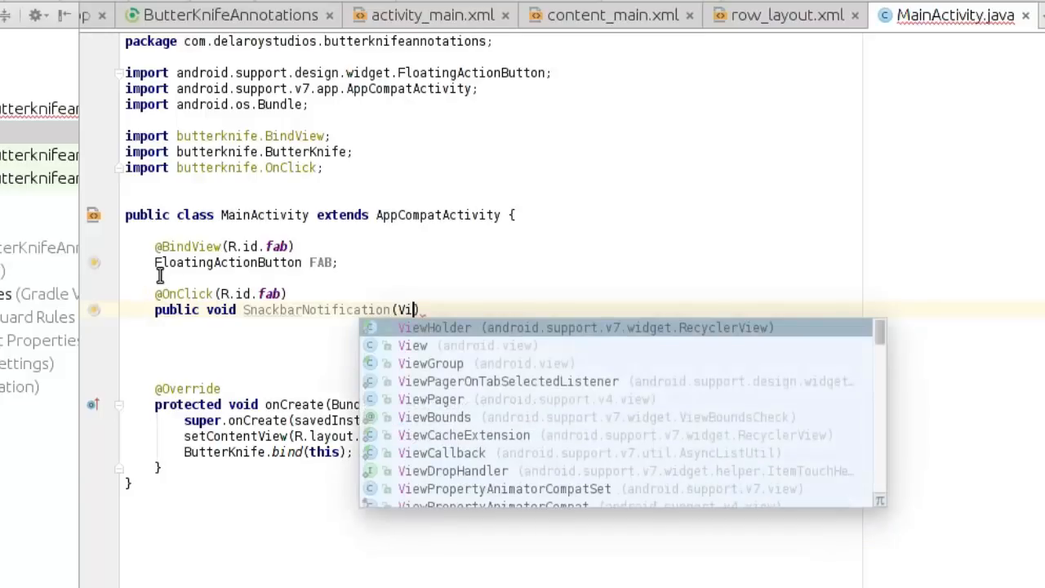
pyautogui.click(413, 345)
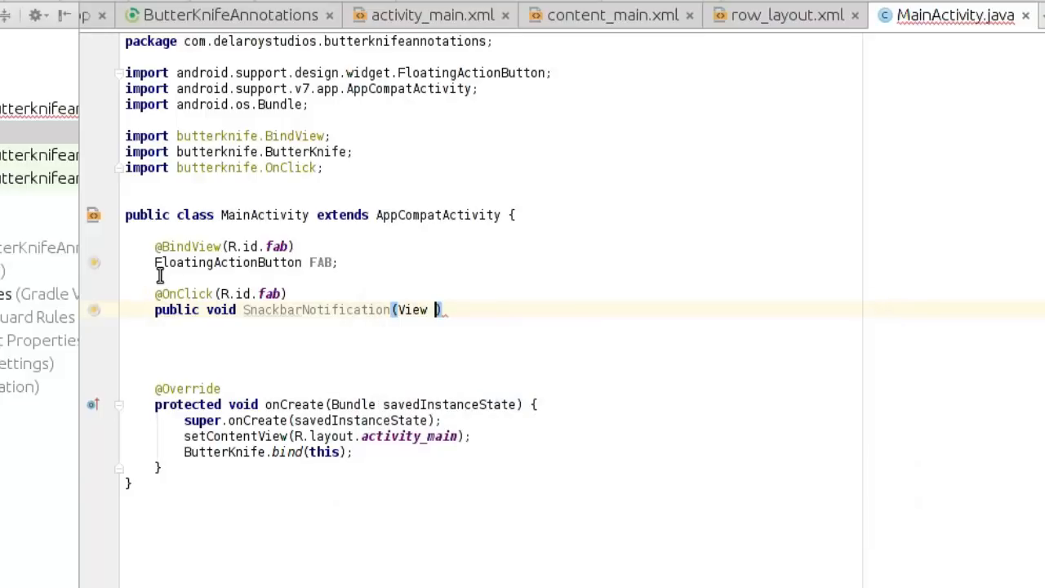
pyautogui.write('view')
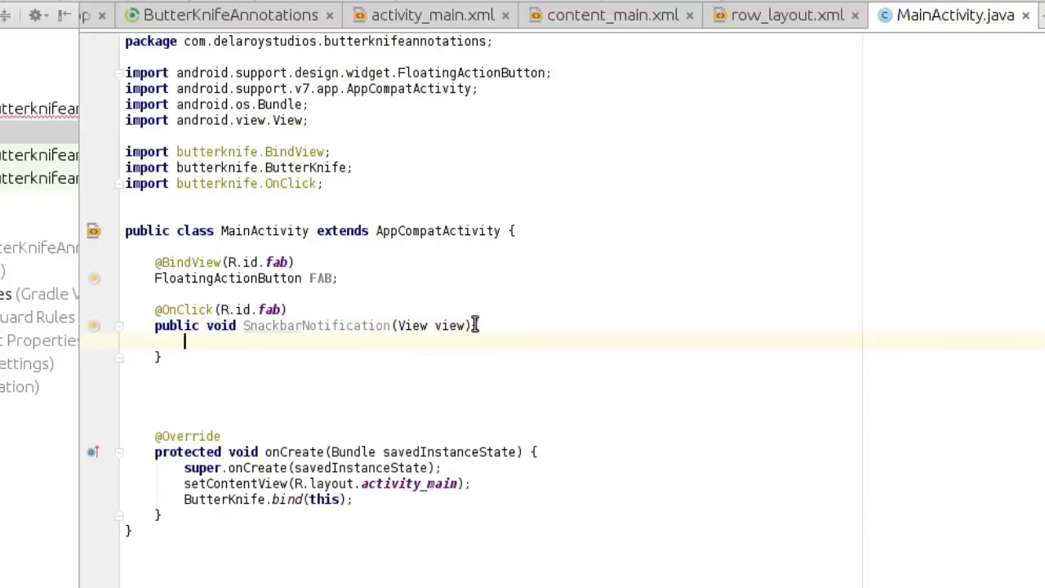
# Create a Snackbar with the message "Butterknife Annotations are great"
pyautogui.write('s')
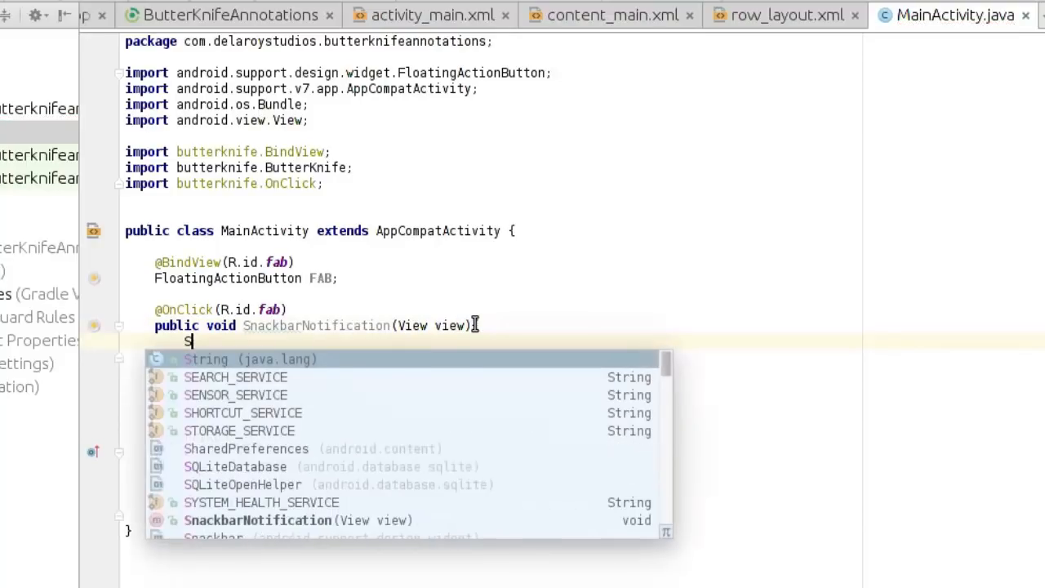
pyautogui.write('nackbar')
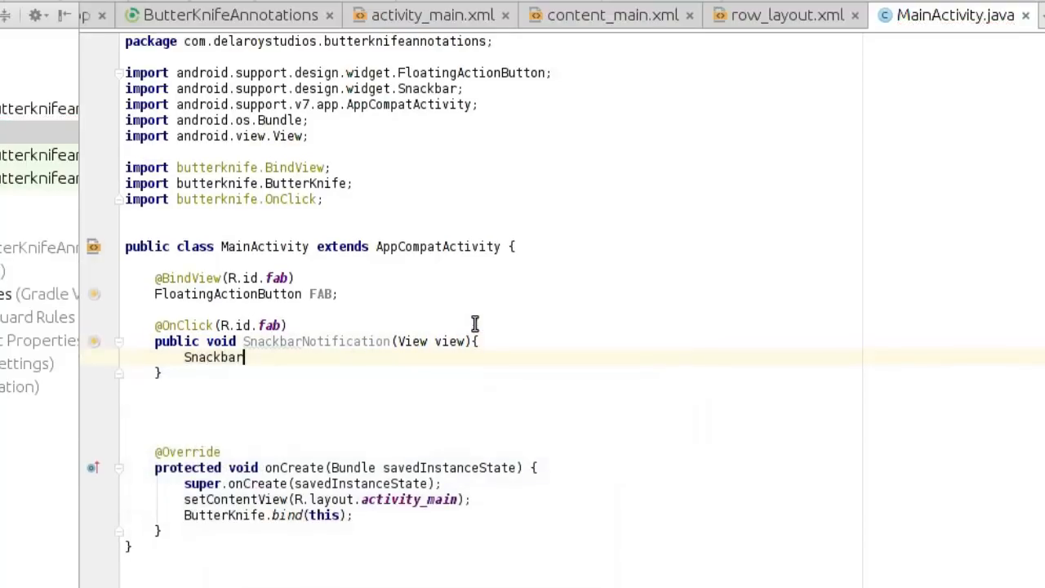
pyautogui.write('.make(view, ;')
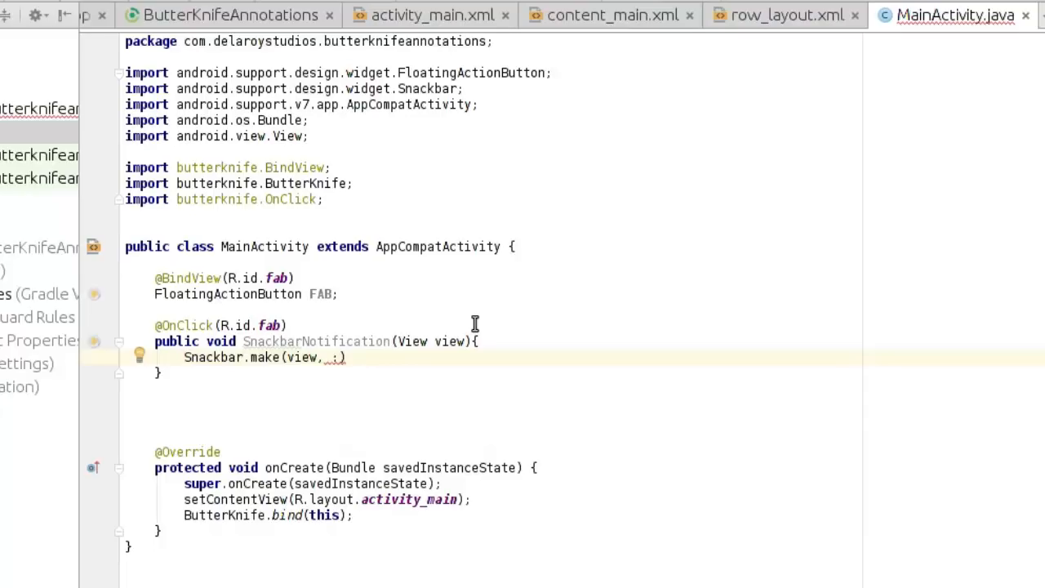
pyautogui.write('Butter')
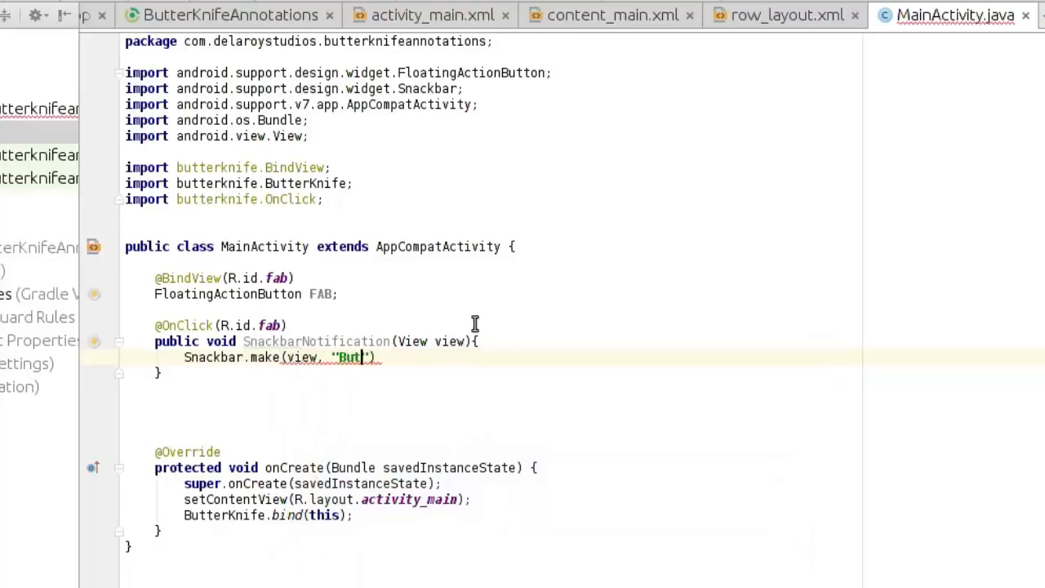
pyautogui.write('erknife A')
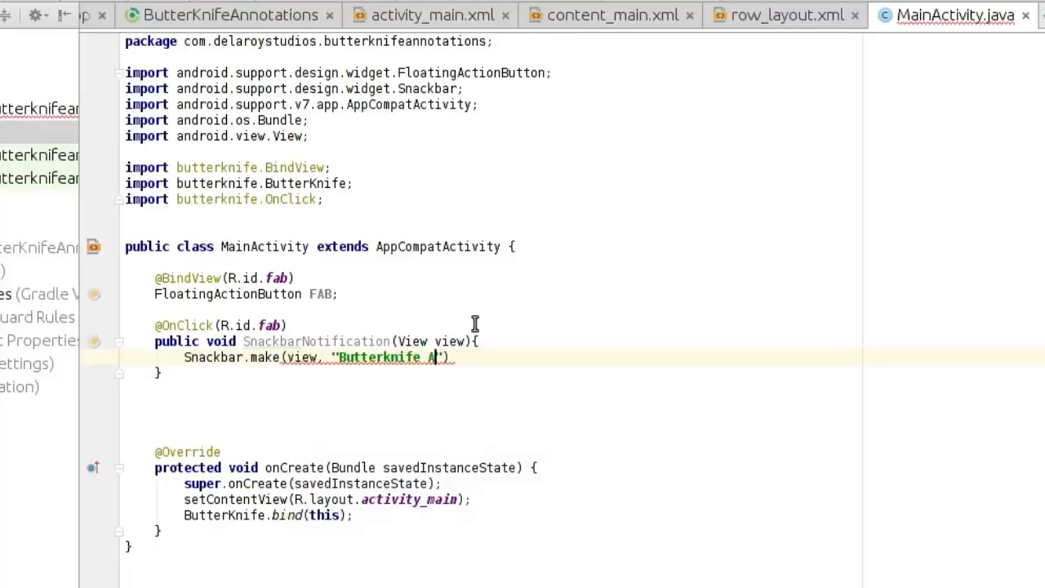
pyautogui.write('nnotations are')
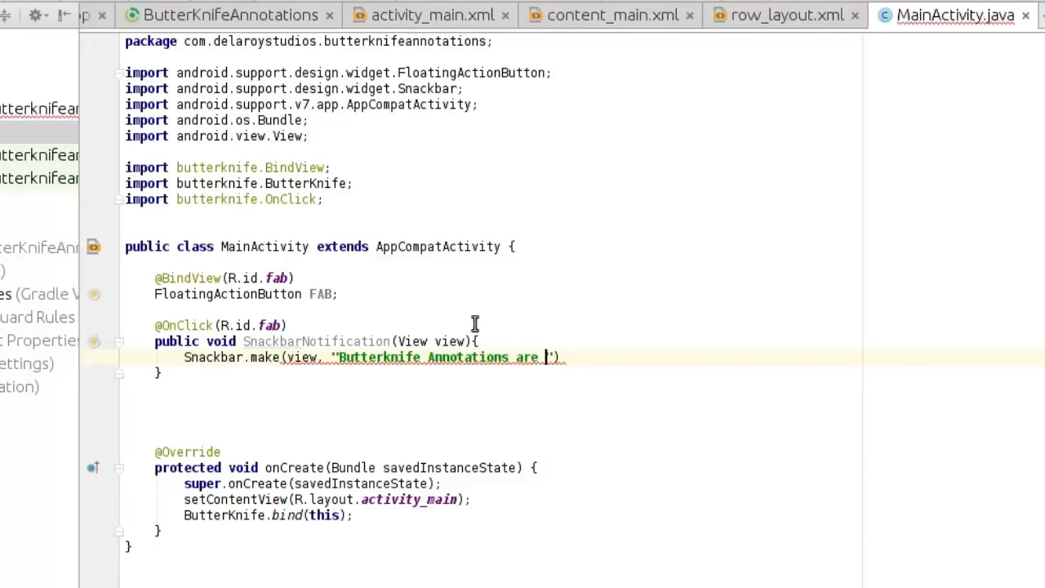
pyautogui.write('great')
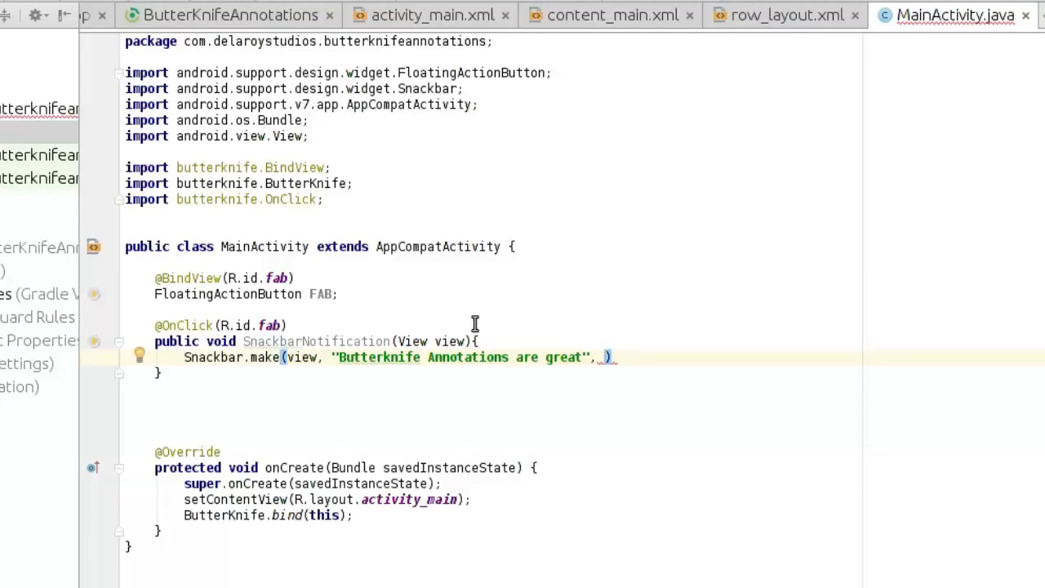
# Chain .setAction("Action", null).show() onto the Snackbar
pyautogui.write('S')
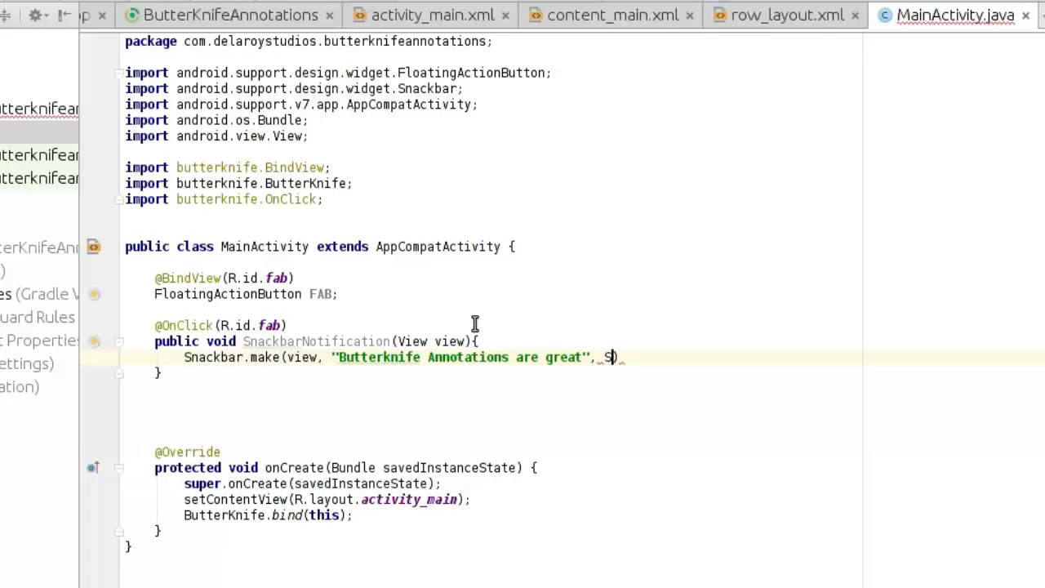
pyautogui.write('nackbar.LENGTH_LONG')
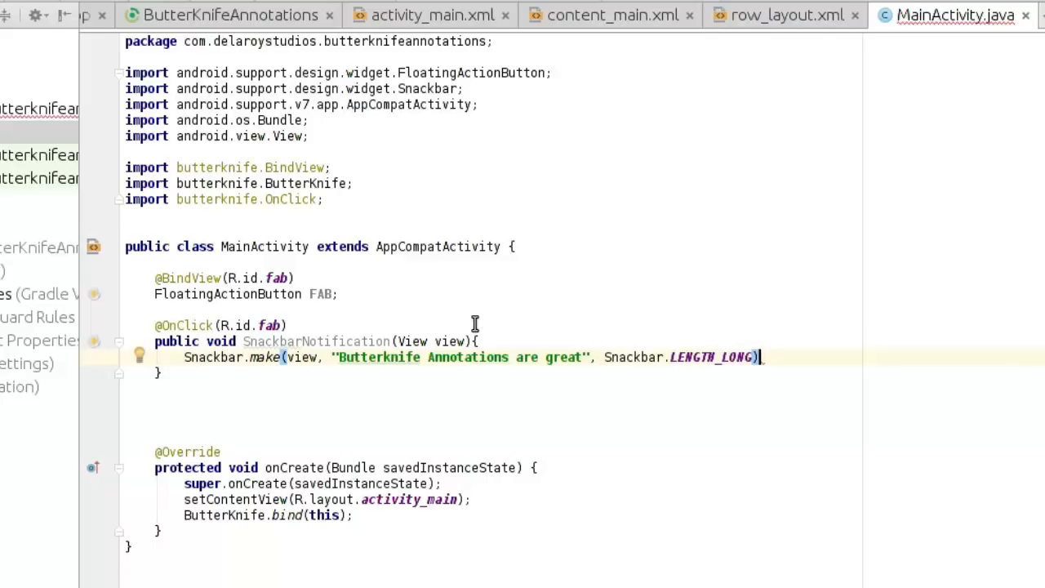
pyautogui.write('.')
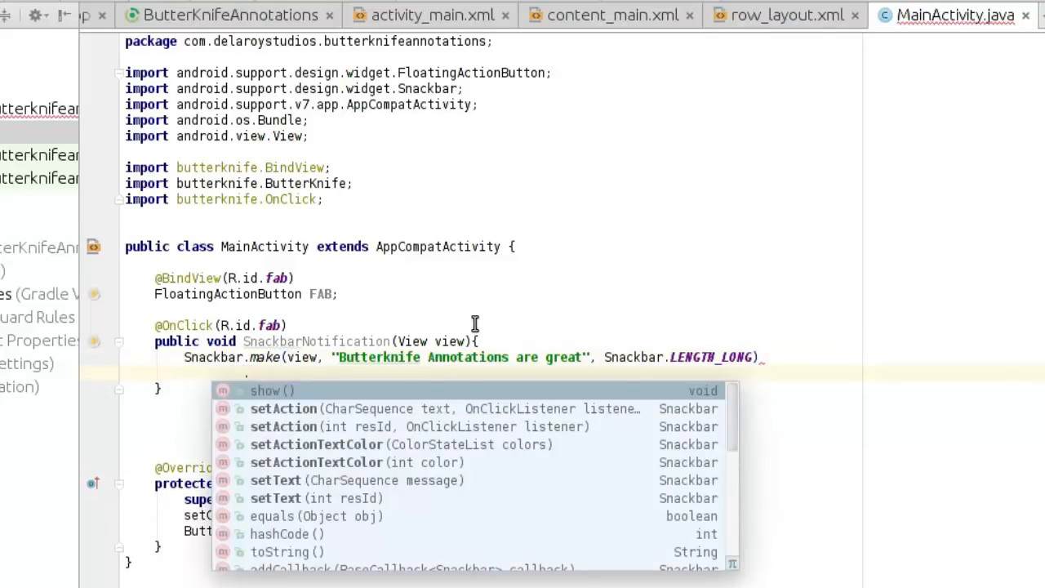
pyautogui.click(283, 408)
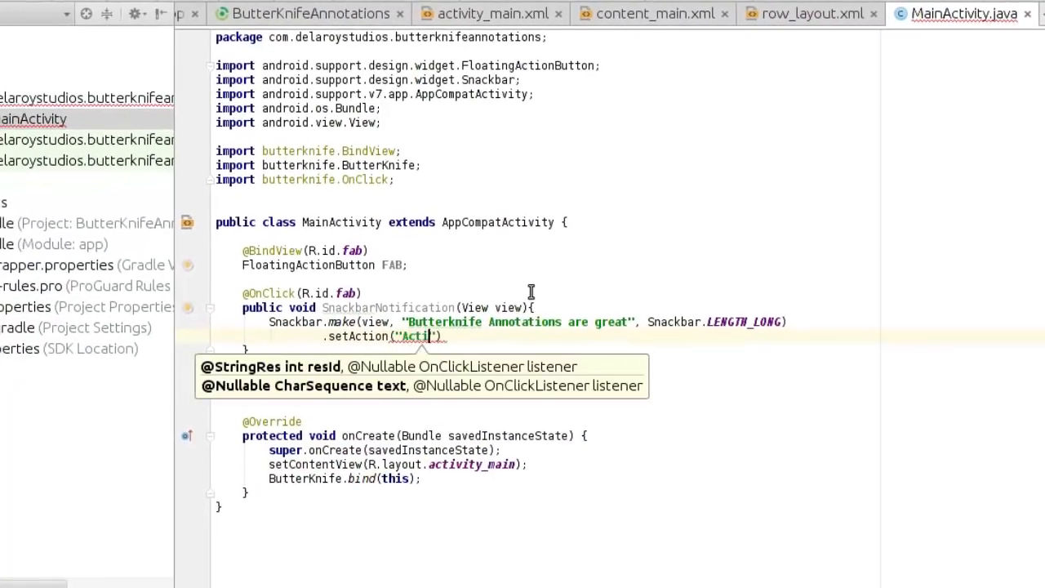
pyautogui.write('on')
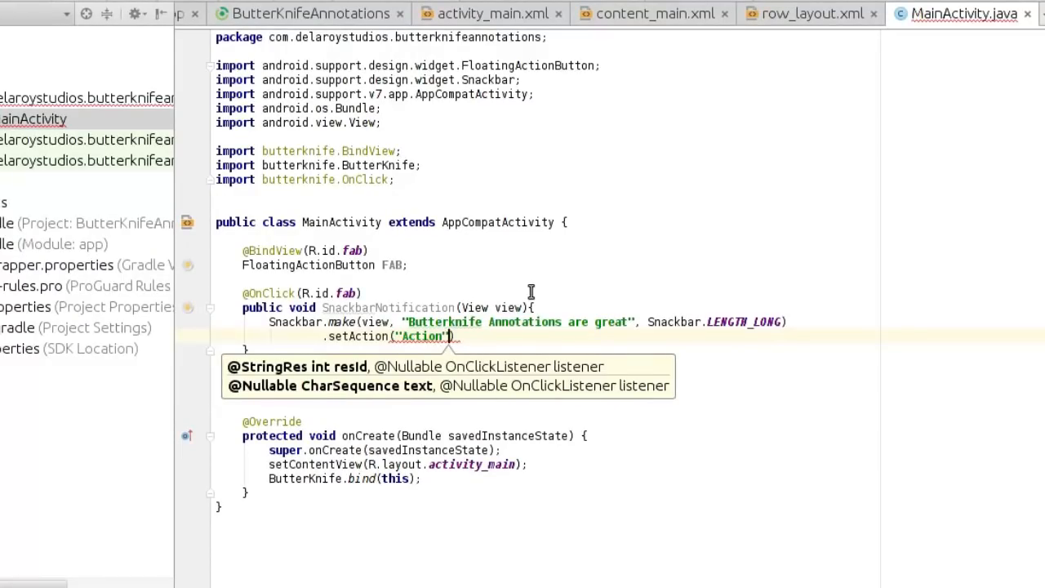
pyautogui.write(',')
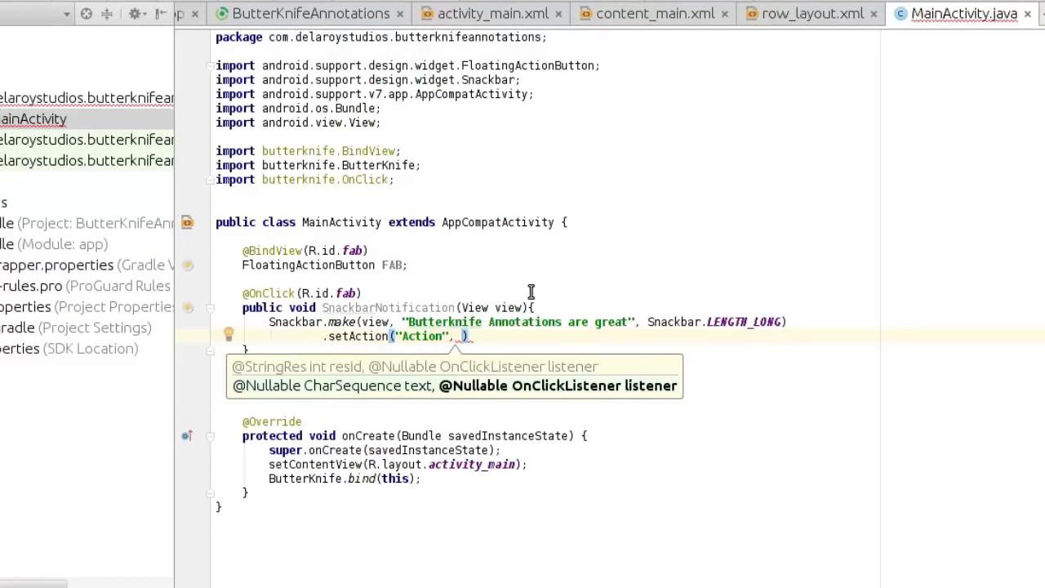
pyautogui.write('null')
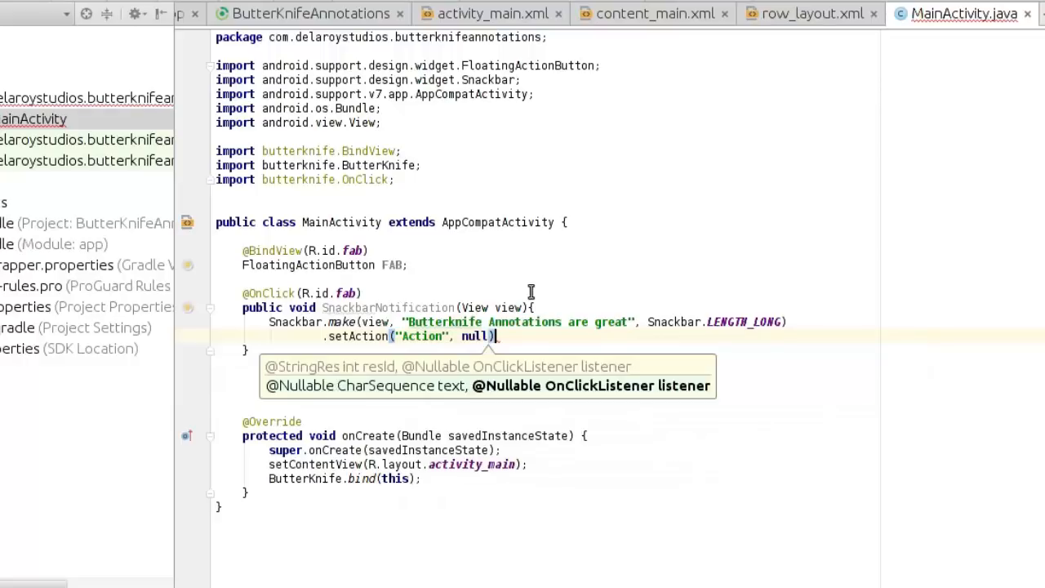
pyautogui.write('.show();')
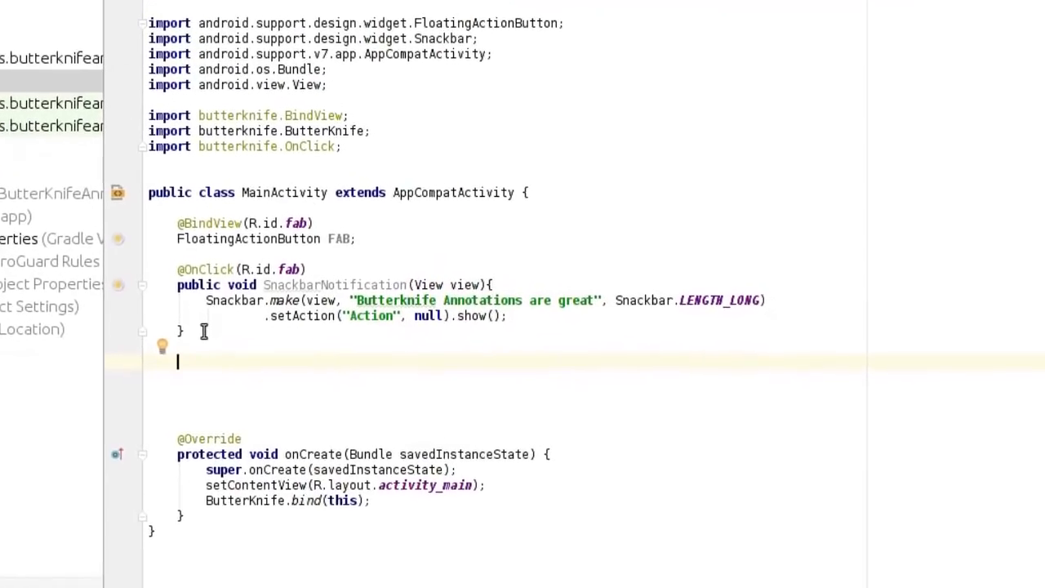
pyautogui.write('@BindView(')
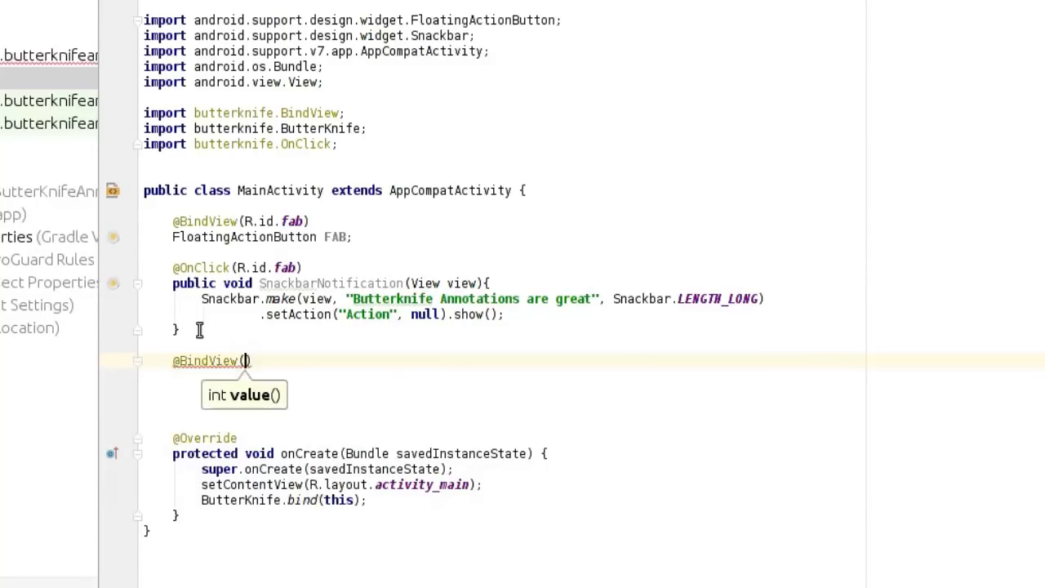
pyautogui.write('R')
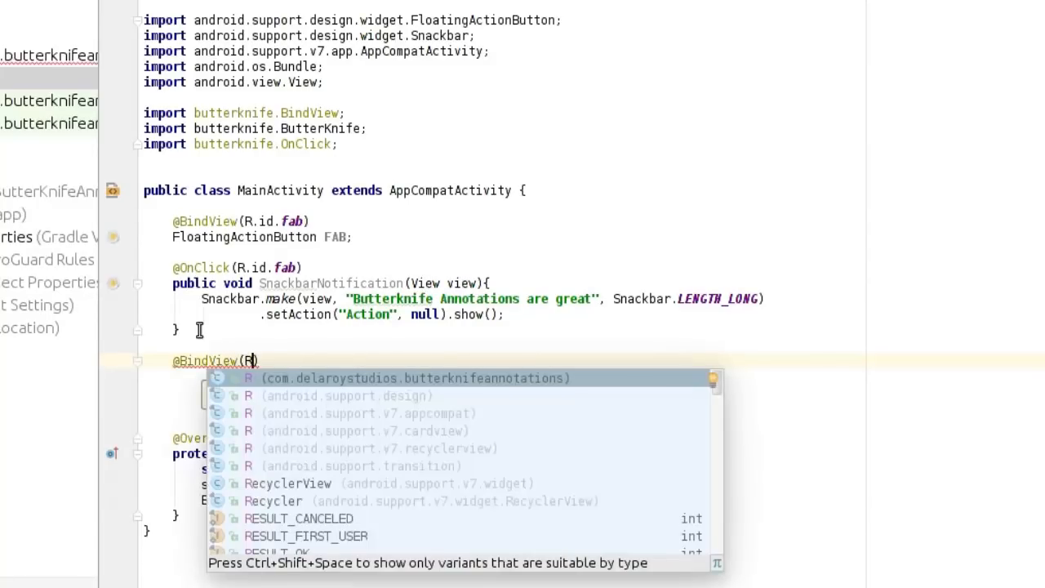
pyautogui.write('.')
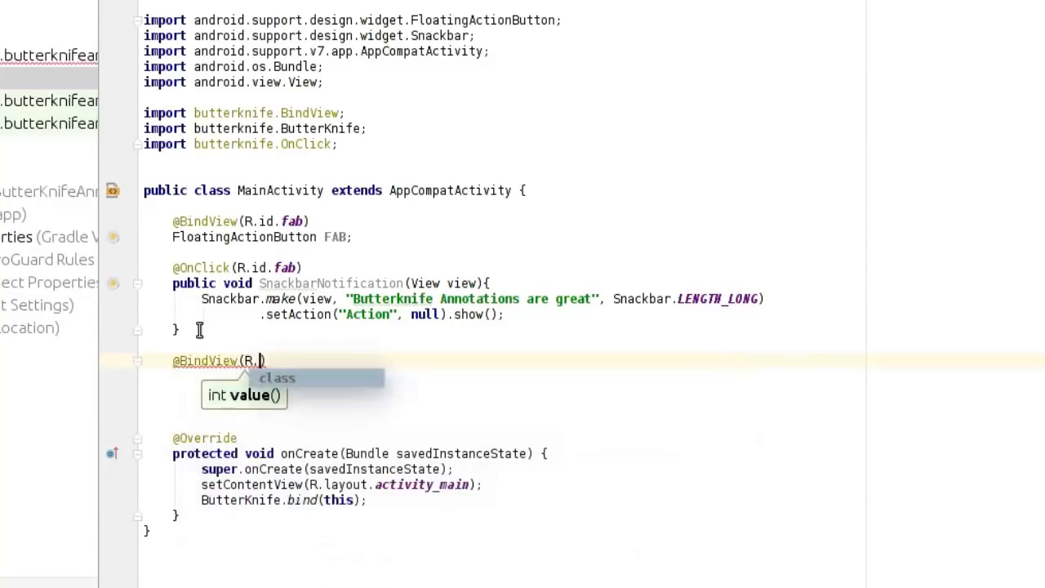
pyautogui.write('id.recyclerview')
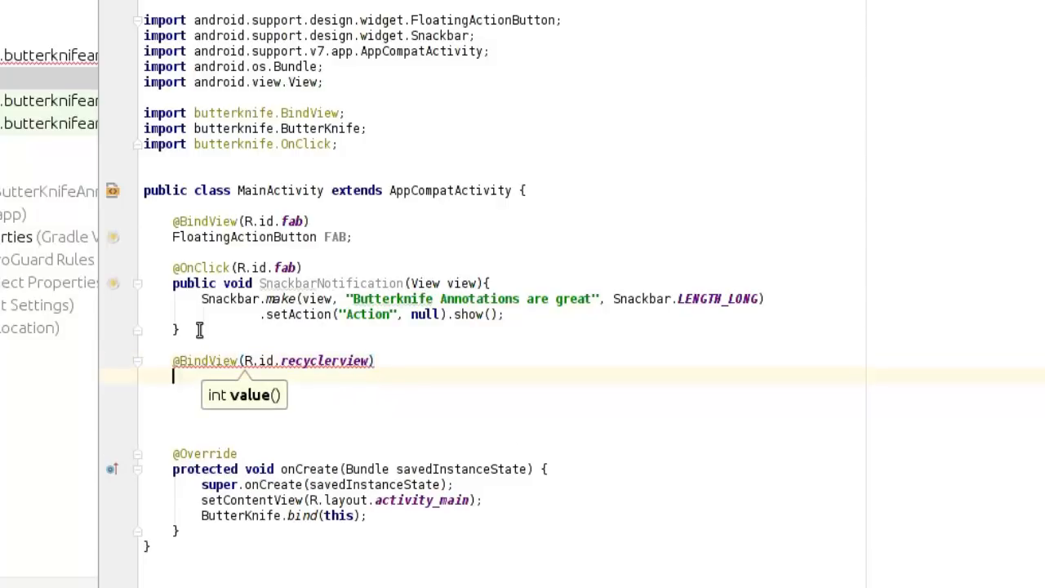
pyautogui.write('Re')
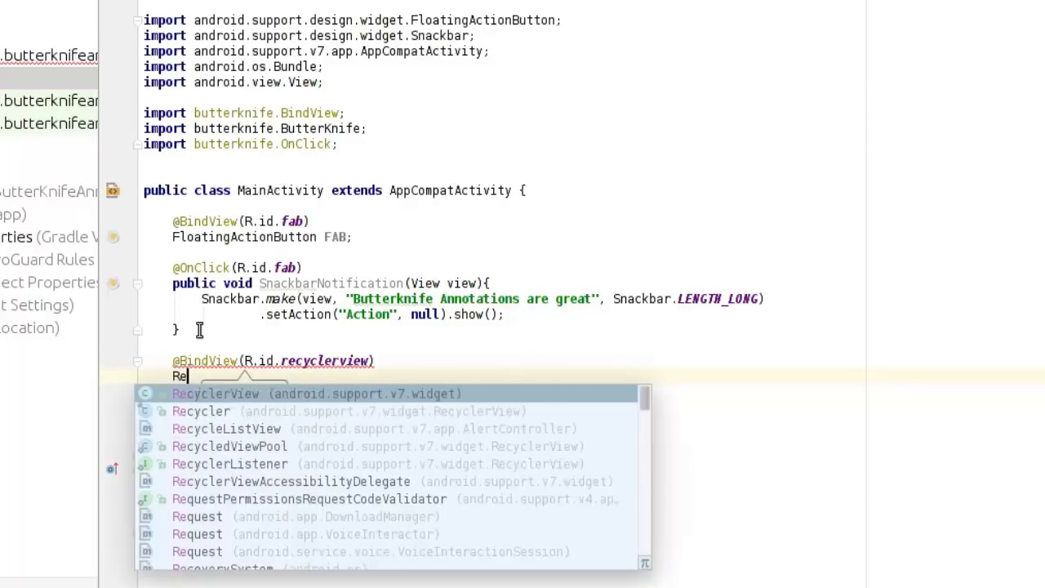
pyautogui.click(215, 394)
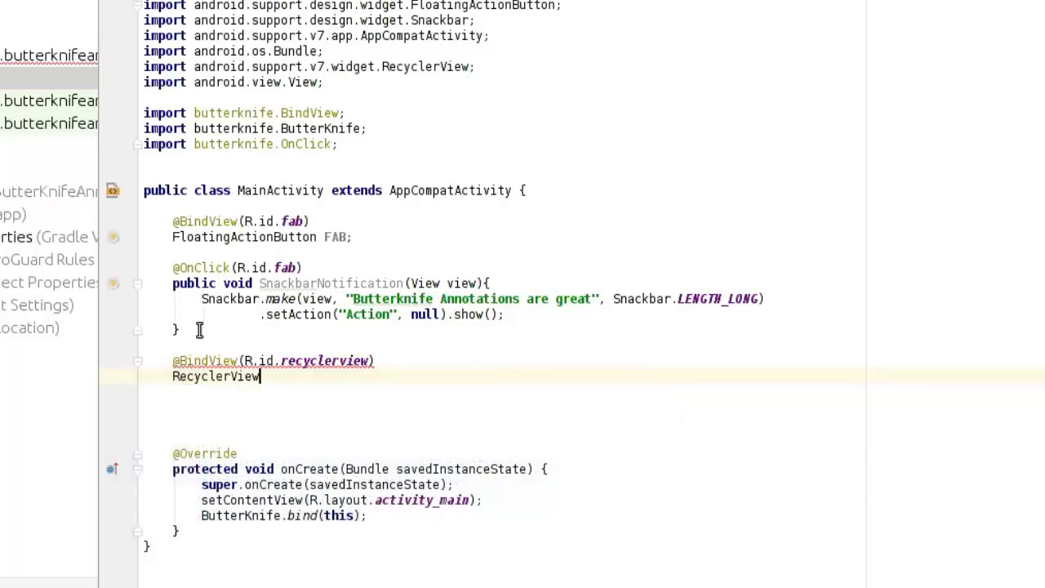
pyautogui.write('recyclerView')
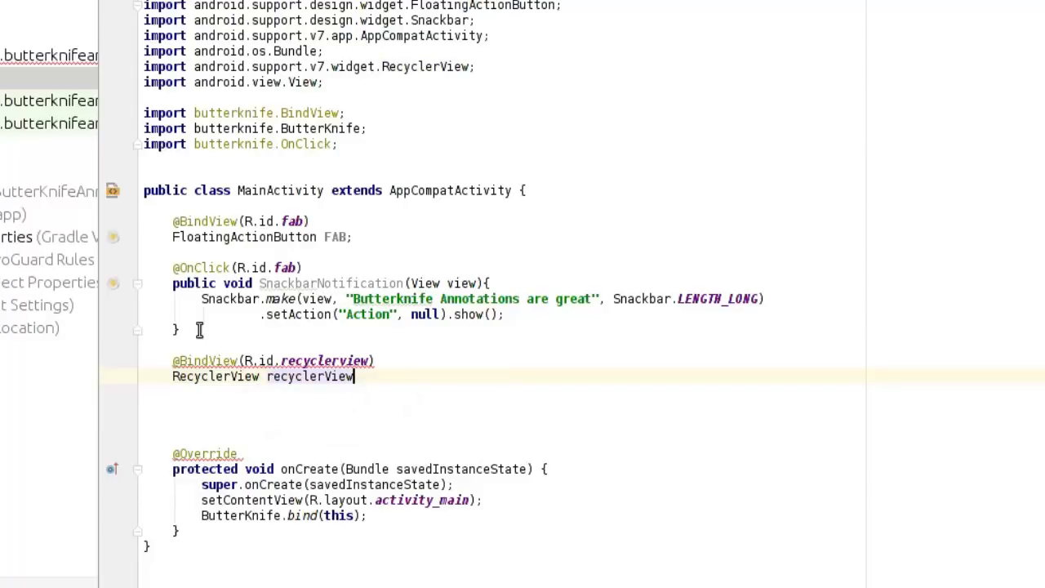
pyautogui.write(';')
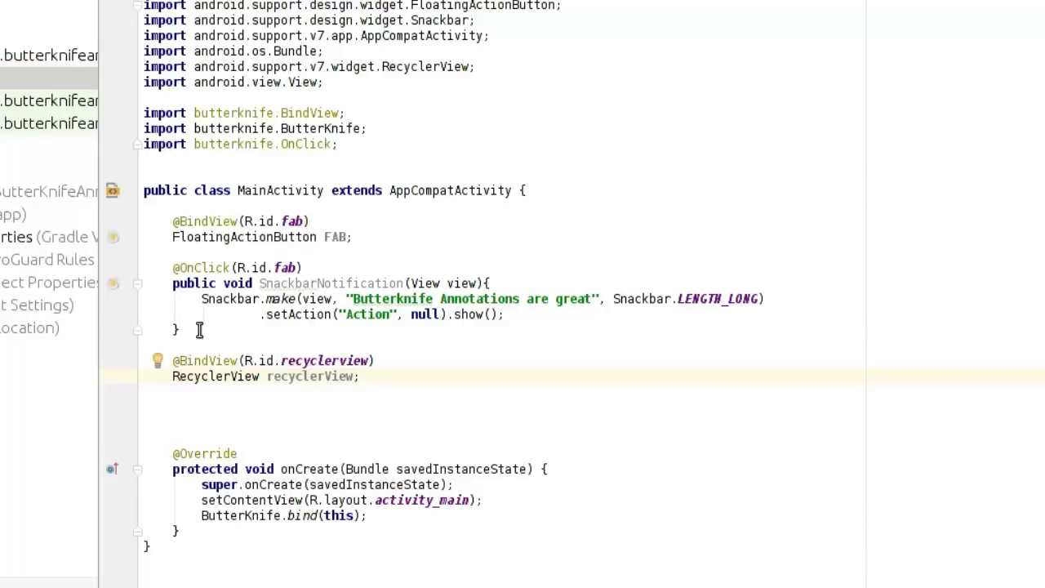
pyautogui.moveTo(250, 428)
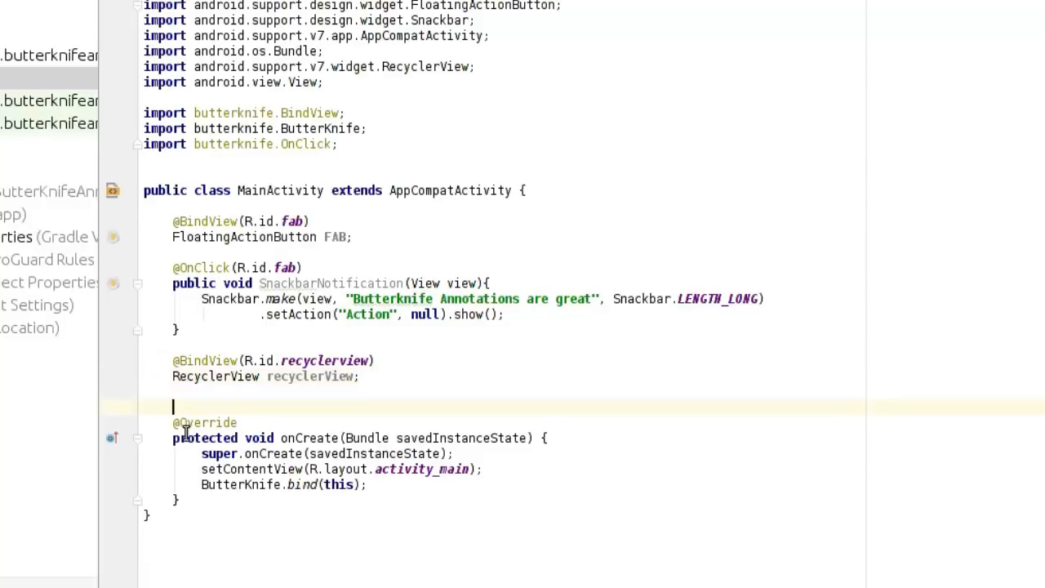
# In onCreate, add Toolbar toolbar = (Toolbar) findViewById(R.id.toolbar);
pyautogui.press('Backspace')
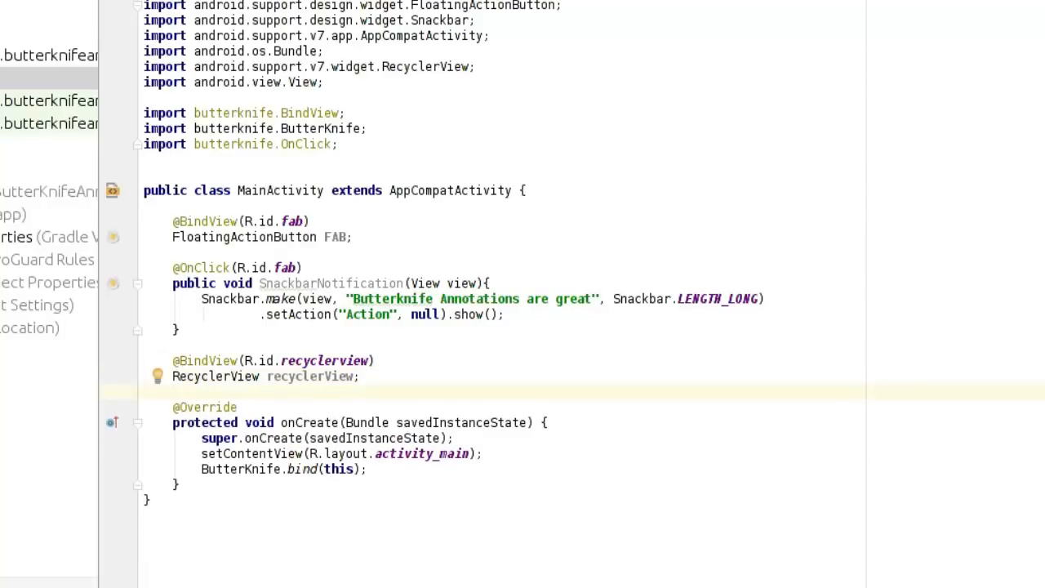
pyautogui.scroll(-3)
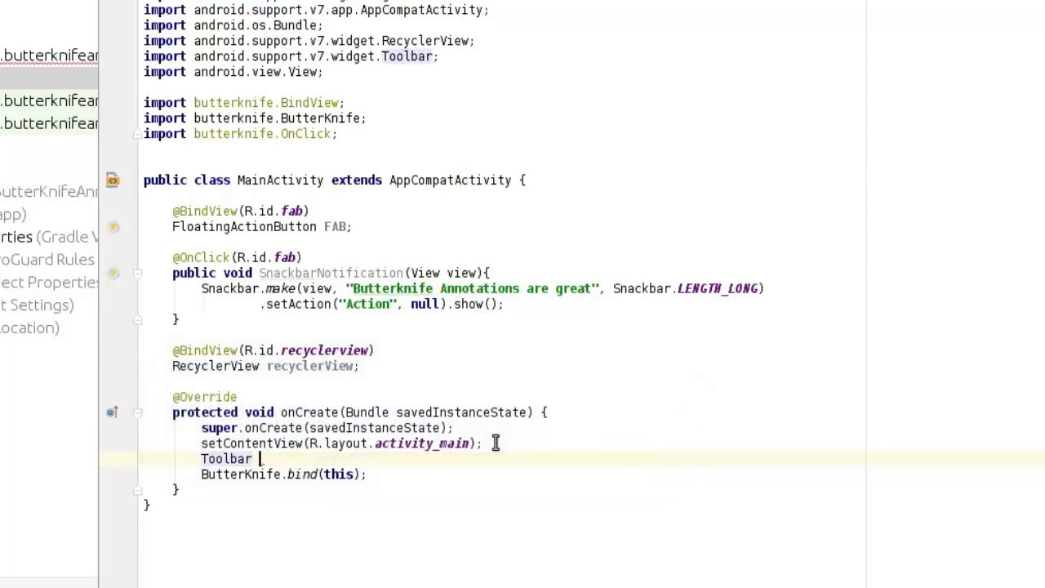
pyautogui.write('toolbar')
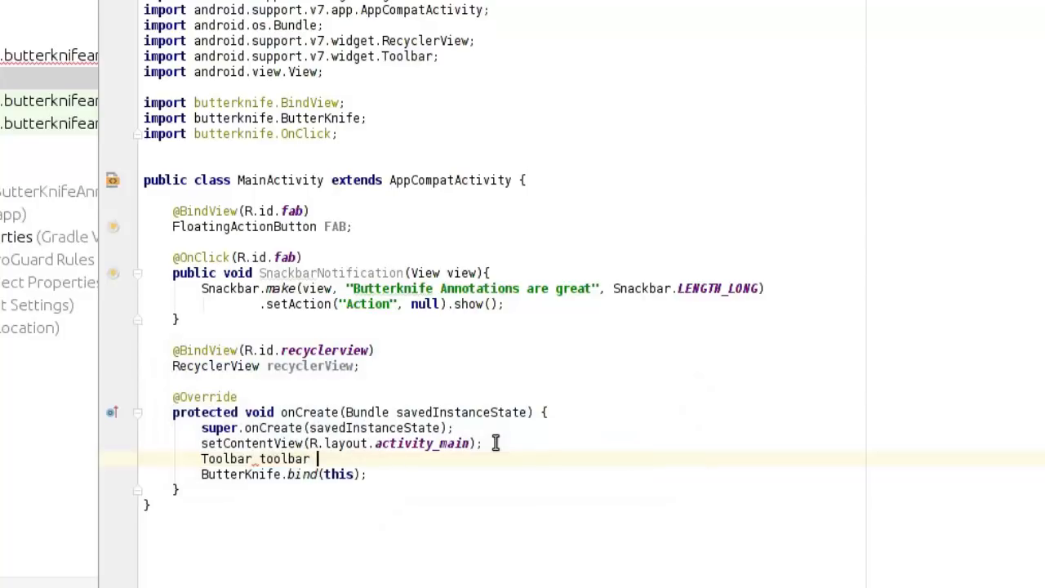
pyautogui.write('= ()')
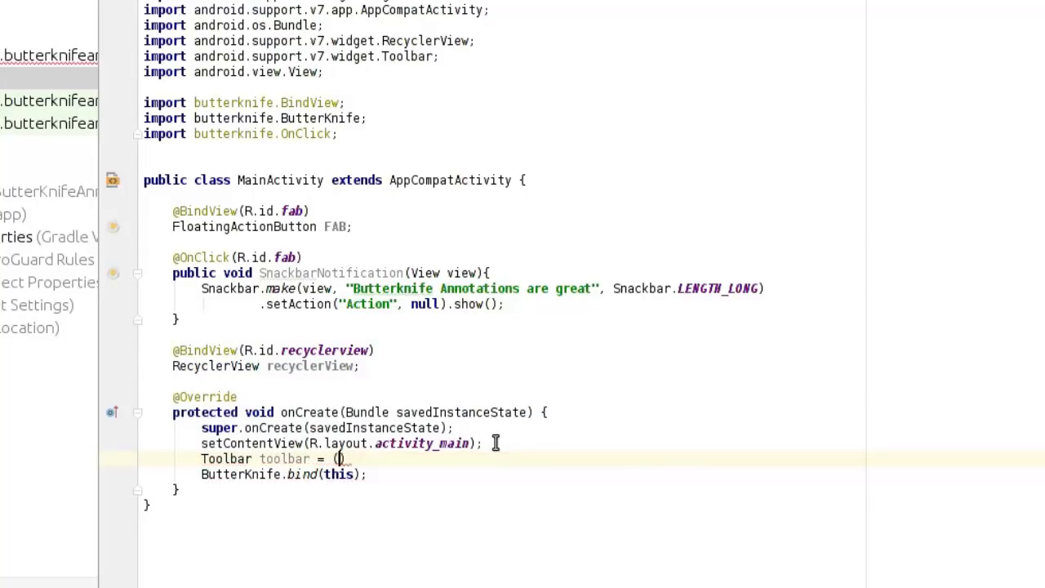
pyautogui.write('Toolbar')
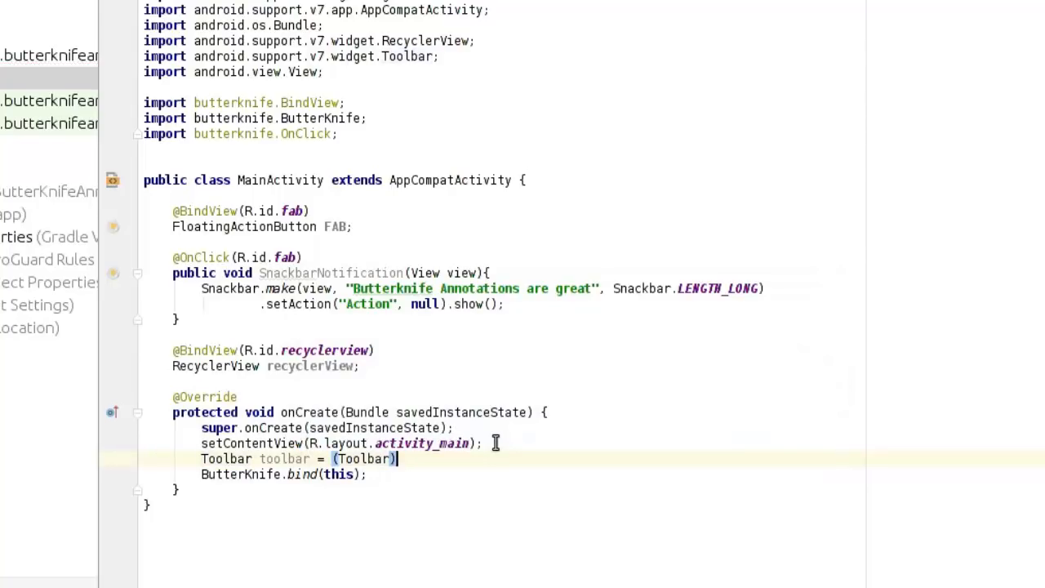
pyautogui.write('findViewById(')
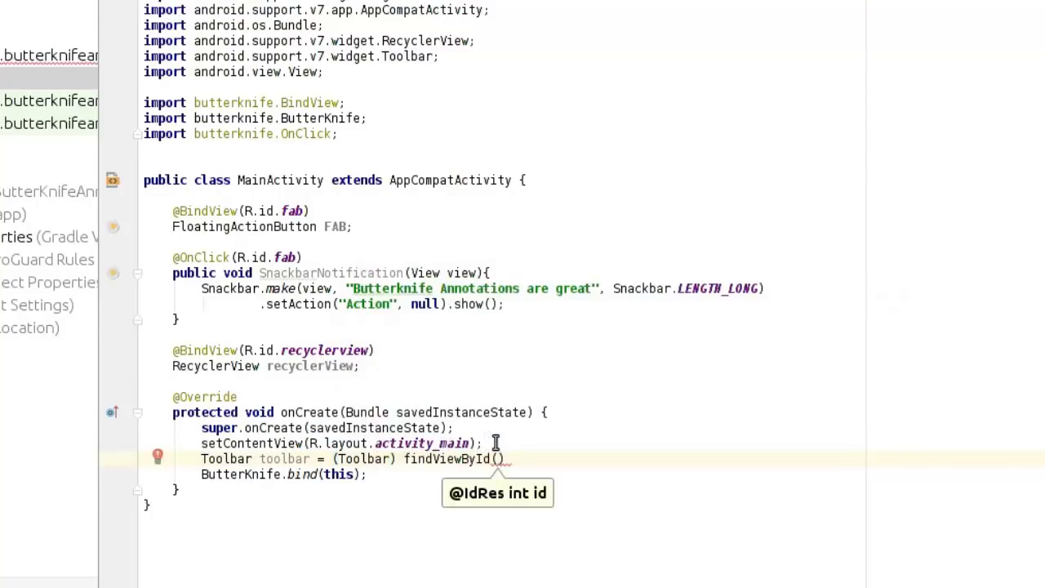
pyautogui.write('R.id.toolbar')
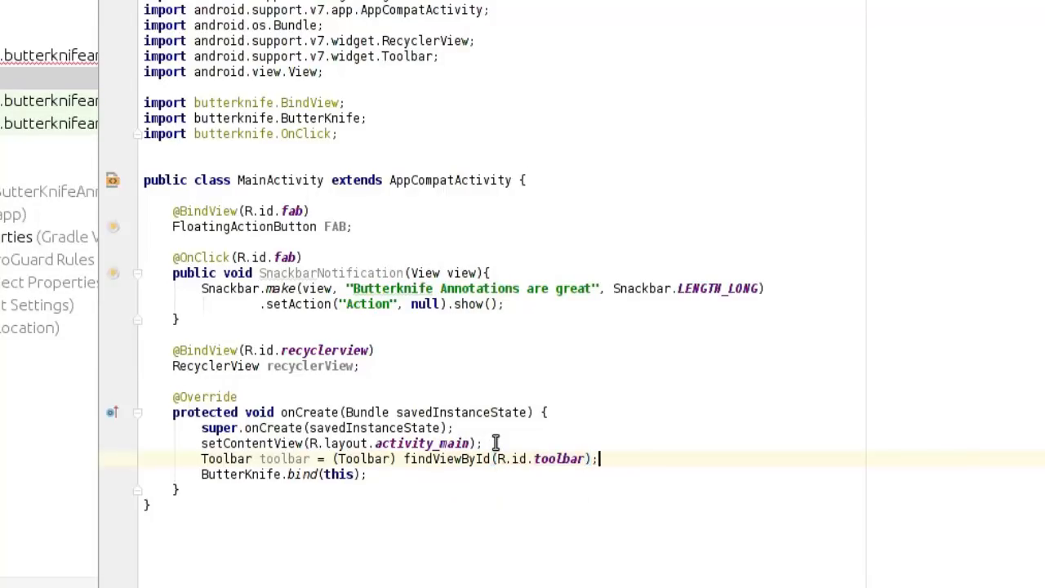
# Add setSupportActionBar(toolbar); on a new line after the toolbar lookup
pyautogui.press('enter')
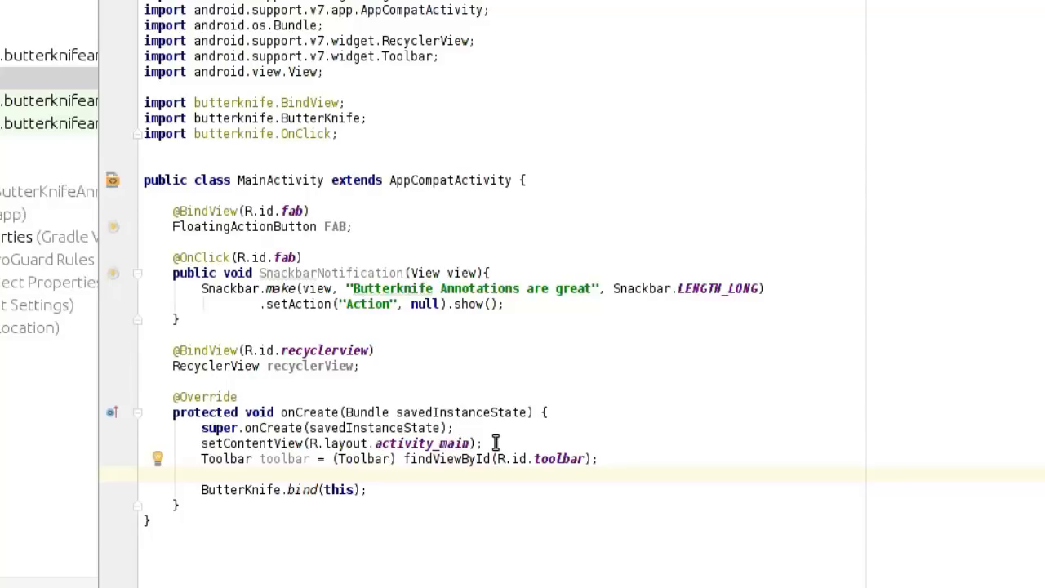
pyautogui.write('setSupportActionBar(toolbar);')
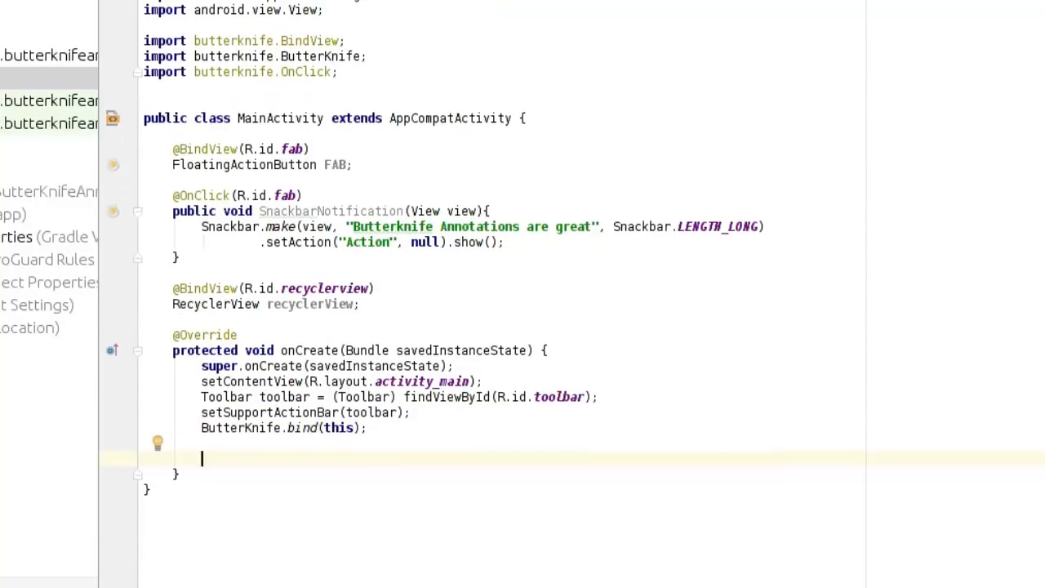
# Declare List<Data> data = new ArrayList<>() in onCreate
pyautogui.write('List')
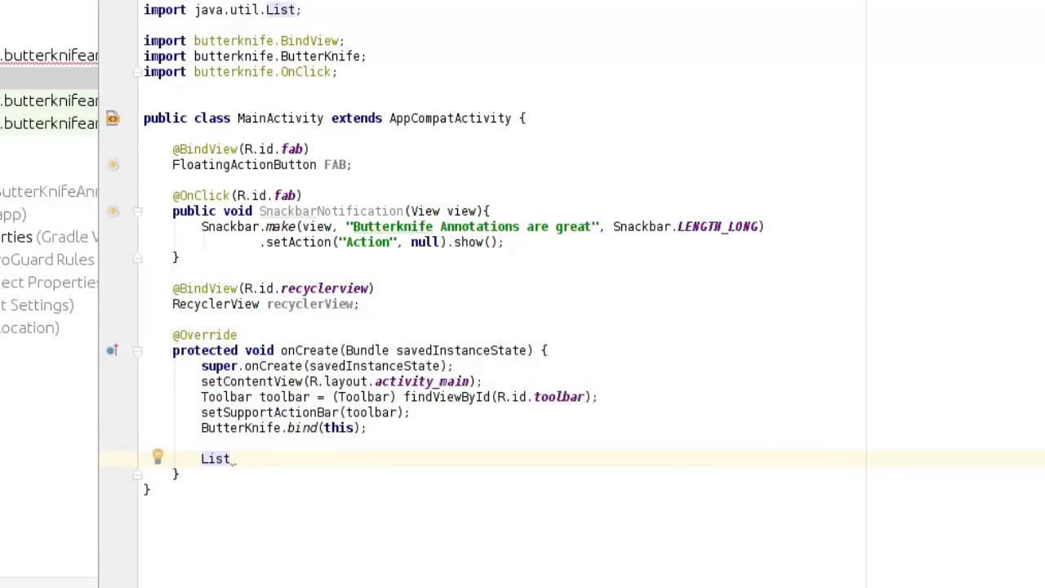
pyautogui.write('<Data>')
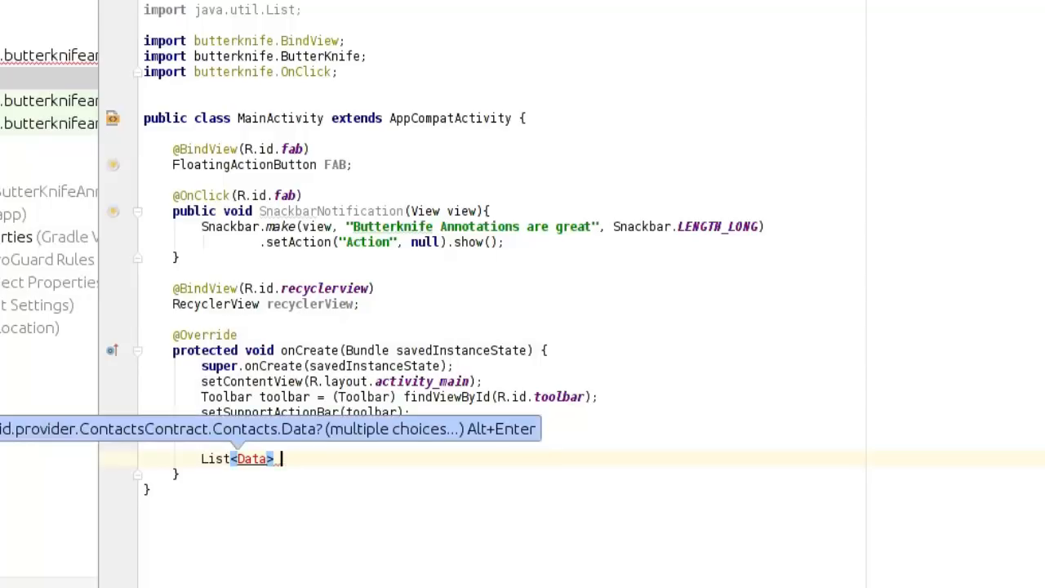
pyautogui.write('data')
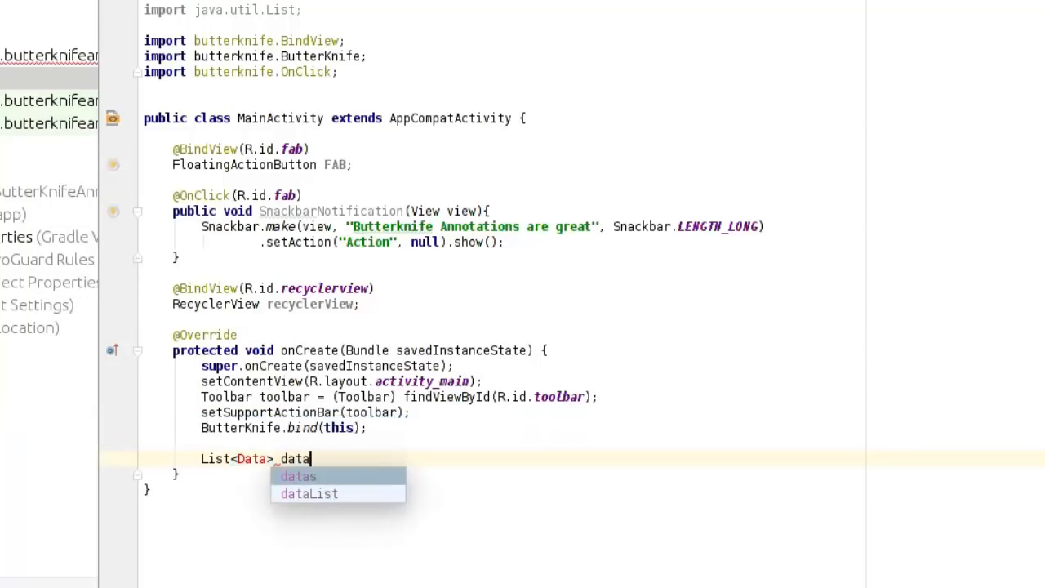
pyautogui.write('=')
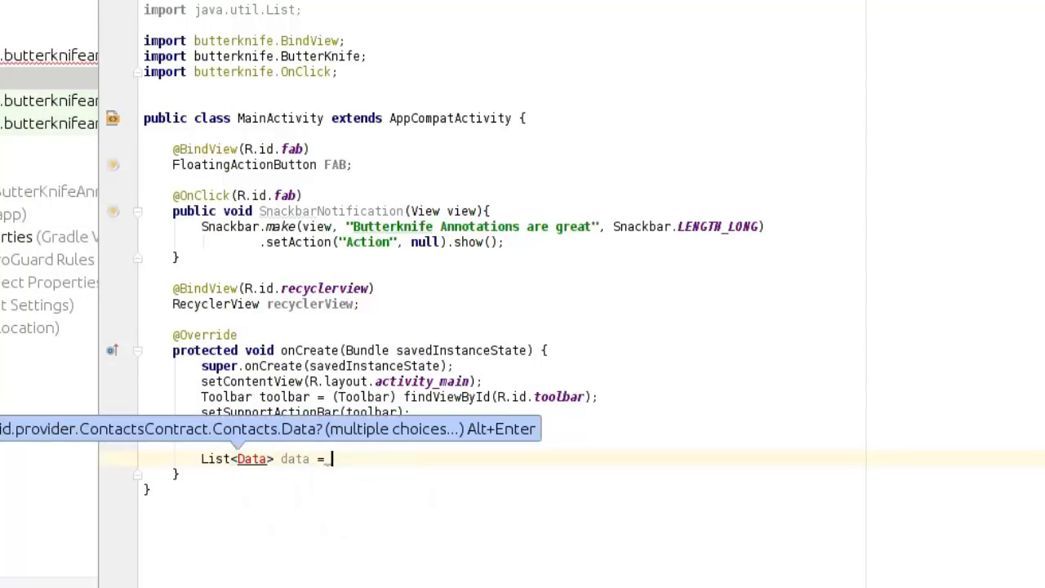
pyautogui.write('new A')
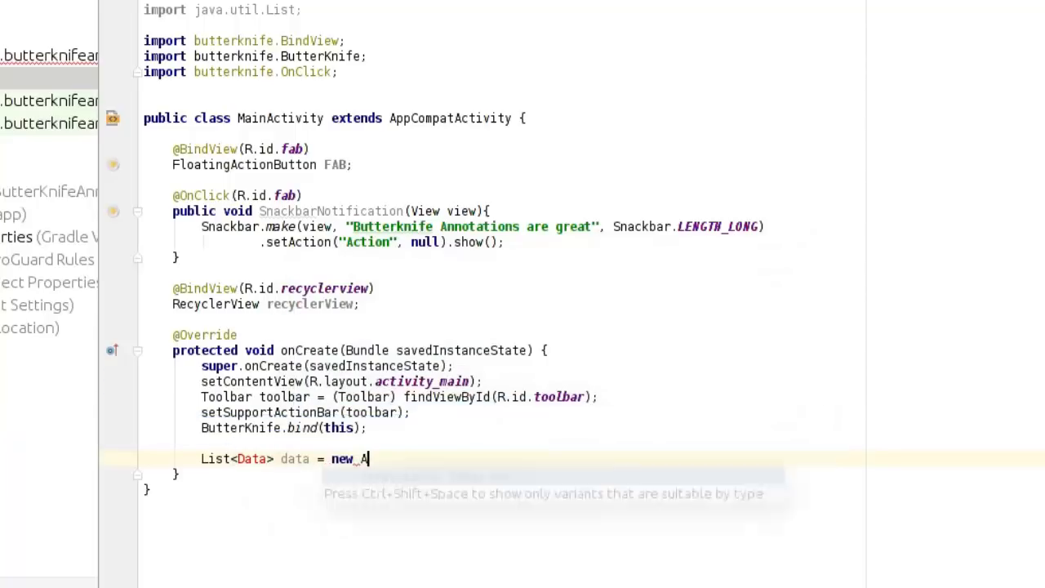
pyautogui.write('rra')
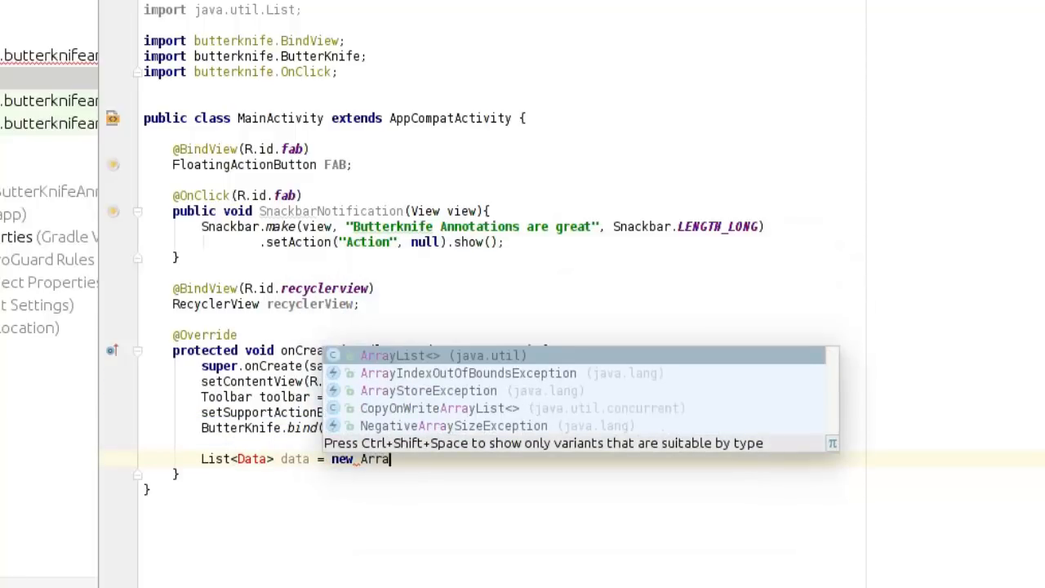
pyautogui.write('lis')
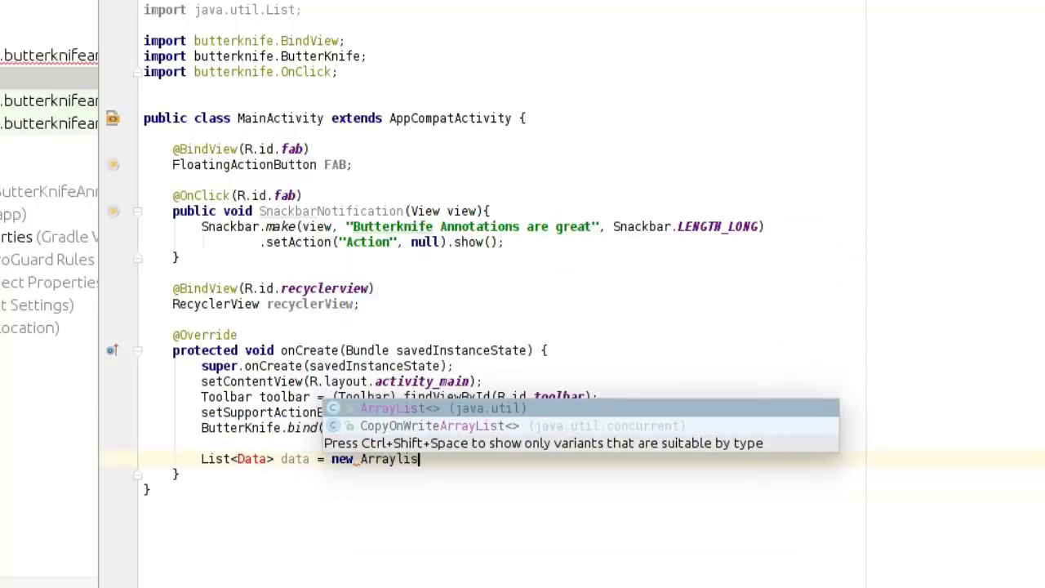
pyautogui.write('t')
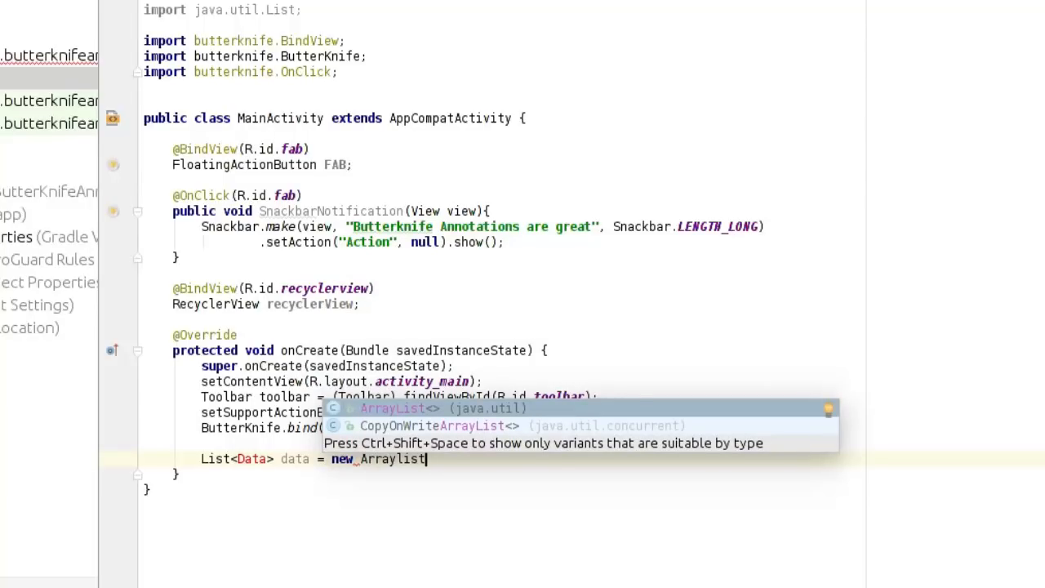
pyautogui.press('BackSpace')
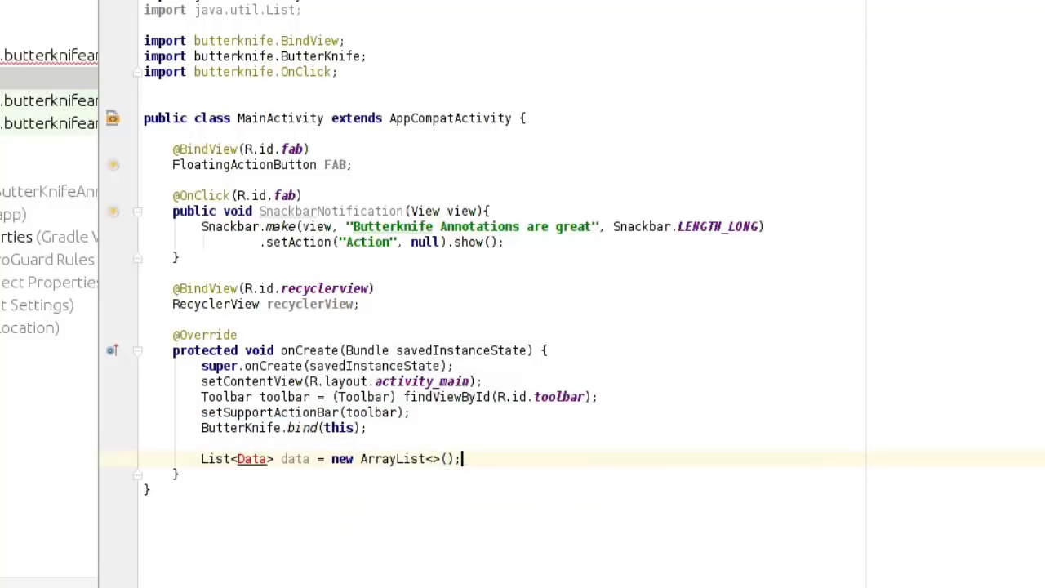
# Add a for loop header with int i = 0; i < 15; i++ below the list
pyautogui.write('for')
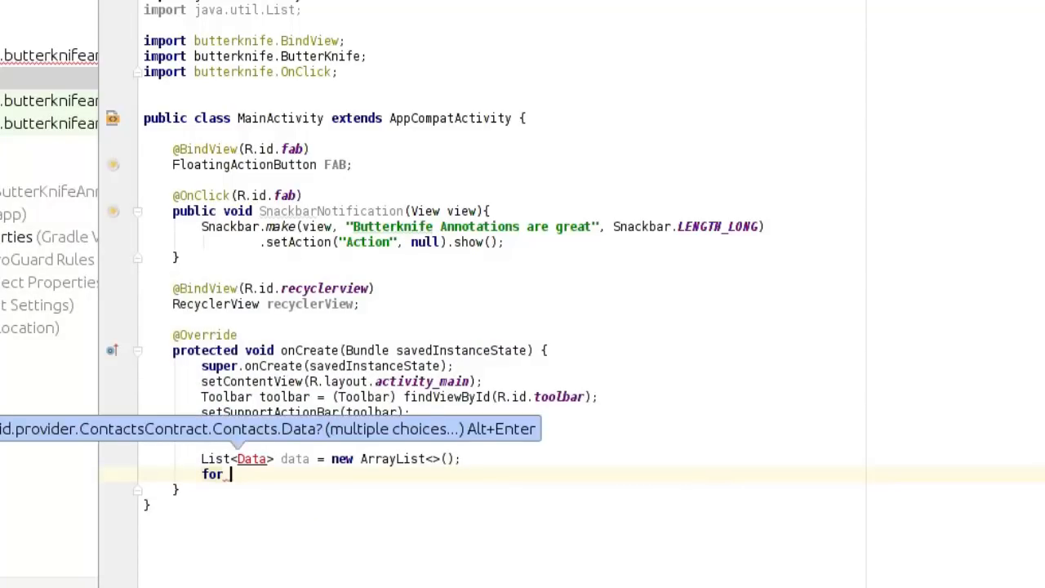
pyautogui.write('(')
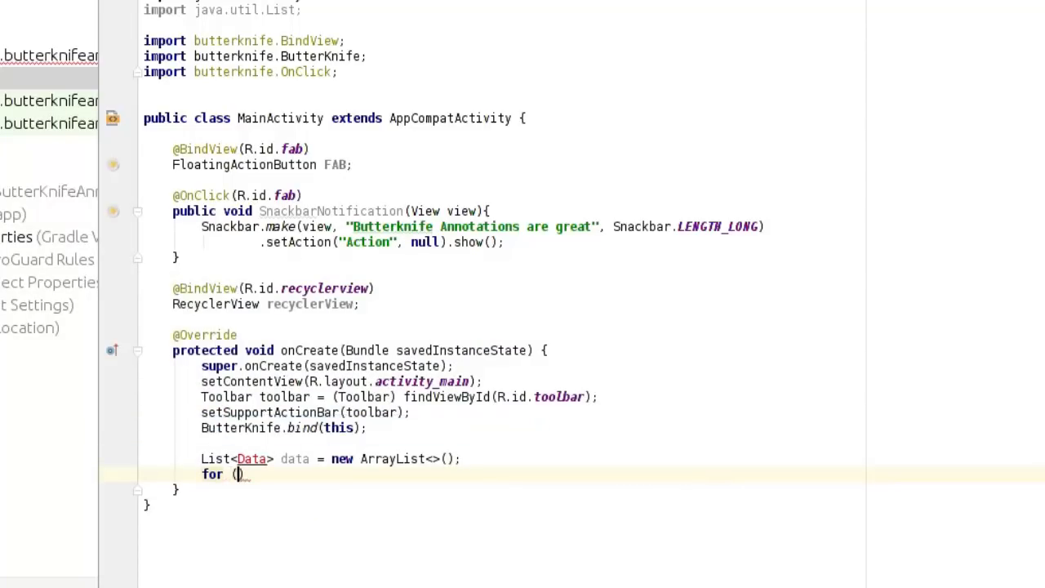
pyautogui.write('int i')
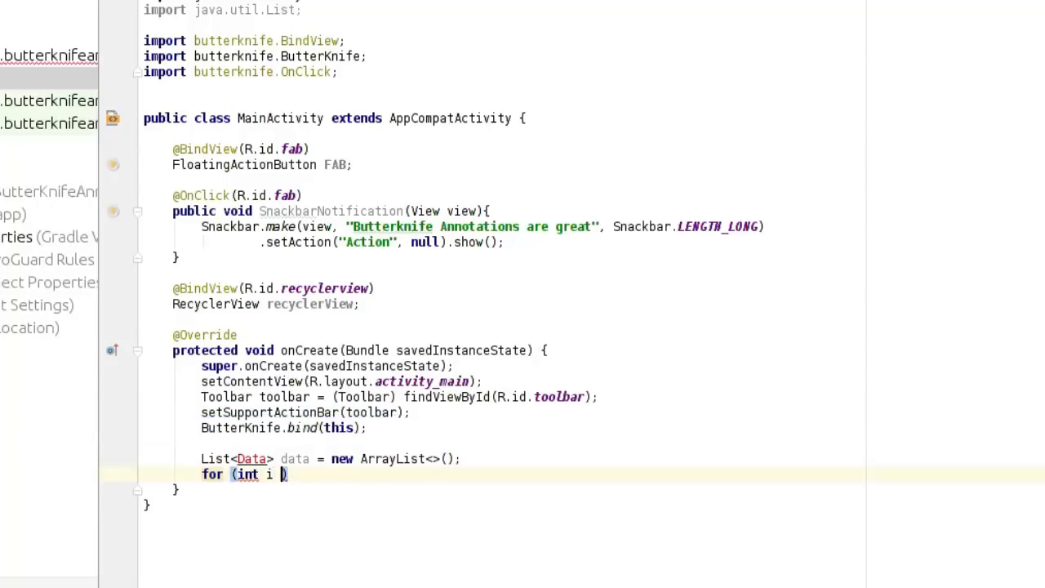
pyautogui.write('= 0;')
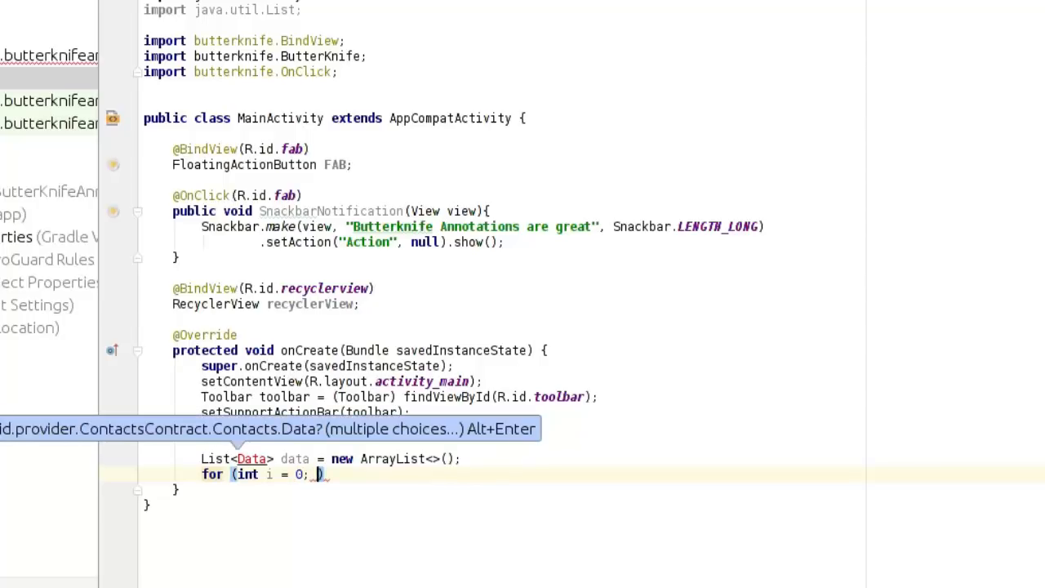
pyautogui.write('i <')
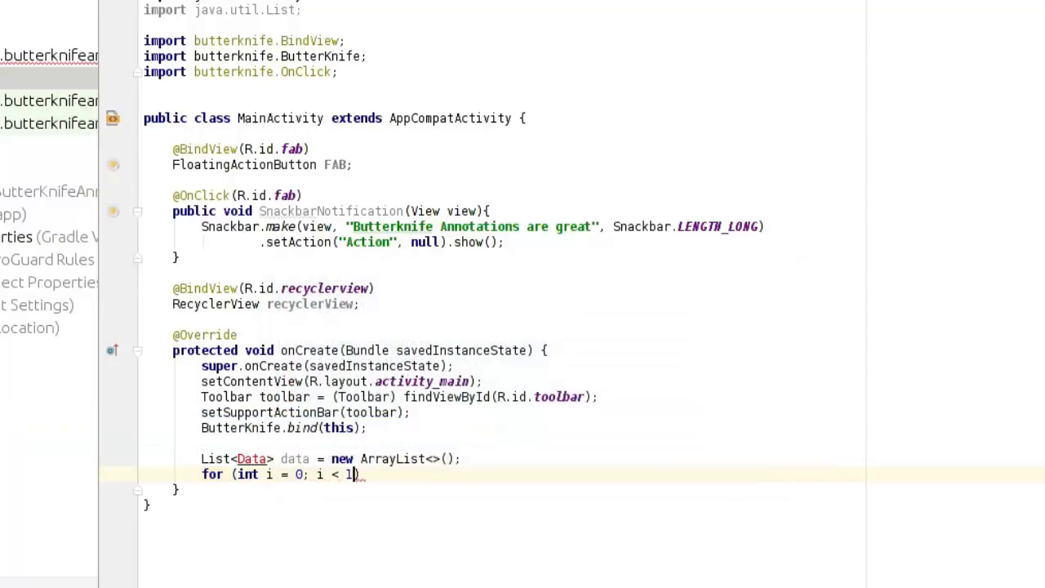
pyautogui.write('15;')
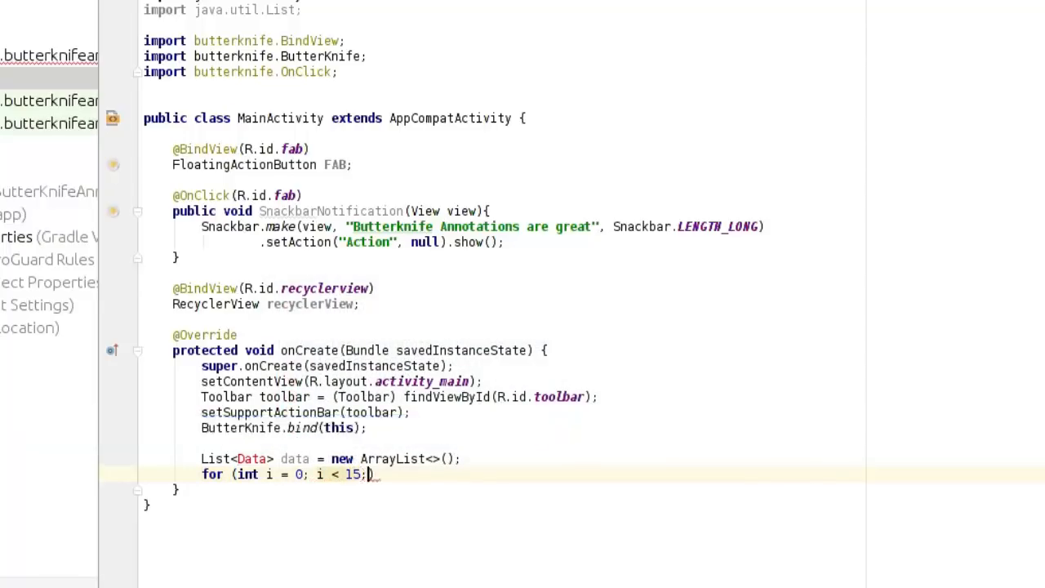
pyautogui.write('i)')
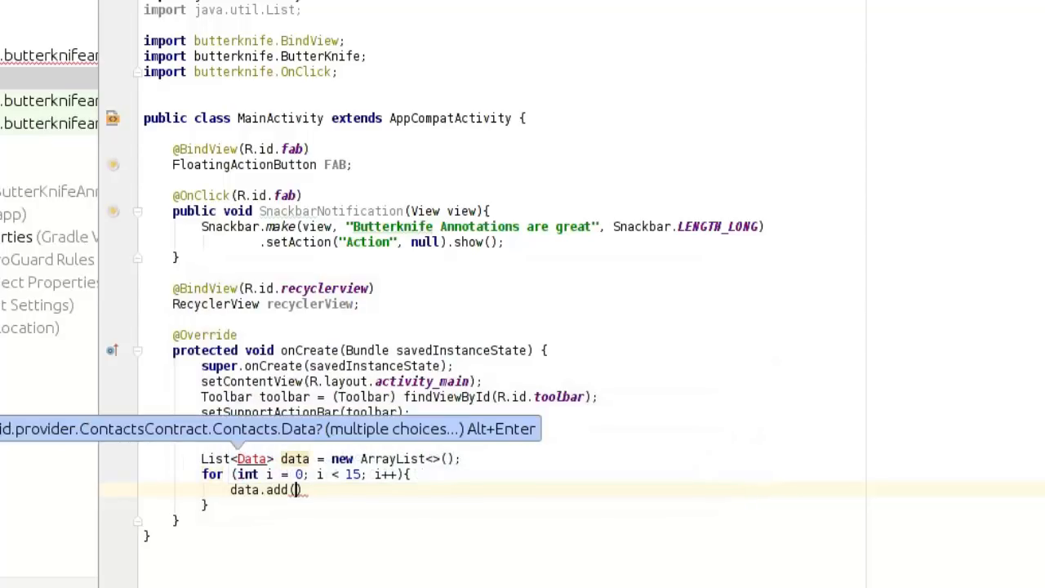
# Add data.add(new Data("ButterKnife Annotations", R.drawable.delaroystudios)); inside the loop
pyautogui.write('new Data')
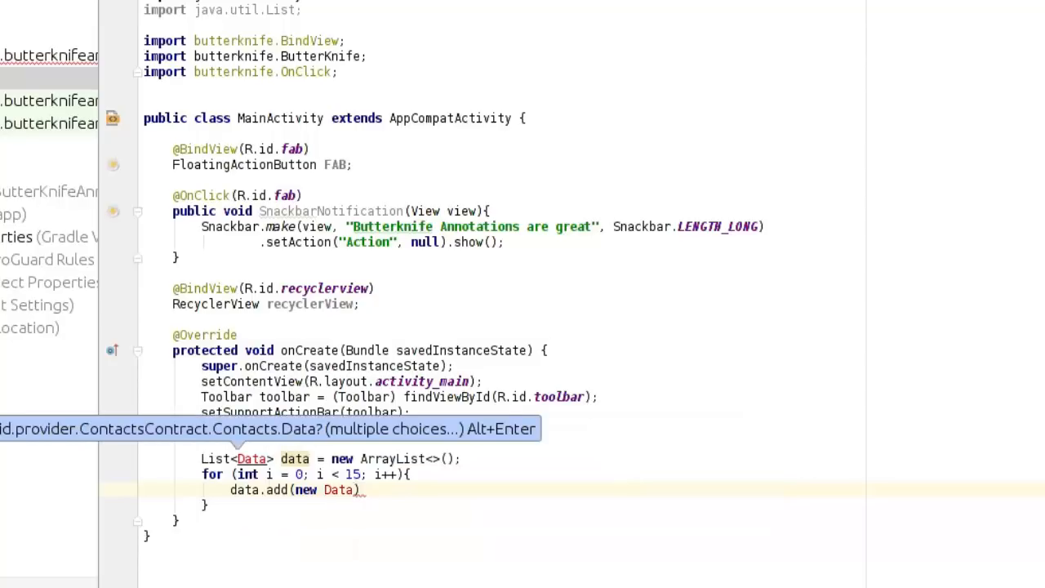
pyautogui.write('()')
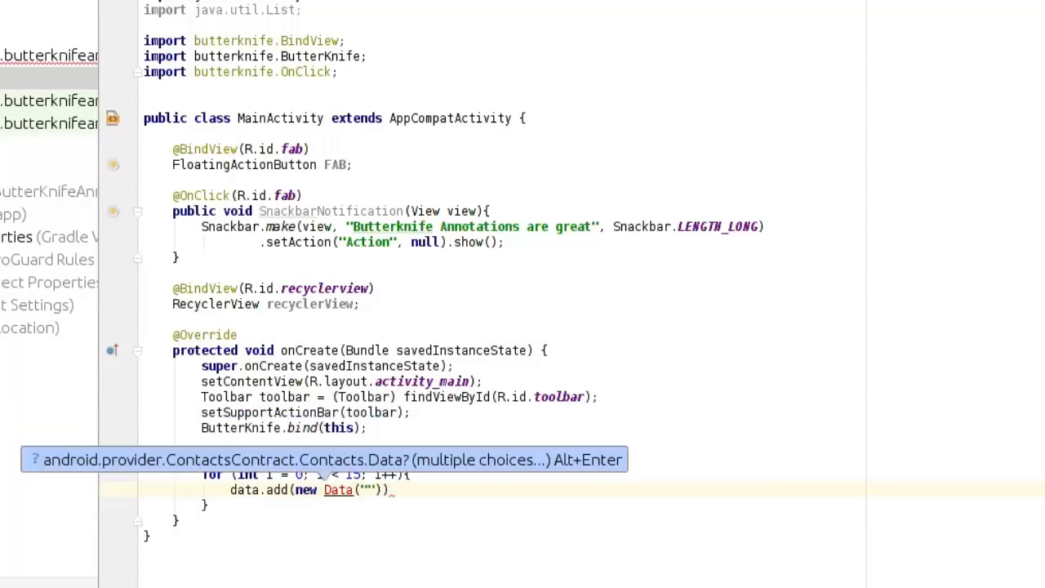
pyautogui.write('Butte')
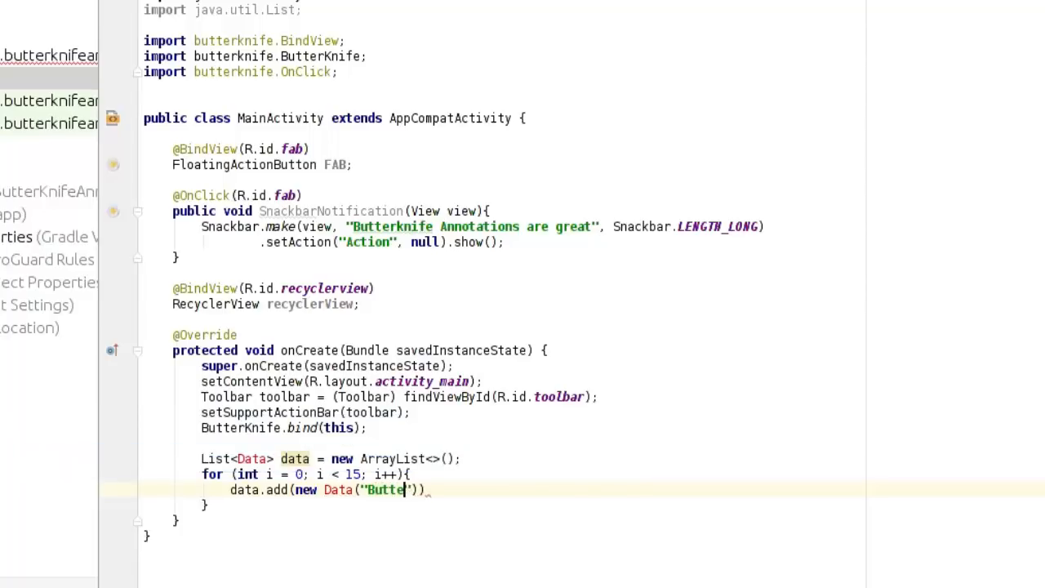
pyautogui.write('Knife A')
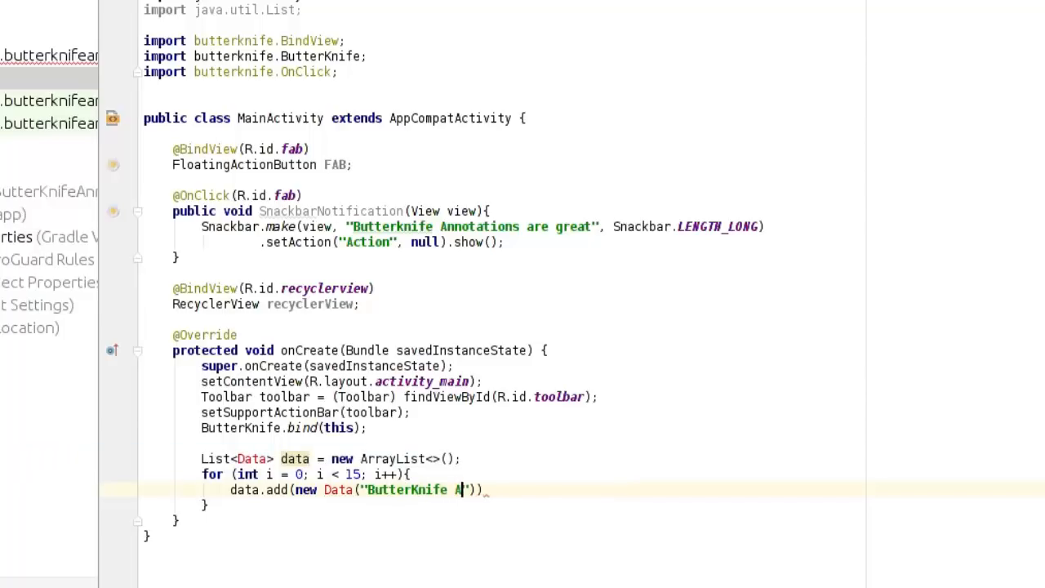
pyautogui.write('nnotat')
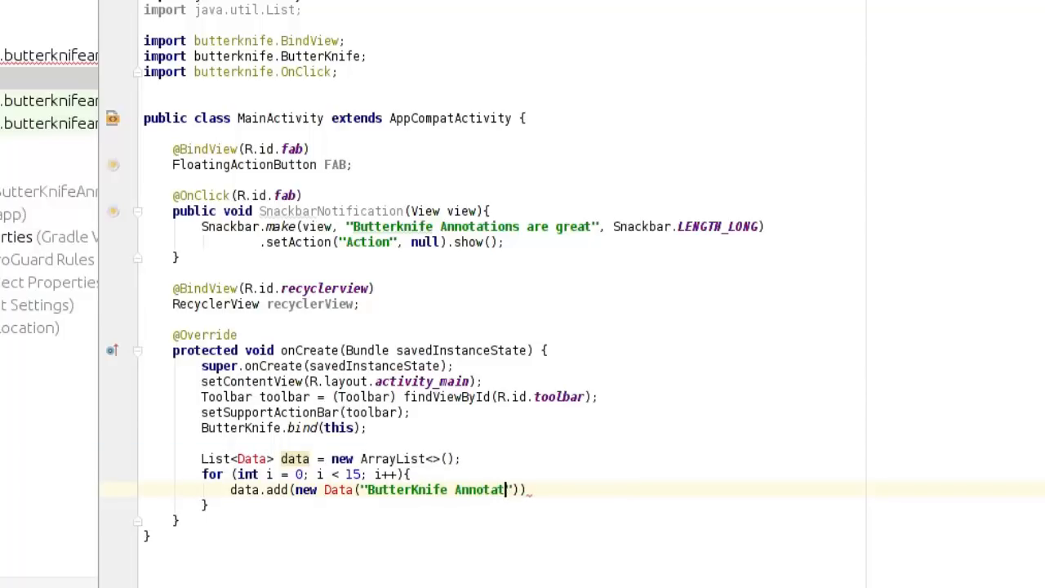
pyautogui.write('ions')
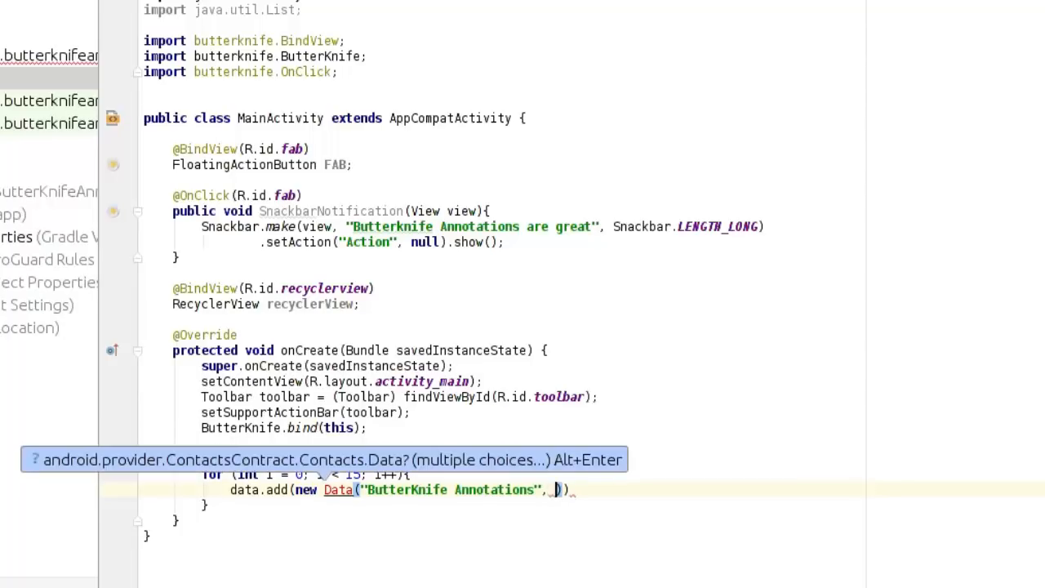
pyautogui.write('R.d')
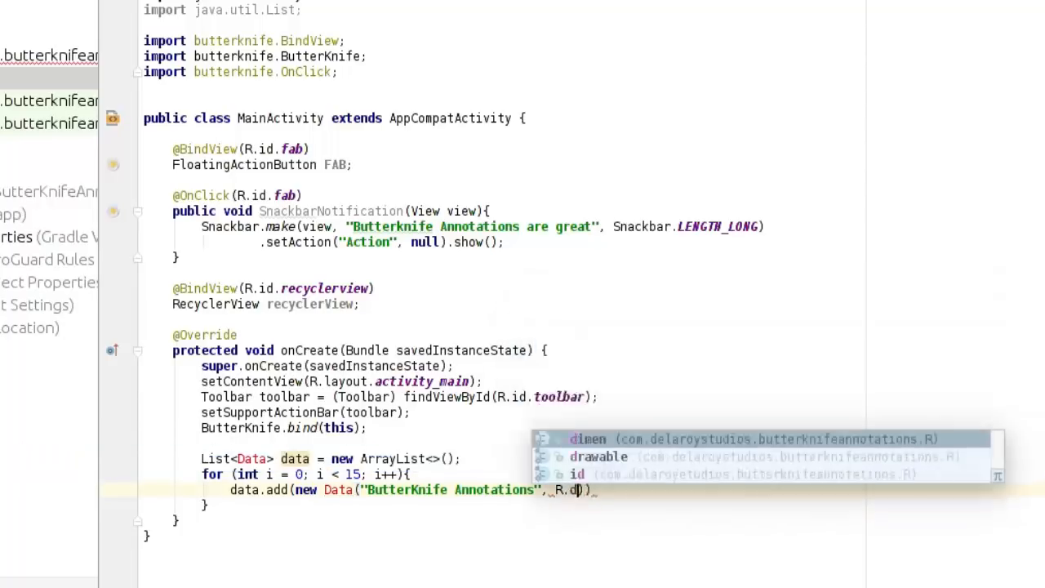
pyautogui.click(598, 457)
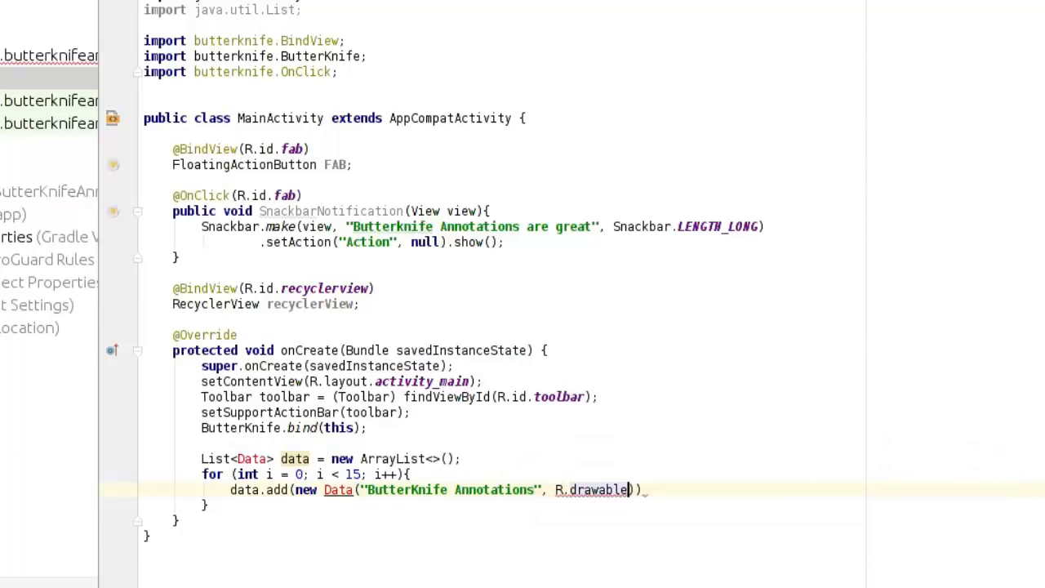
pyautogui.write('delaroystudios')
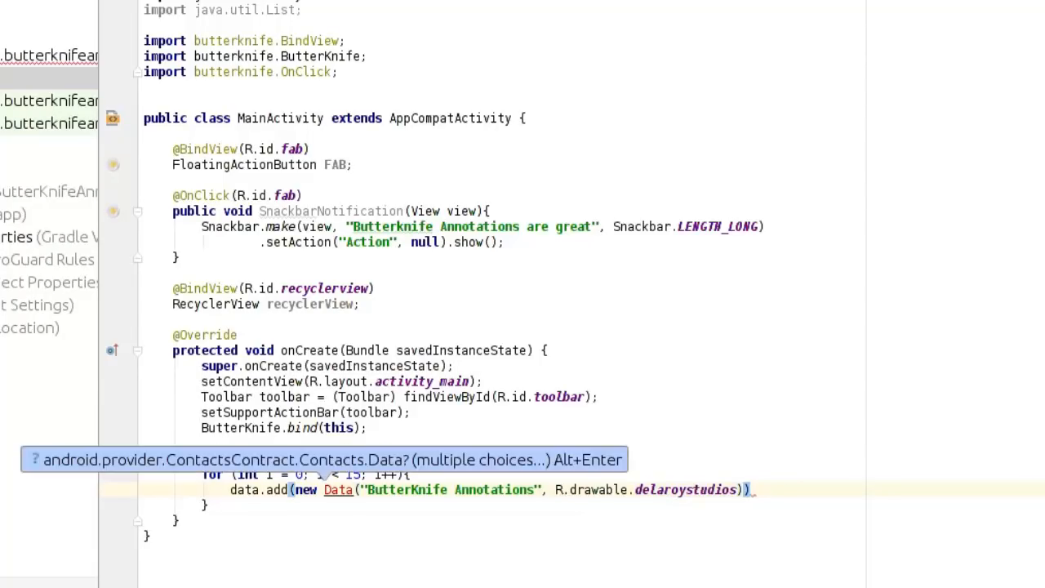
pyautogui.write(';')
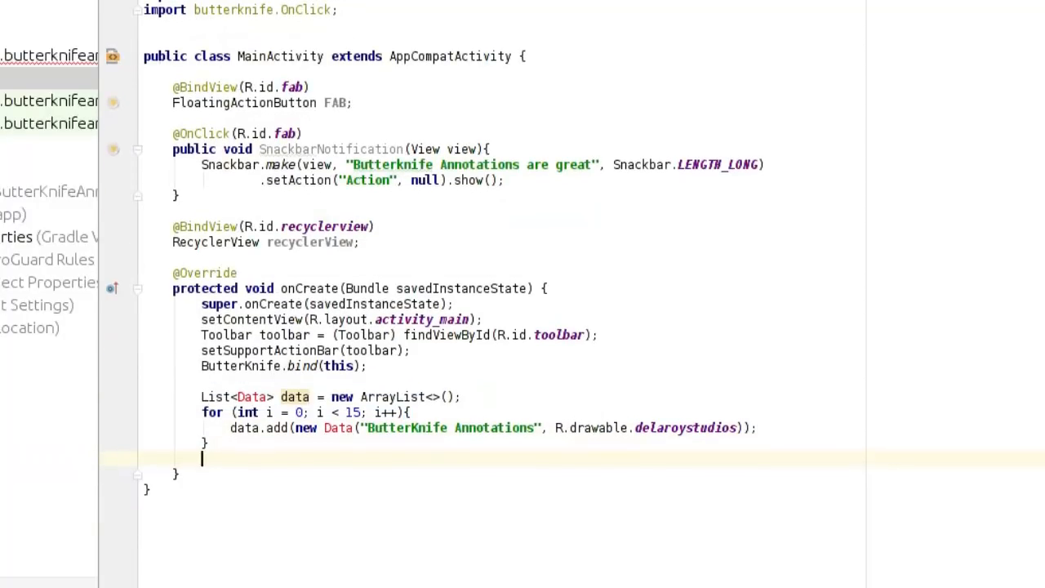
# Declare Recycler_View_Adapter adapter = new Recycler_View_Adapter(data, getApplication()); below the loop
pyautogui.write('Re')
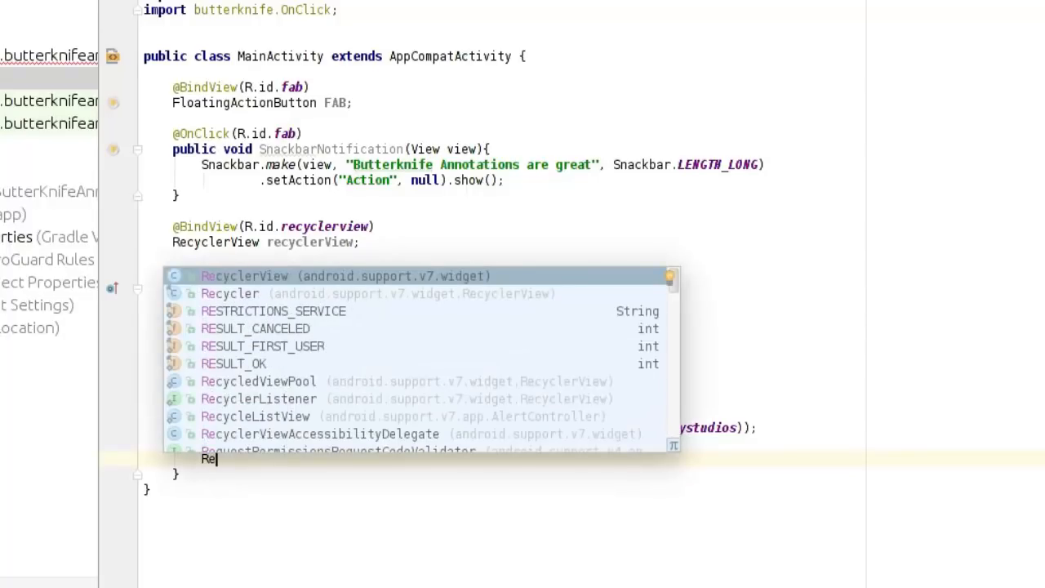
pyautogui.write('cycler_View_Adapter')
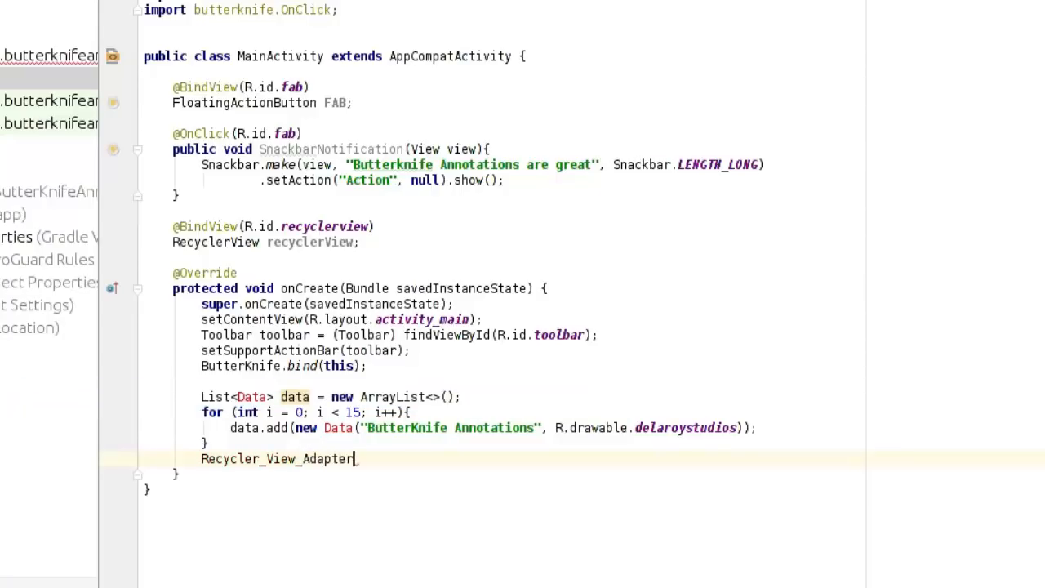
pyautogui.write('_ad')
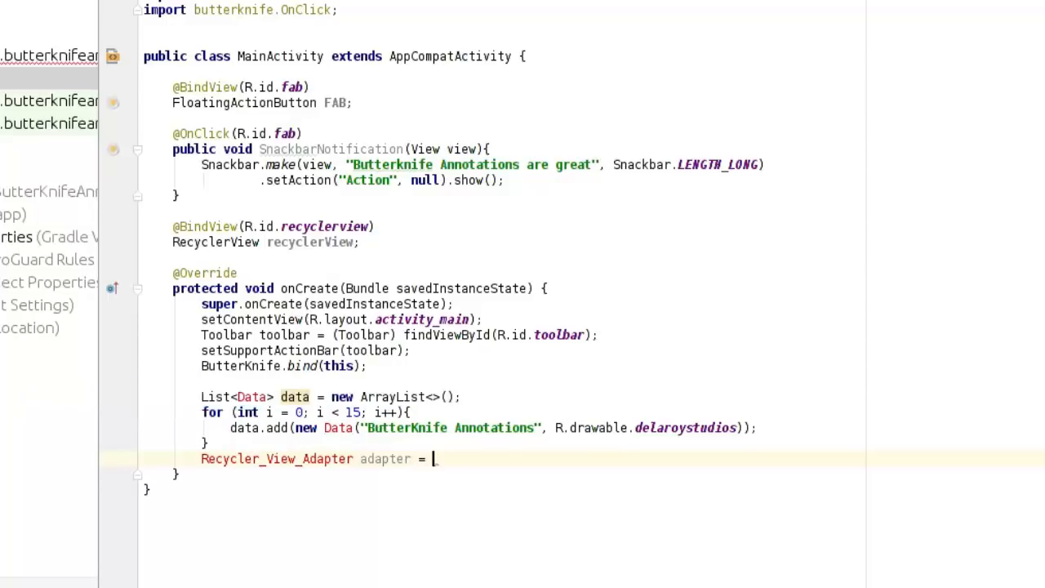
pyautogui.write('new')
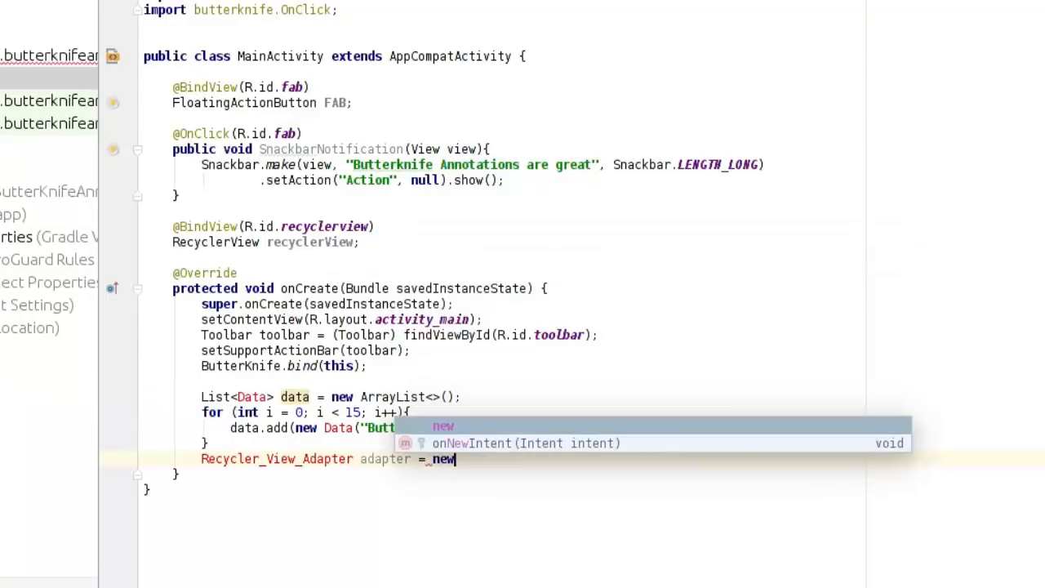
pyautogui.write('Recycler_View_')
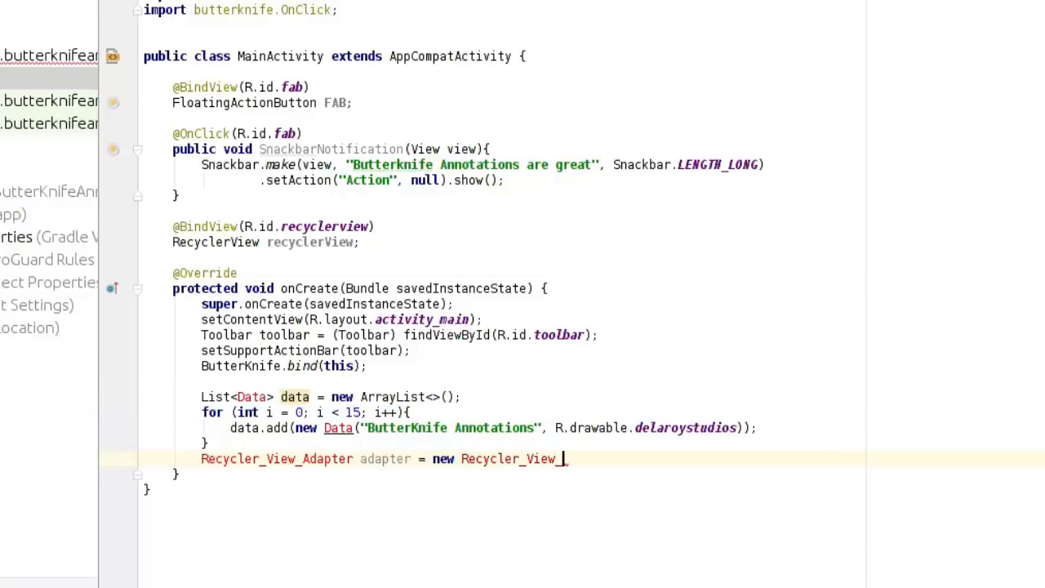
pyautogui.write('Adapte')
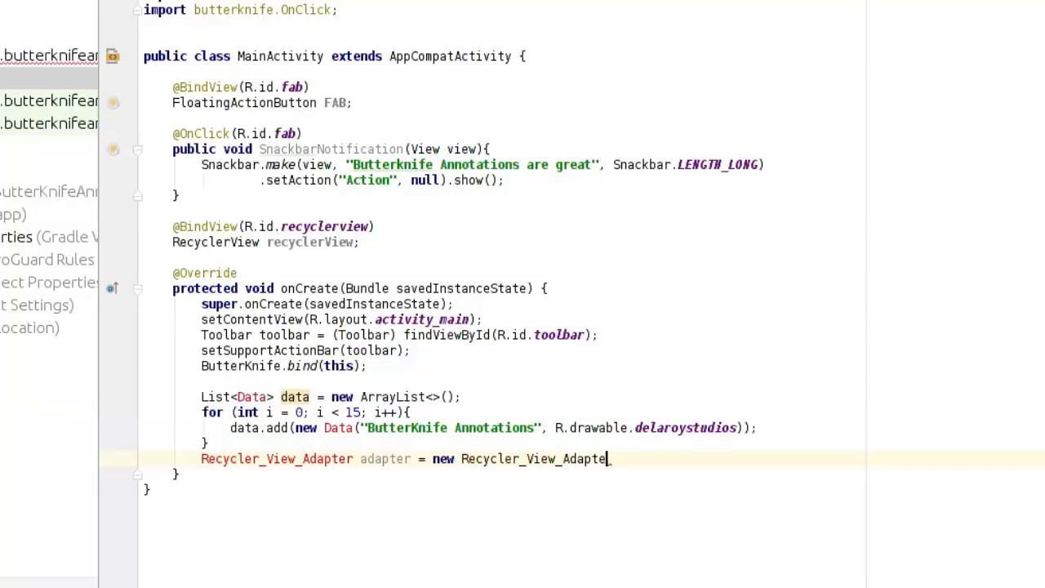
pyautogui.write('()')
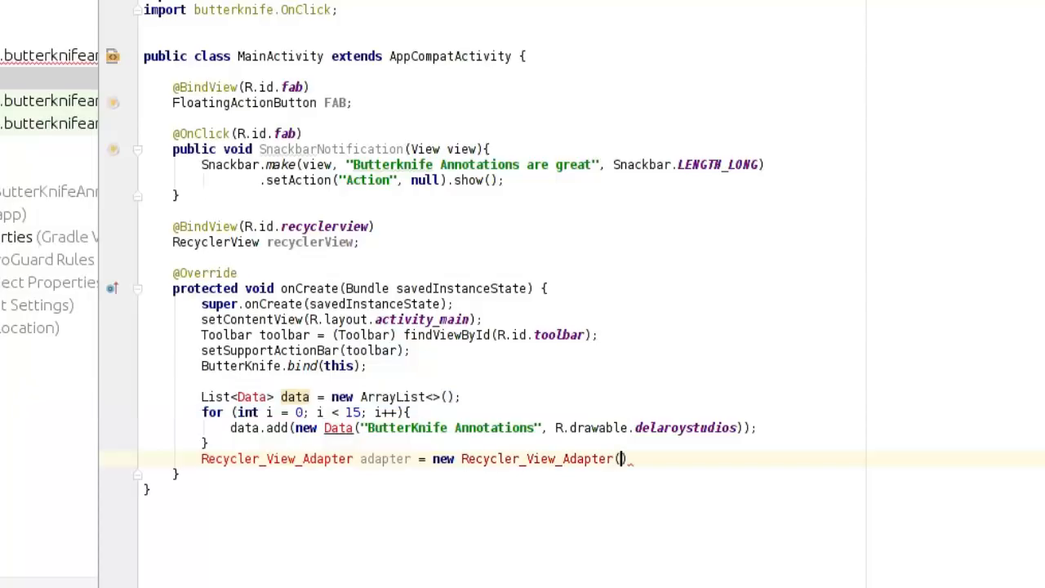
pyautogui.write('data,')
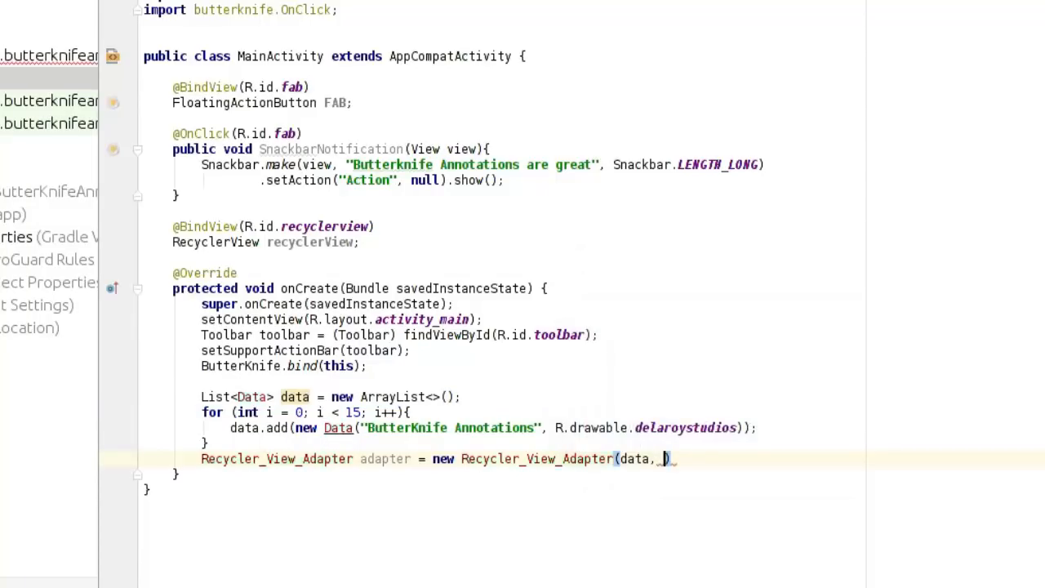
pyautogui.write('getApplication(')
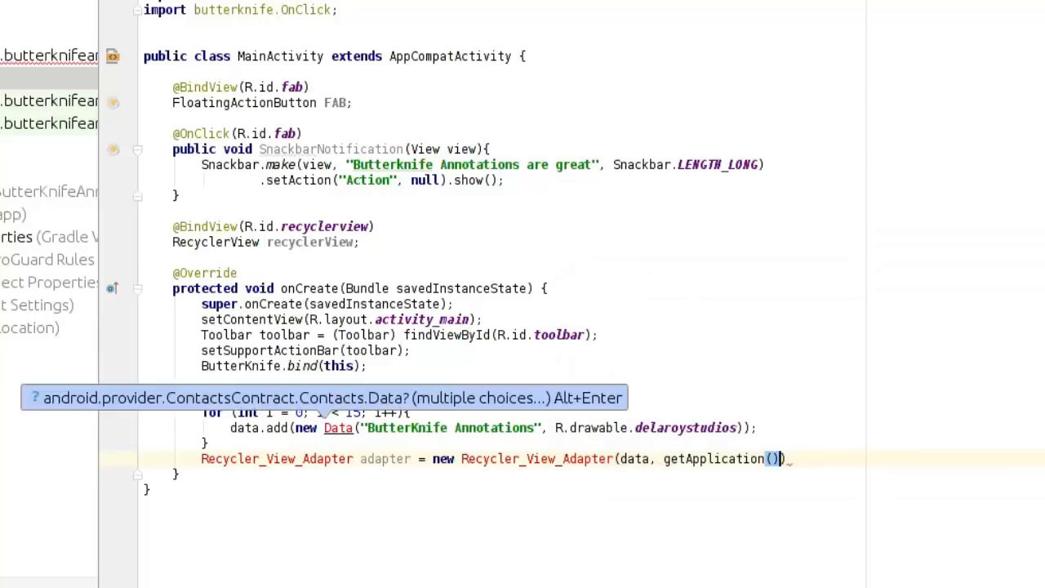
pyautogui.write(';')
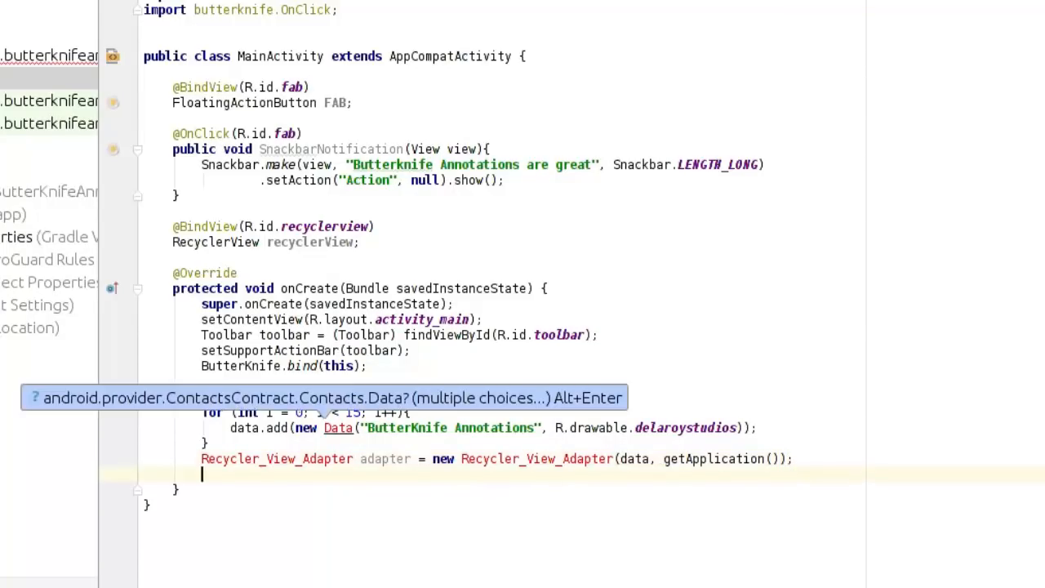
# Start setting the adapter on recyclerView
pyautogui.write('re')
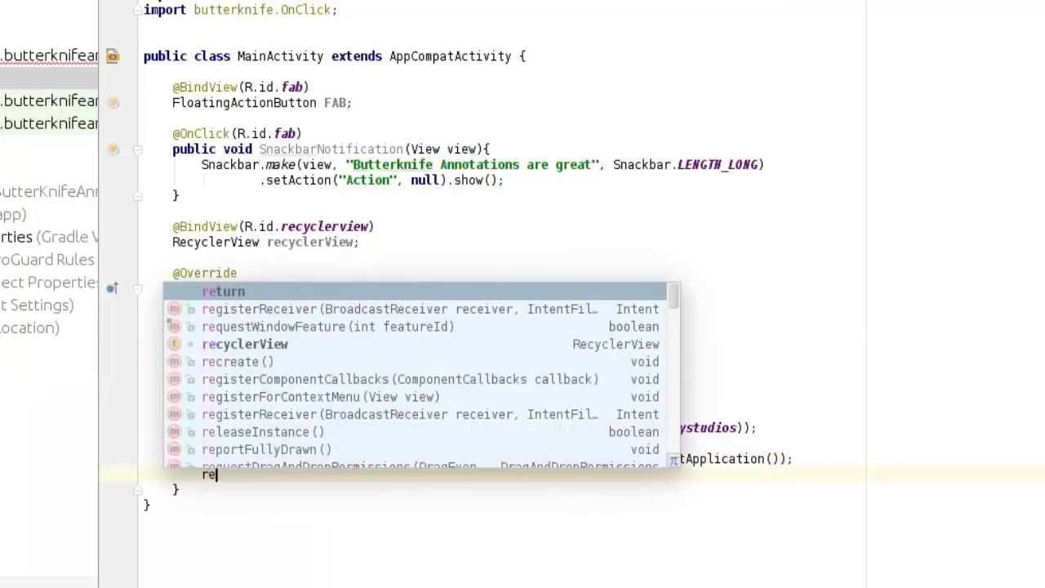
pyautogui.press('Down')
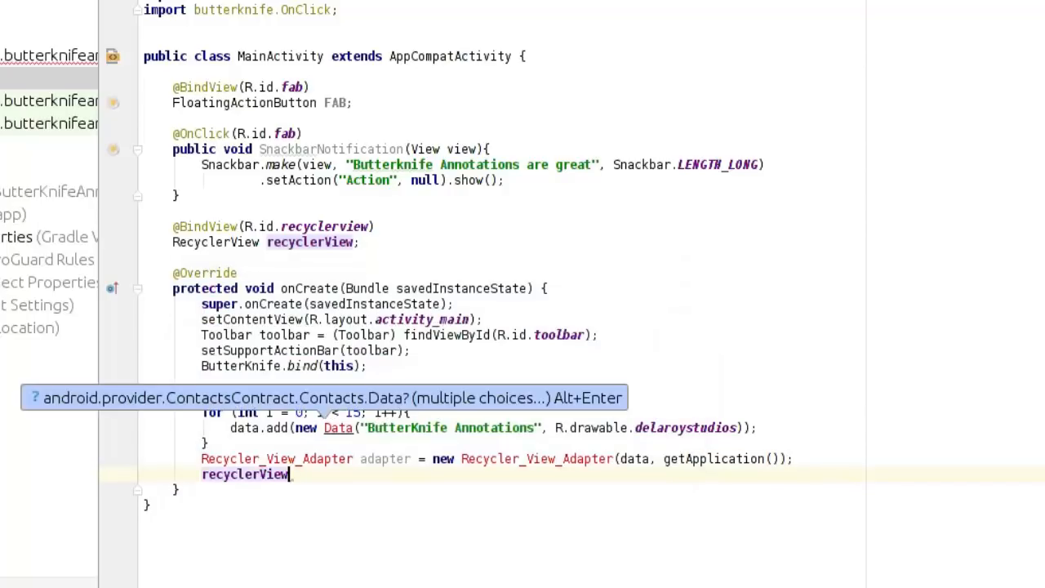
pyautogui.write('.setAdapter(adapter);')
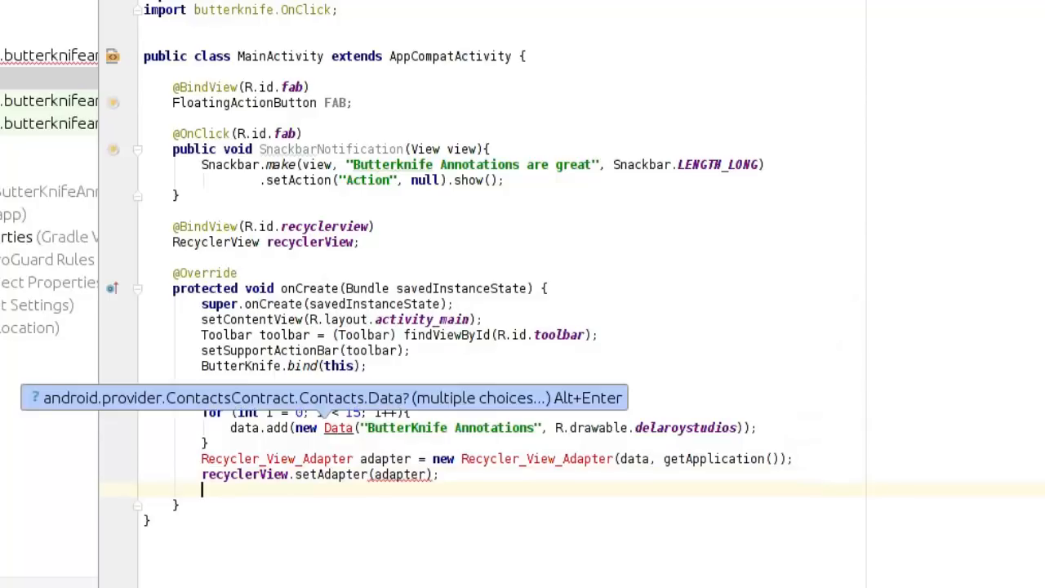
# Give recyclerView a new LinearLayoutManager(this) as its layout manager
pyautogui.write('recyclerView')
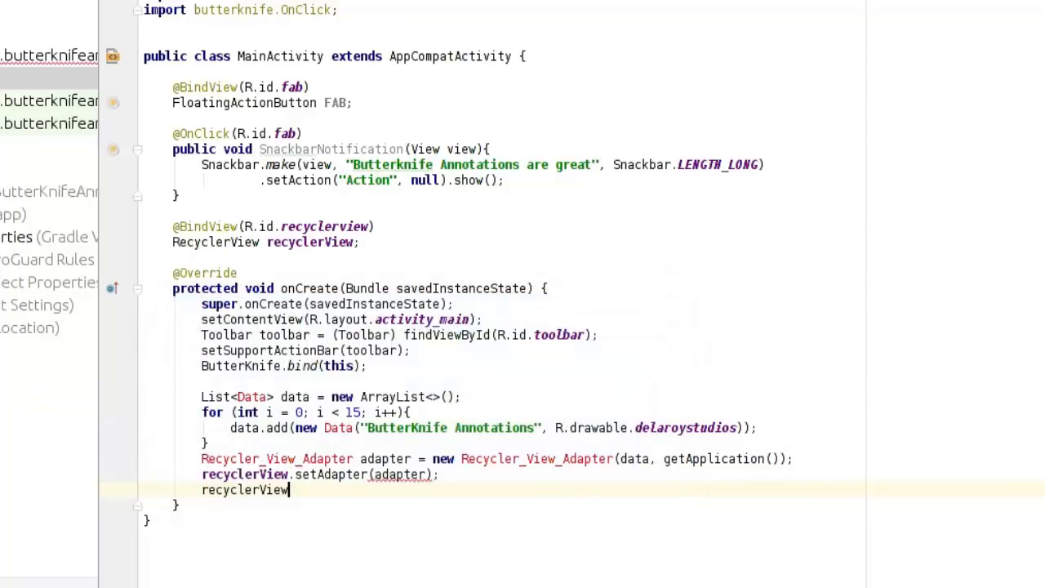
pyautogui.write('.se')
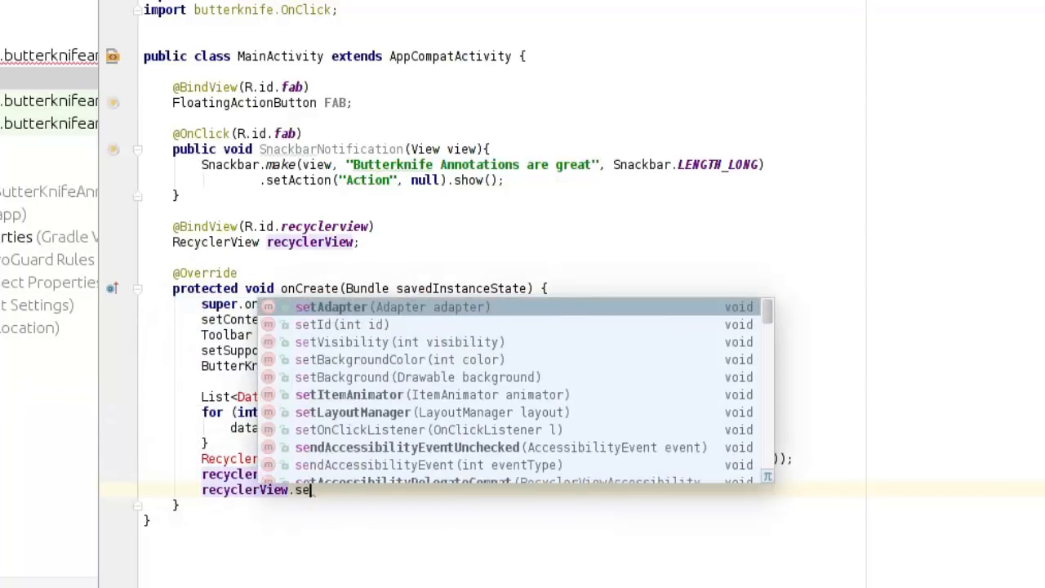
pyautogui.write('t')
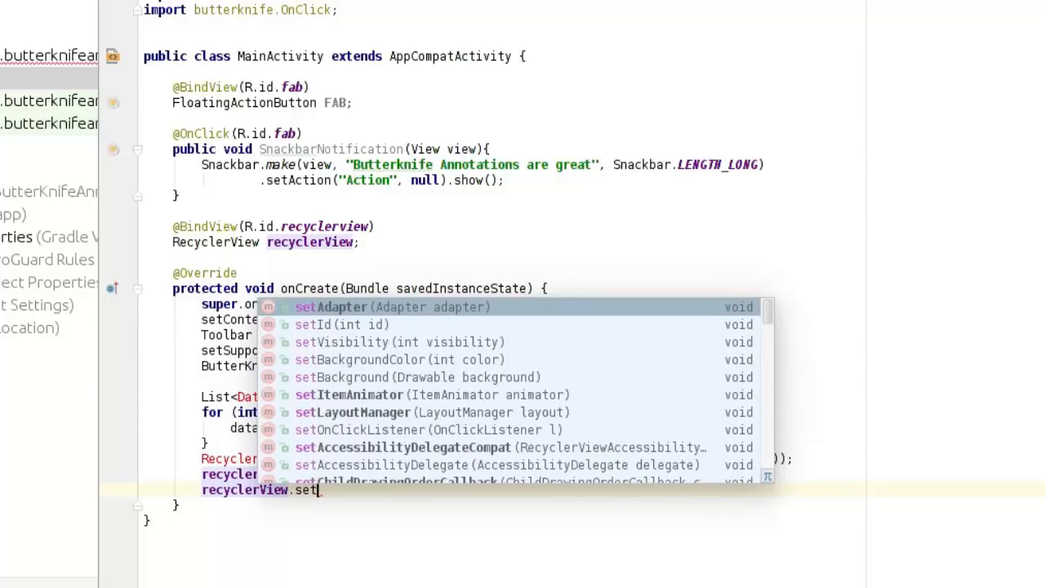
pyautogui.write('LayoutManager(ne);')
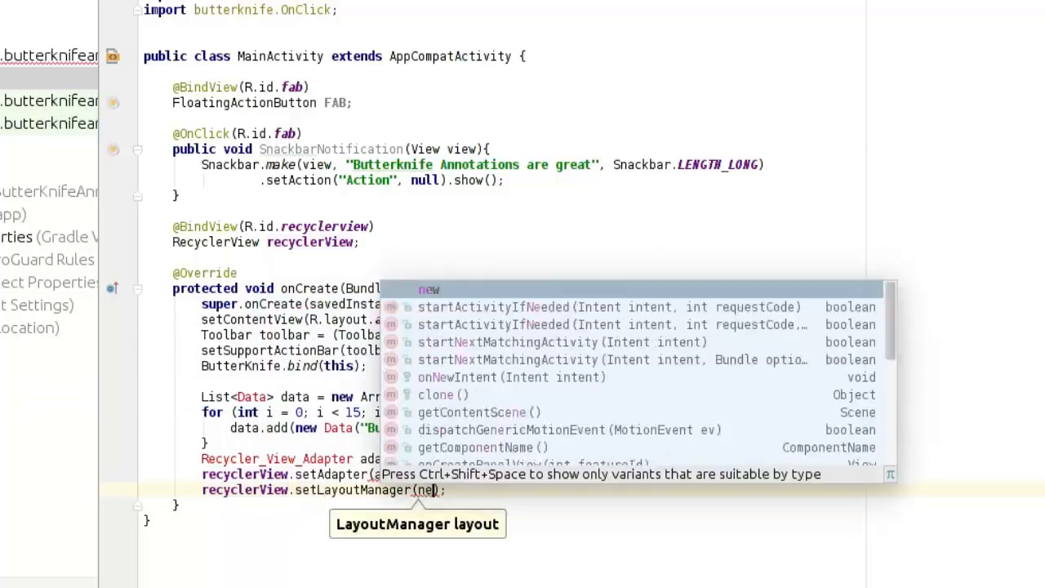
pyautogui.write('_Li')
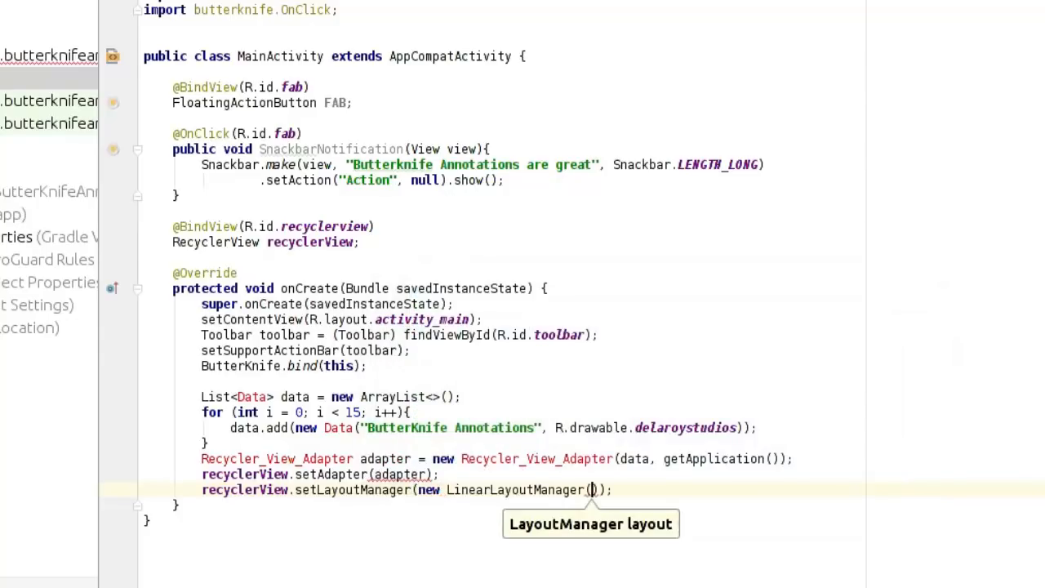
pyautogui.write('this')
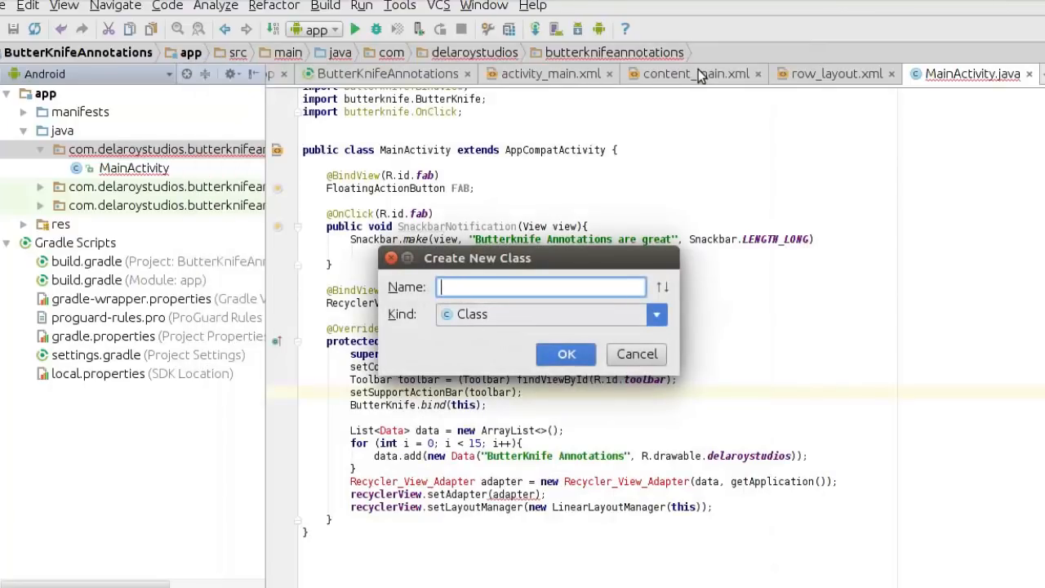
# Create the Data and Recycler_View_Adapter Java classes in the app package
pyautogui.write('Data')
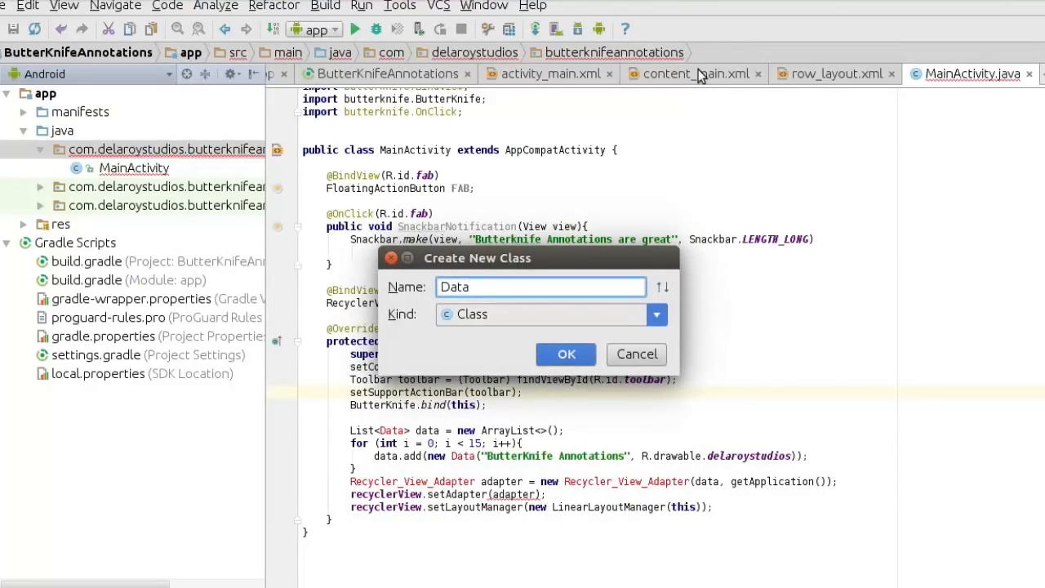
pyautogui.click(566, 353)
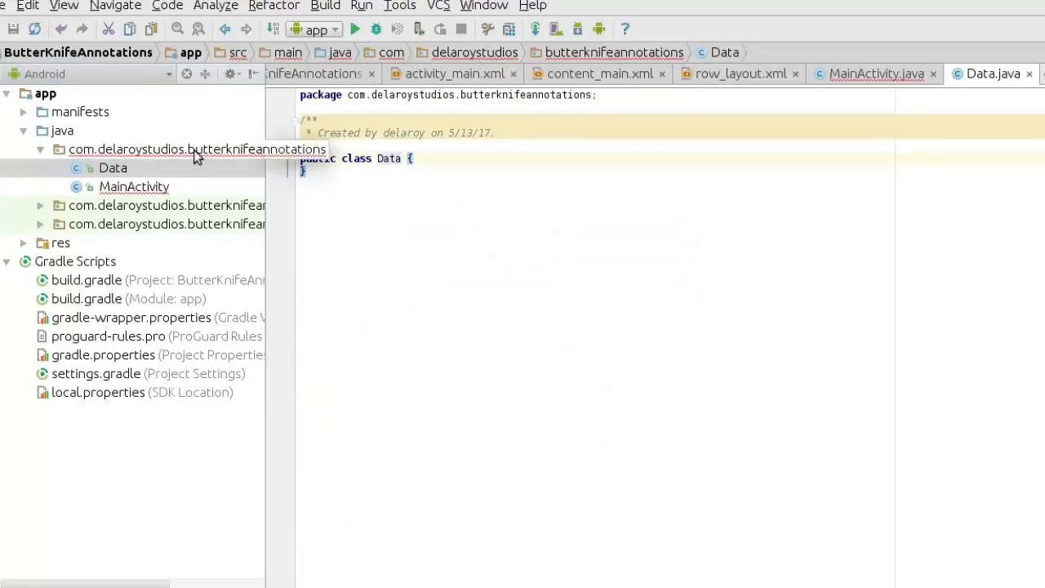
pyautogui.rightClick(196, 149)
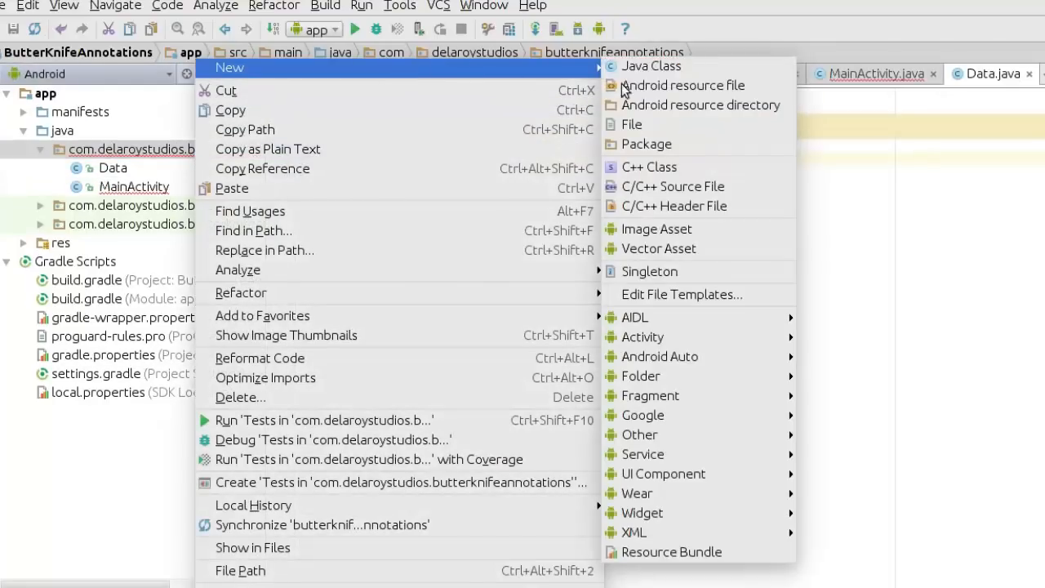
pyautogui.click(651, 65)
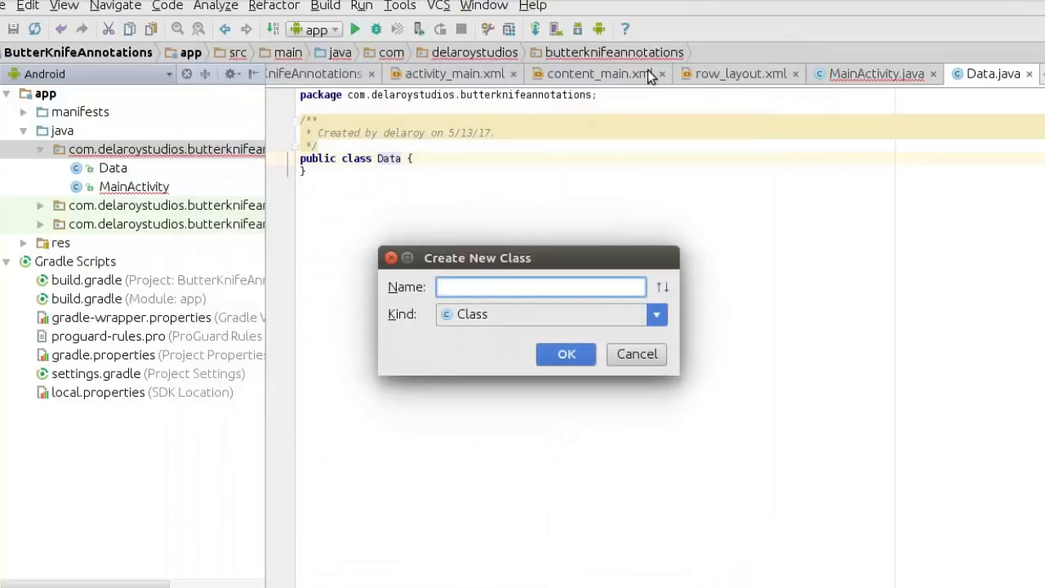
pyautogui.write('Recycler_')
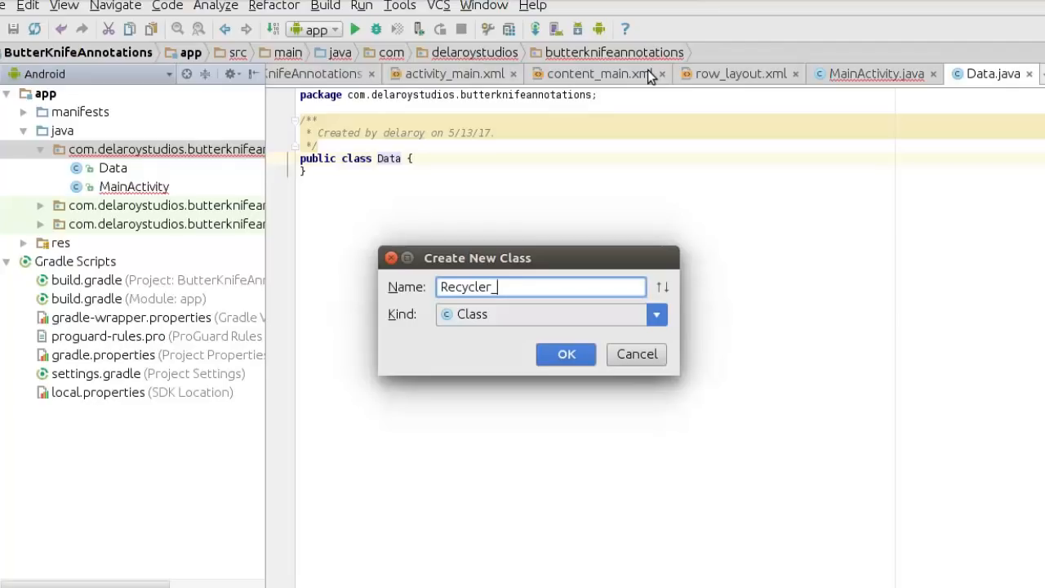
pyautogui.write('View_Adapt')
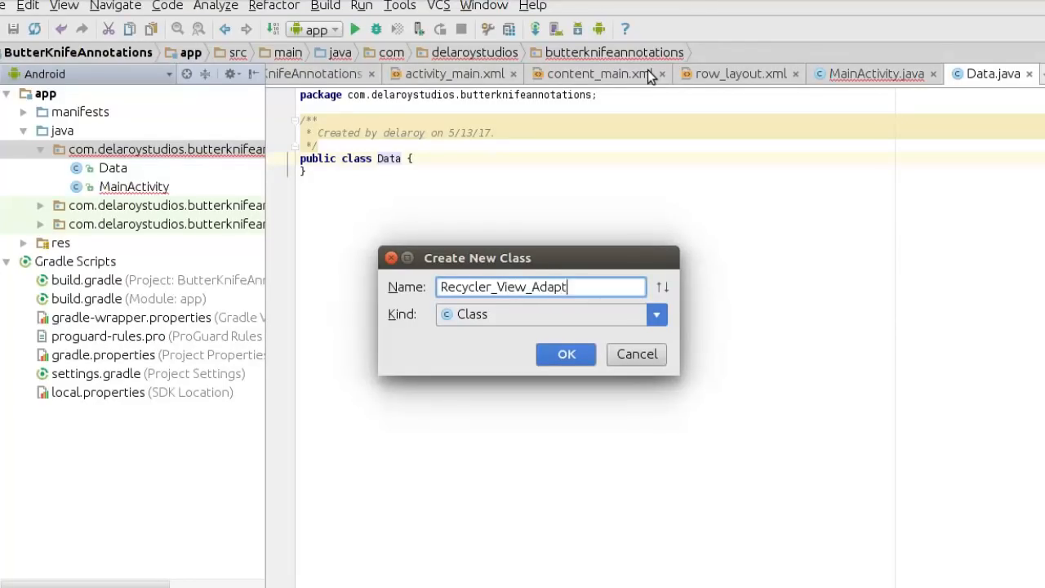
pyautogui.click(566, 354)
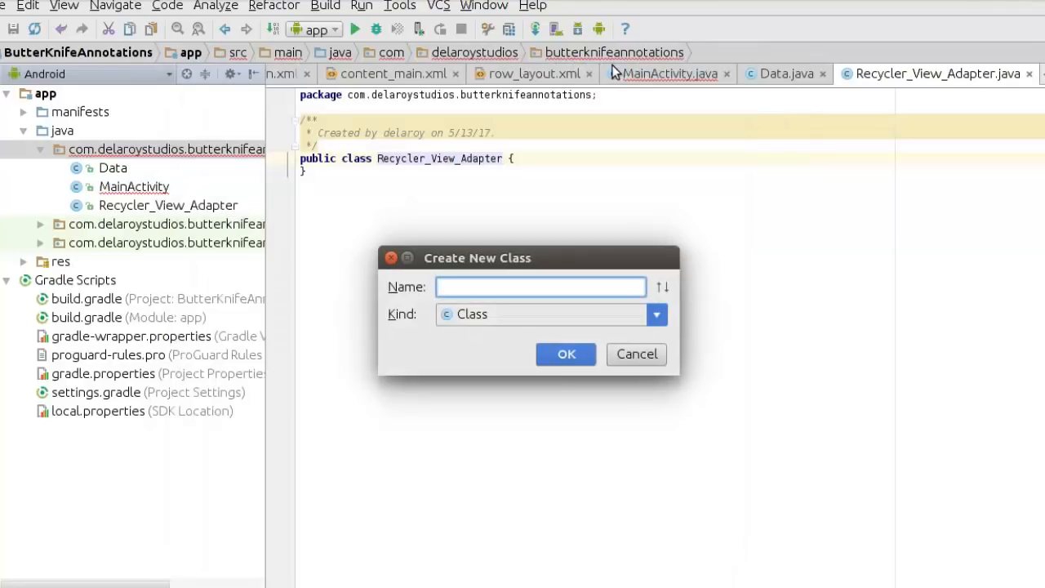
# Create the View_Holder class and return to MainActivity
pyautogui.write('View_')
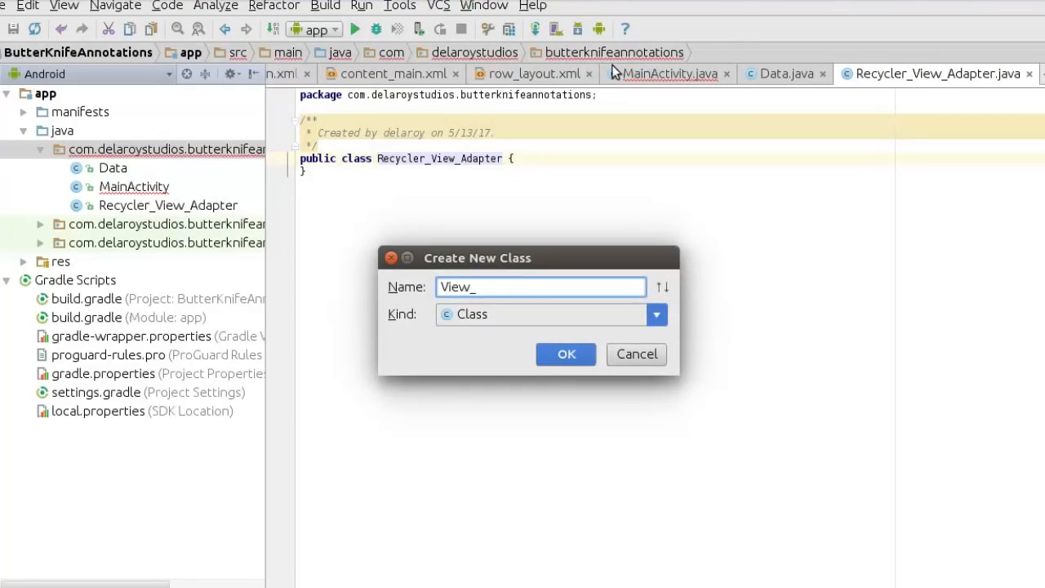
pyautogui.write('Hol')
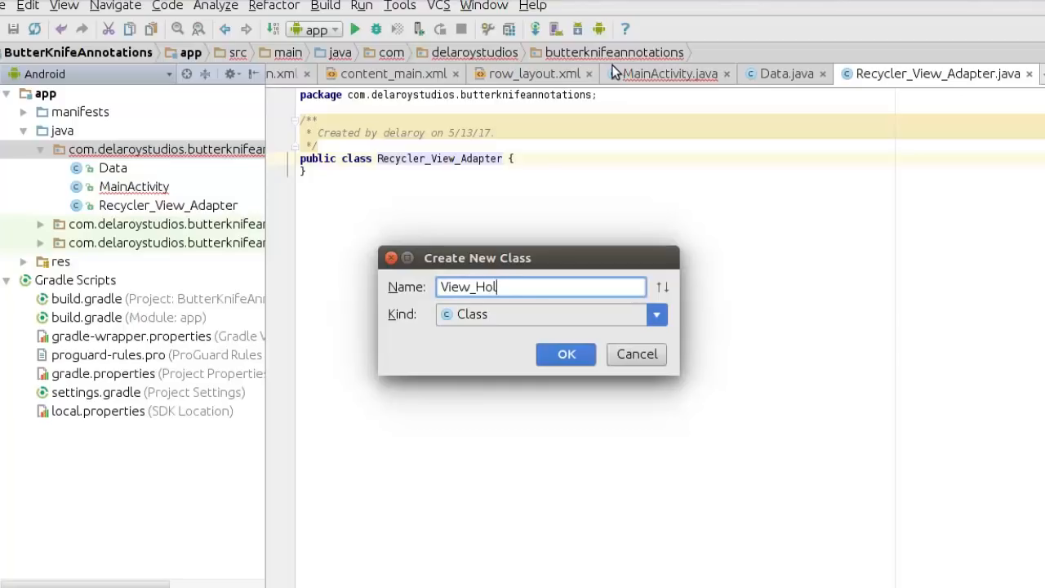
pyautogui.write('der')
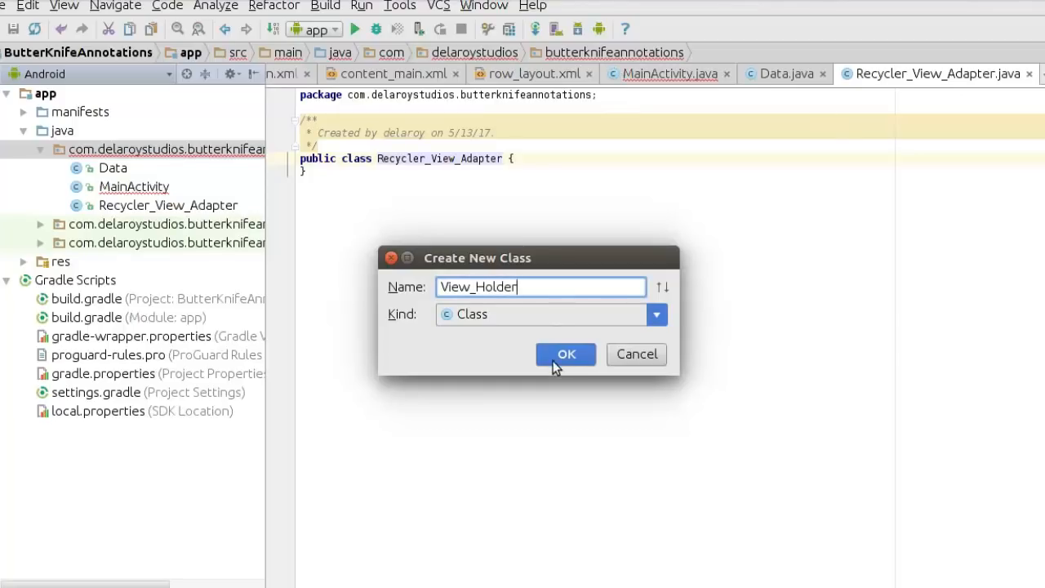
pyautogui.click(566, 354)
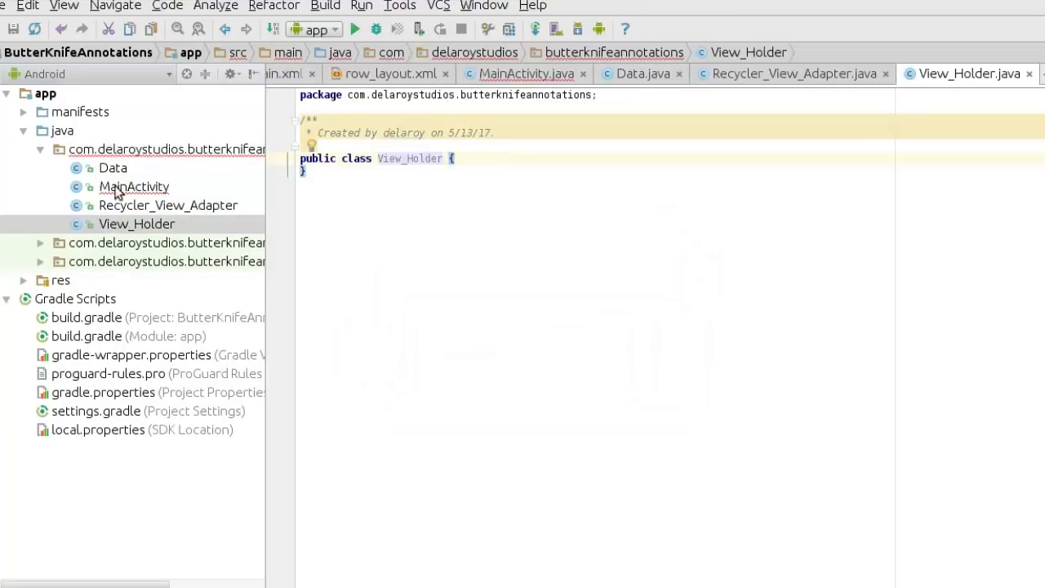
pyautogui.click(134, 186)
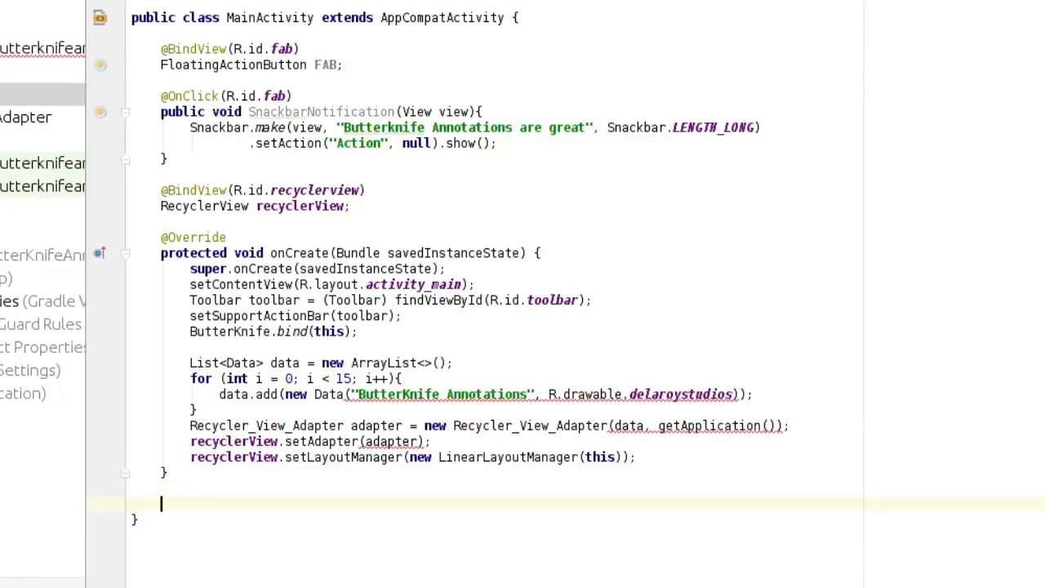
pyautogui.scroll(-3)
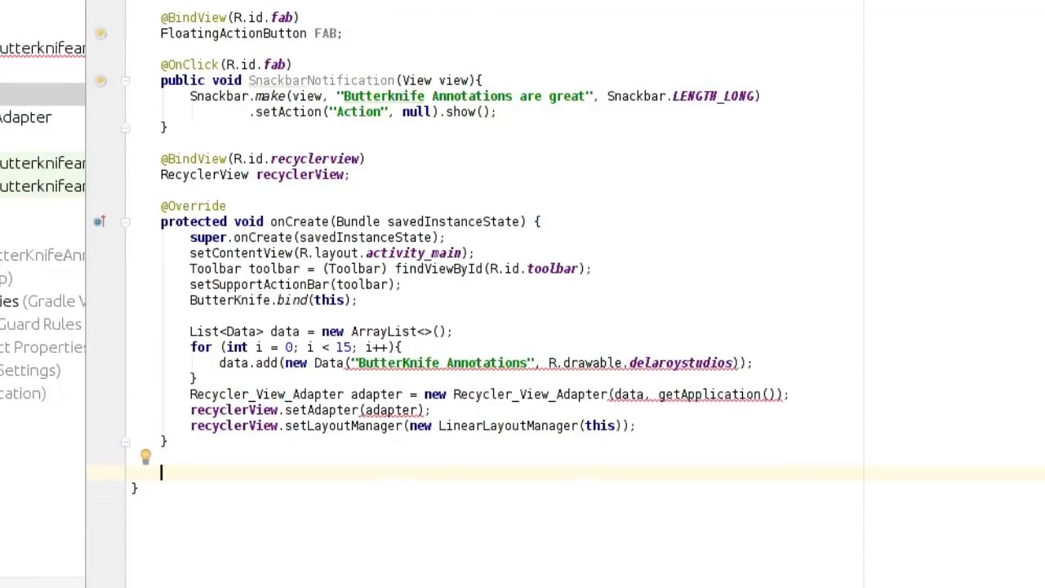
pyautogui.write('@Override')
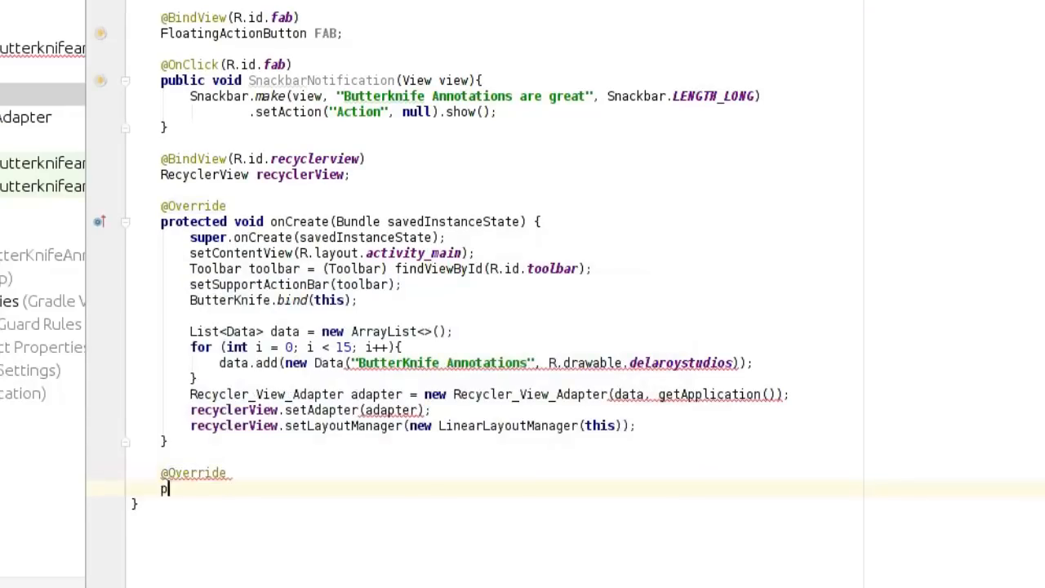
pyautogui.write('ublic boolean')
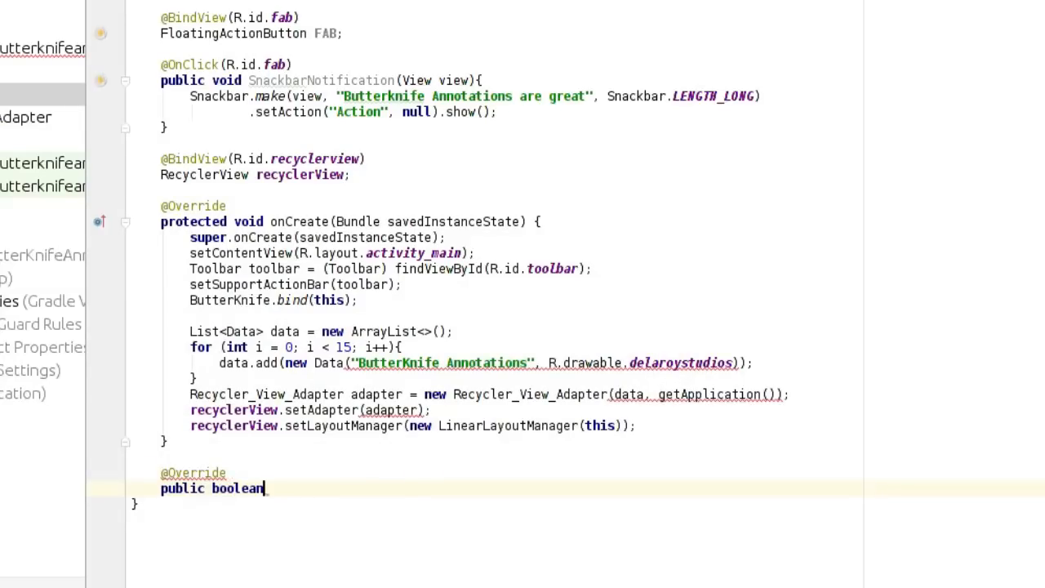
pyautogui.write('onCreate')
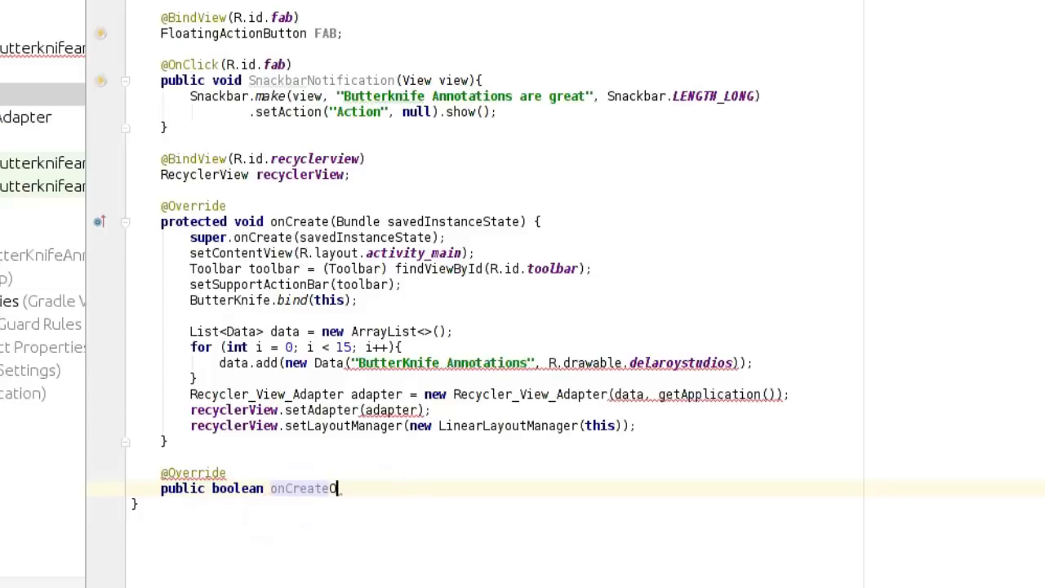
pyautogui.write('Optio')
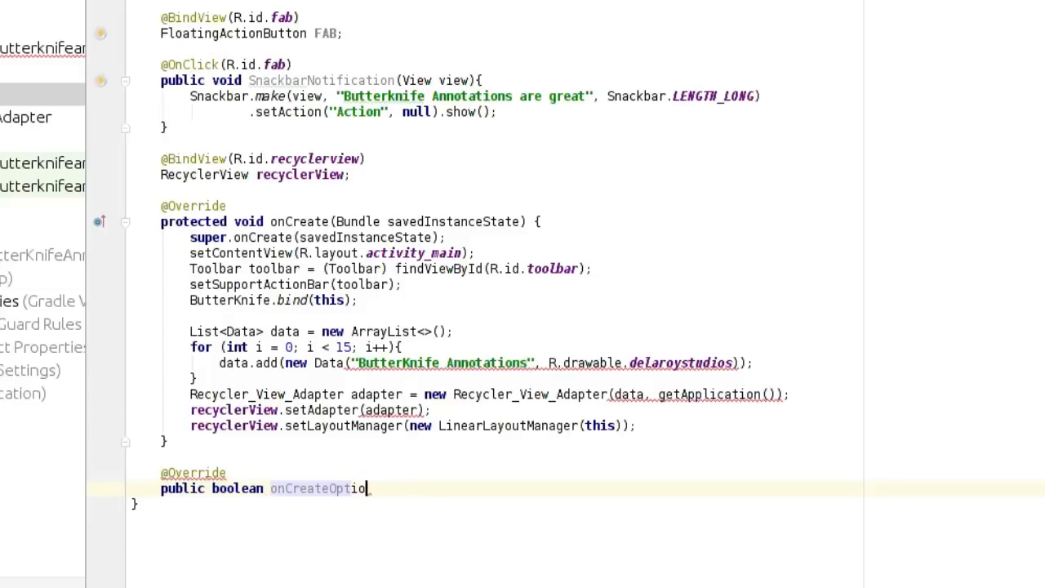
pyautogui.write('ns')
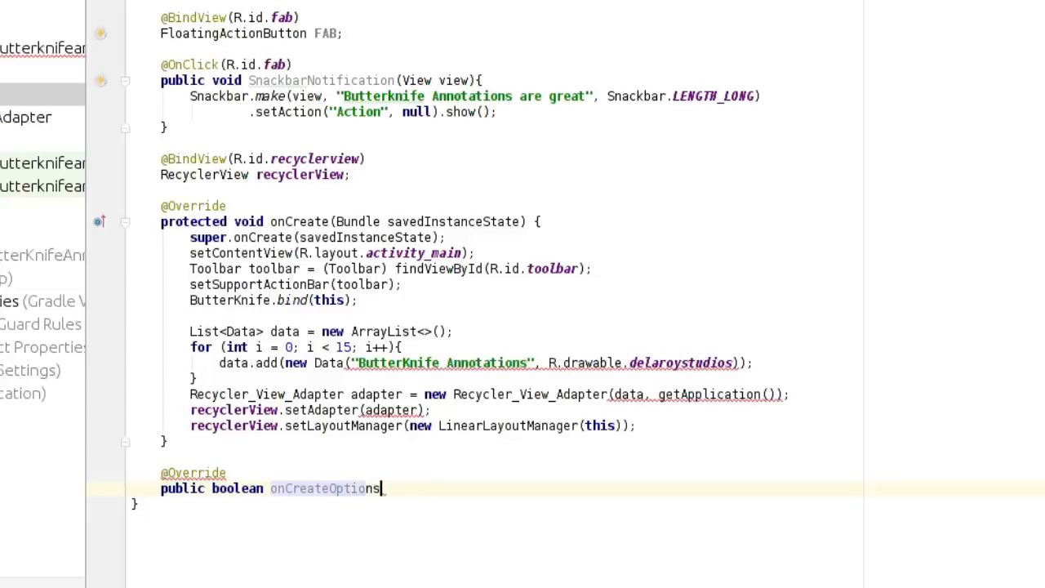
pyautogui.write('Menu()')
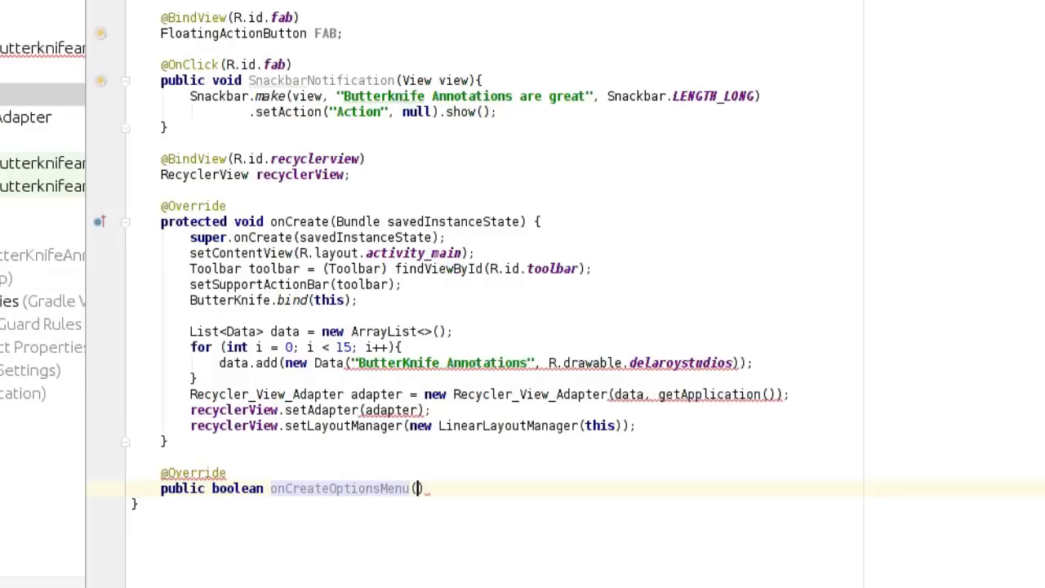
pyautogui.write('Menu')
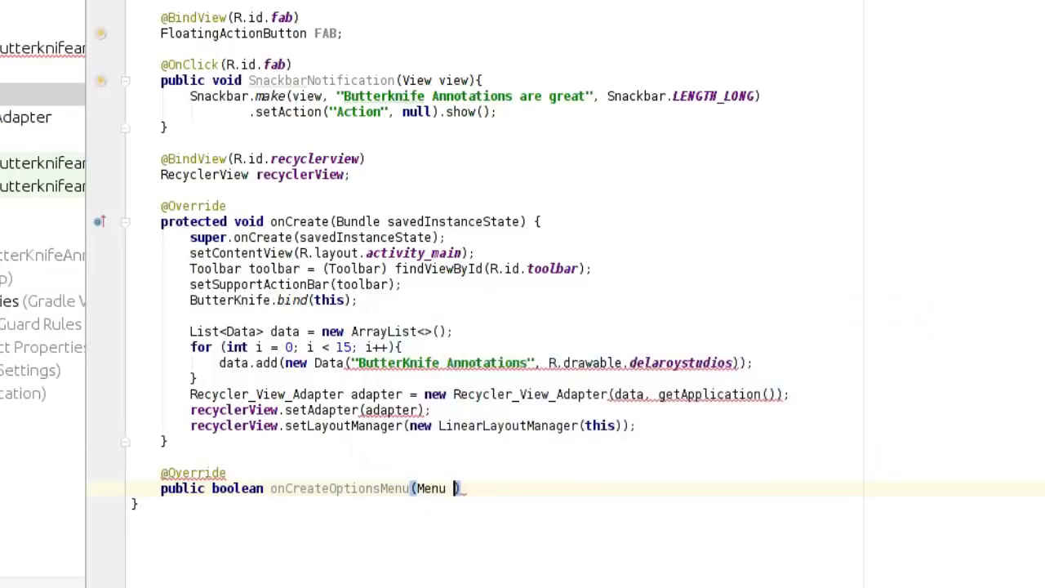
pyautogui.write('menu')
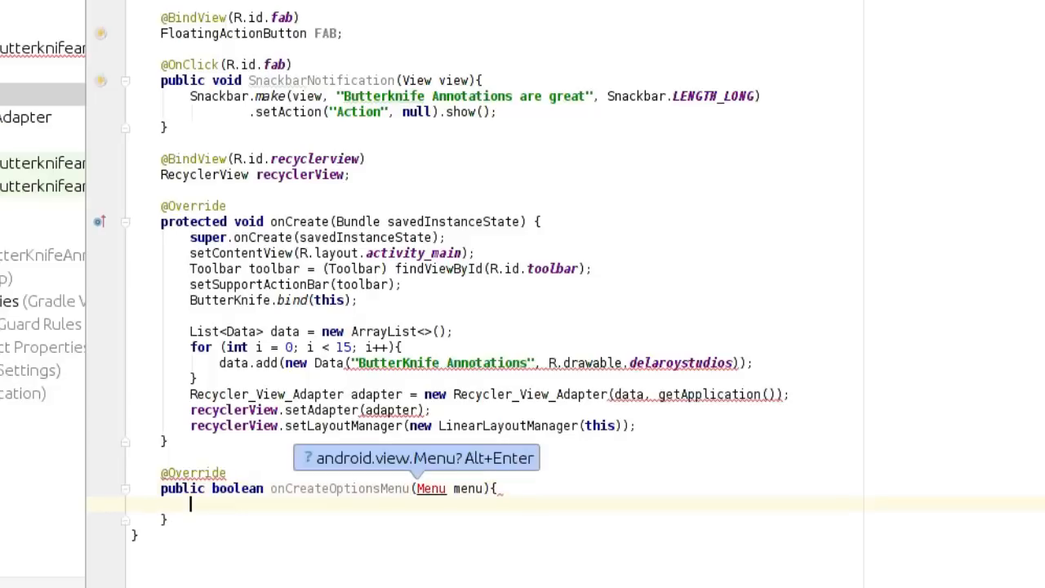
pyautogui.moveTo(401, 465)
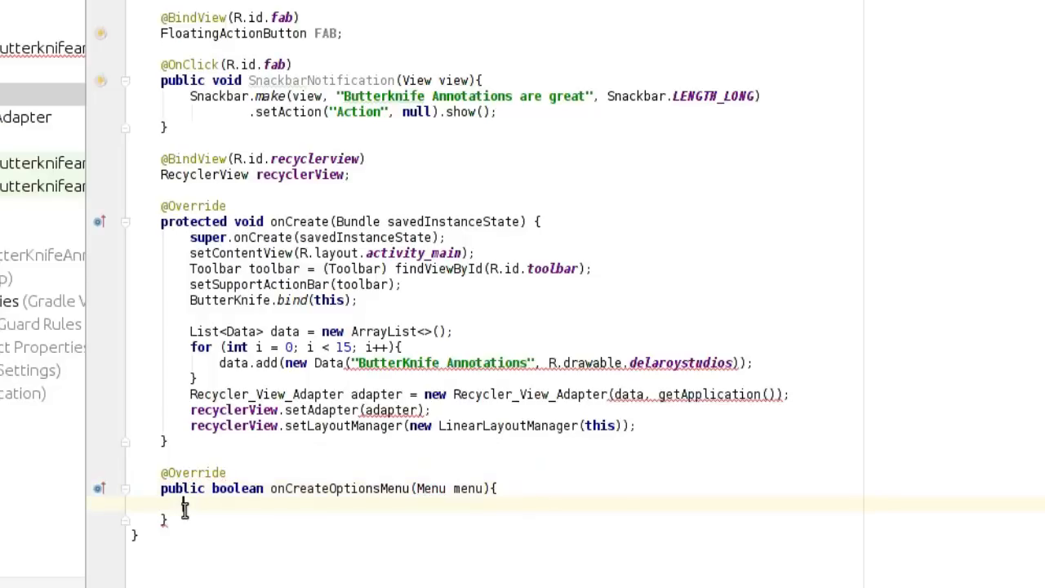
# Fill its body with getMenuInflater().inflate(R.menu.menu_main, menu); and return true;
pyautogui.write('getMe')
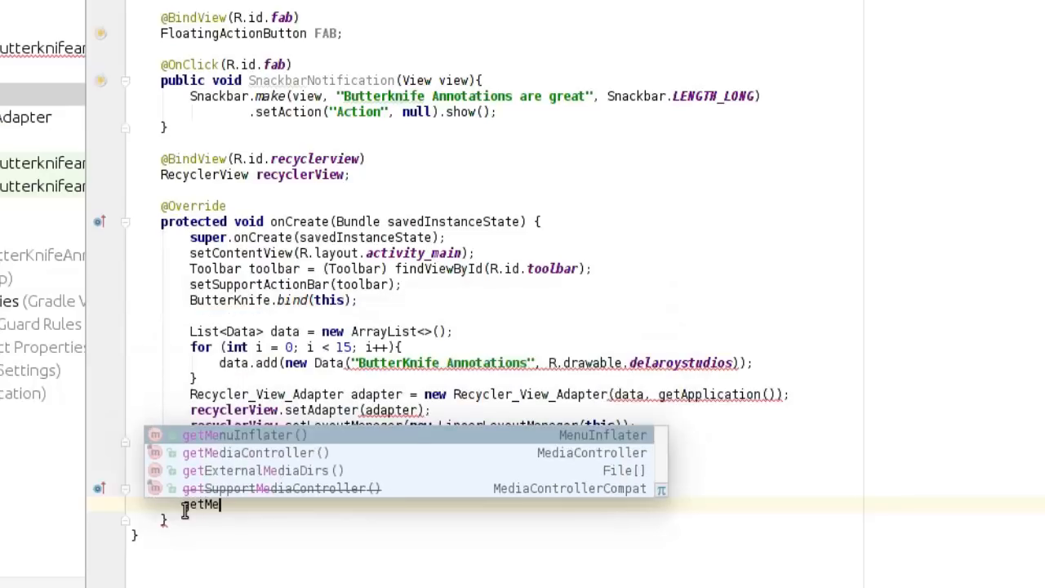
pyautogui.click(242, 435)
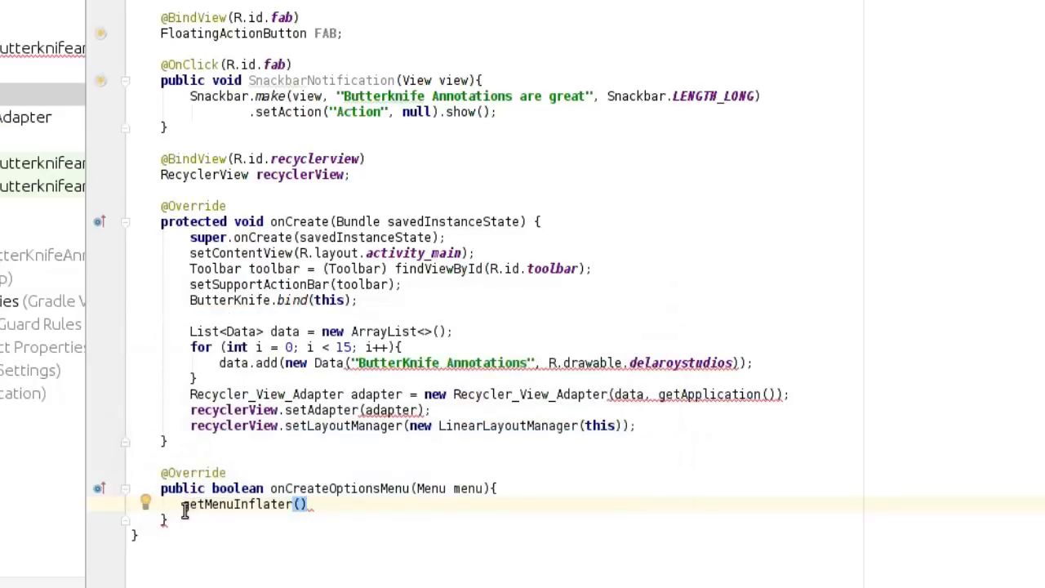
pyautogui.write('in')
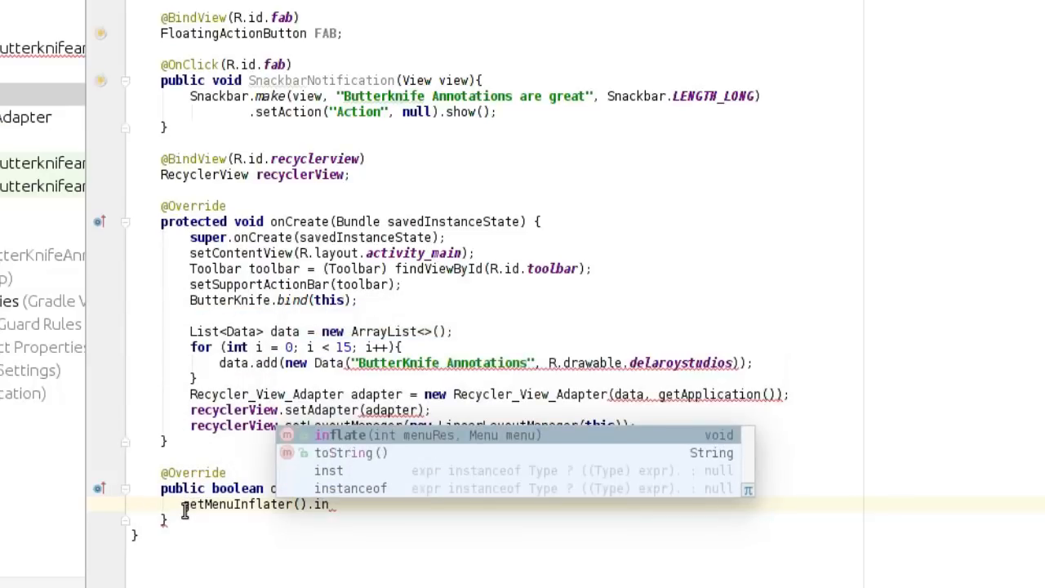
pyautogui.write('R.menu.m);')
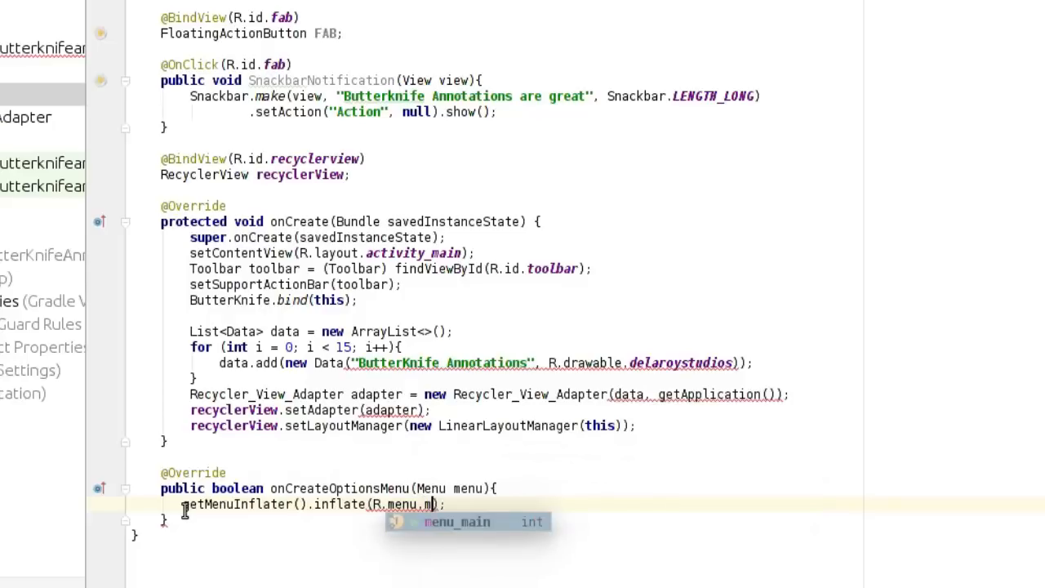
pyautogui.press('Tab')
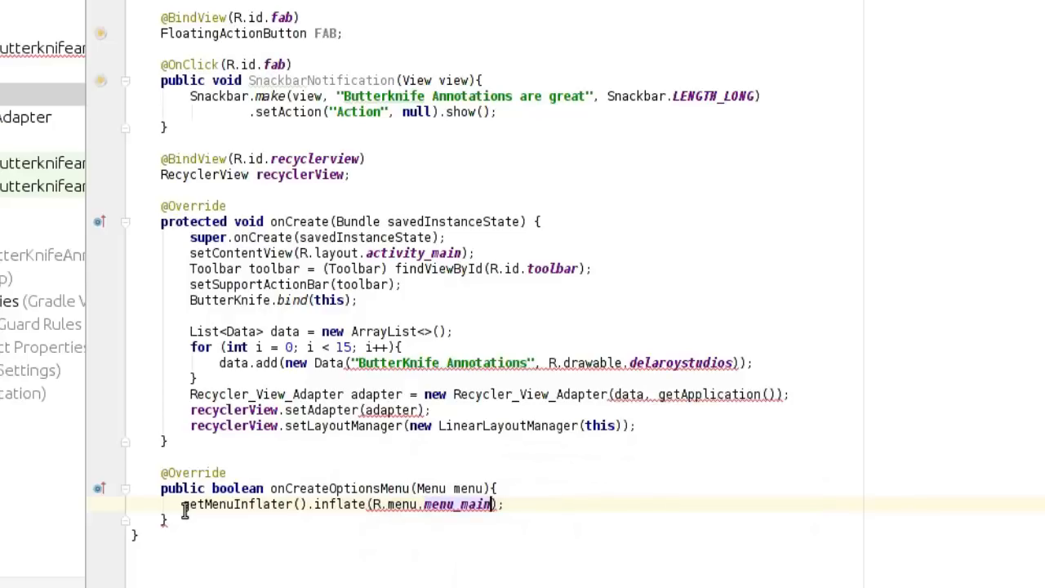
pyautogui.write(',')
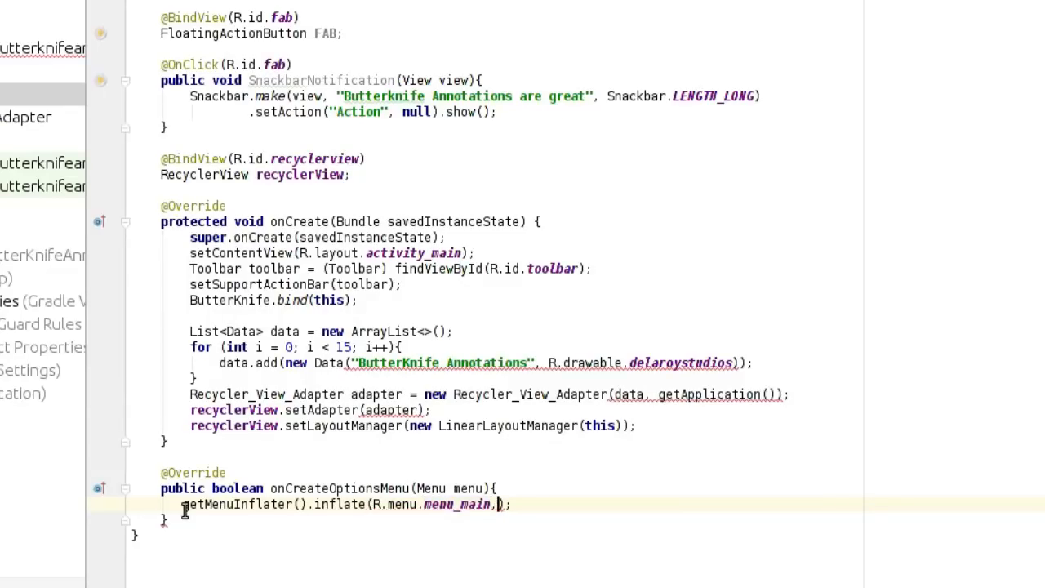
pyautogui.write('menu')
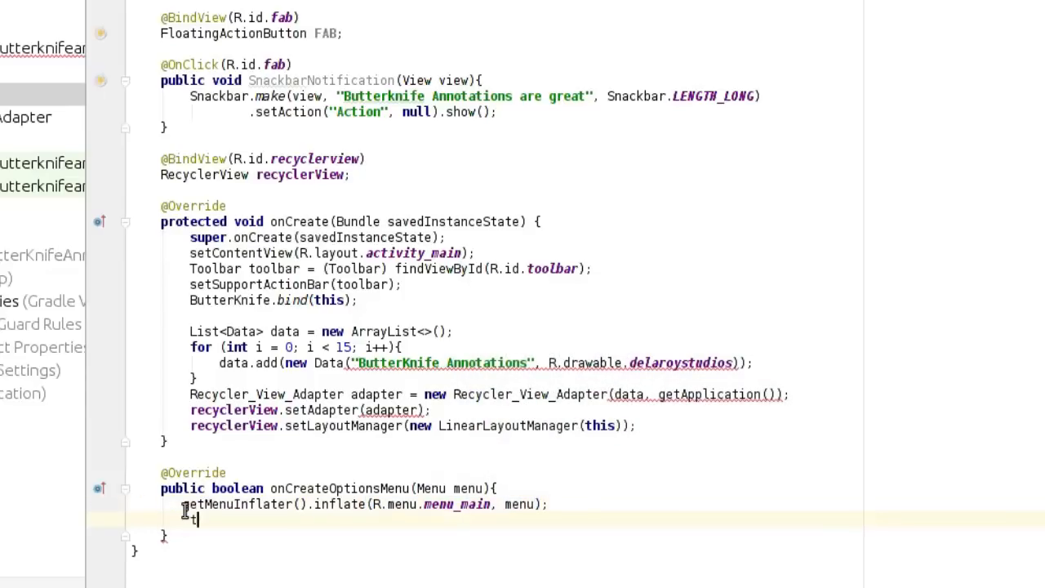
pyautogui.write('return')
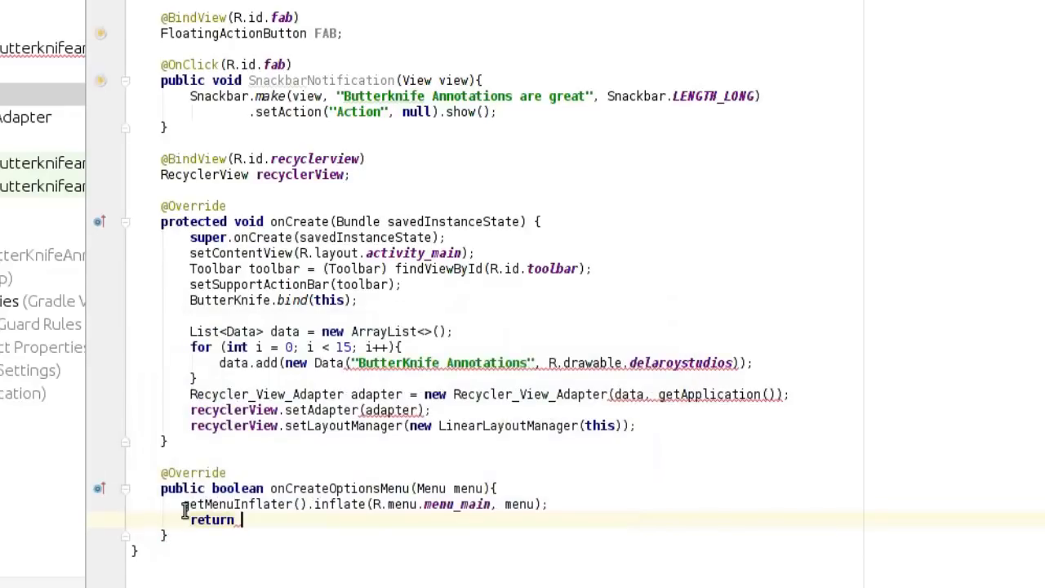
pyautogui.write('true;')
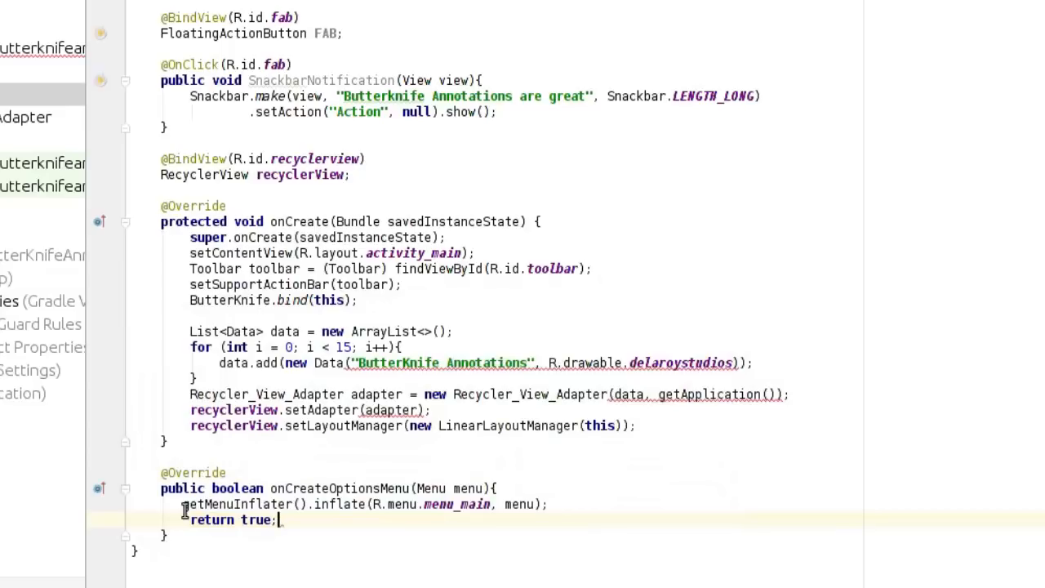
pyautogui.scroll(-3)
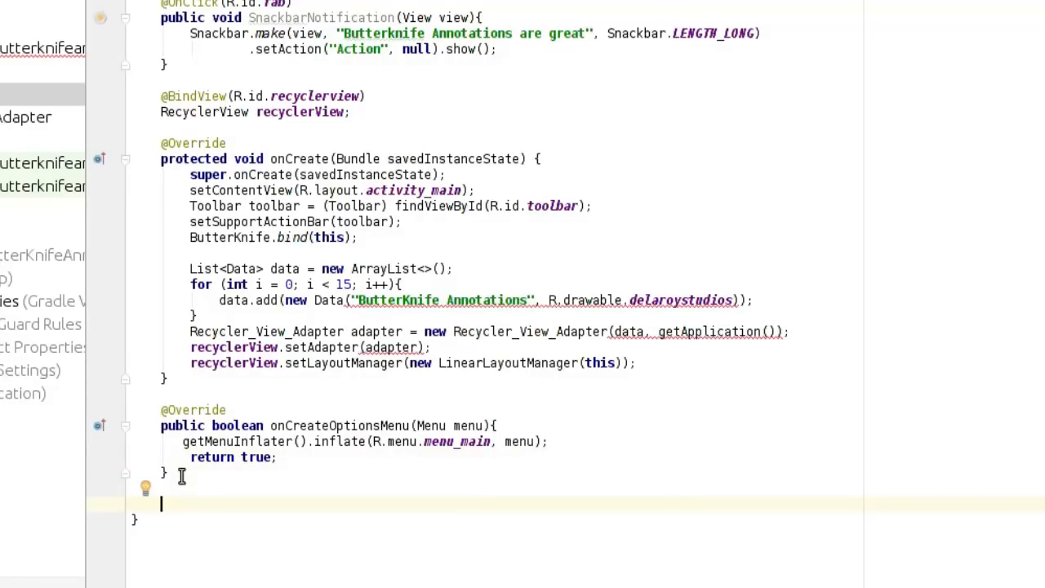
pyautogui.write('@Override')
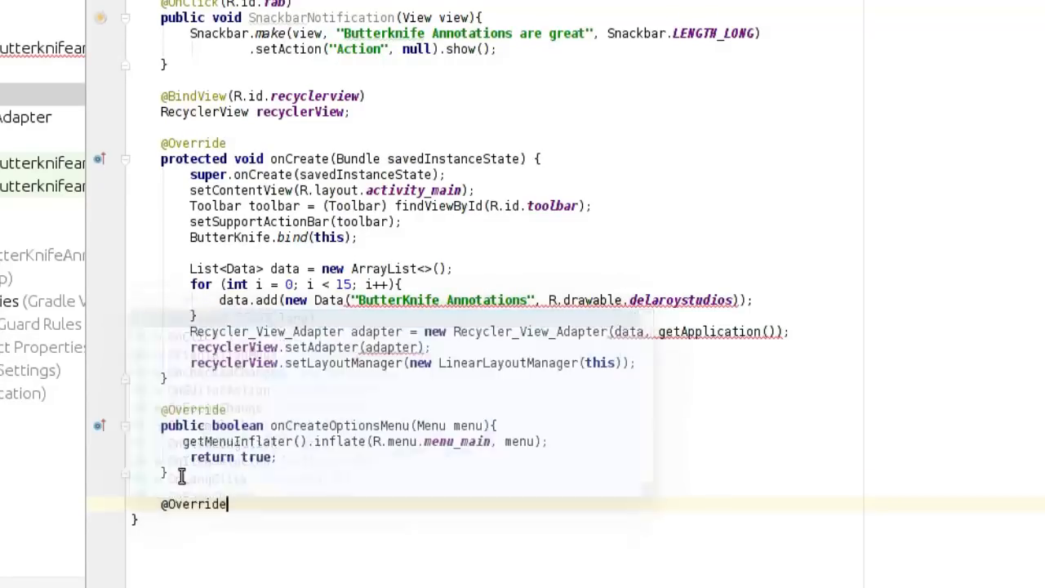
pyautogui.write('public')
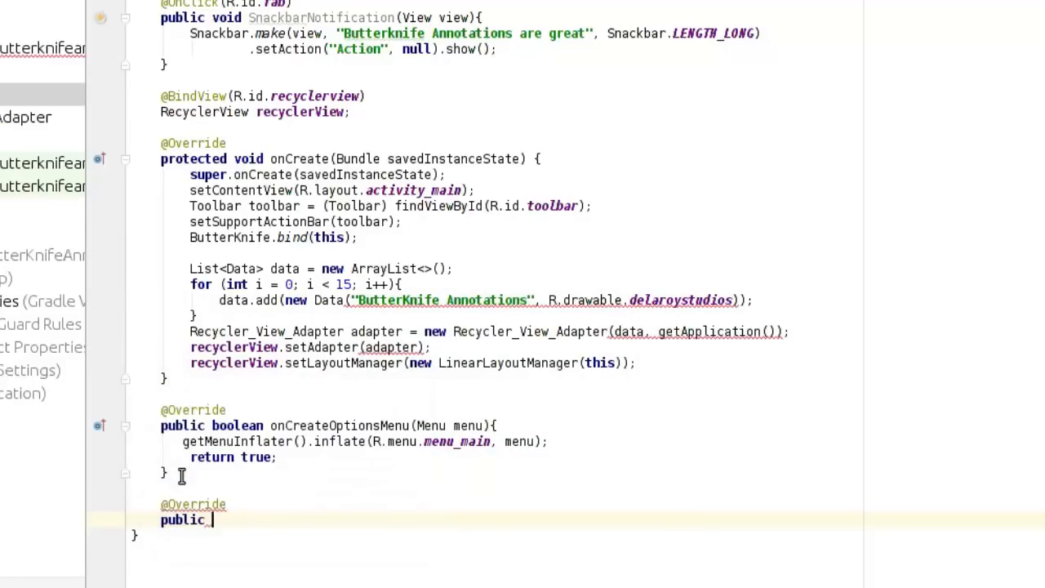
pyautogui.write('boolean')
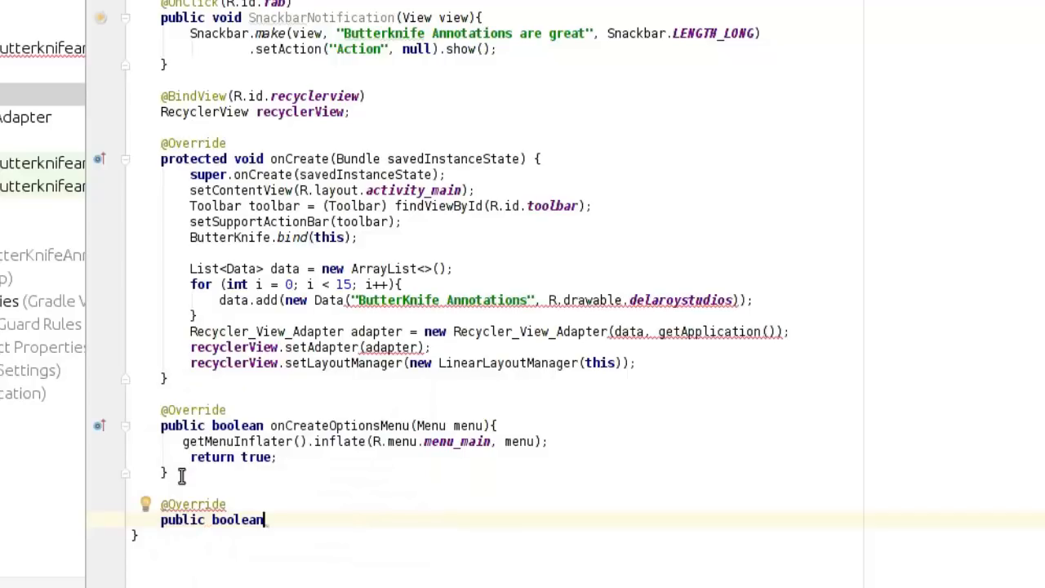
pyautogui.write('onOp')
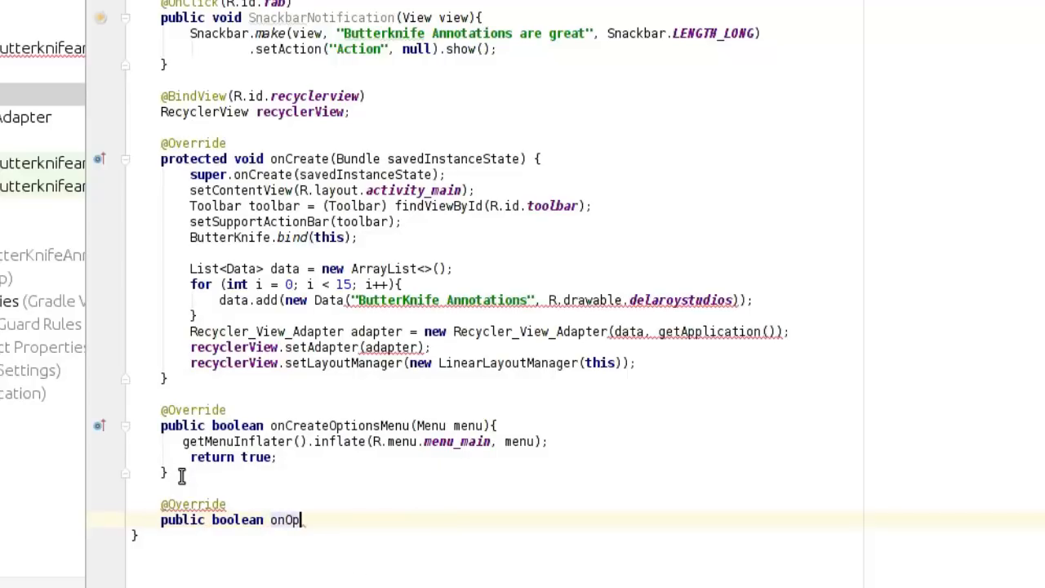
pyautogui.write('tu')
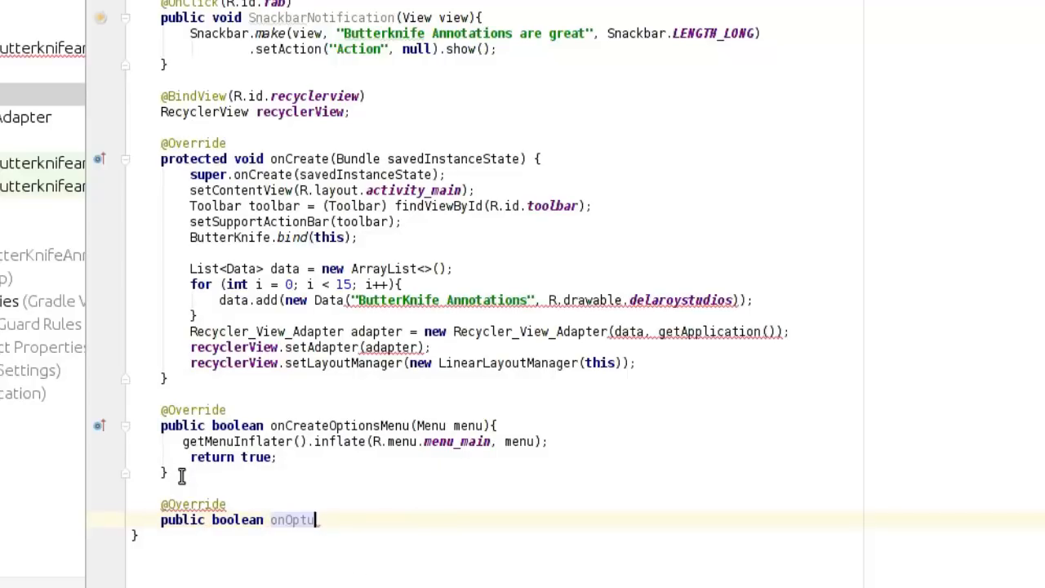
pyautogui.write('ions')
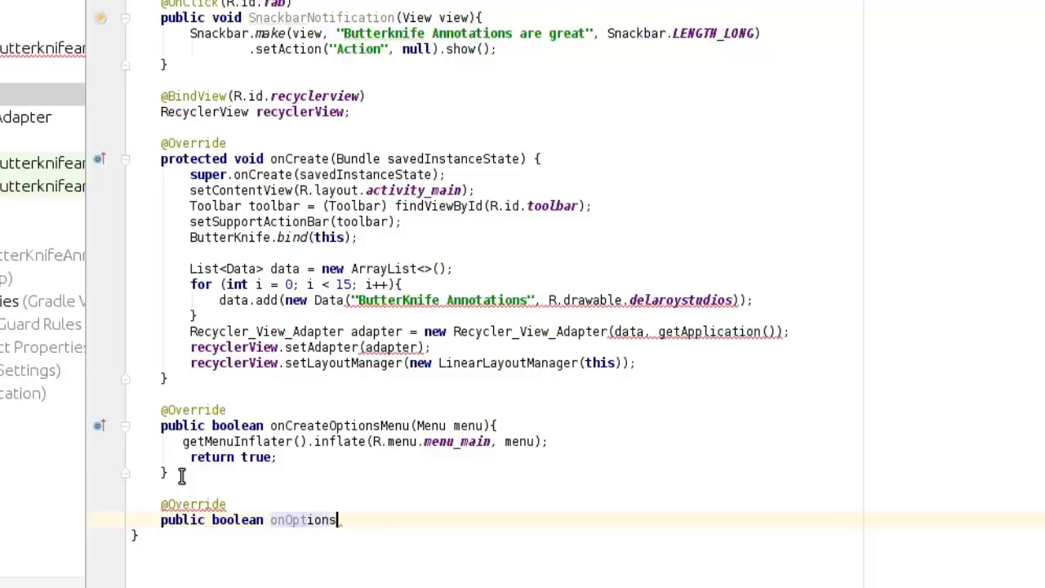
pyautogui.write('Item')
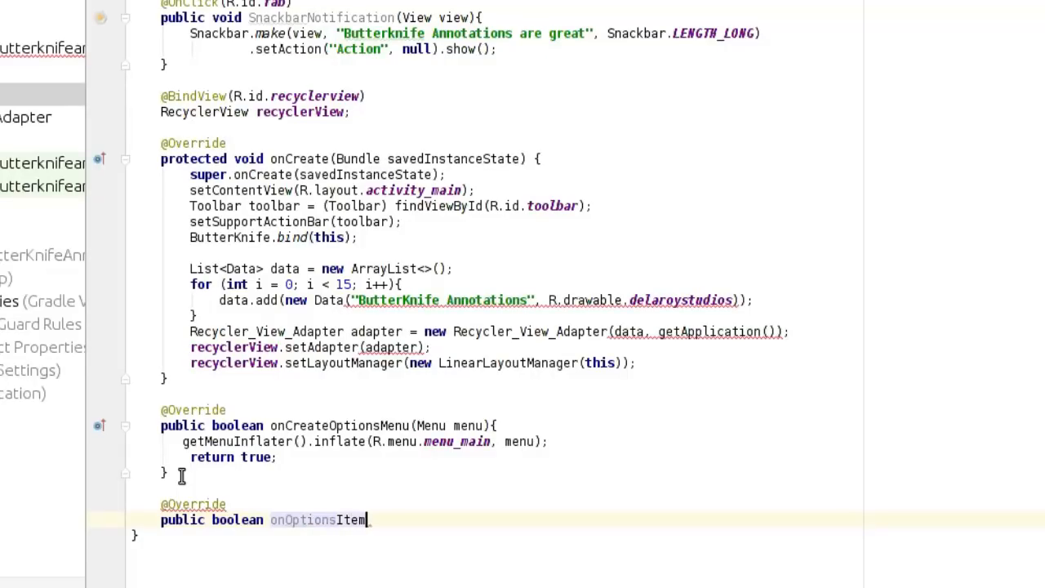
pyautogui.write('Selected')
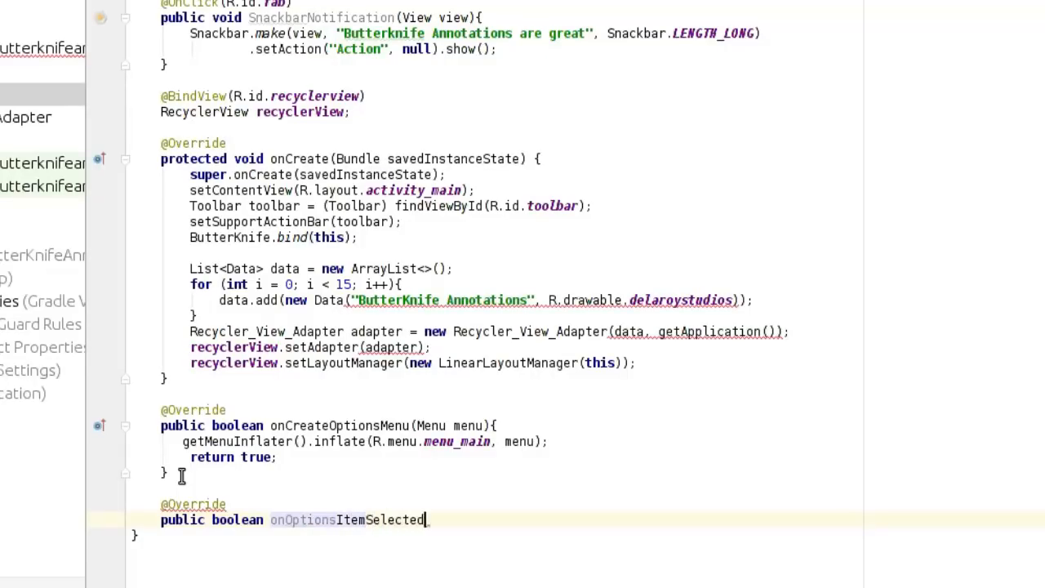
pyautogui.write('()')
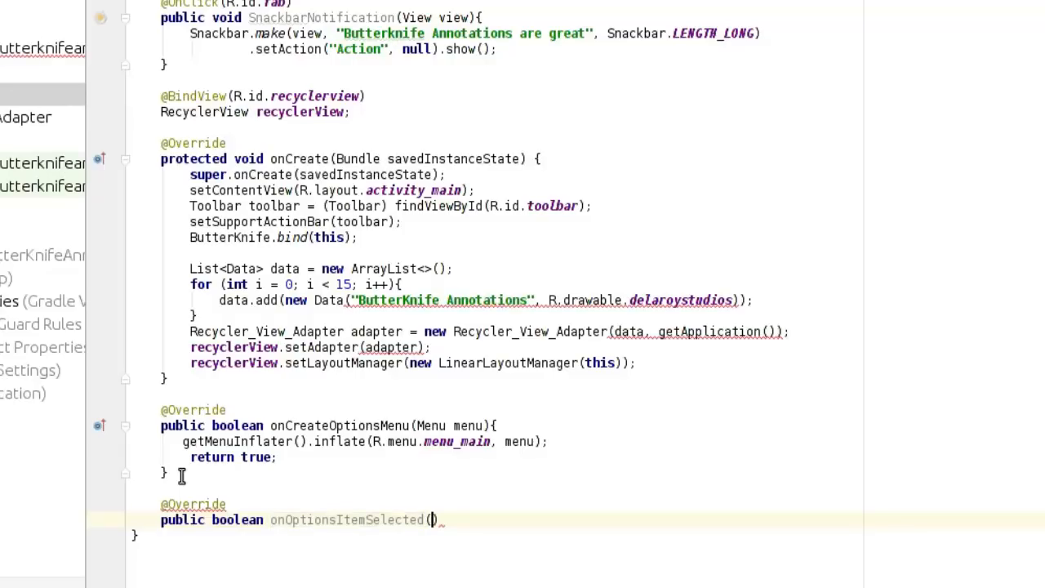
pyautogui.write('MenuItem')
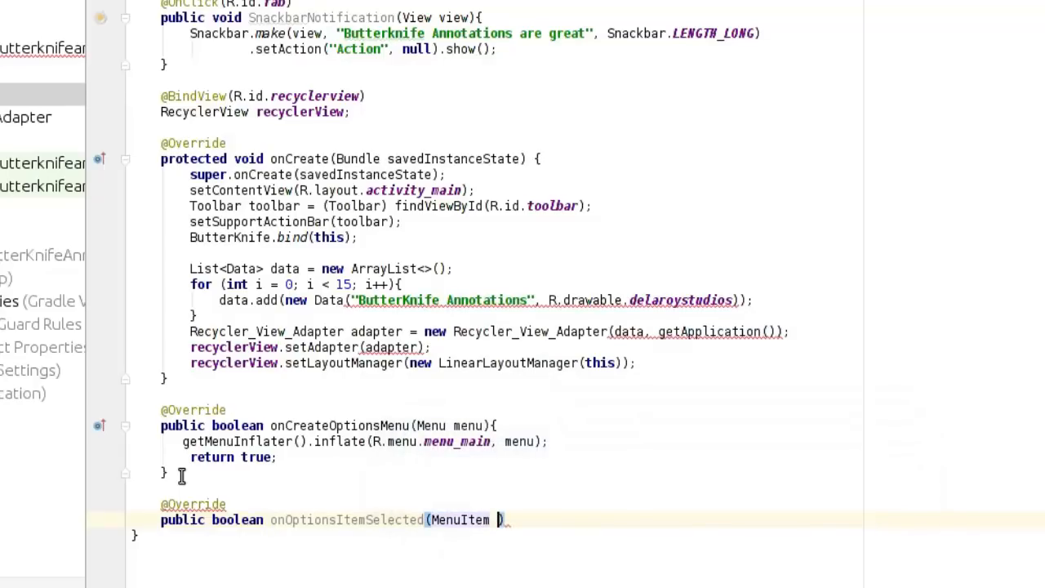
pyautogui.write('item')
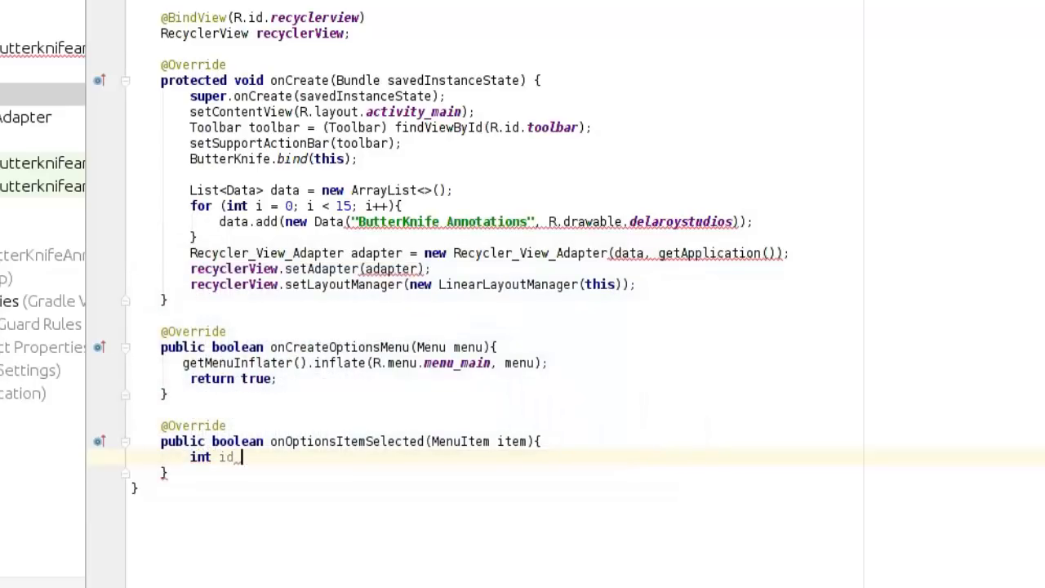
# Return true when item.getItemId() equals R.id.action_settings, otherwise return super.onOptionsItemSelected
pyautogui.write('=')
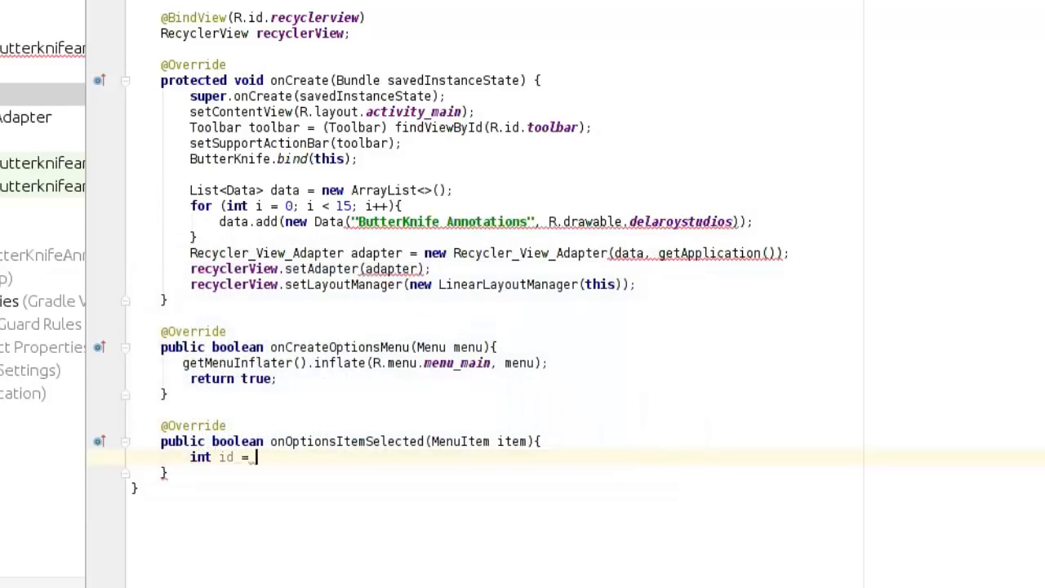
pyautogui.write('item.getItemId();')
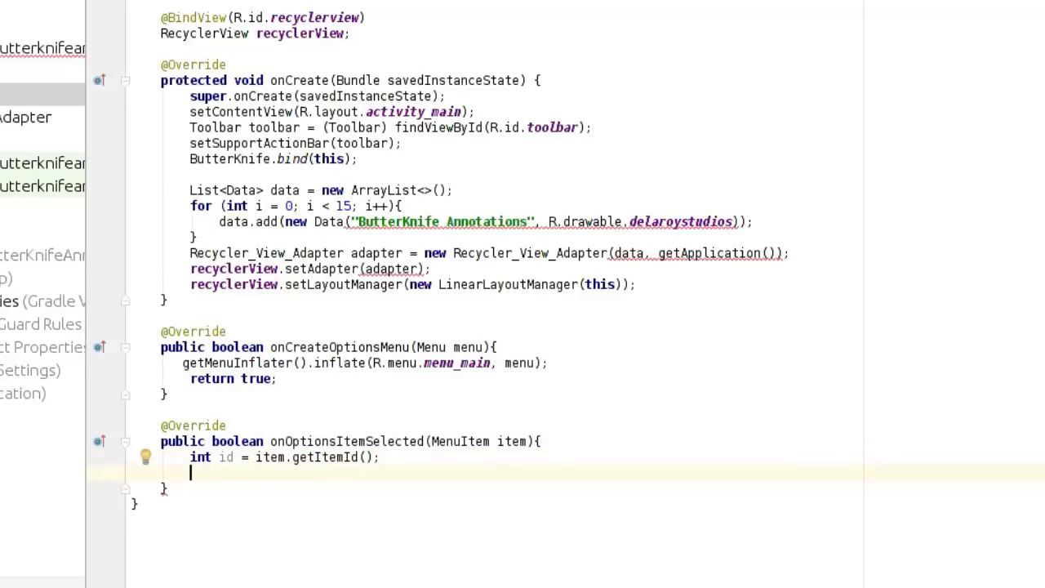
pyautogui.write('if (')
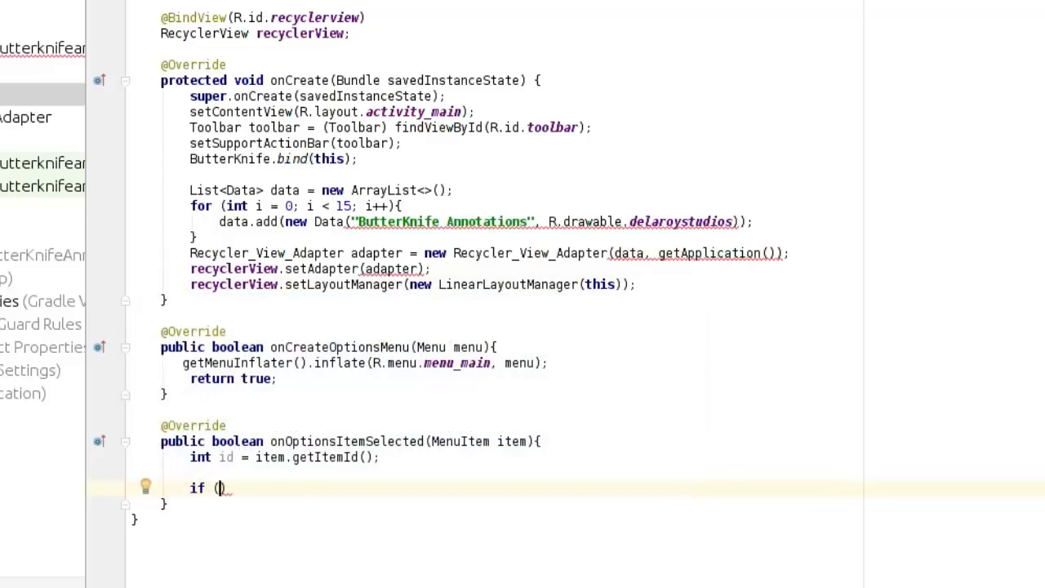
pyautogui.write('id ==')
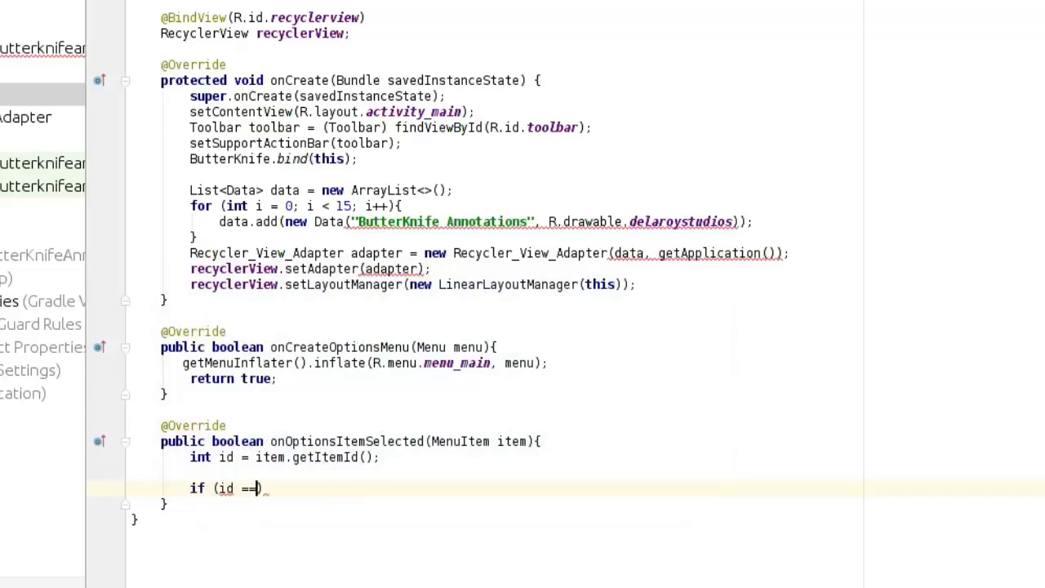
pyautogui.write('R.id')
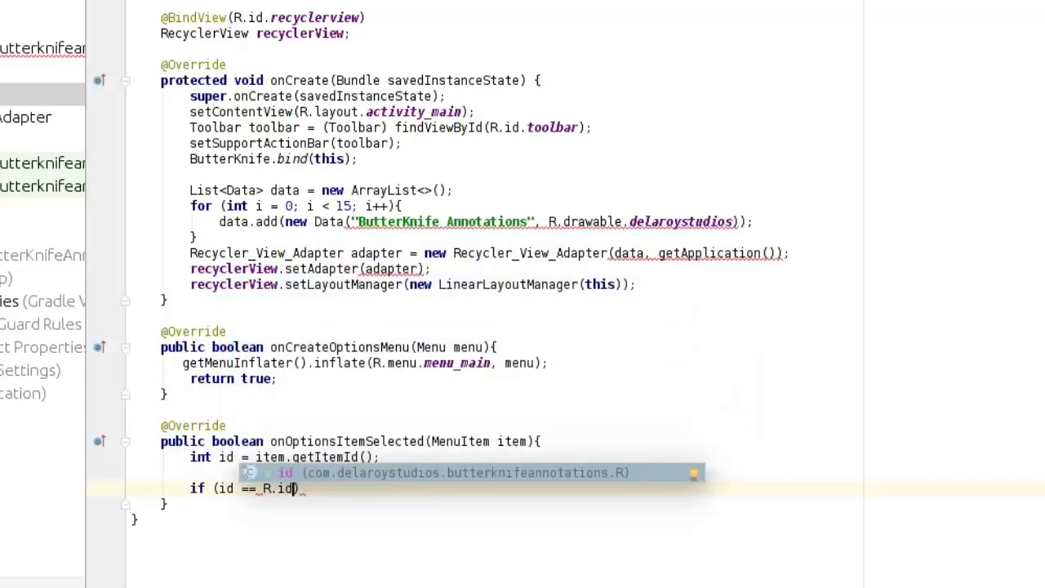
pyautogui.write('.action_settings')
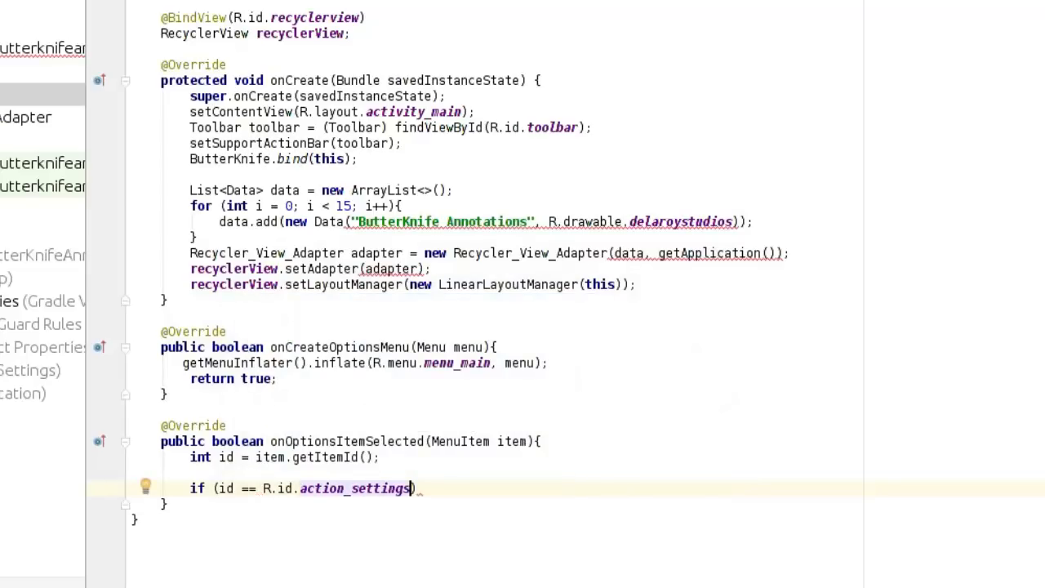
pyautogui.write('{')
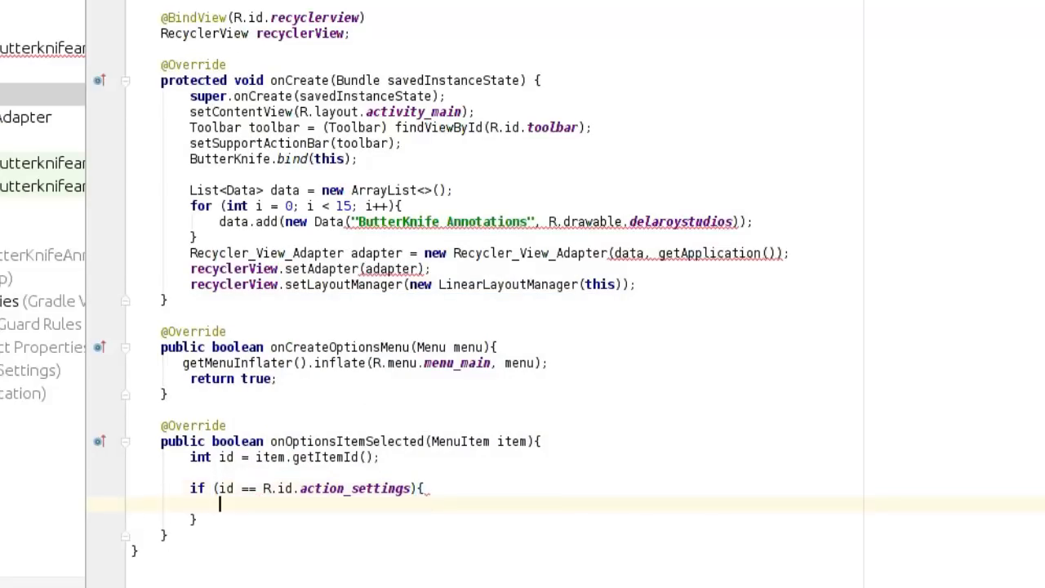
pyautogui.write('return')
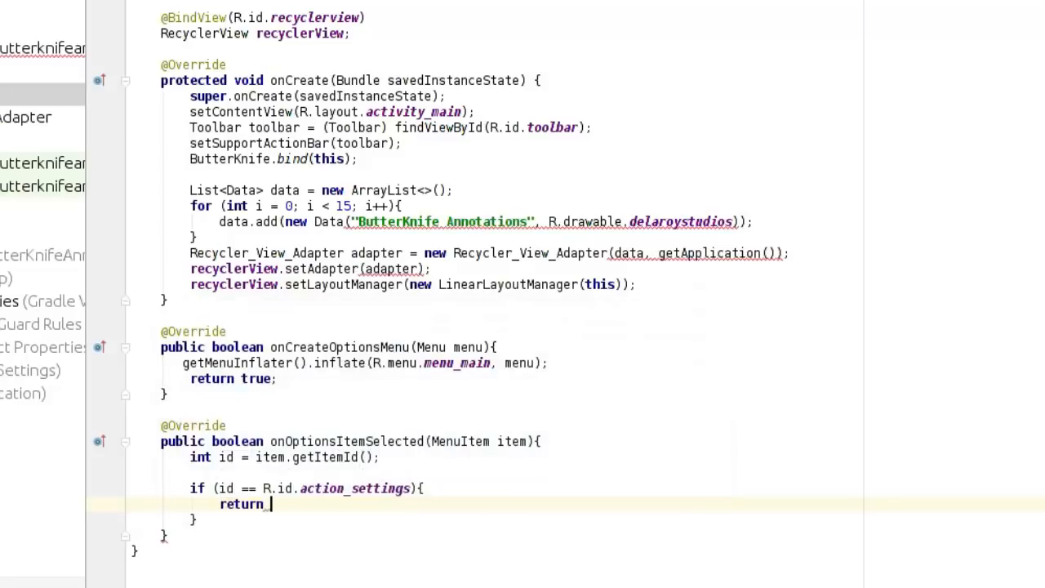
pyautogui.write('true')
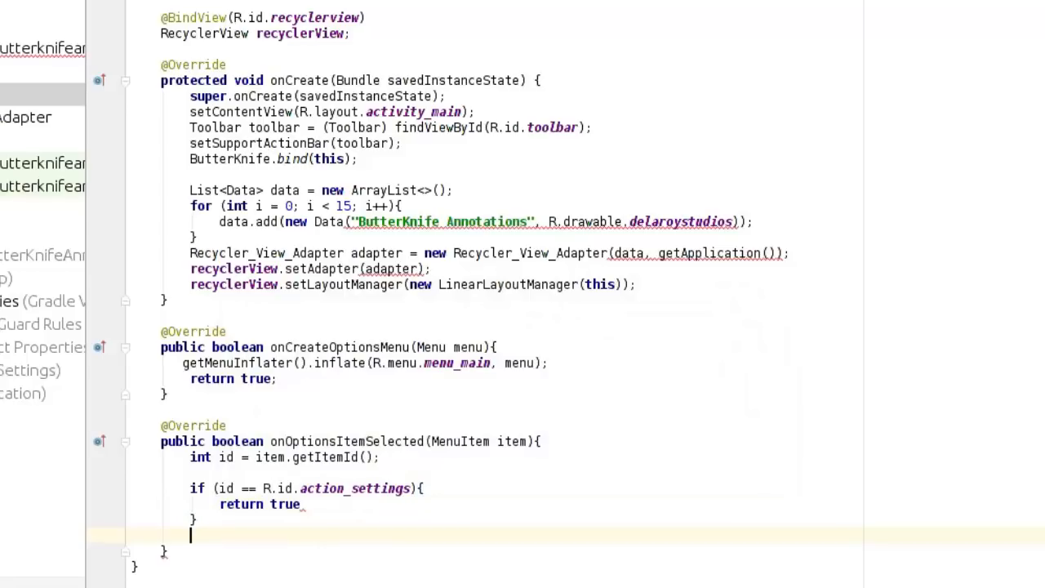
pyautogui.write('return')
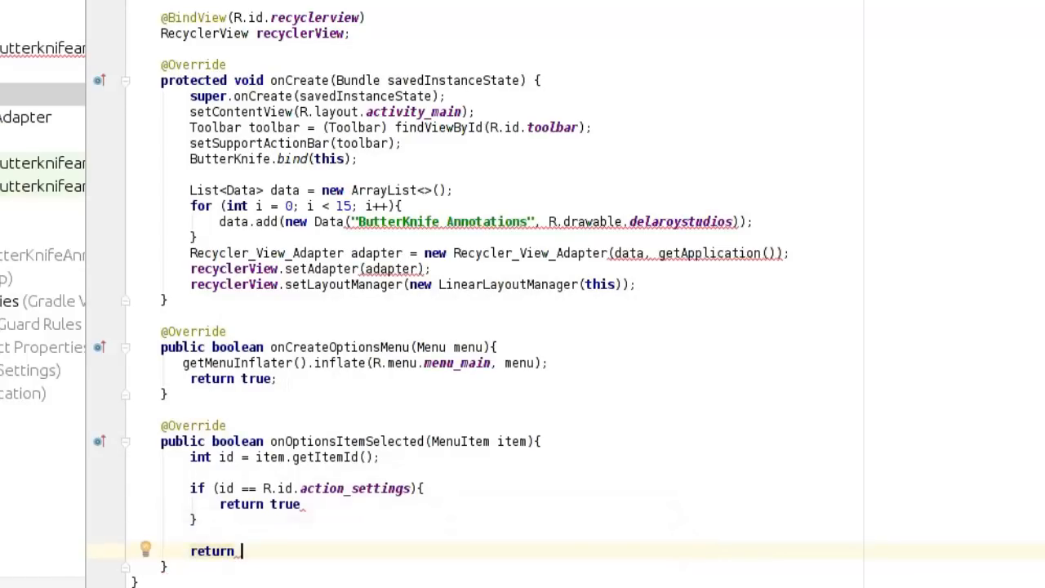
pyautogui.write('super')
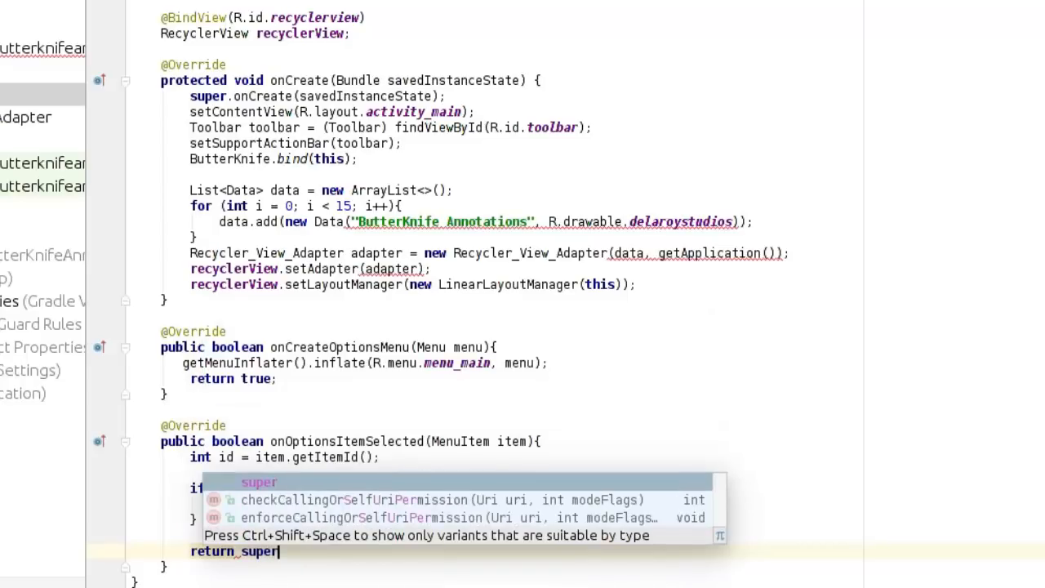
pyautogui.write('.on')
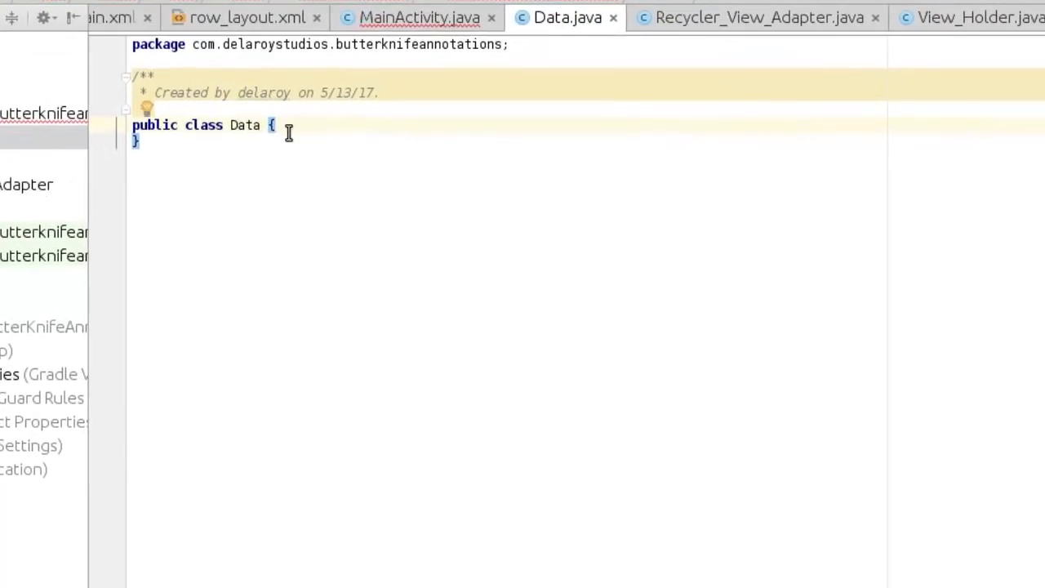
# Add public String title and public int imageId fields to Data
pyautogui.write('public')
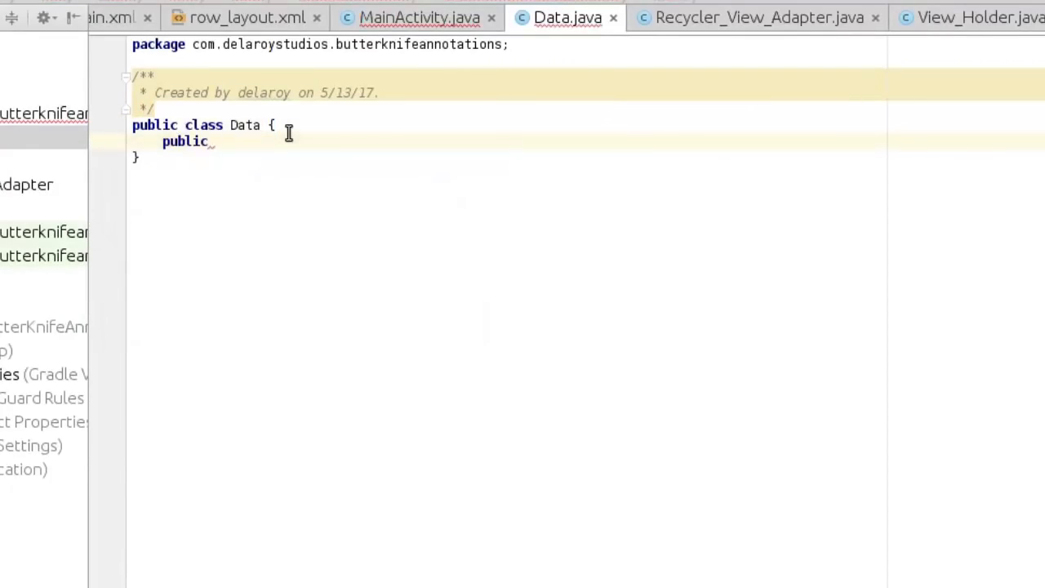
pyautogui.write('String title;')
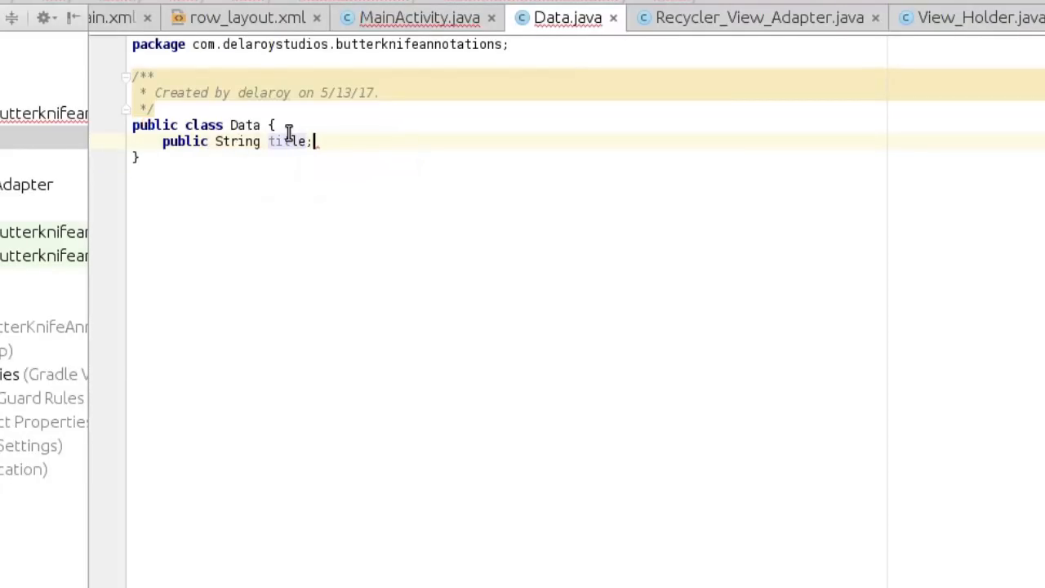
pyautogui.write('pu')
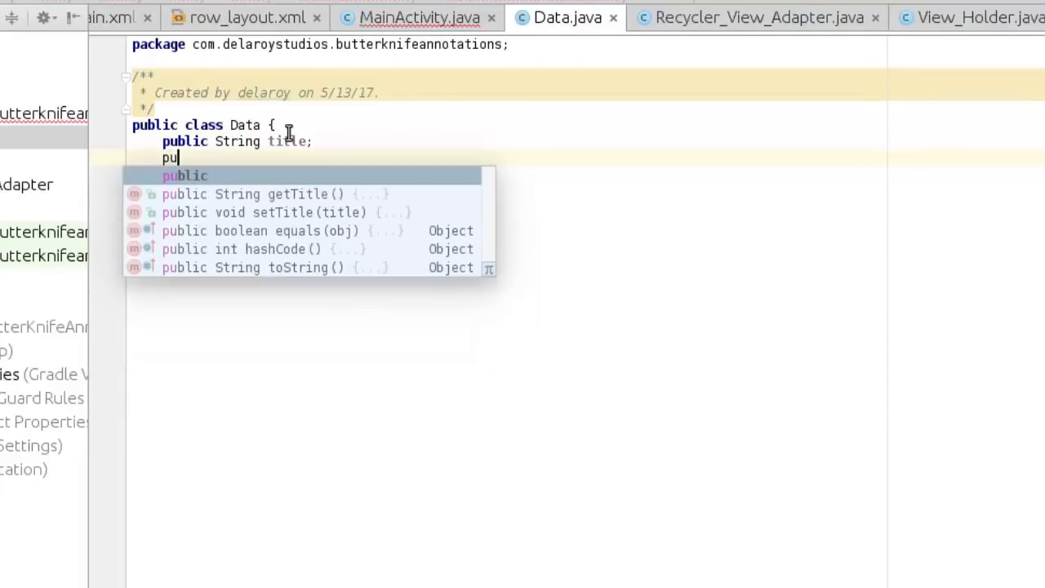
pyautogui.write('blic int')
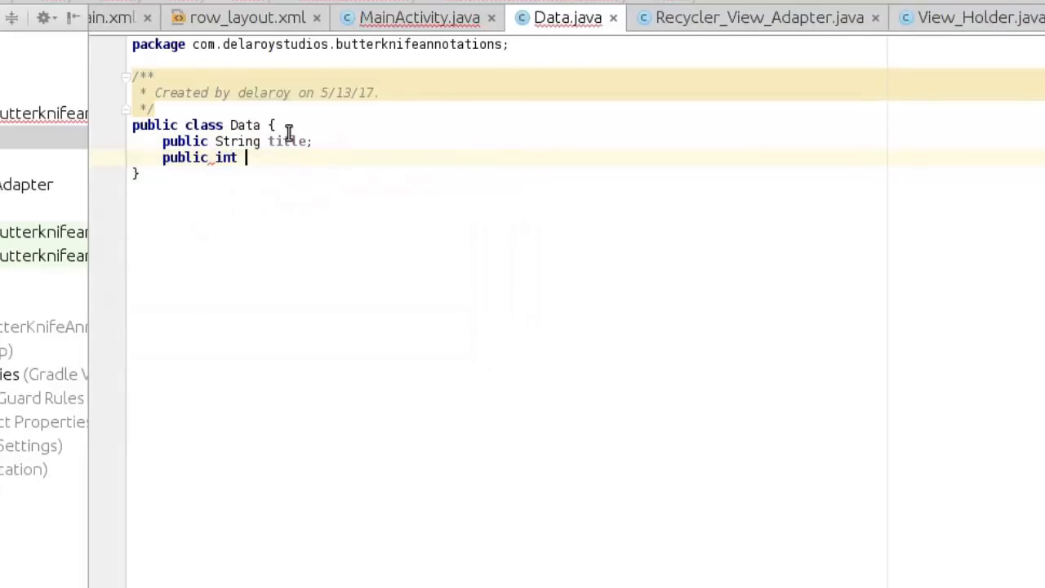
pyautogui.write('image')
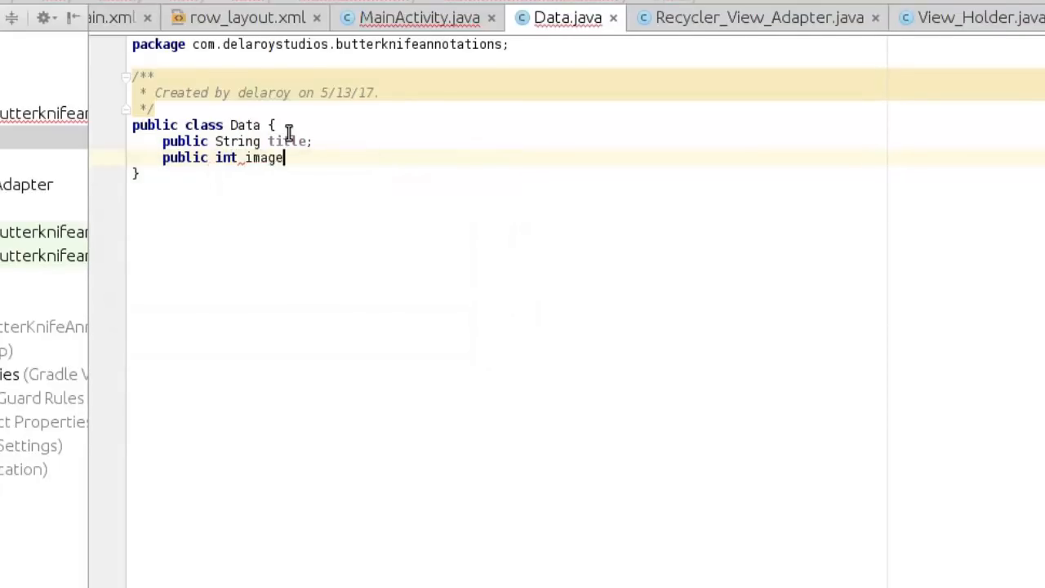
pyautogui.write('Id;')
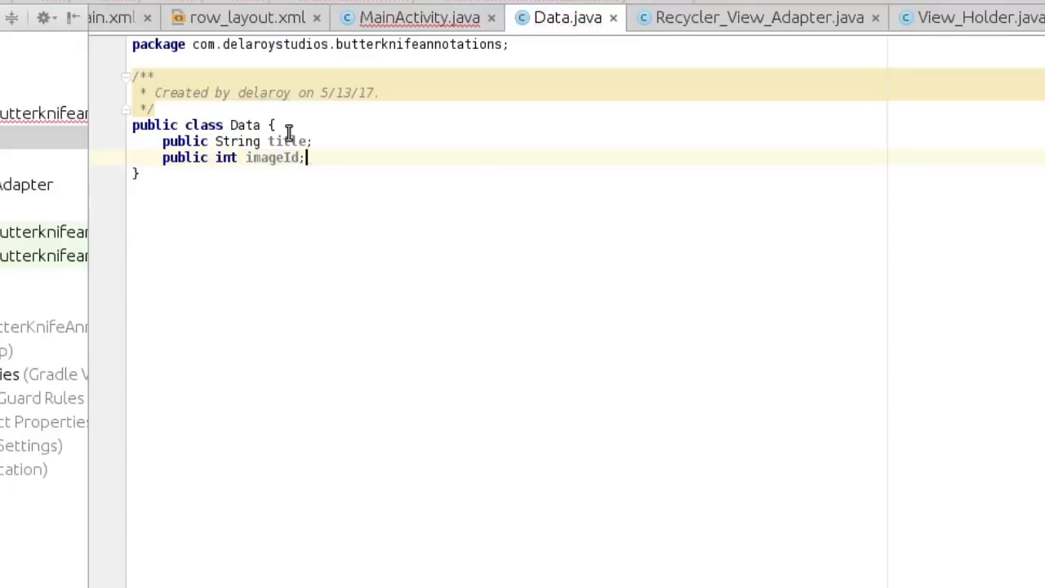
# Add a Data(String title, int imageId) constructor assigning this.title and this.imageId
pyautogui.write('D')
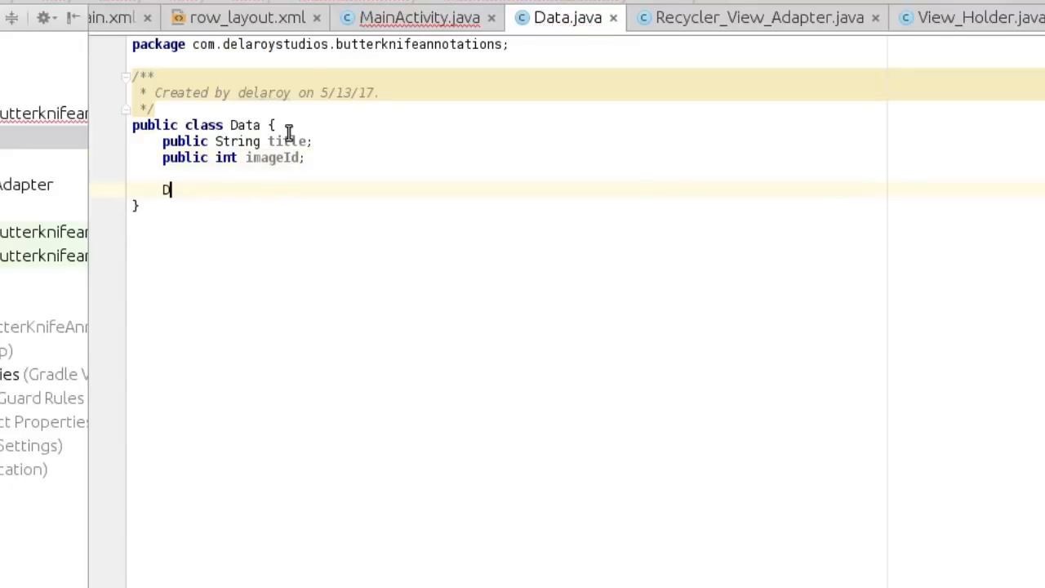
pyautogui.write('ata(S')
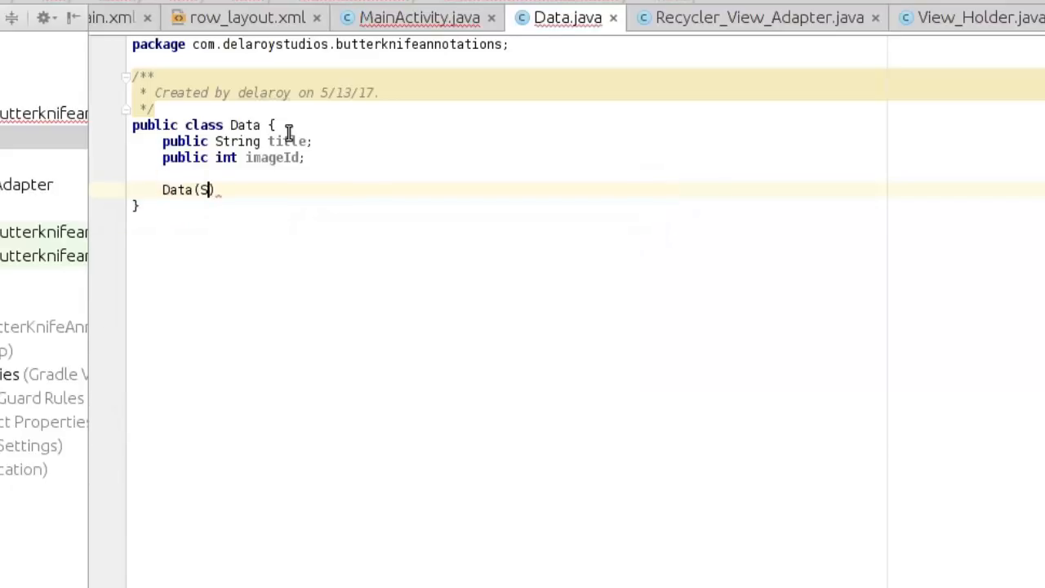
pyautogui.write('tring')
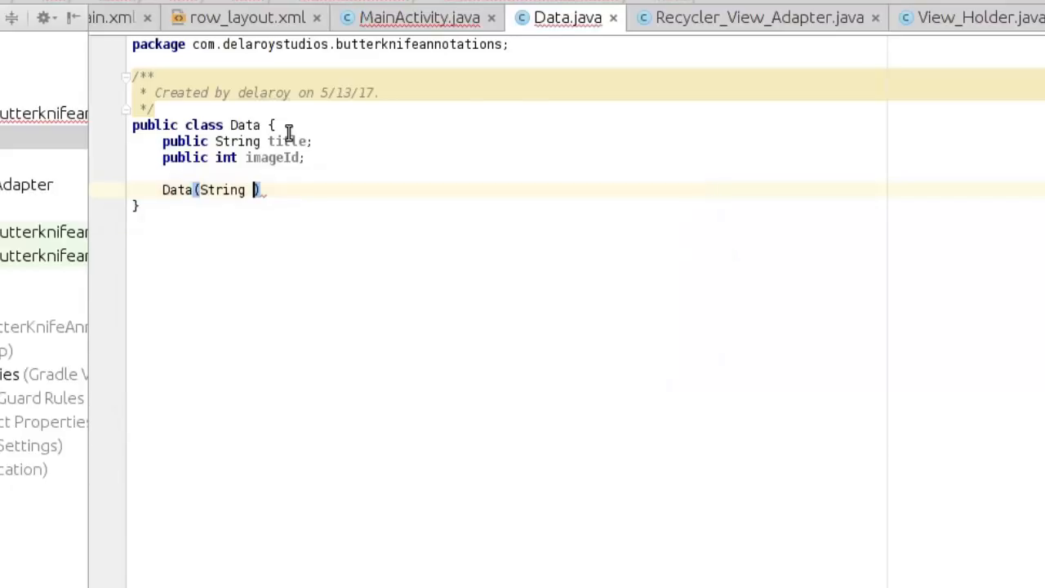
pyautogui.write('title')
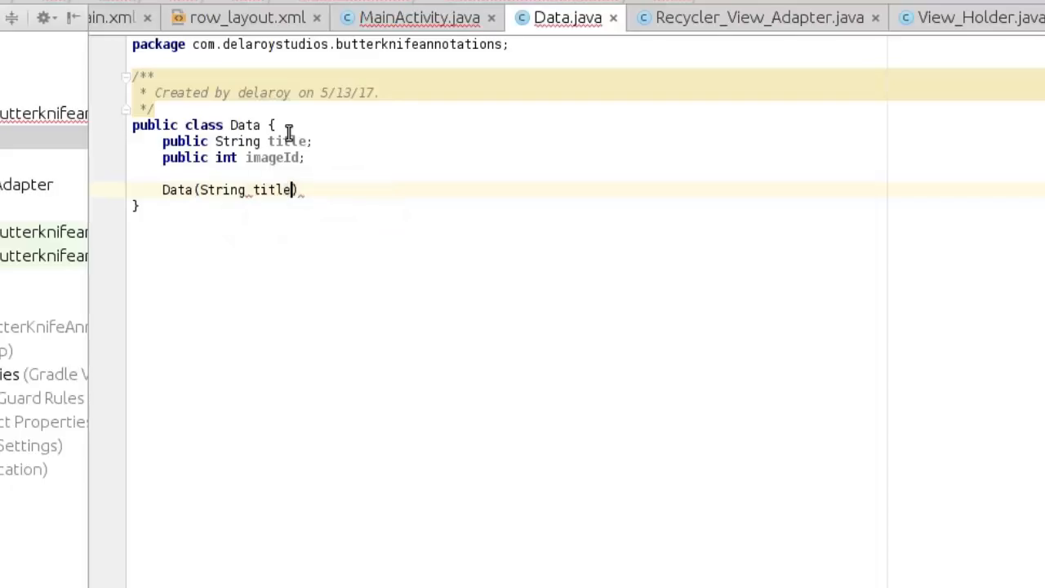
pyautogui.write(', int')
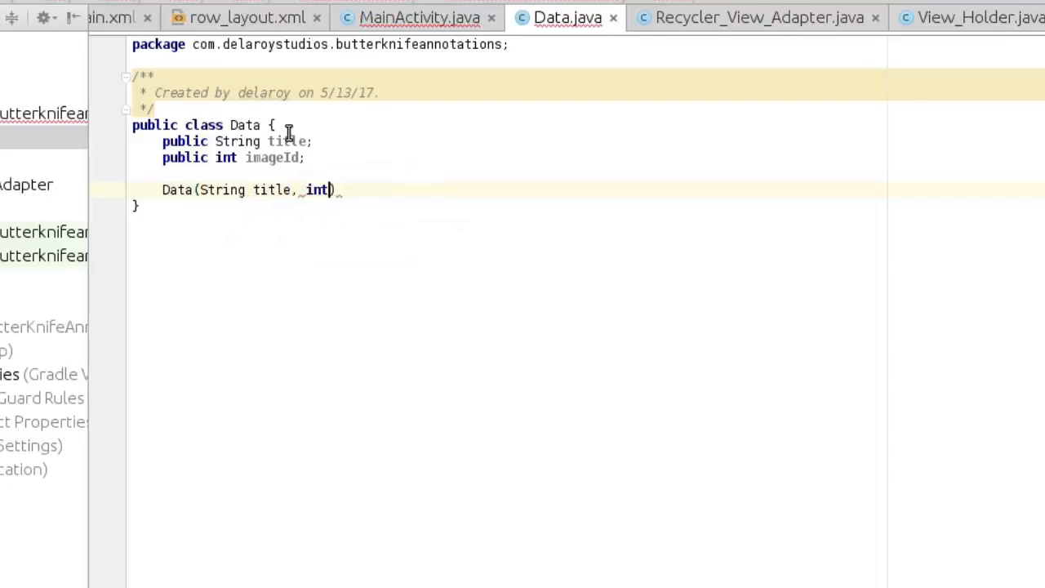
pyautogui.write('imageId')
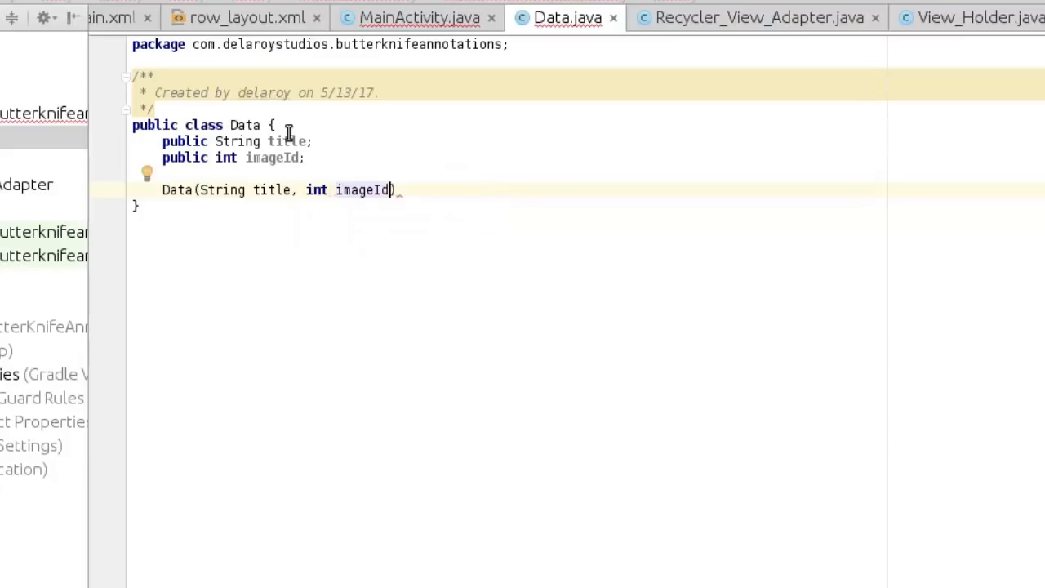
pyautogui.write('{')
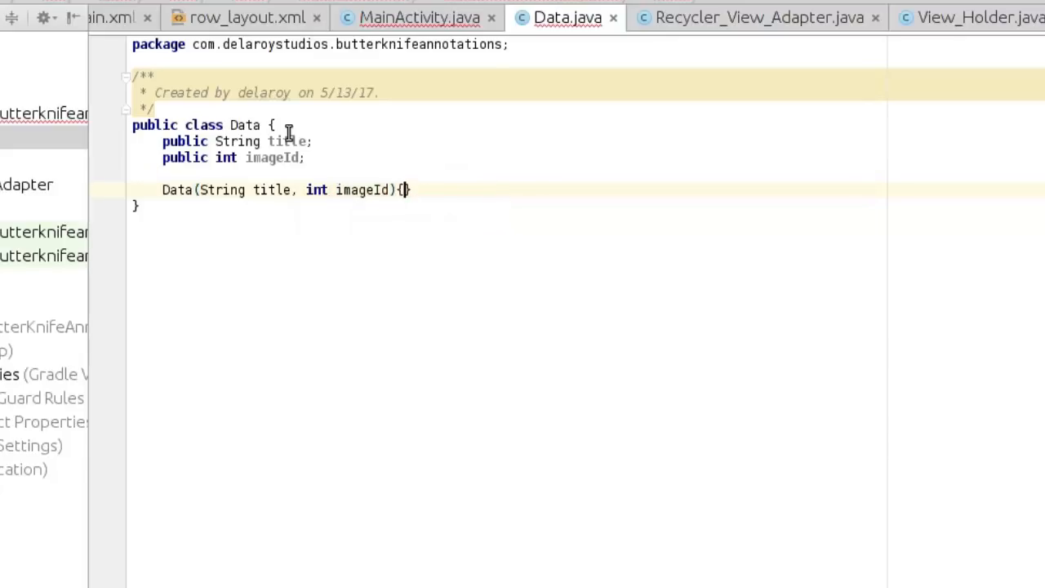
pyautogui.write('this')
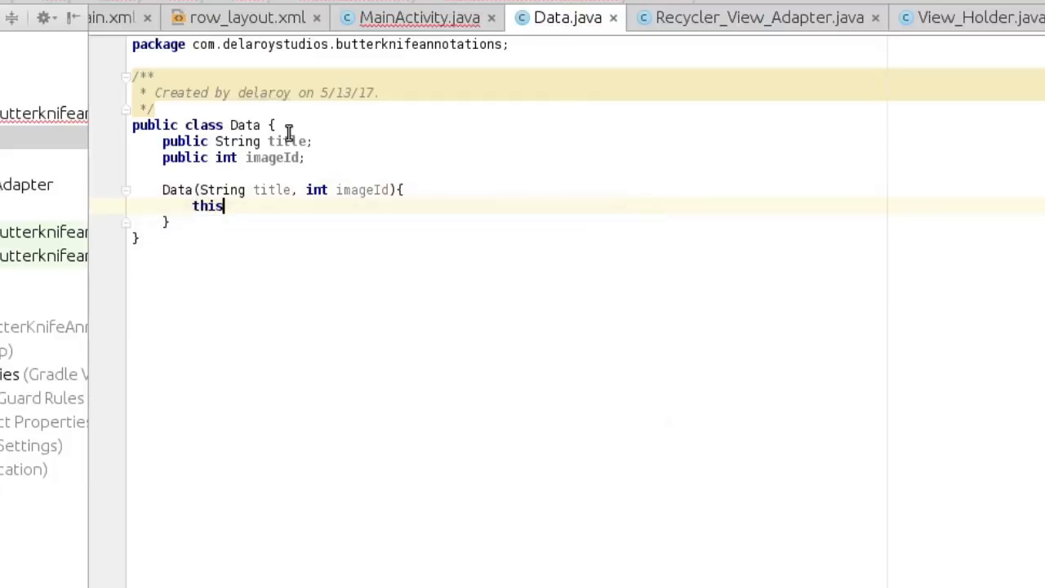
pyautogui.write('.')
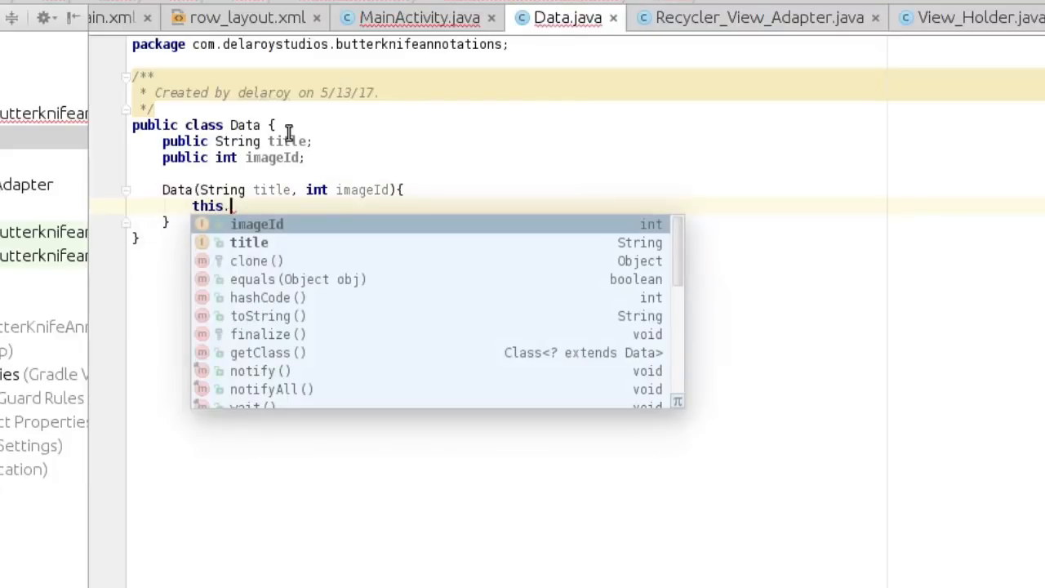
pyautogui.write('title')
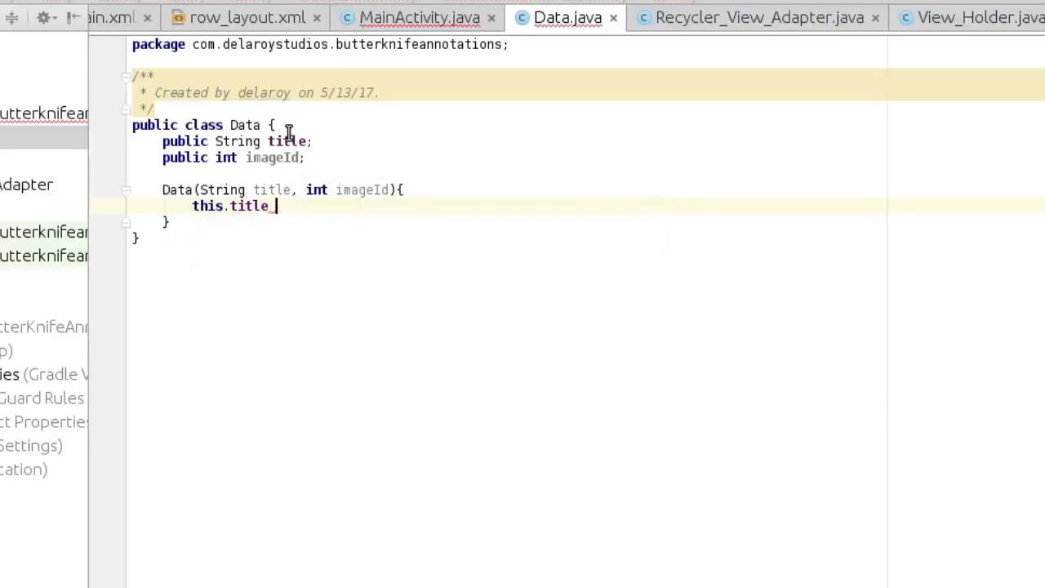
pyautogui.write('= title;')
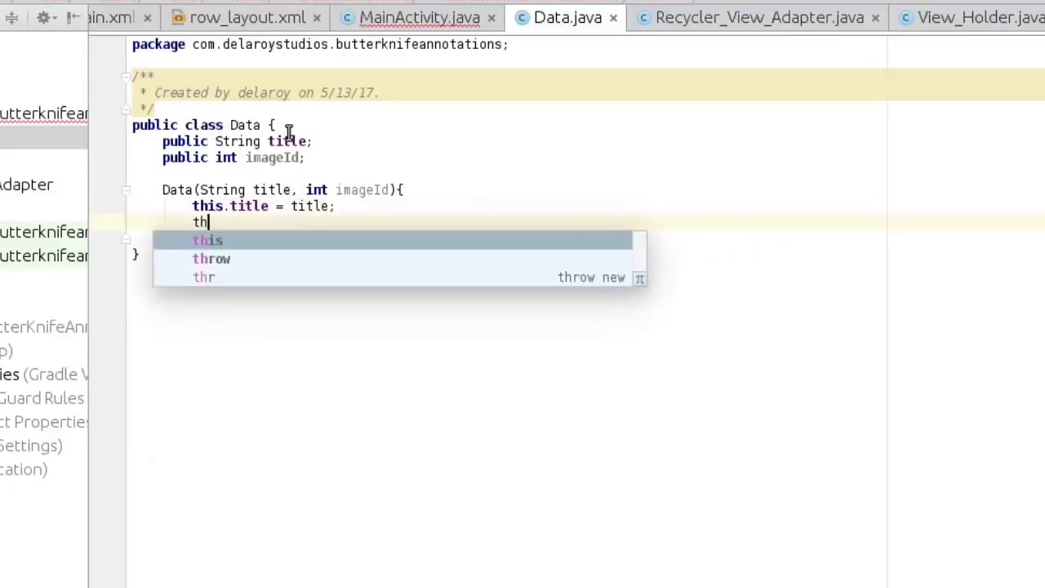
pyautogui.write('is.')
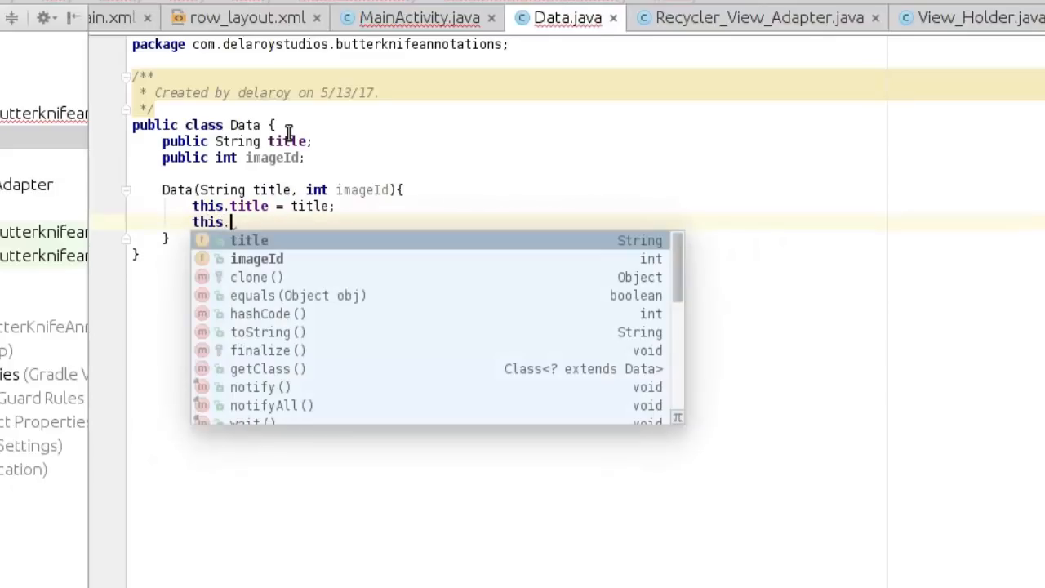
pyautogui.write('imageId = imageId;')
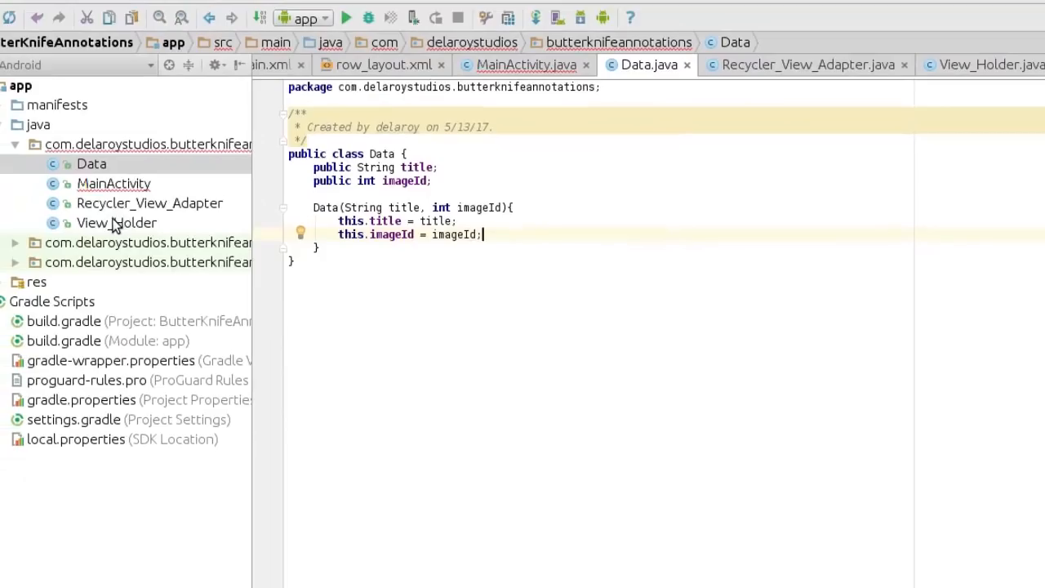
# Open Recycler_View_Adapter.java and make it extend RecyclerView.Adapter<View_Holder>
pyautogui.click(116, 222)
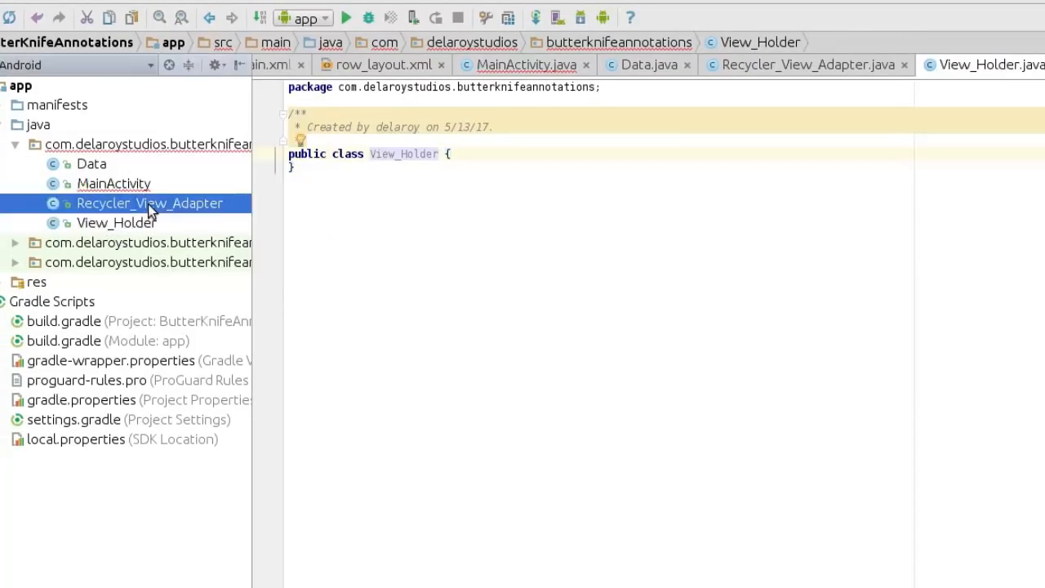
pyautogui.click(150, 203)
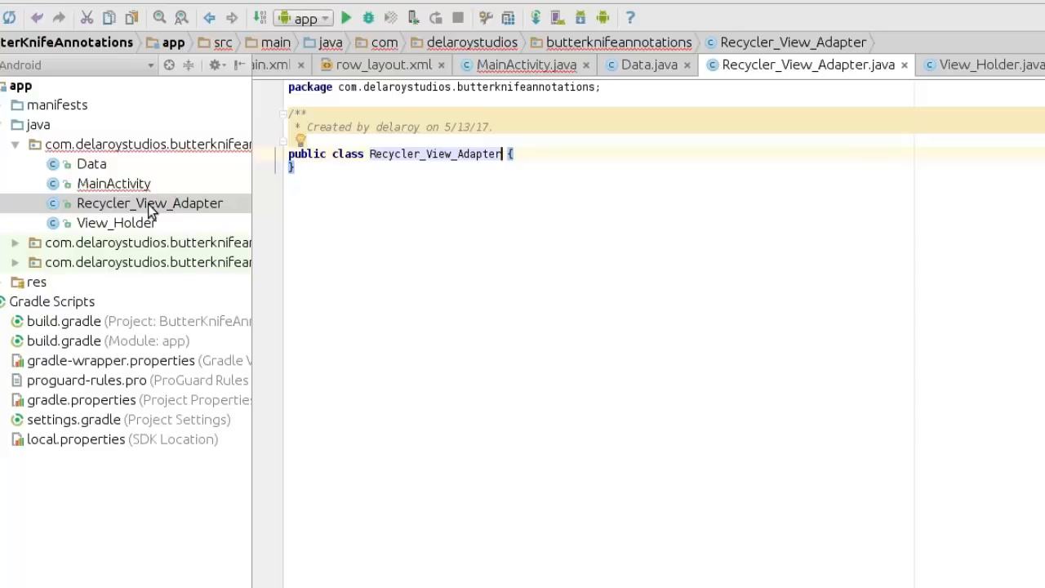
pyautogui.moveTo(653, 115)
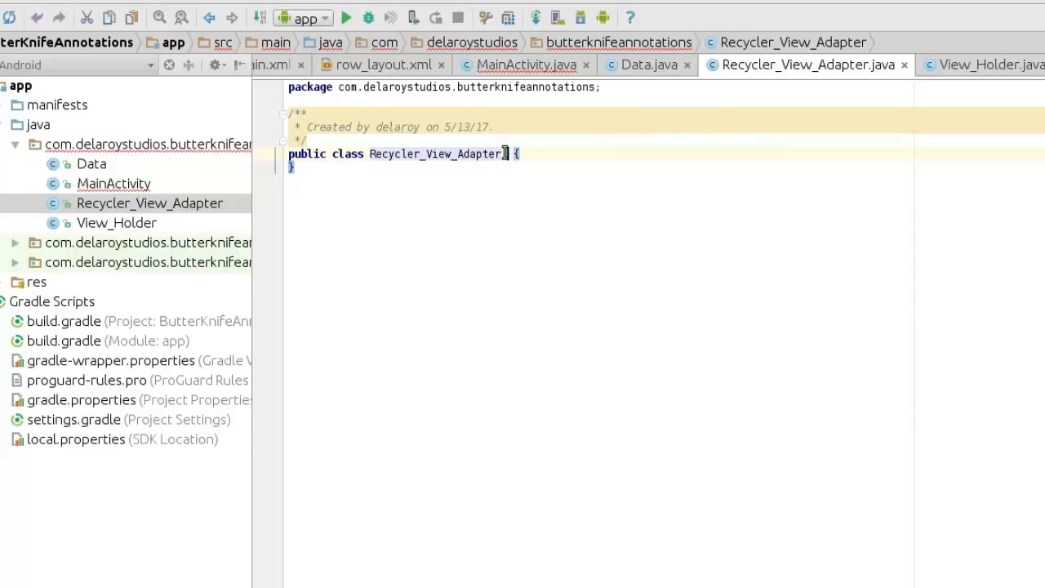
pyautogui.write('extends')
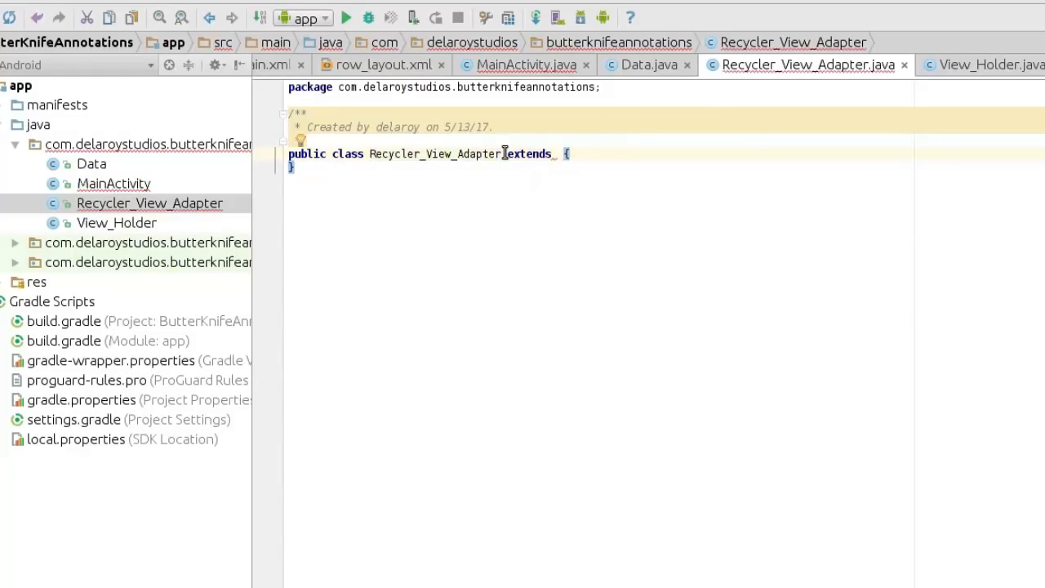
pyautogui.write('RecyclerView')
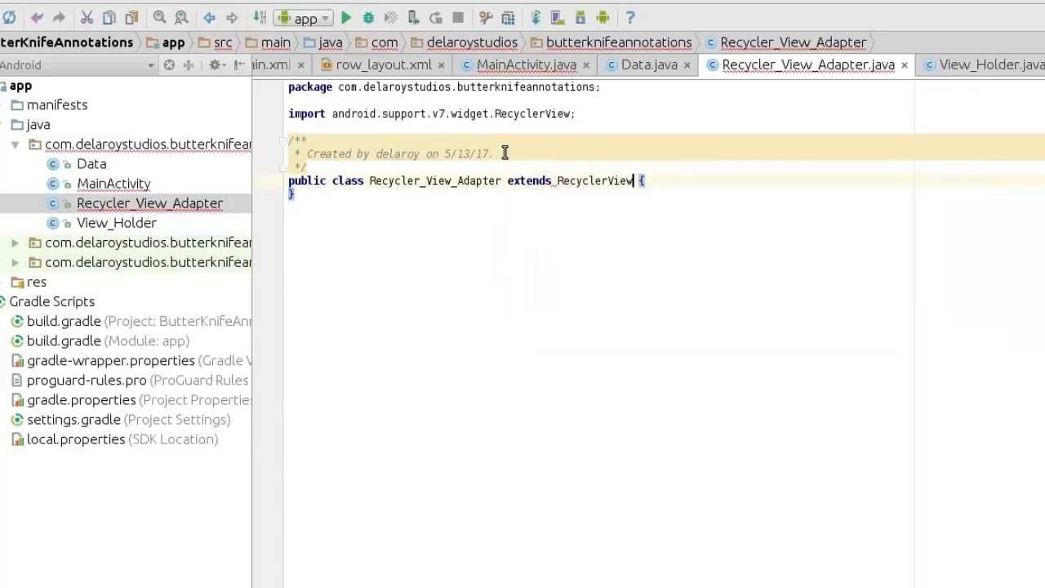
pyautogui.write('.Adapter')
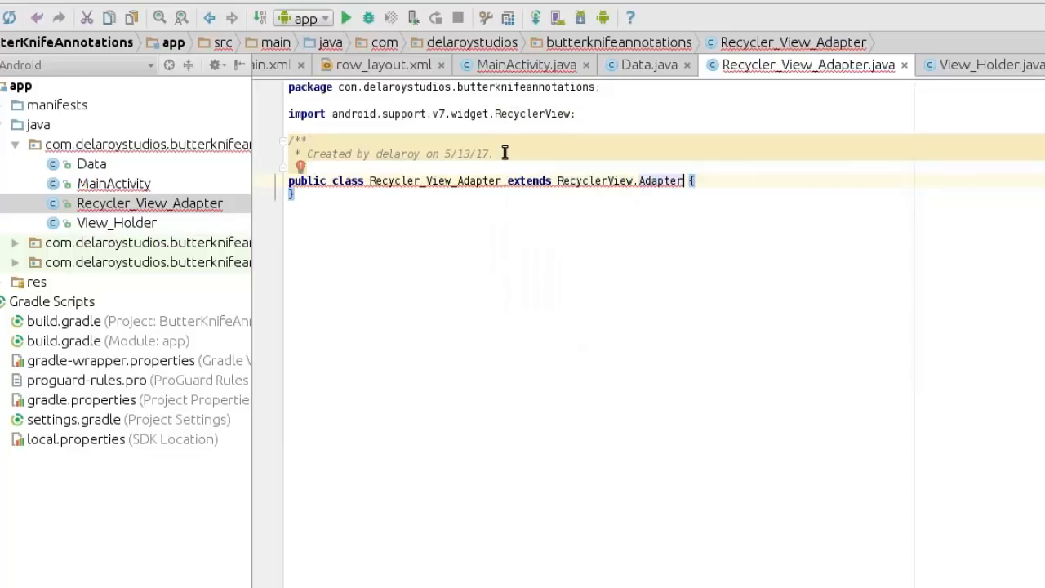
pyautogui.write('<V>')
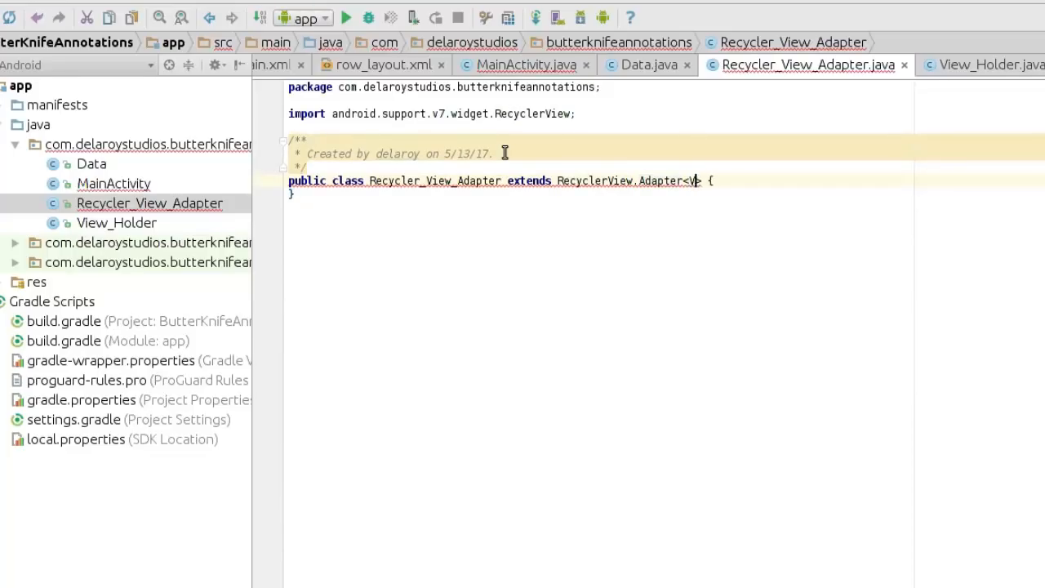
pyautogui.write('View_H')
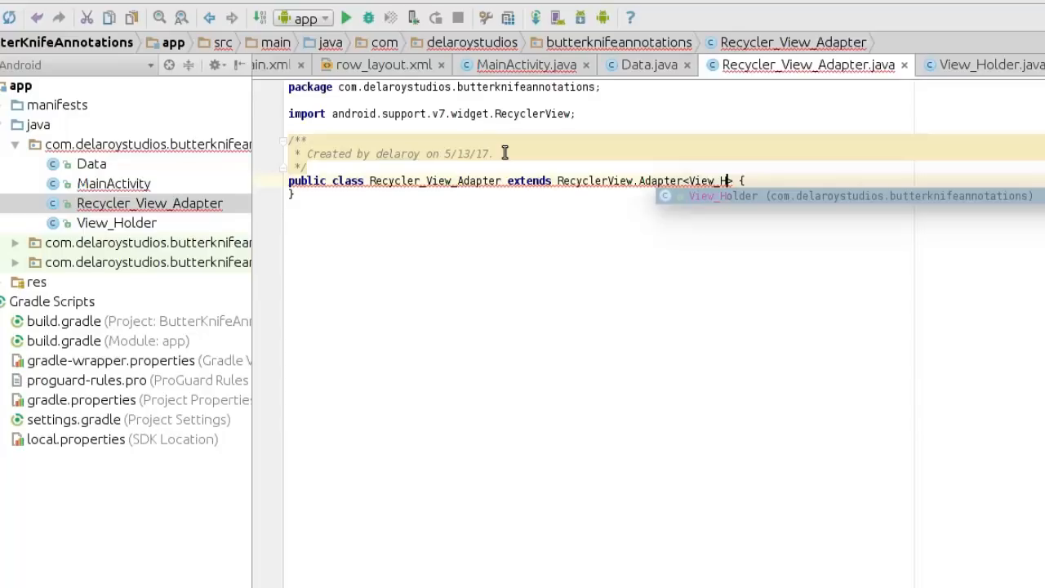
# Accept View_Holder as the type argument and make View_Holder extend RecyclerView.ViewHolder
pyautogui.press('Tab')
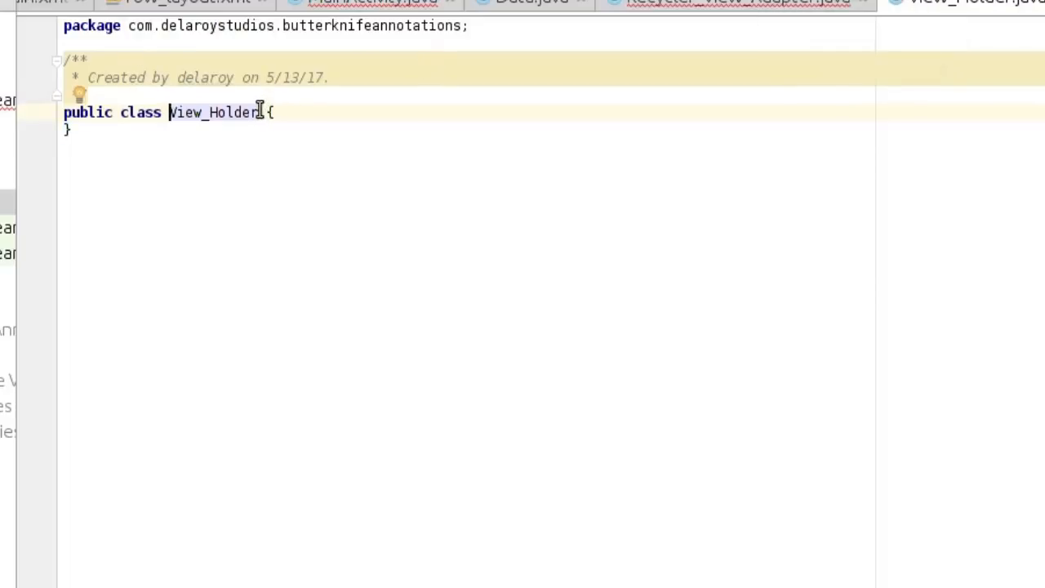
pyautogui.write('ex')
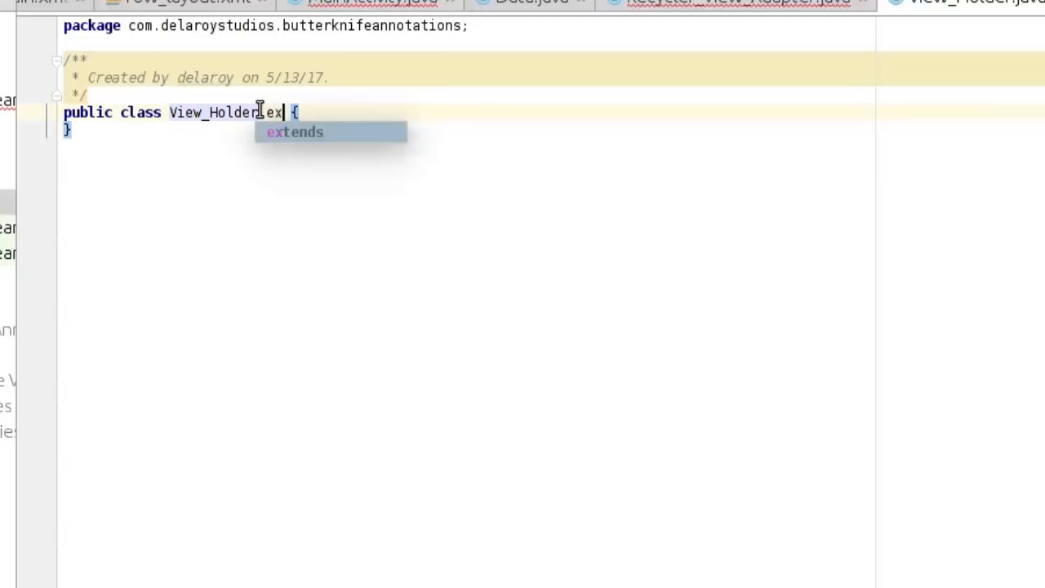
pyautogui.click(294, 132)
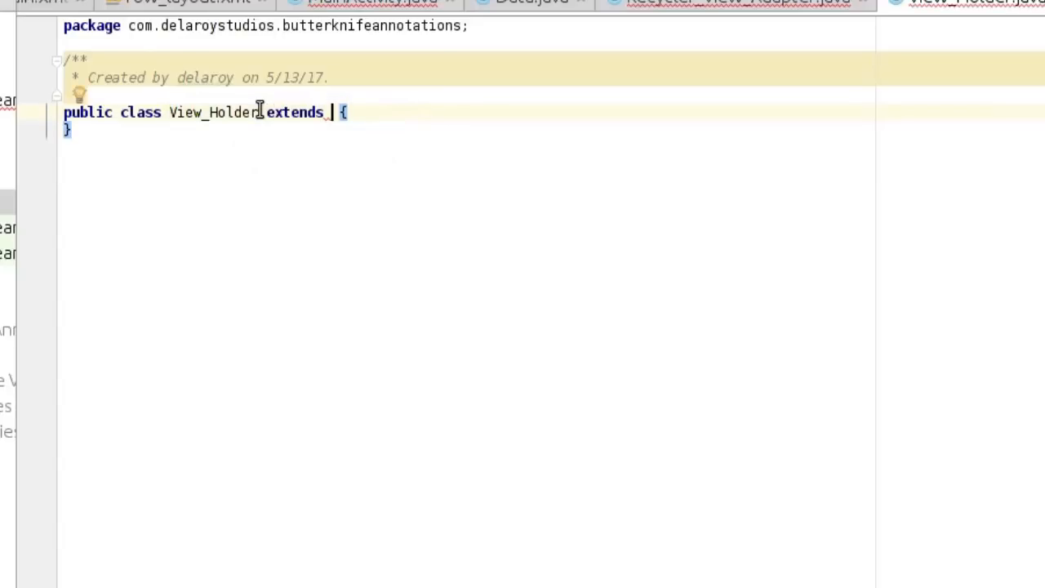
pyautogui.write('Re')
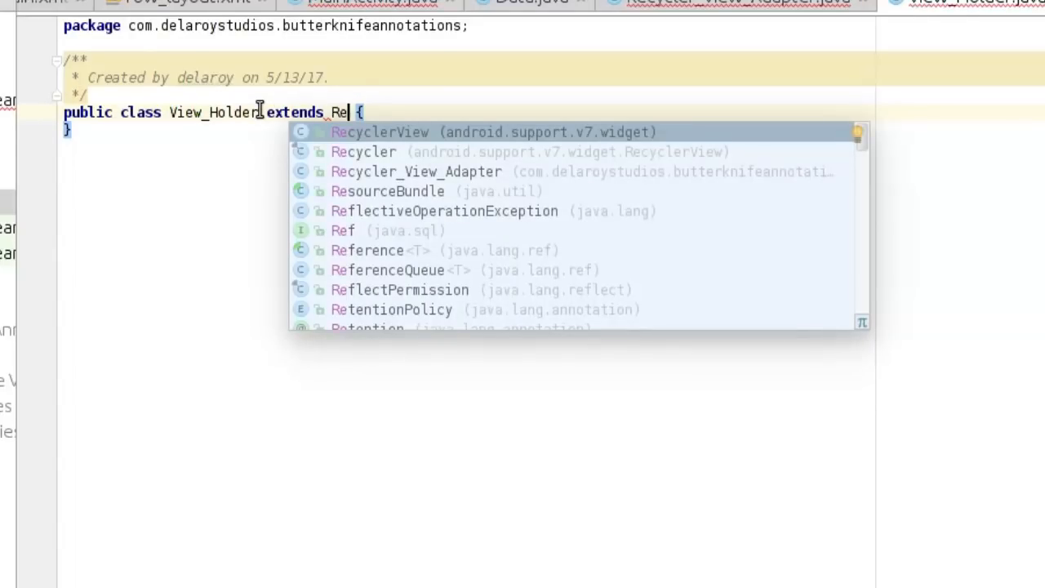
pyautogui.click(380, 131)
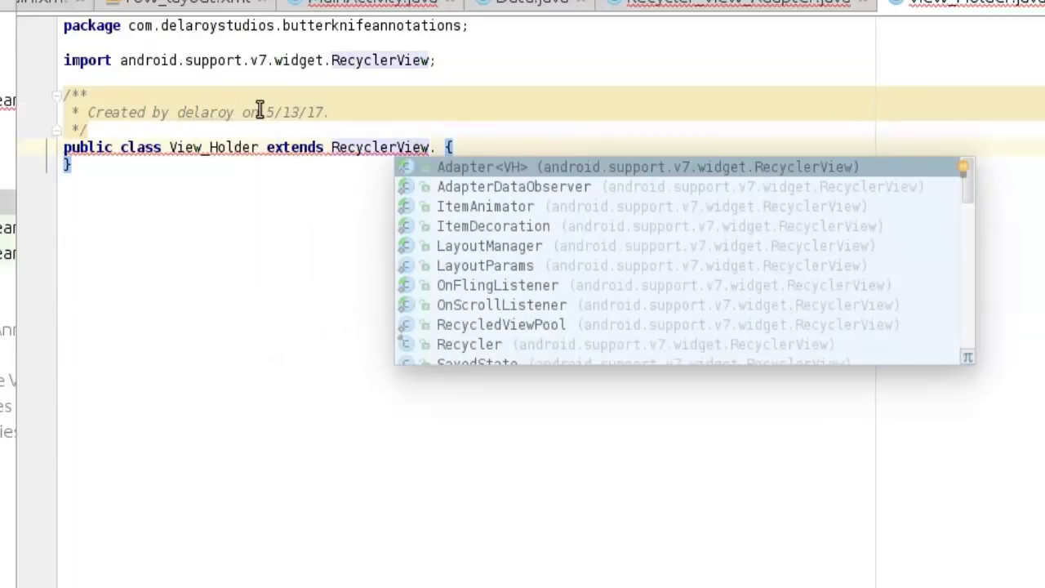
pyautogui.write('ViewHolder')
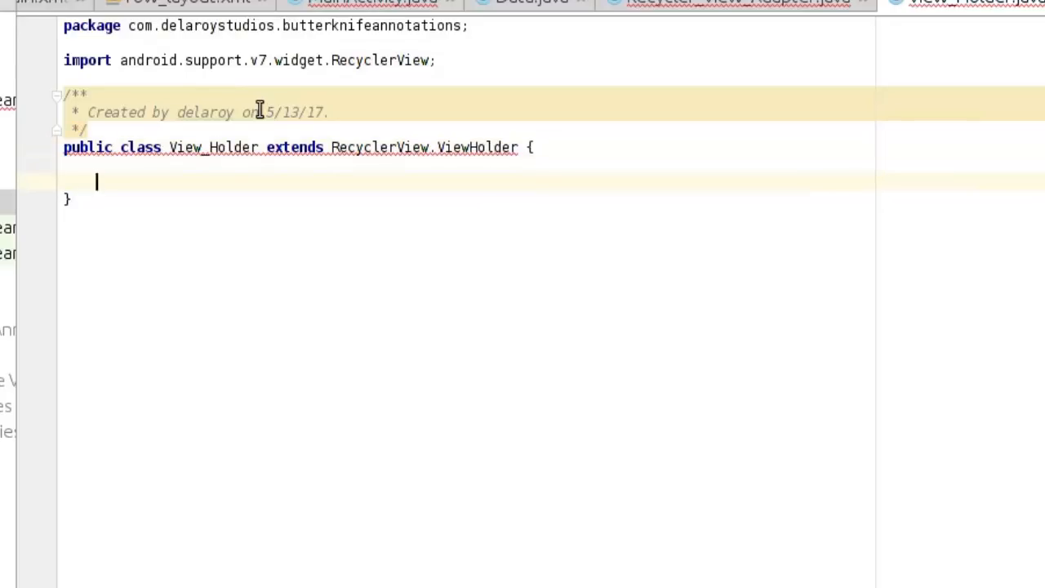
pyautogui.write('@BindView(')
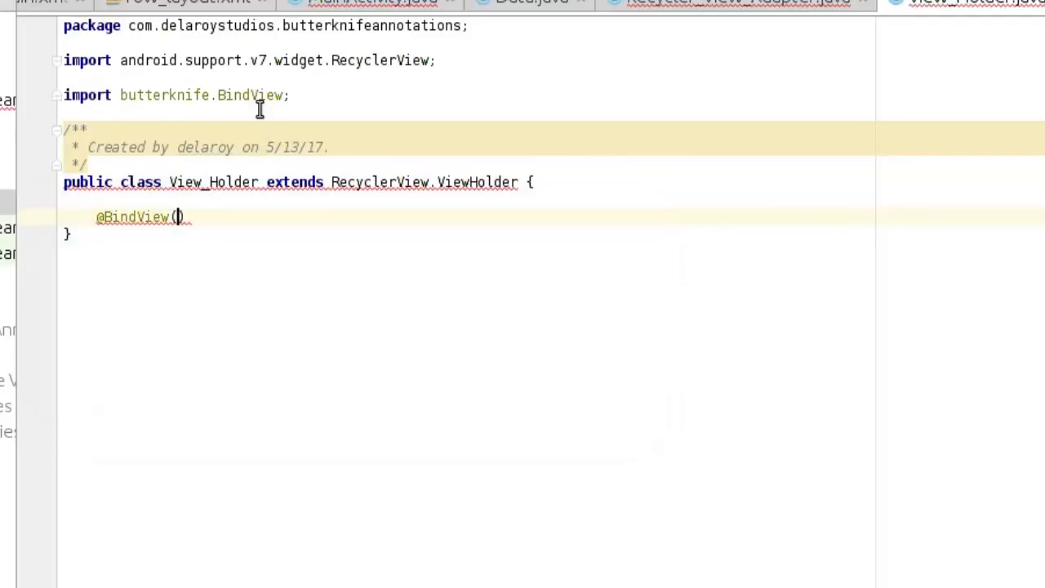
pyautogui.write('R')
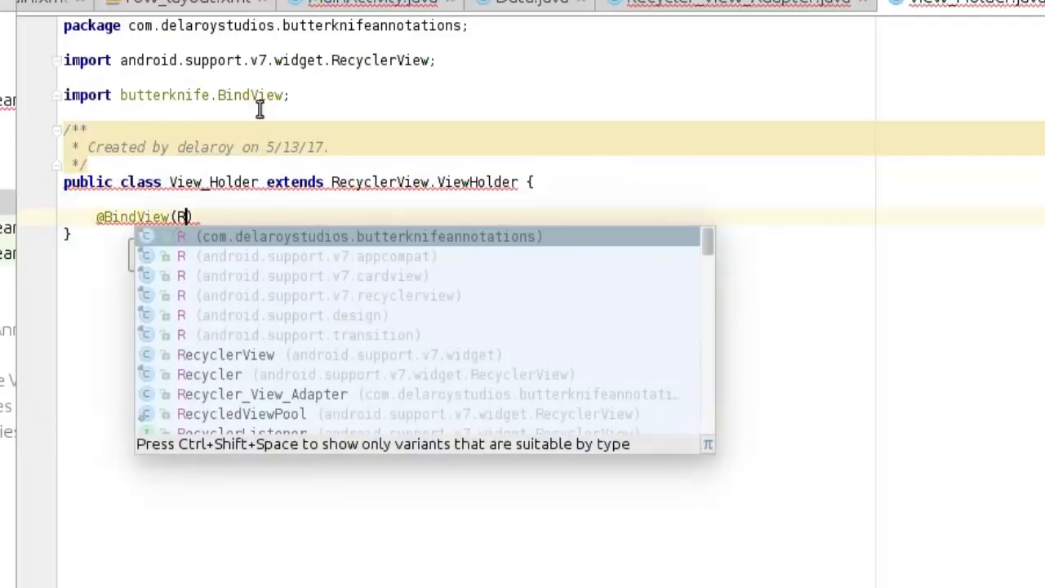
pyautogui.write('.id.')
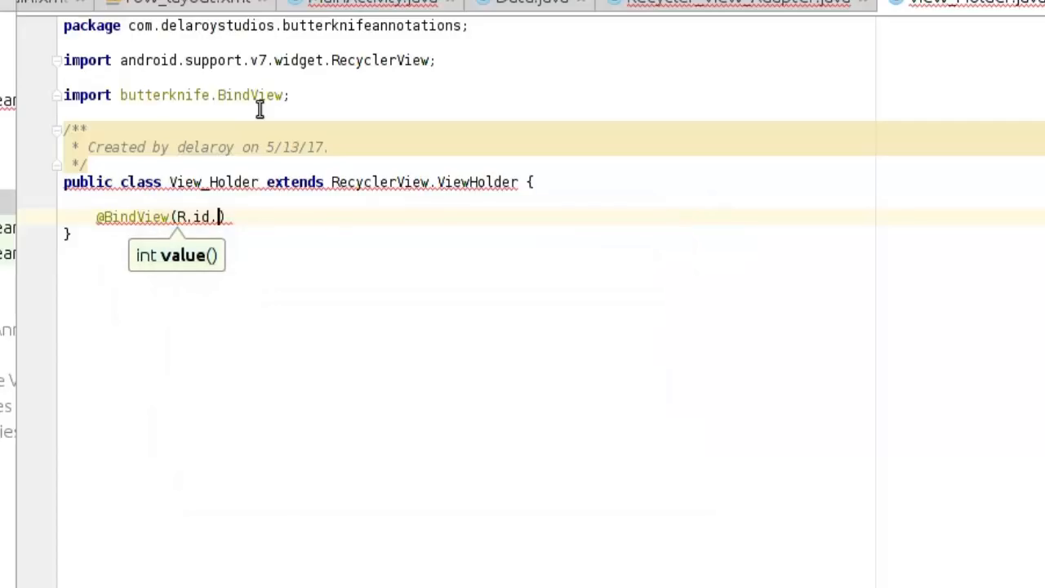
pyautogui.write('cardView')
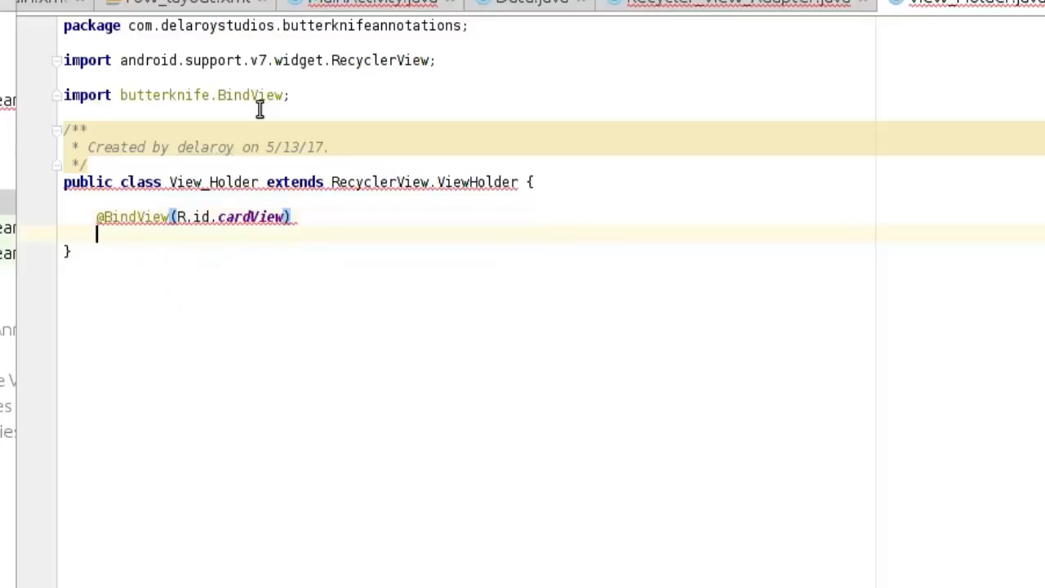
pyautogui.write('CardView')
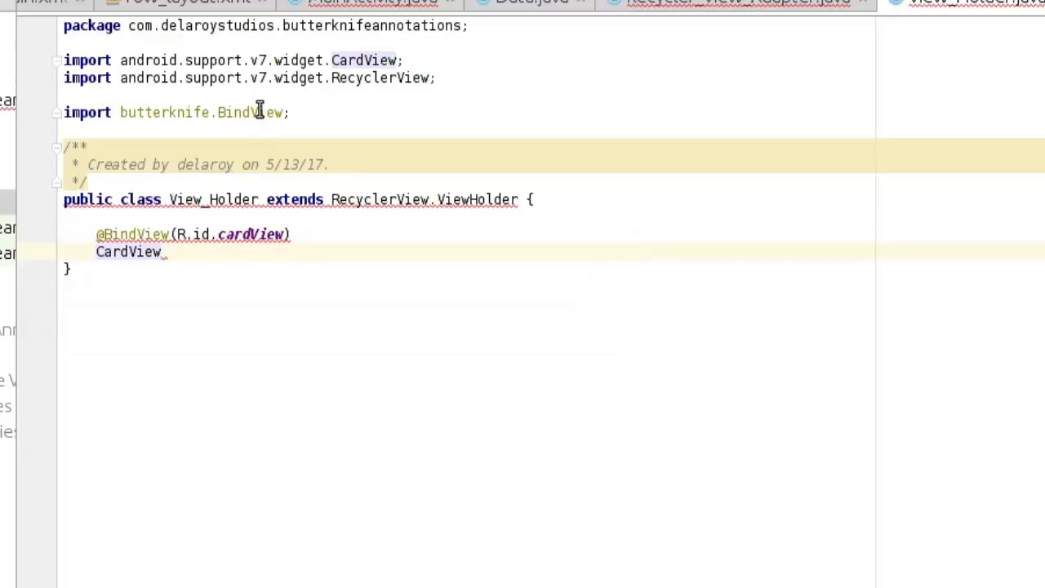
pyautogui.write('cv;')
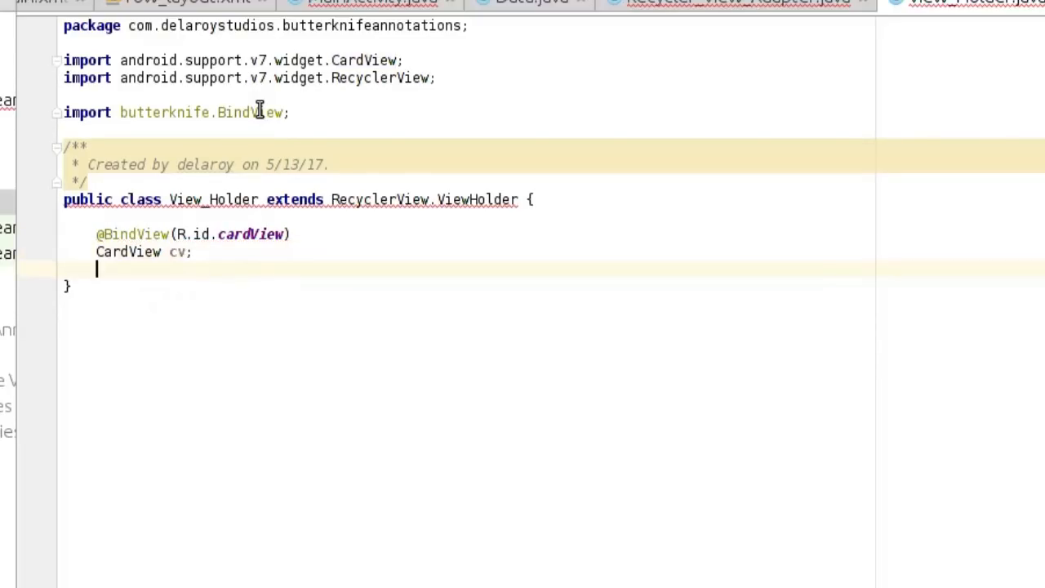
pyautogui.write('@BindView(')
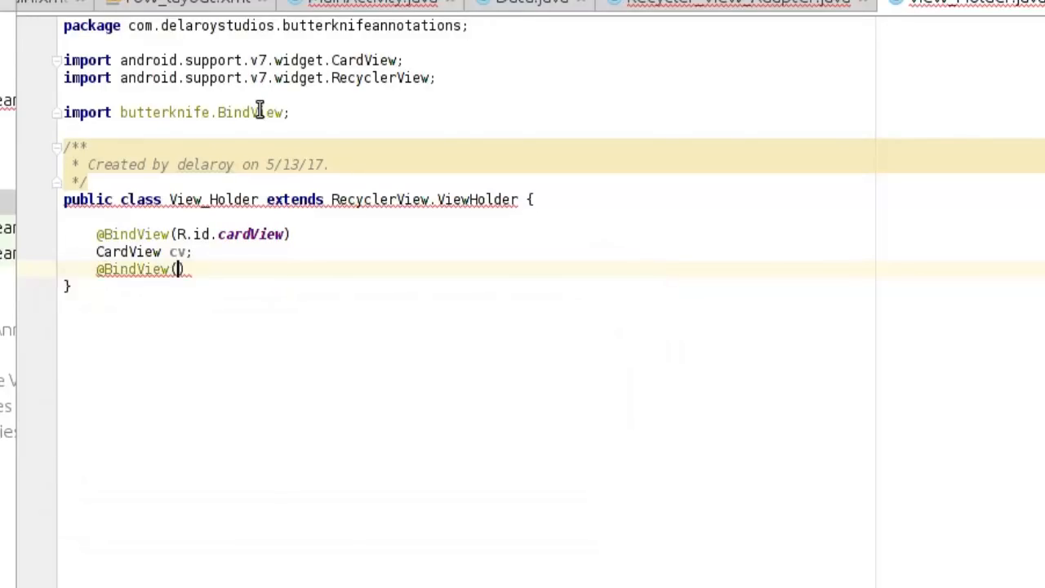
pyautogui.write('R')
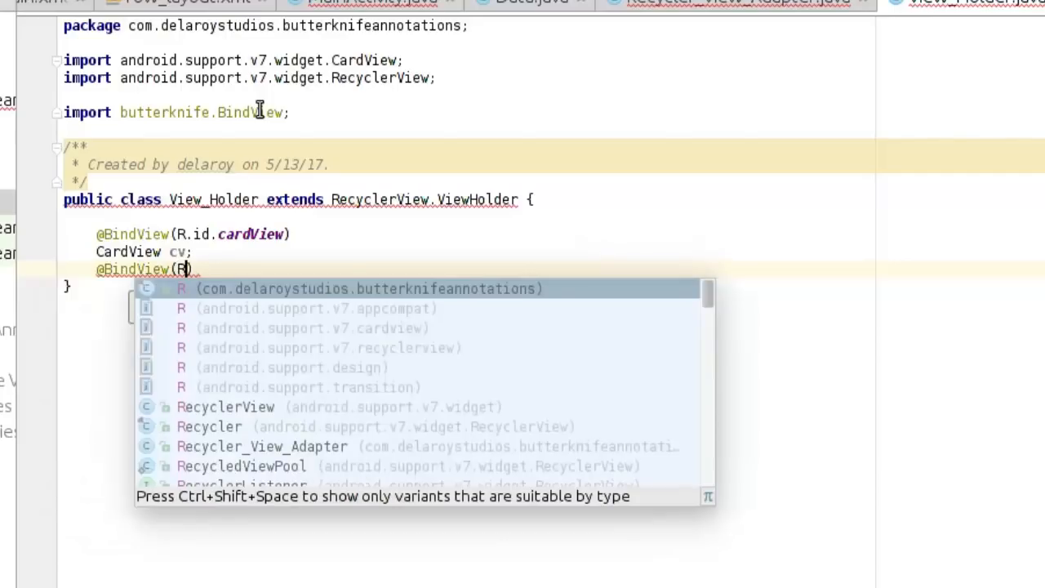
pyautogui.write('.id')
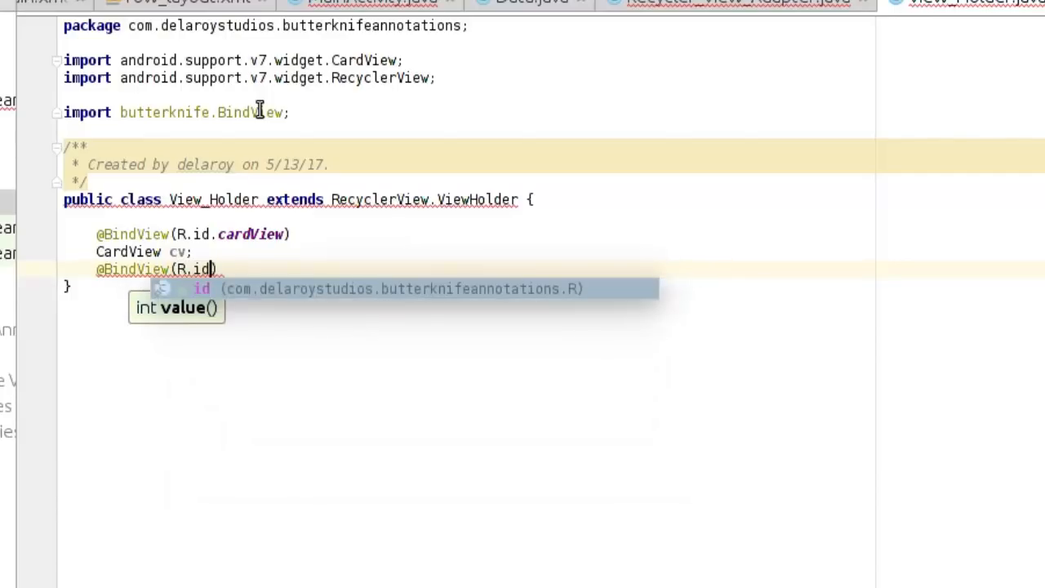
pyautogui.write('.')
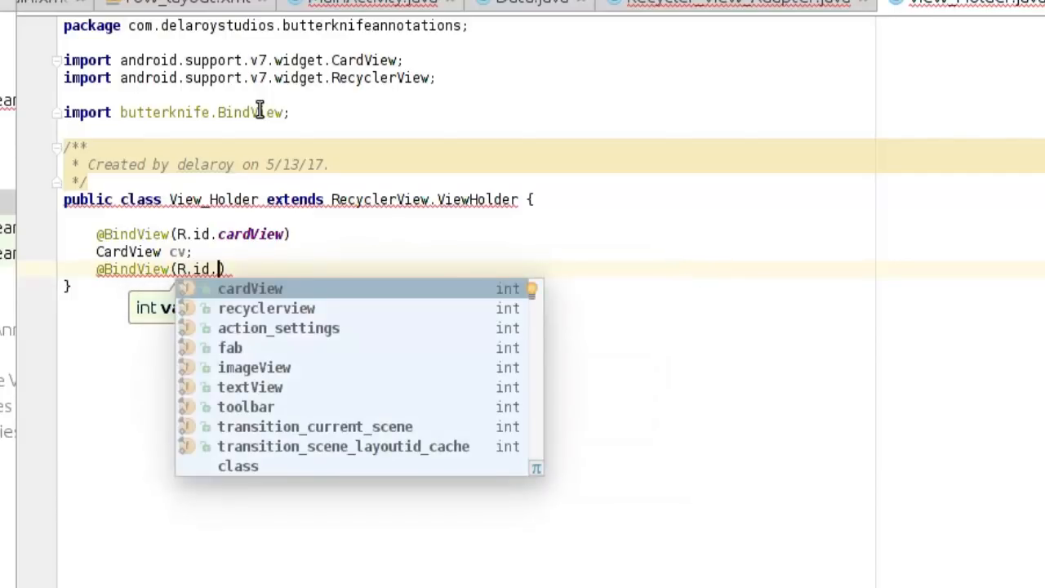
pyautogui.click(250, 387)
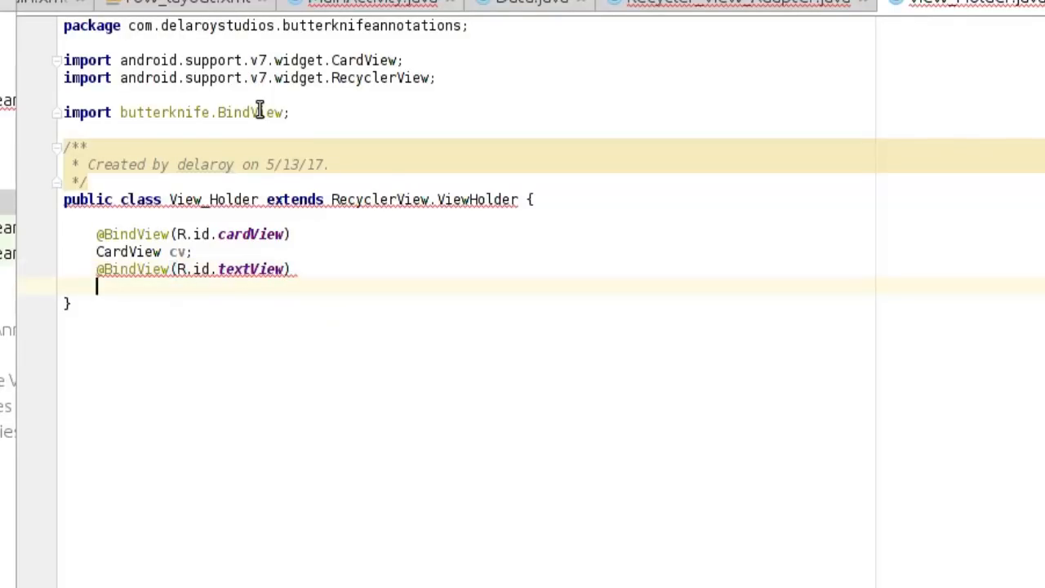
pyautogui.write('TextView')
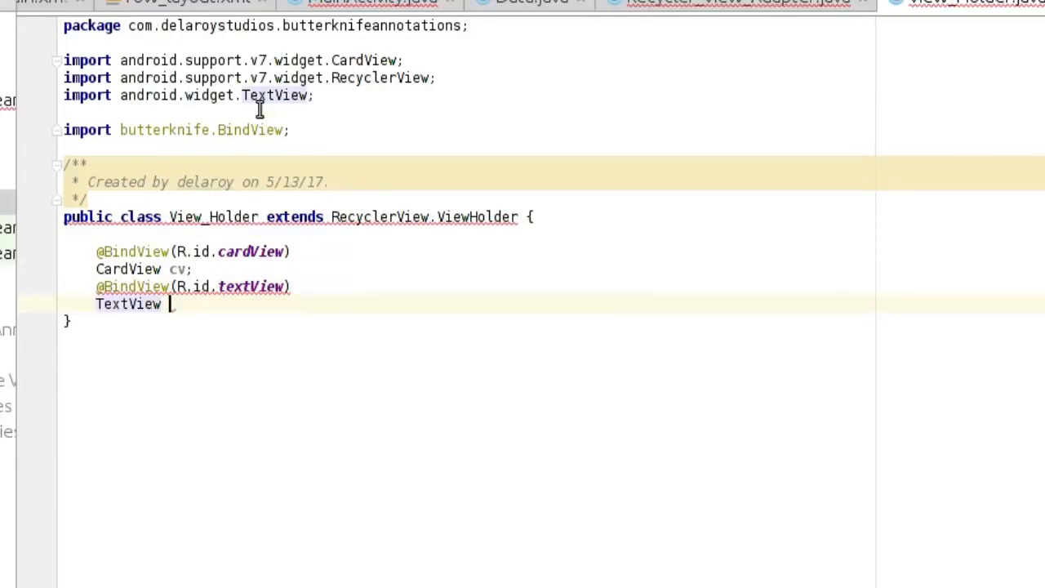
pyautogui.write('title;')
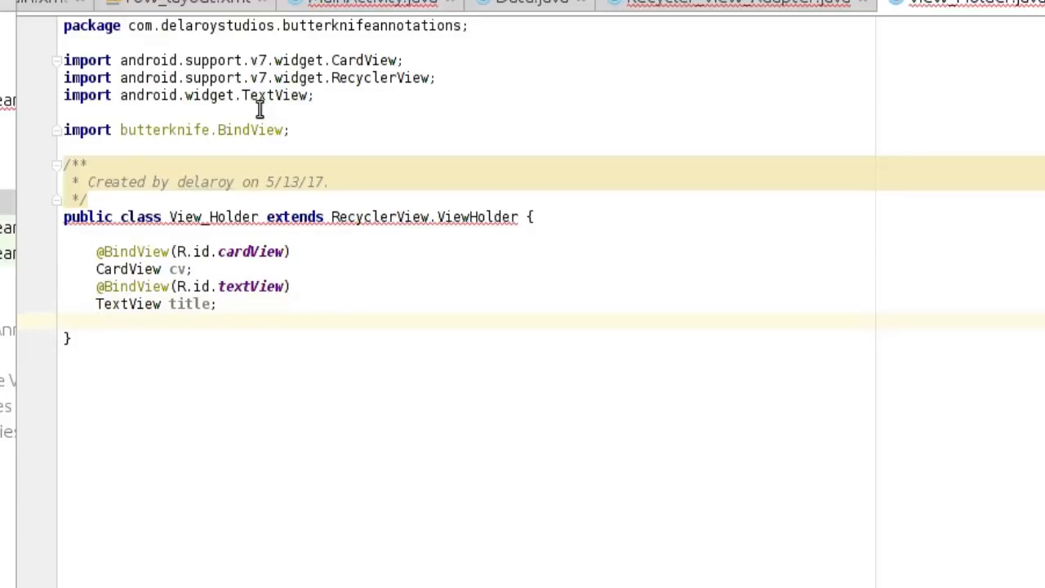
pyautogui.write('@BindView(R.')
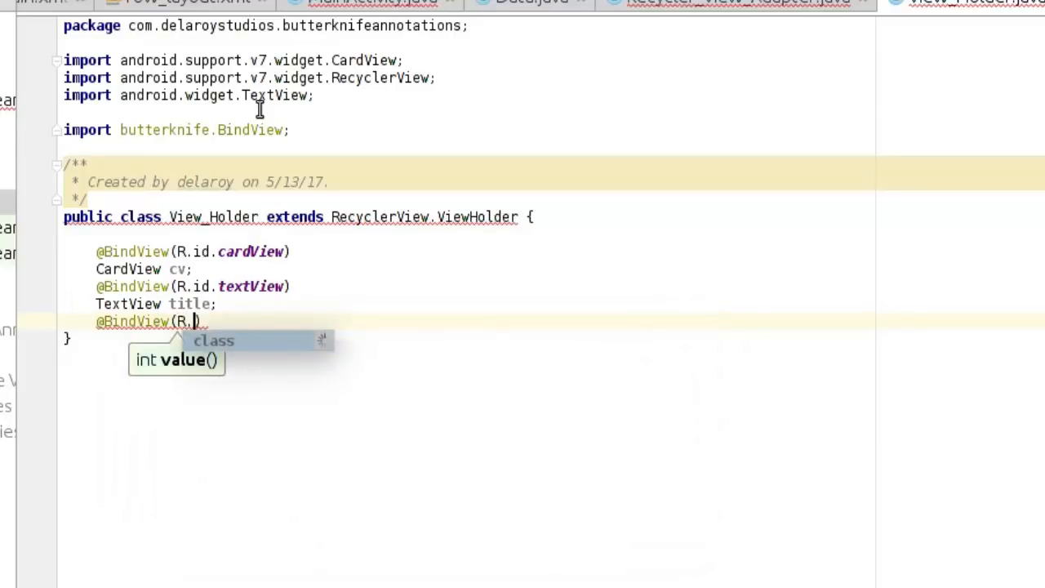
pyautogui.write('id.i')
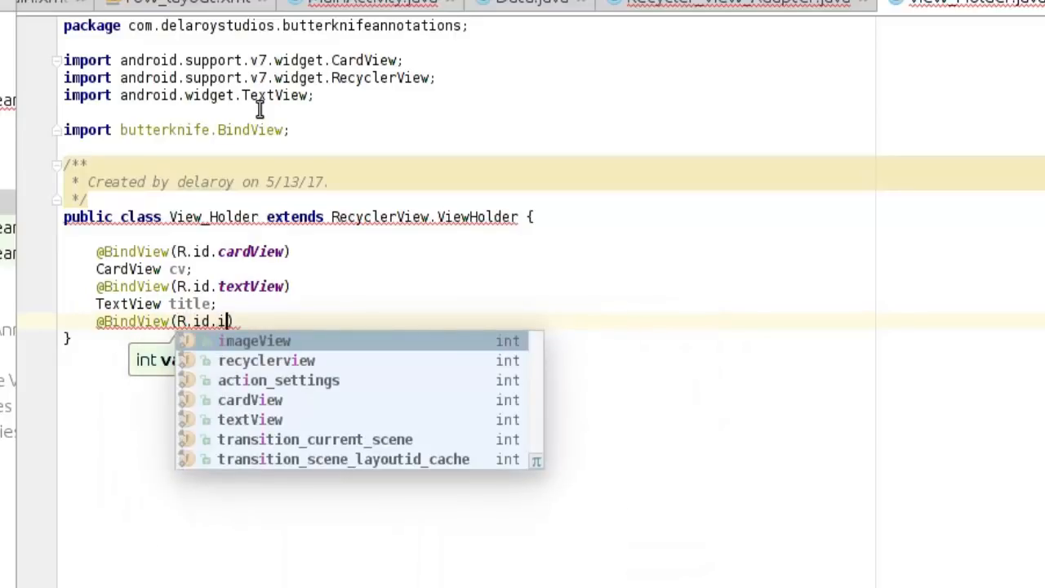
pyautogui.click(255, 340)
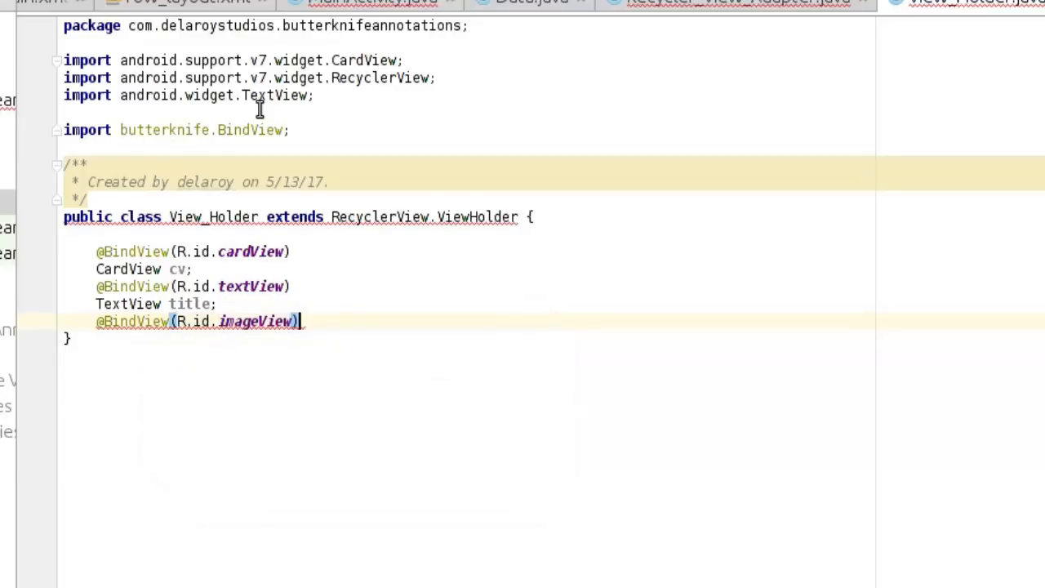
pyautogui.write('ImageView')
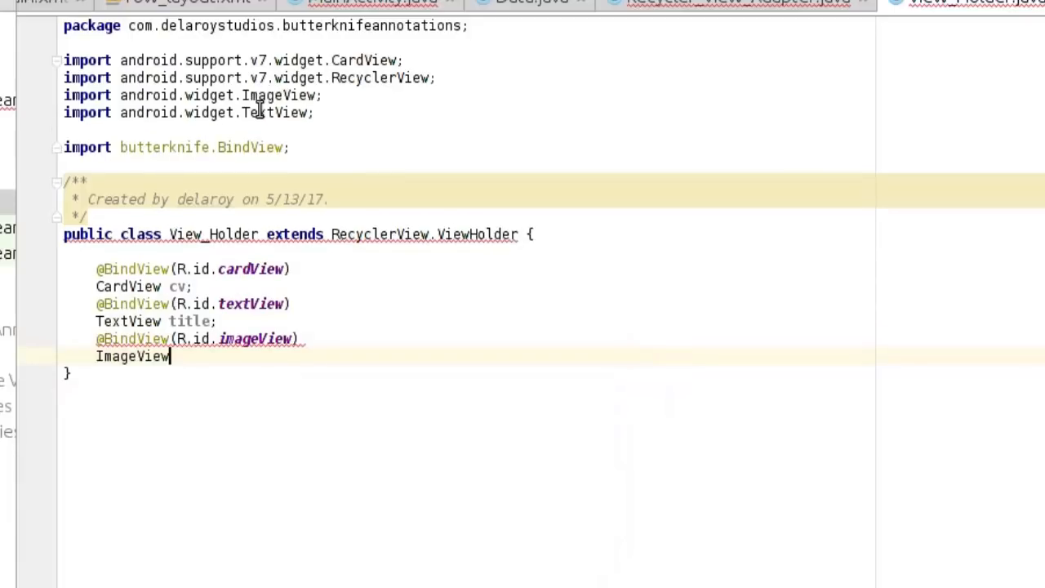
pyautogui.write('image')
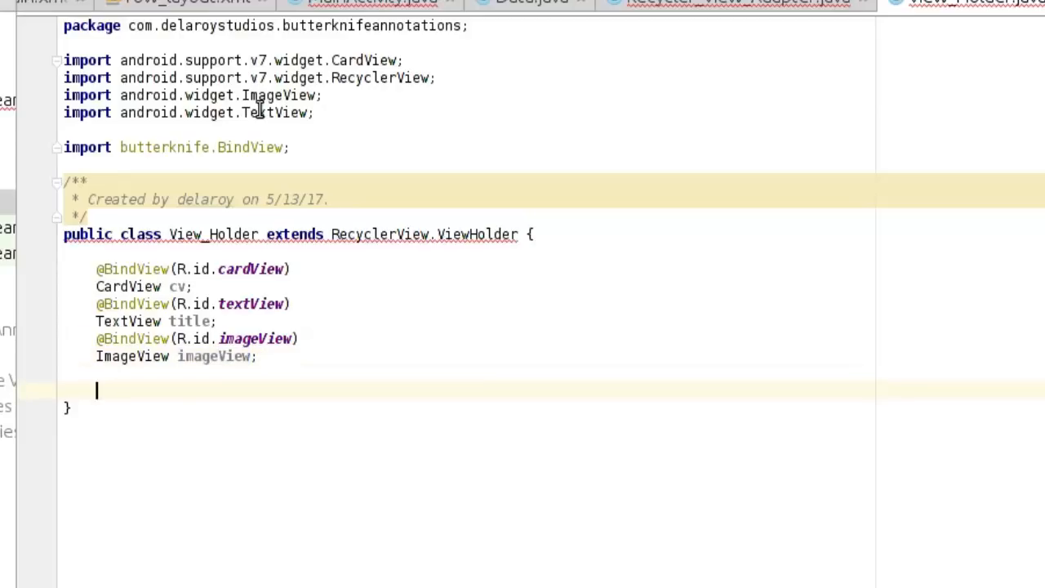
pyautogui.write('View')
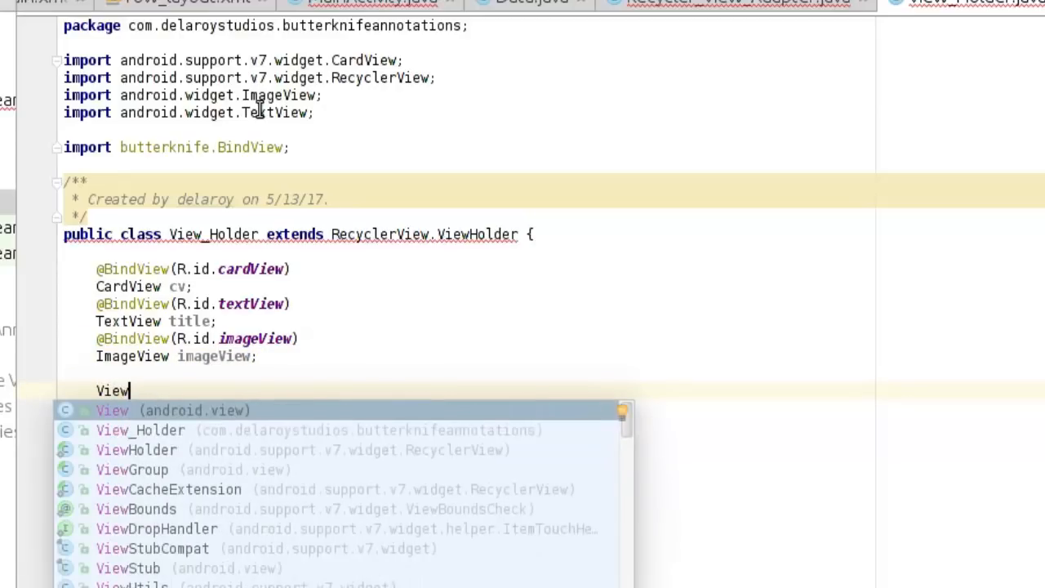
# Add a View_Holder(View itemView) constructor calling super(itemView) and ButterKnife.bind(this, itemView)
pyautogui.click(140, 430)
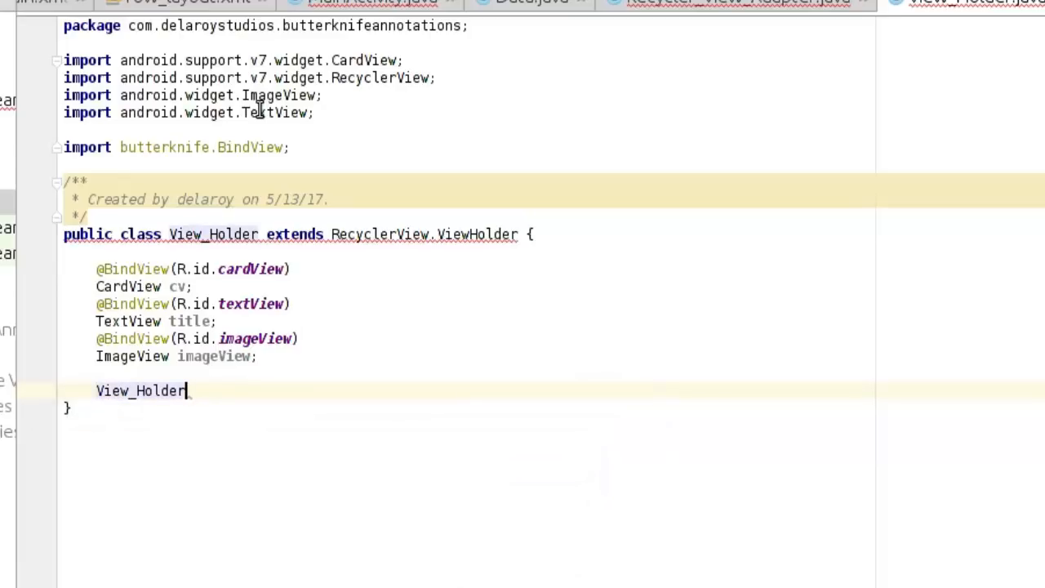
pyautogui.write('(Vi')
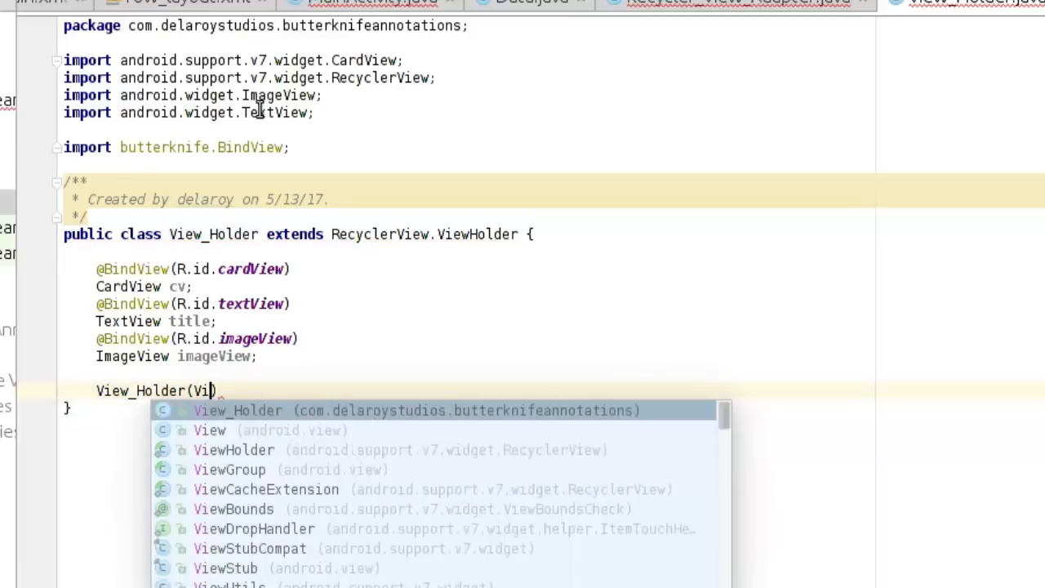
pyautogui.write('View_i')
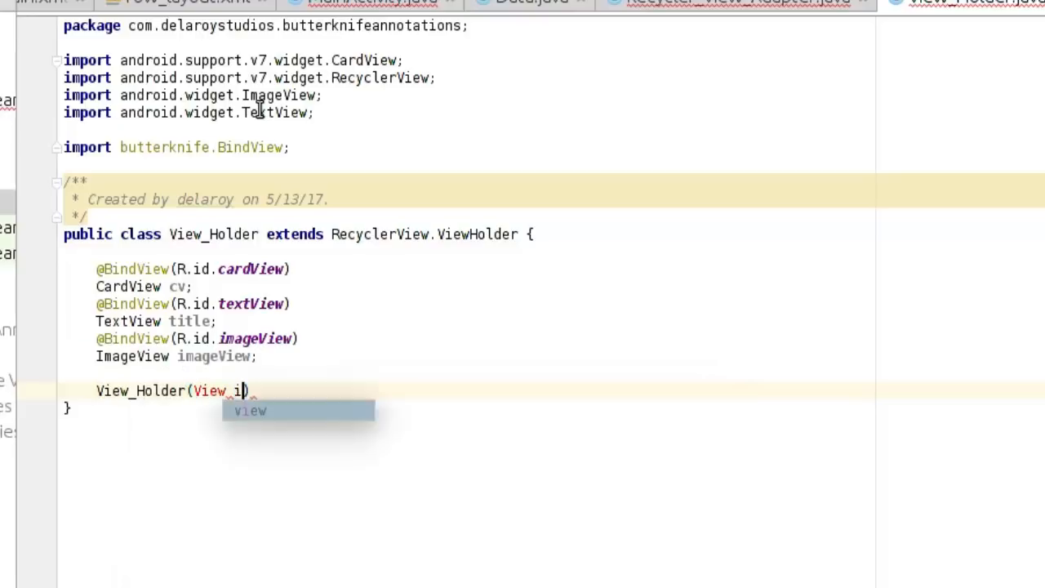
pyautogui.write('tem')
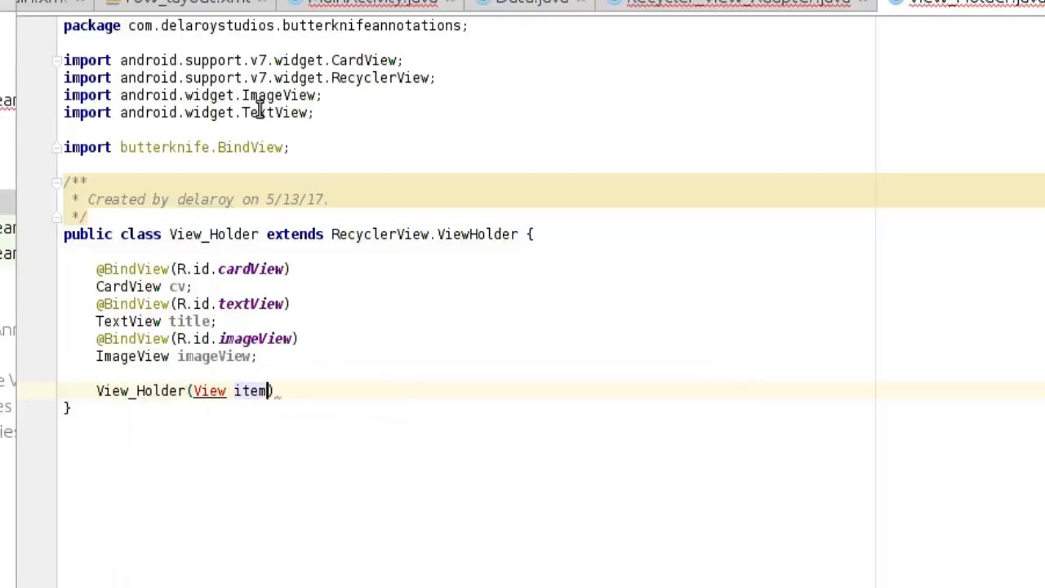
pyautogui.write('View')
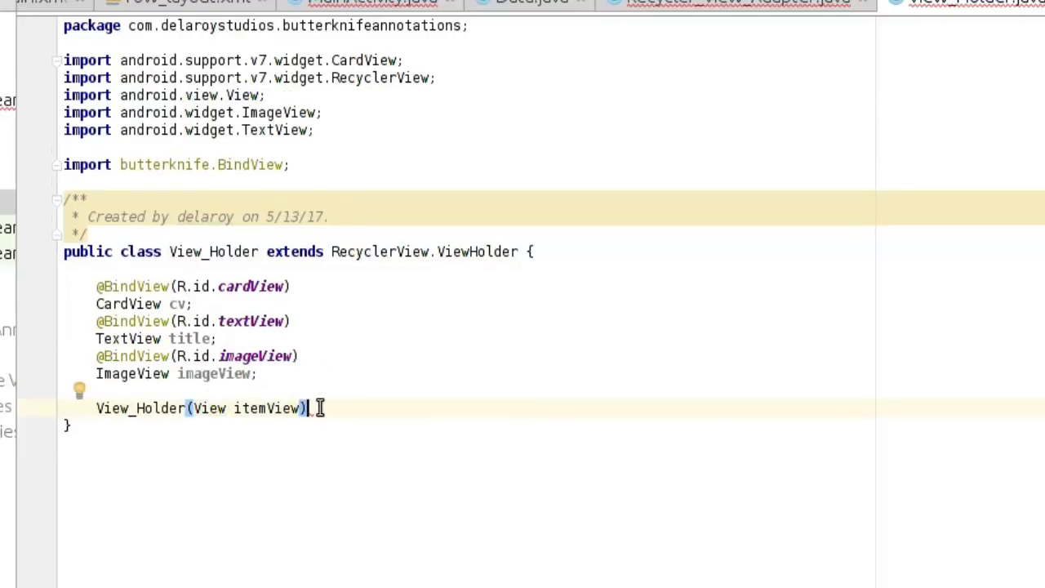
pyautogui.scroll(3)
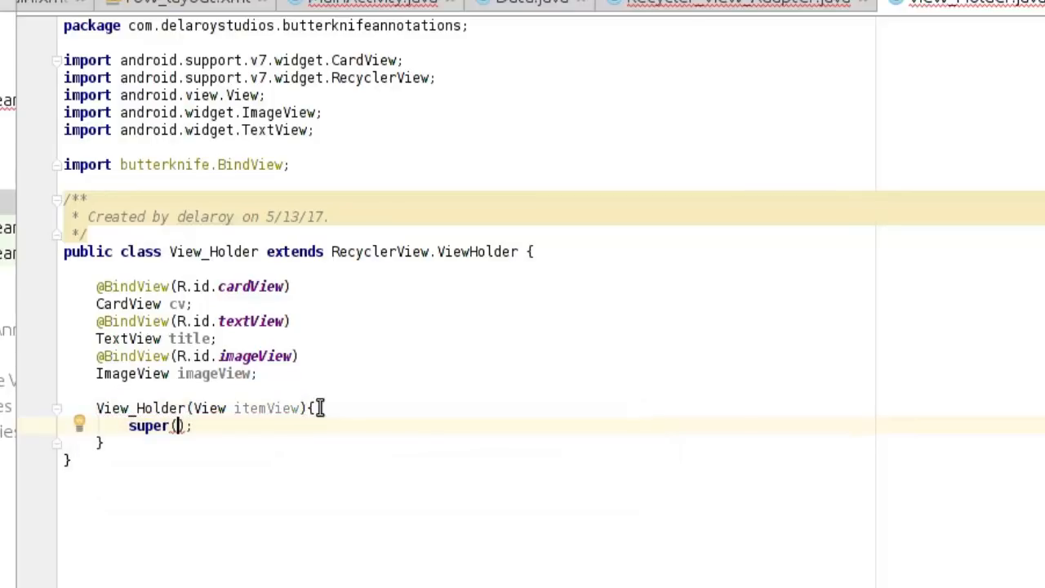
pyautogui.write('itemView')
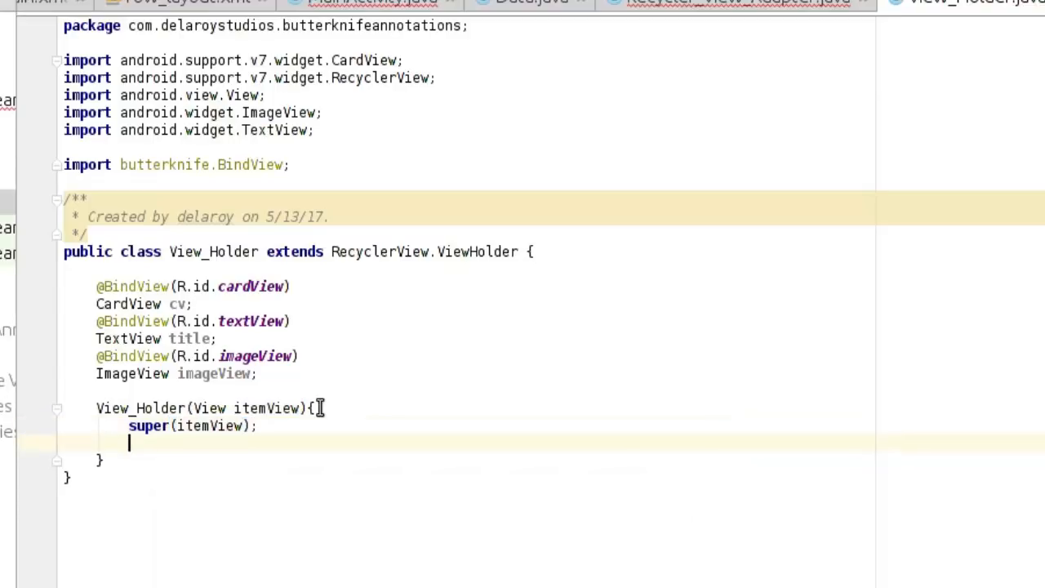
pyautogui.write('But')
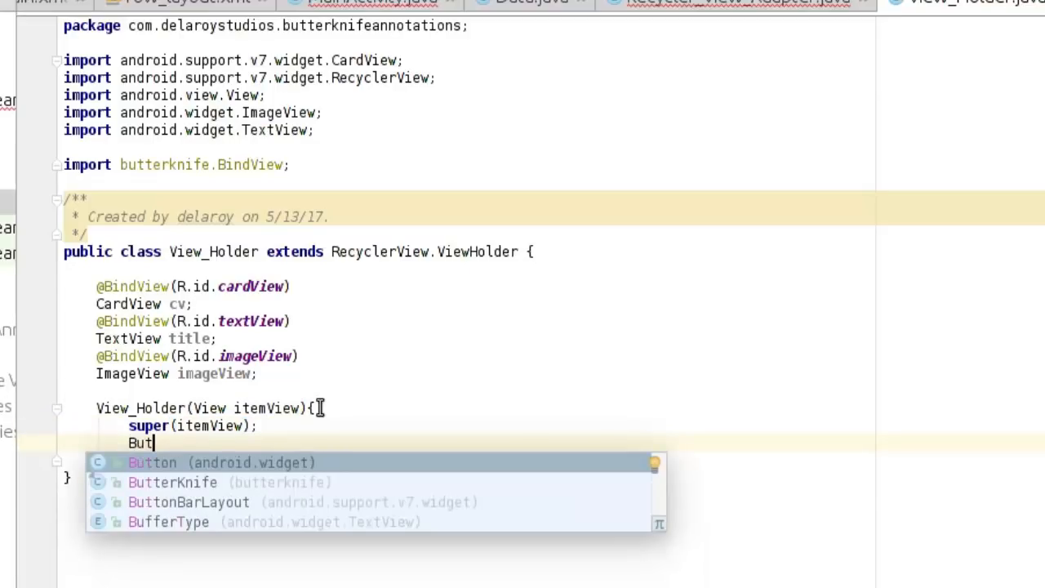
pyautogui.click(172, 482)
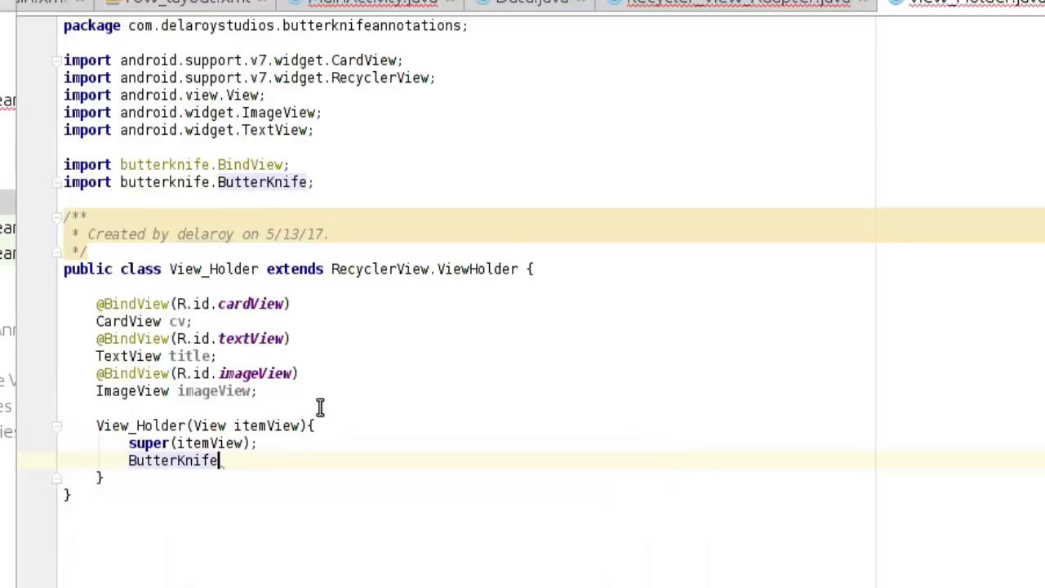
pyautogui.write('.bind(')
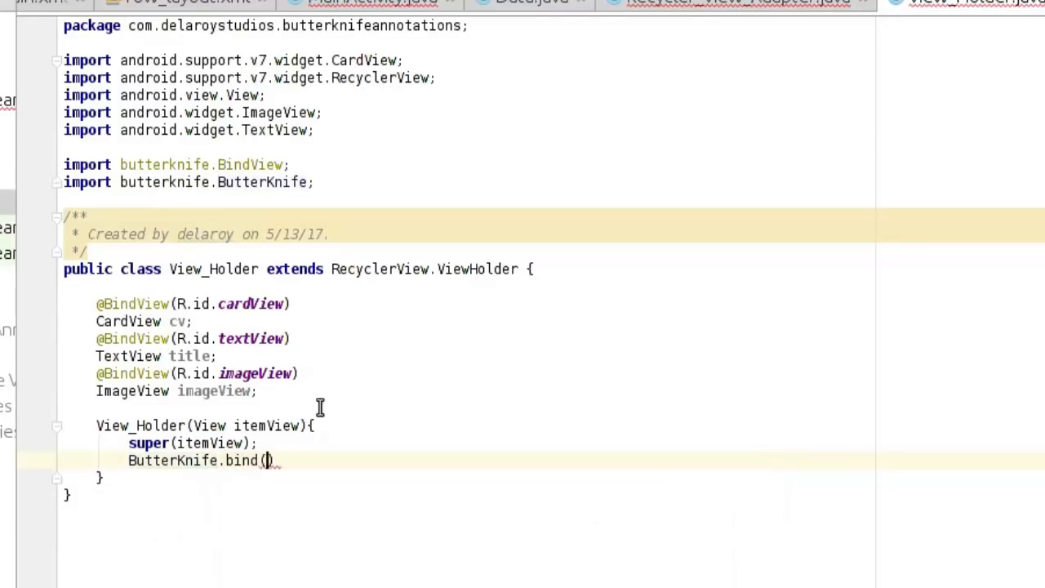
pyautogui.write('this')
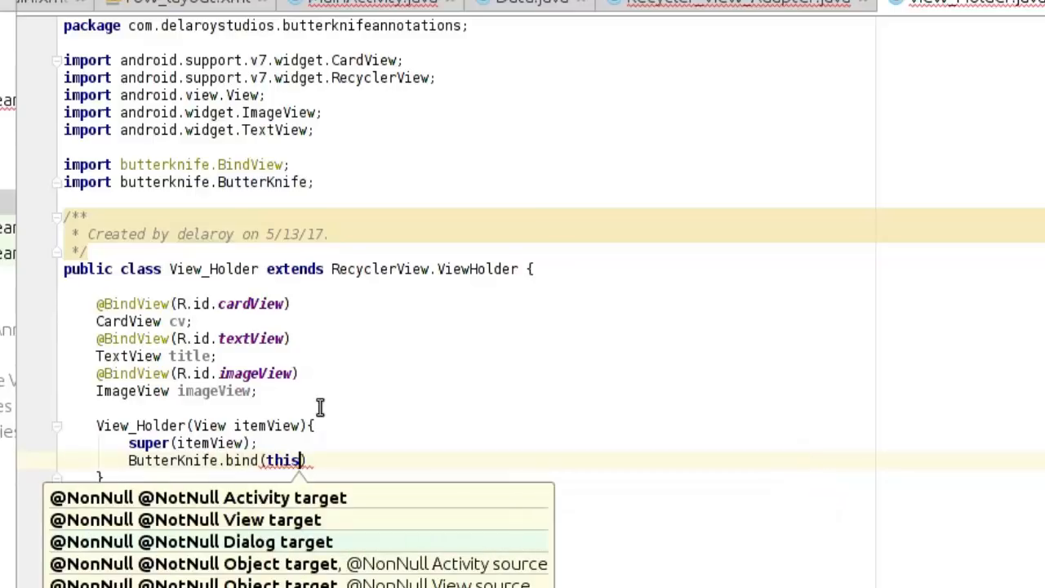
pyautogui.write(', itemView')
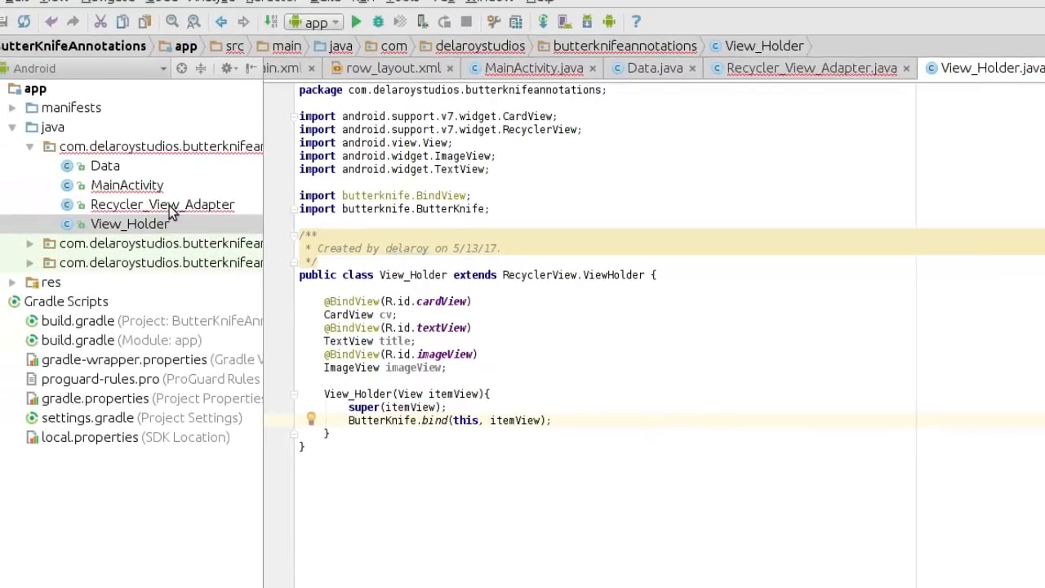
# In Recycler_View_Adapter, declare a List<Data> list field, importing java.util.List
pyautogui.click(162, 204)
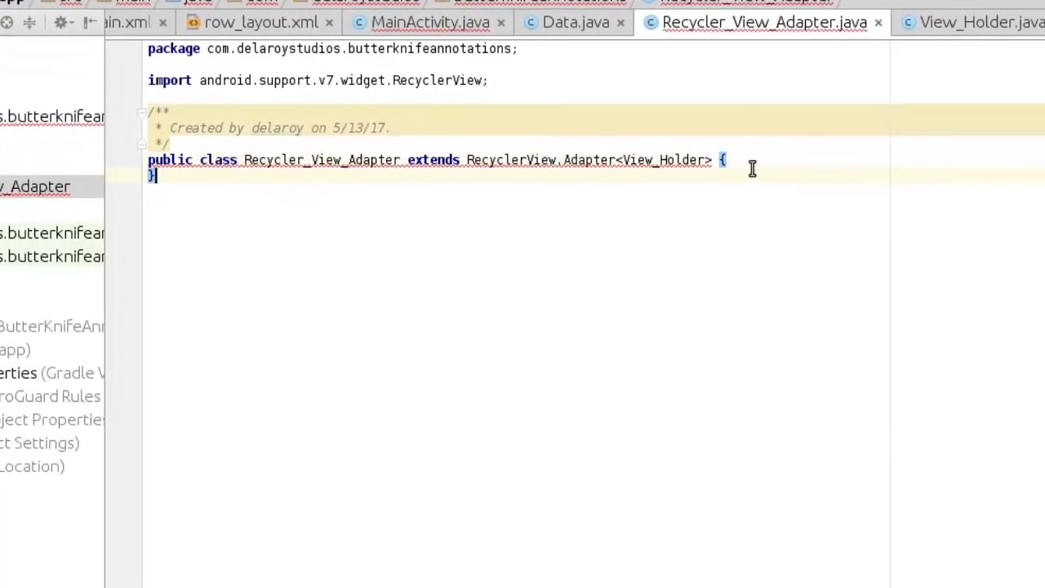
pyautogui.press('enter')
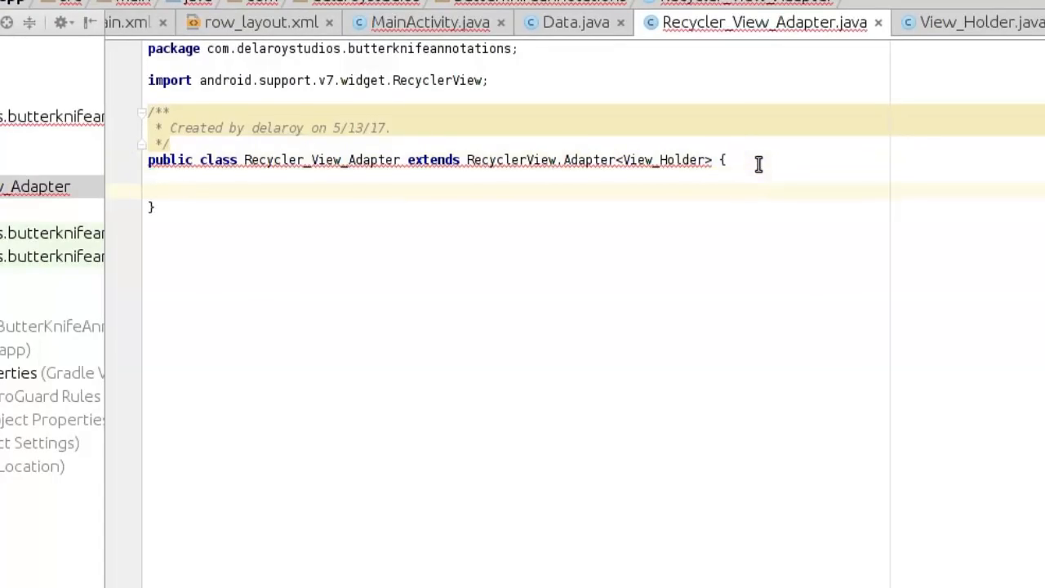
pyautogui.write('List')
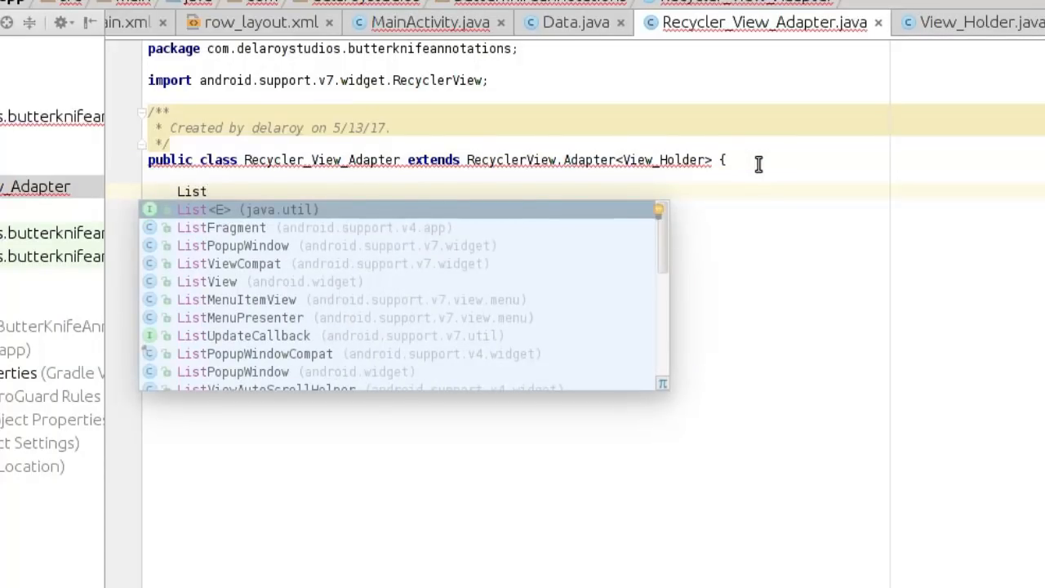
pyautogui.click(191, 209)
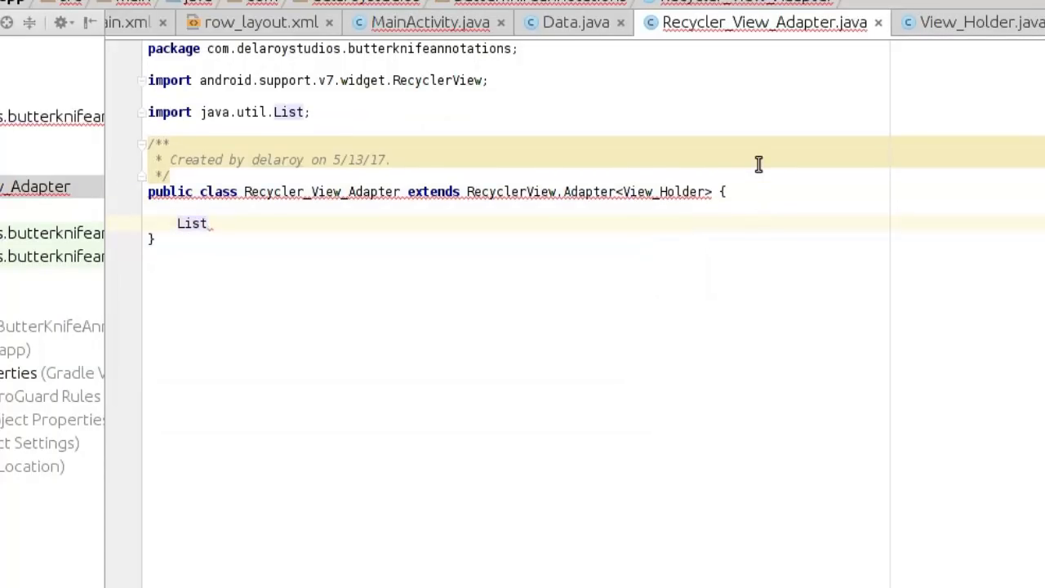
pyautogui.write('<Da>')
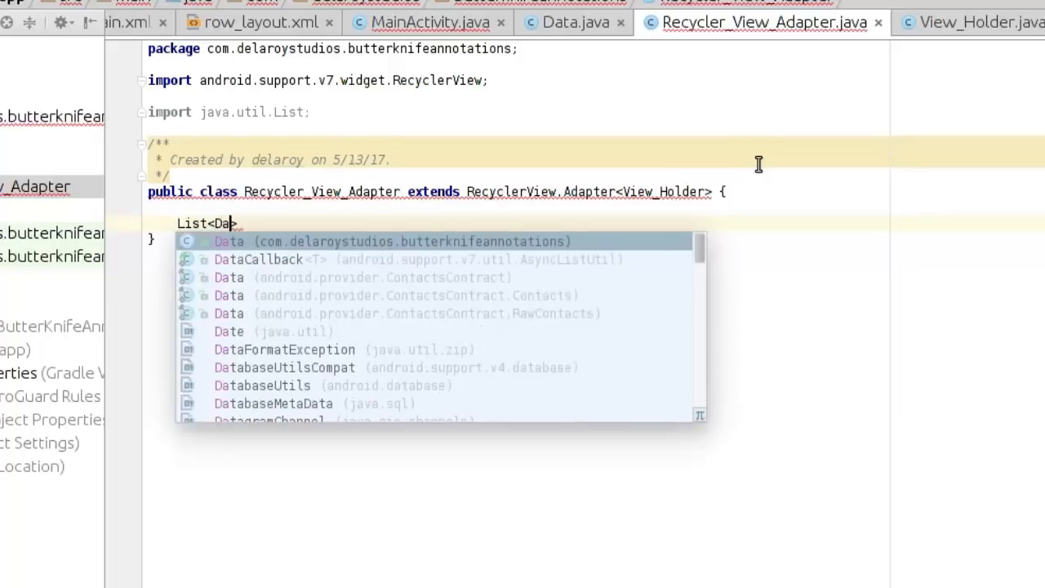
pyautogui.press('Enter')
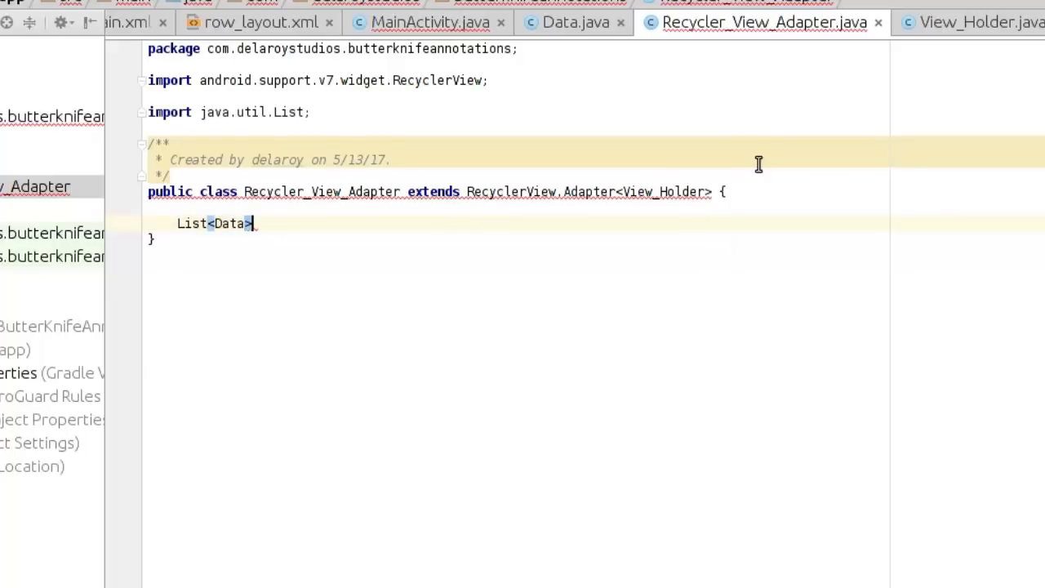
pyautogui.write('list =')
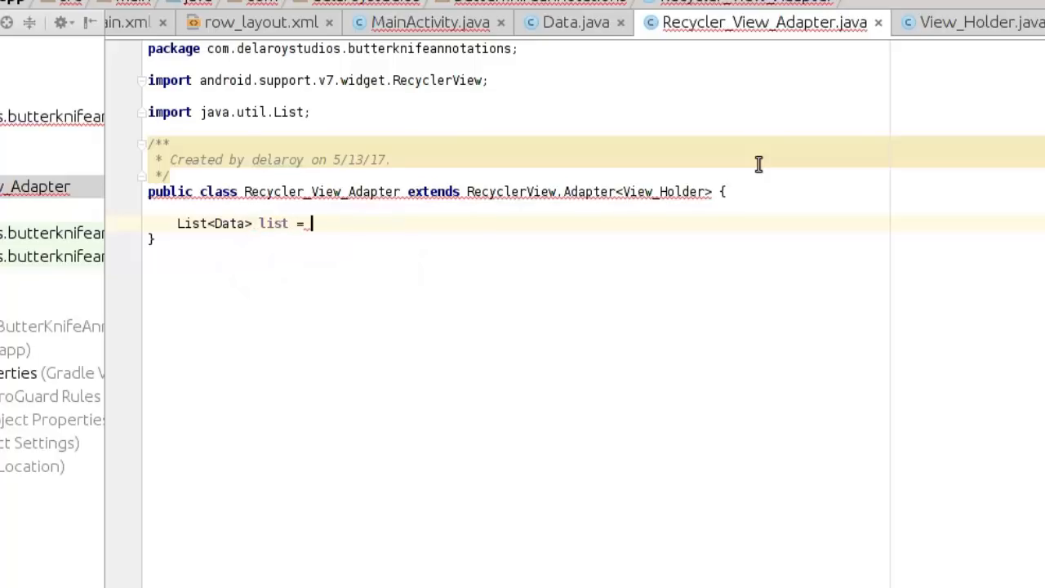
# Initialise list with Collections.emptyList() and add a Context context field
pyautogui.write('Coll')
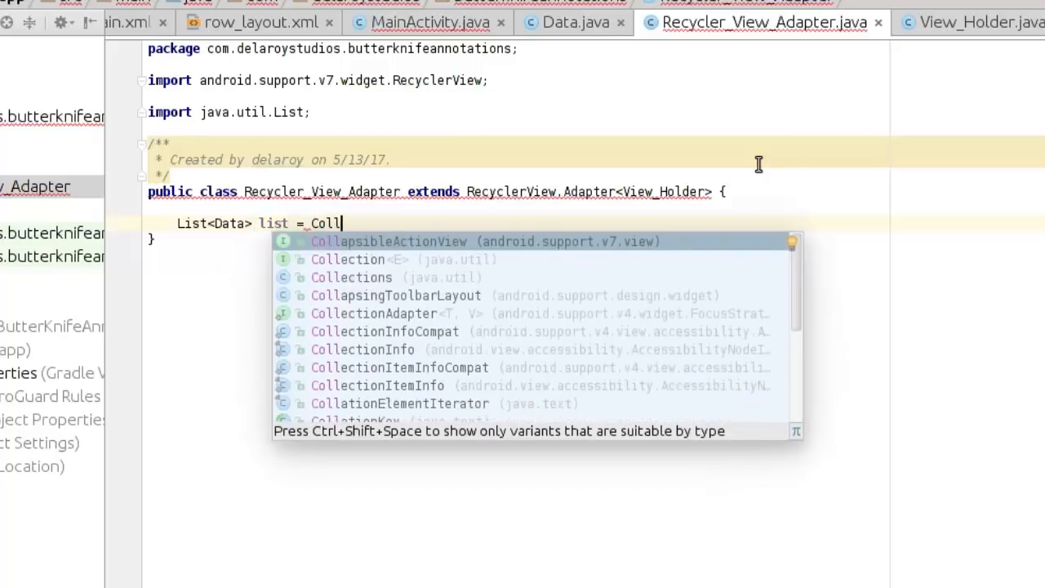
pyautogui.write('ections')
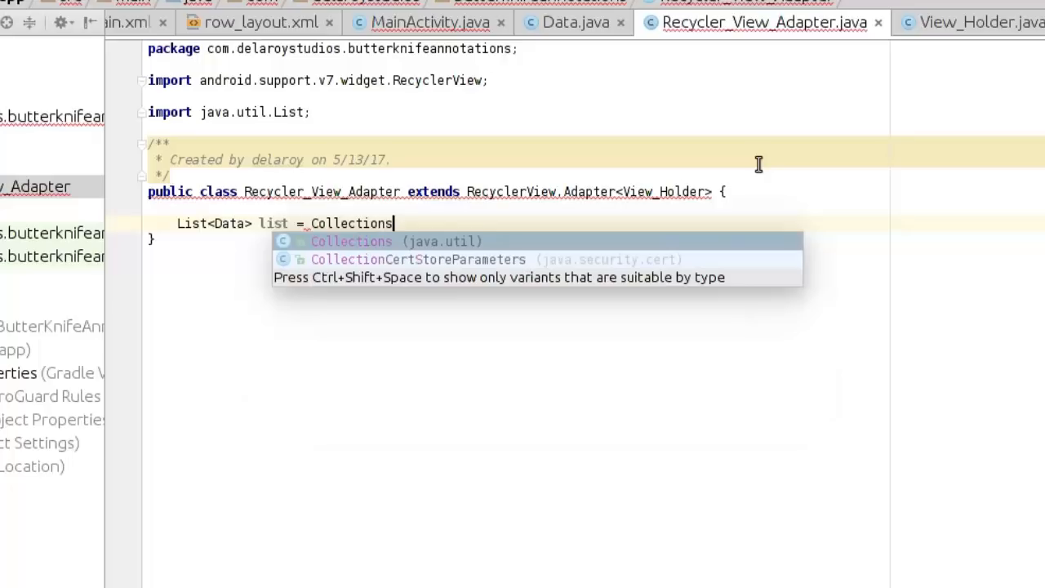
pyautogui.click(351, 241)
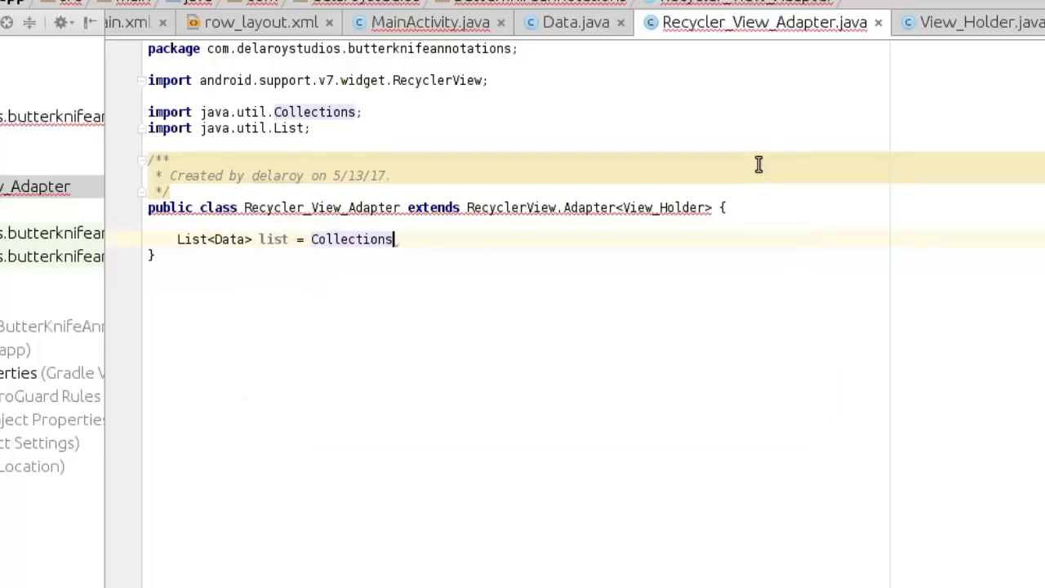
pyautogui.write('.emptyList();')
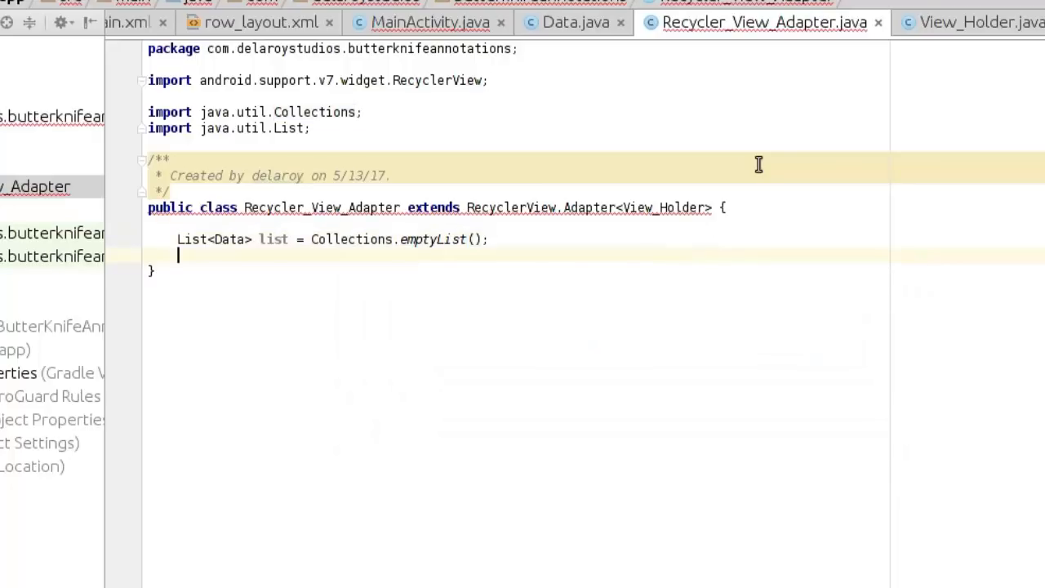
pyautogui.write('Conte')
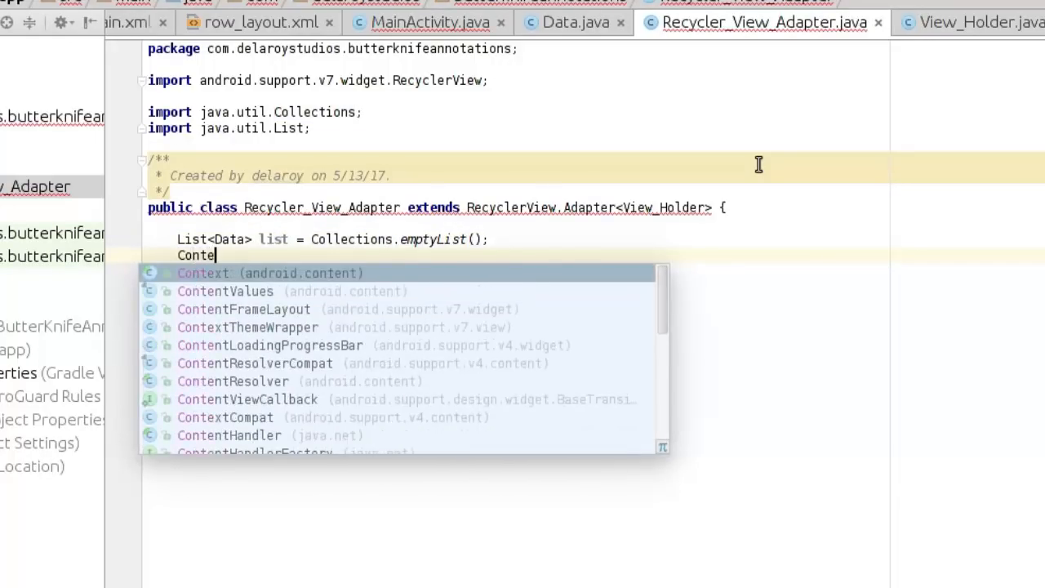
pyautogui.write('Context_context;')
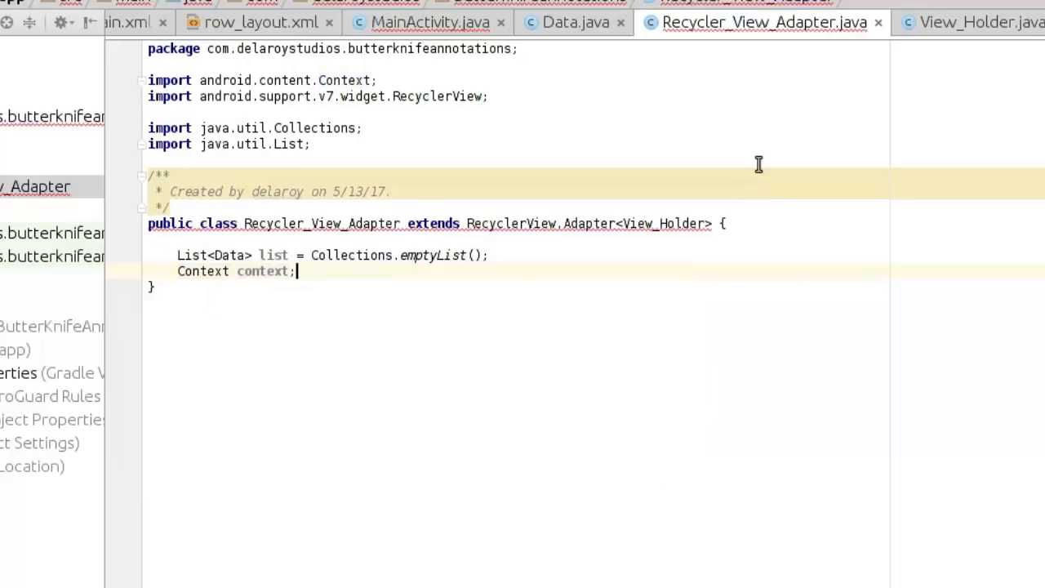
pyautogui.write('public')
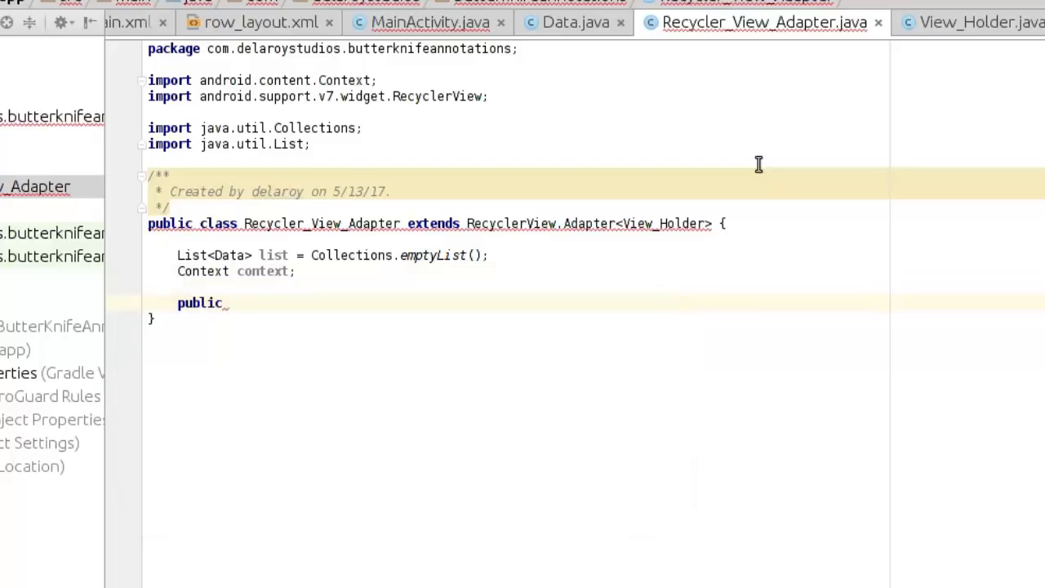
# Write a Recycler_View_Adapter(List<Data> list, Context context) constructor signature
pyautogui.write('Recycler')
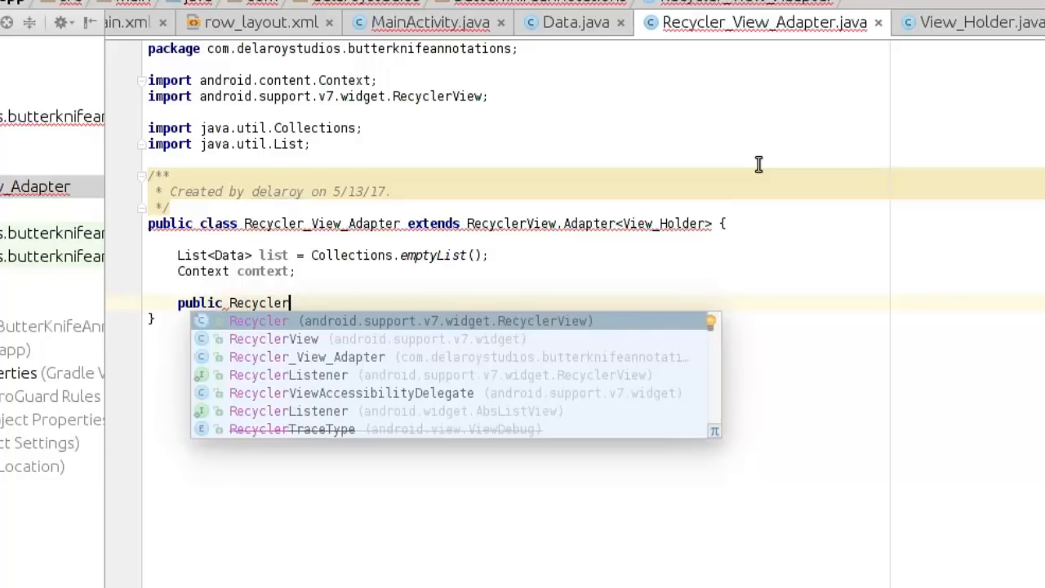
pyautogui.click(306, 357)
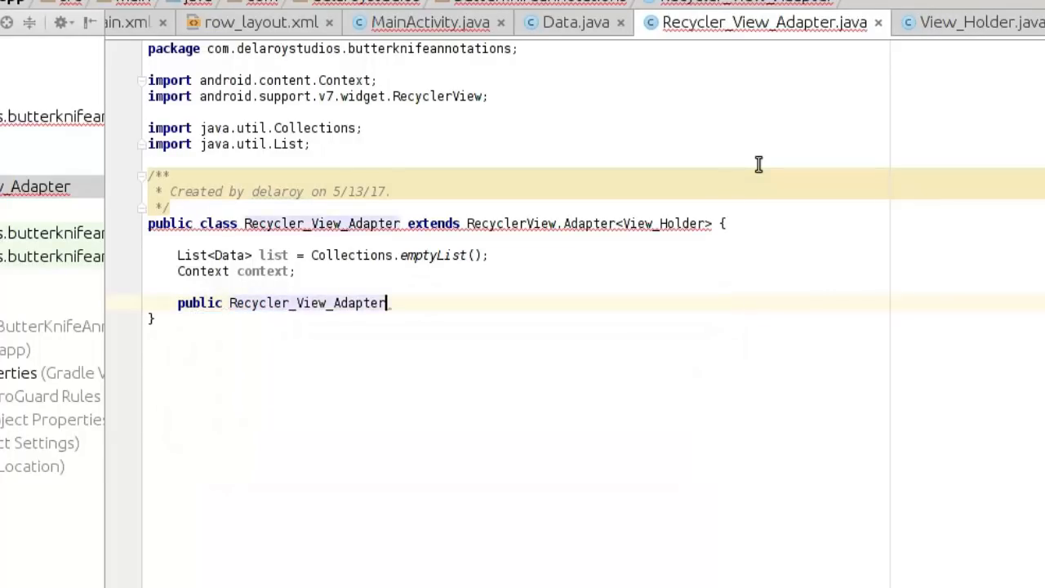
pyautogui.write('()')
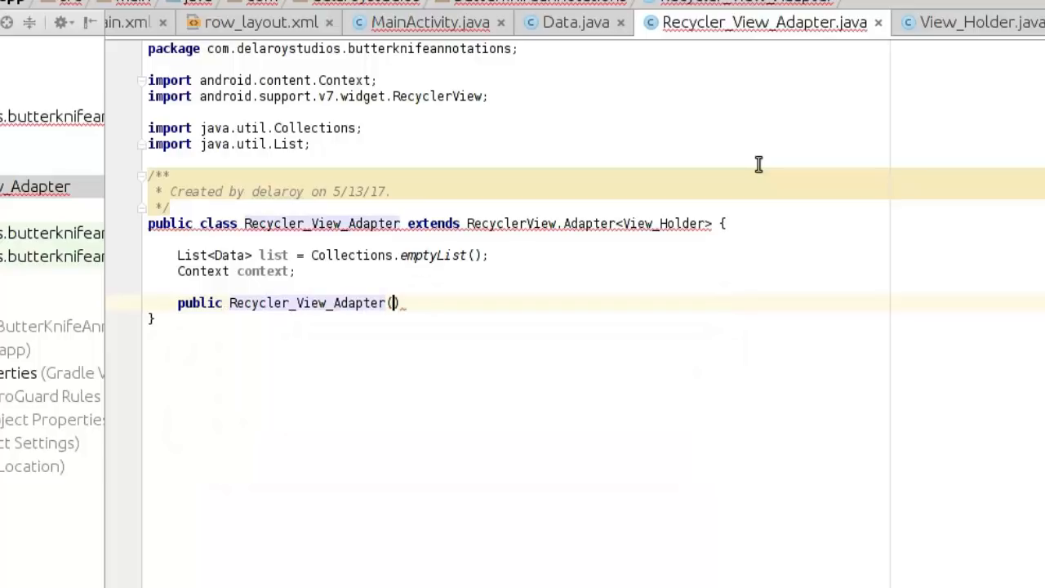
pyautogui.write('List<>')
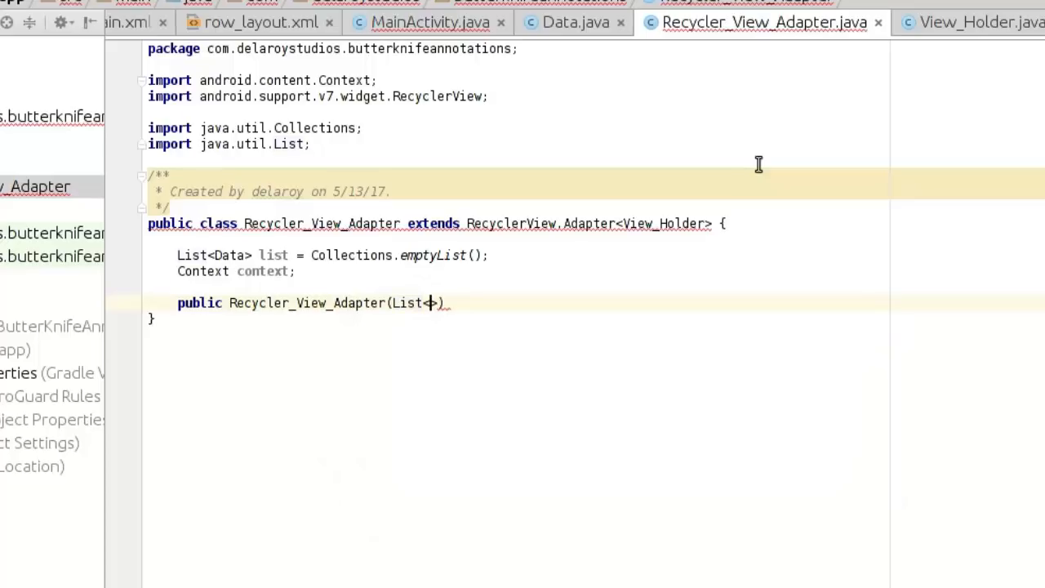
pyautogui.write('Data')
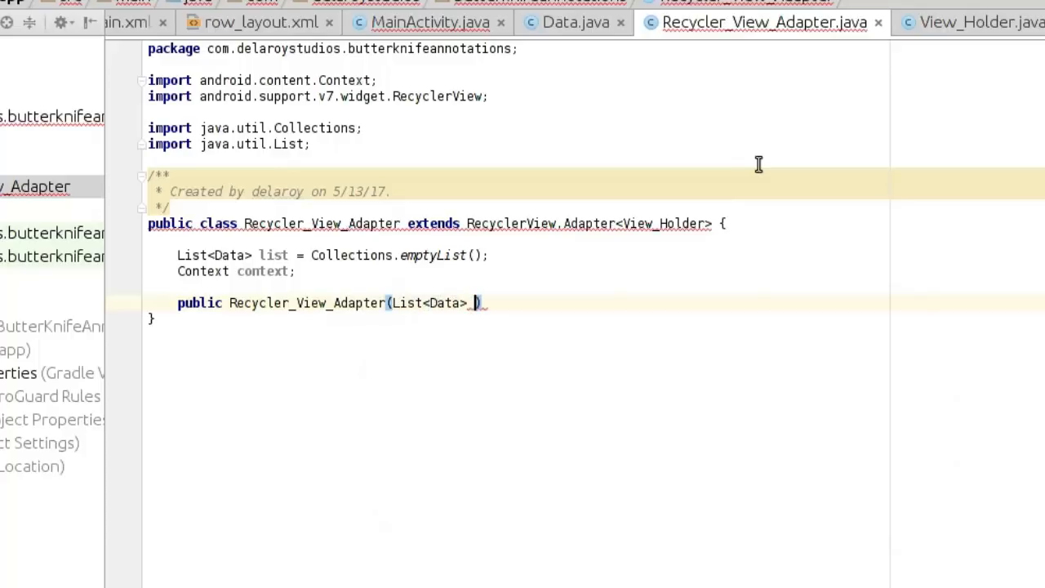
pyautogui.write('list,')
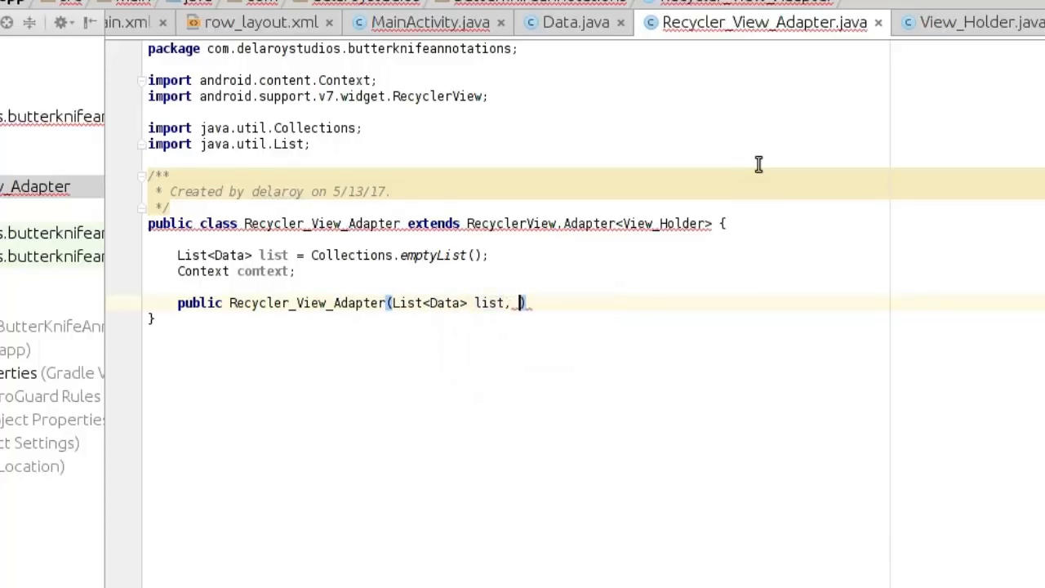
pyautogui.write('Context')
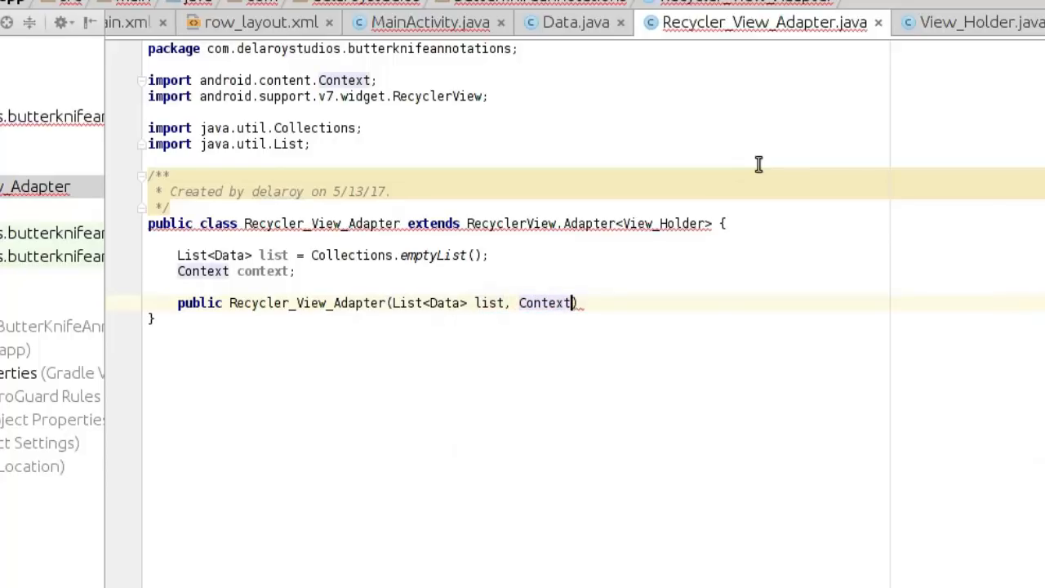
pyautogui.write('context')
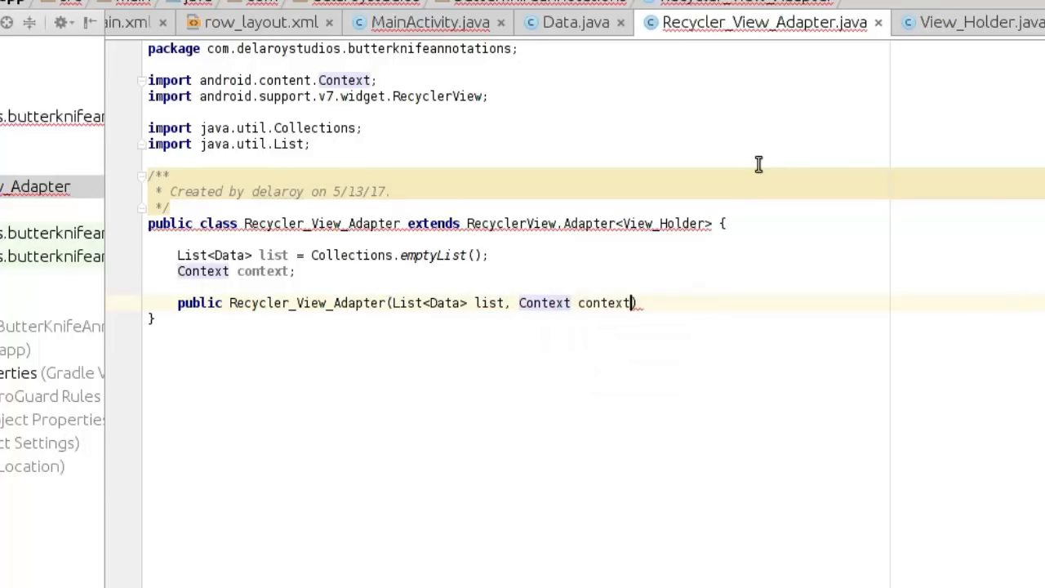
# Assign this.list = list and this.context = context in the constructor body
pyautogui.write('{')
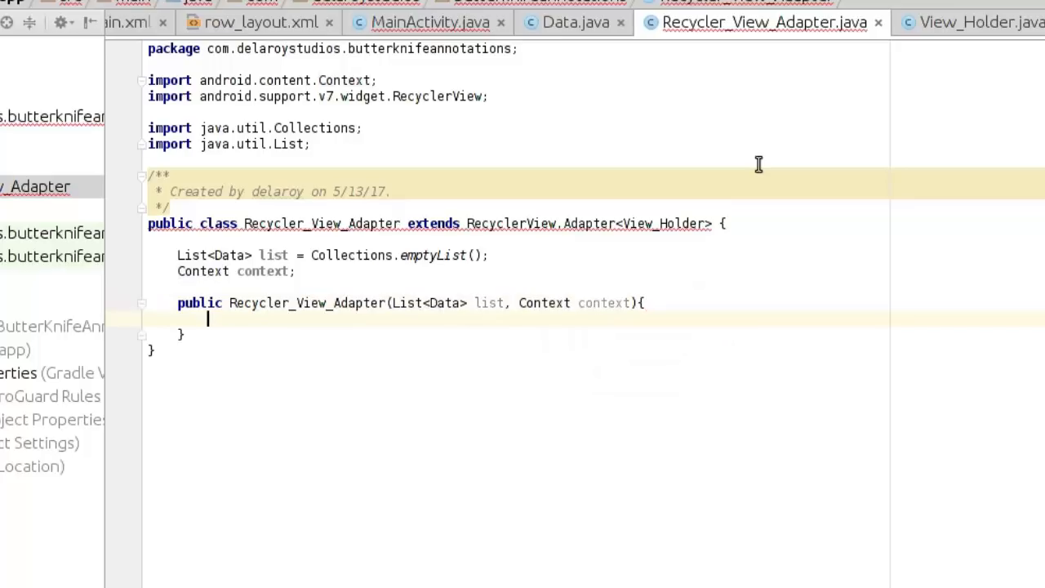
pyautogui.write('this')
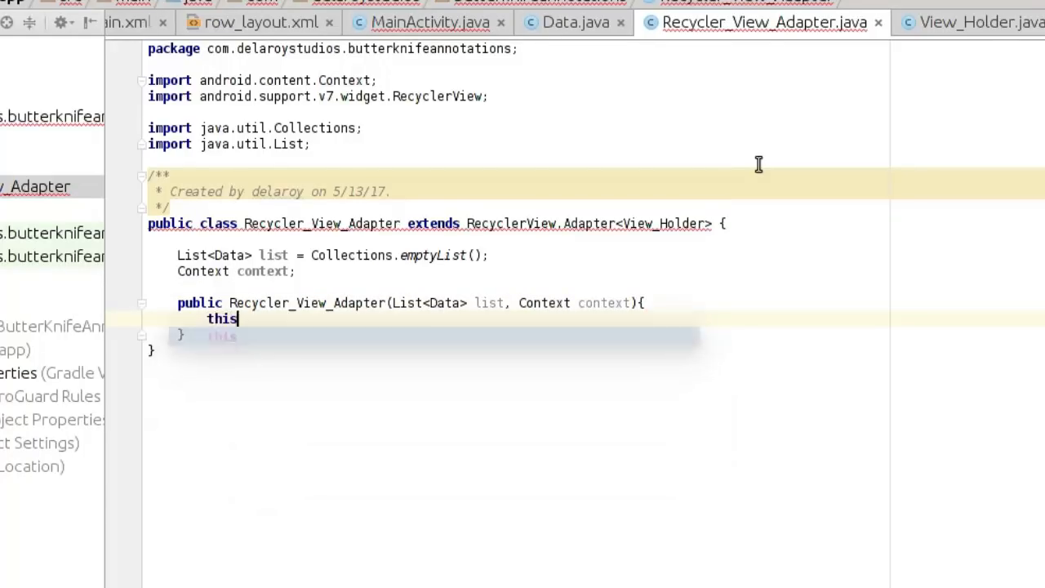
pyautogui.write('.l')
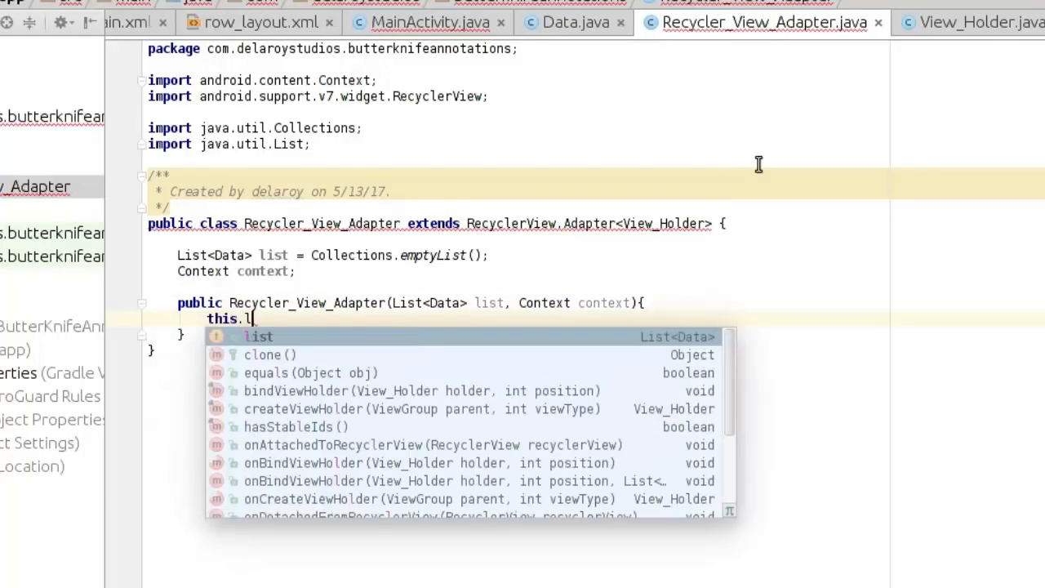
pyautogui.write('ist =')
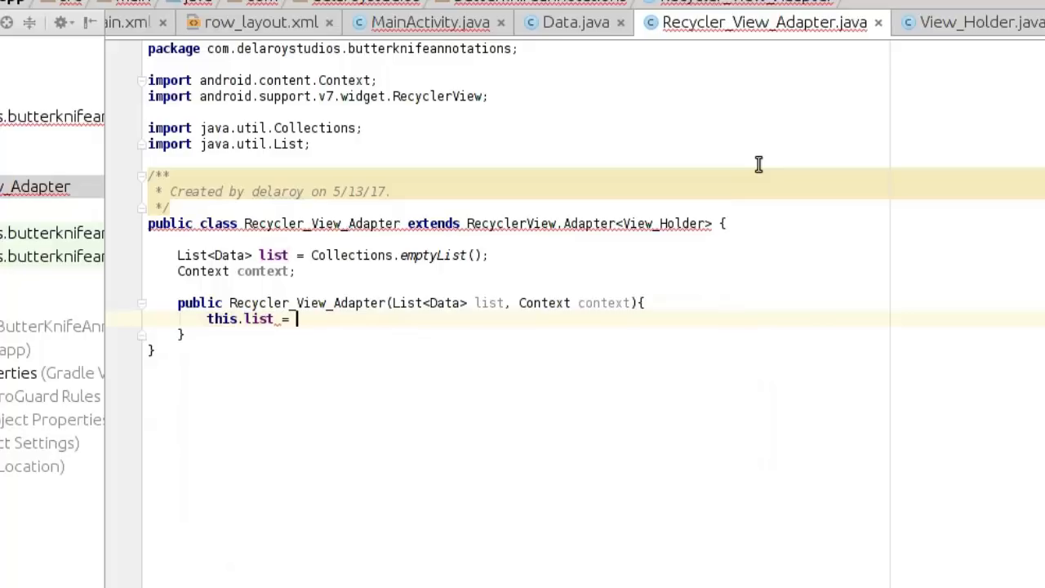
pyautogui.write('list')
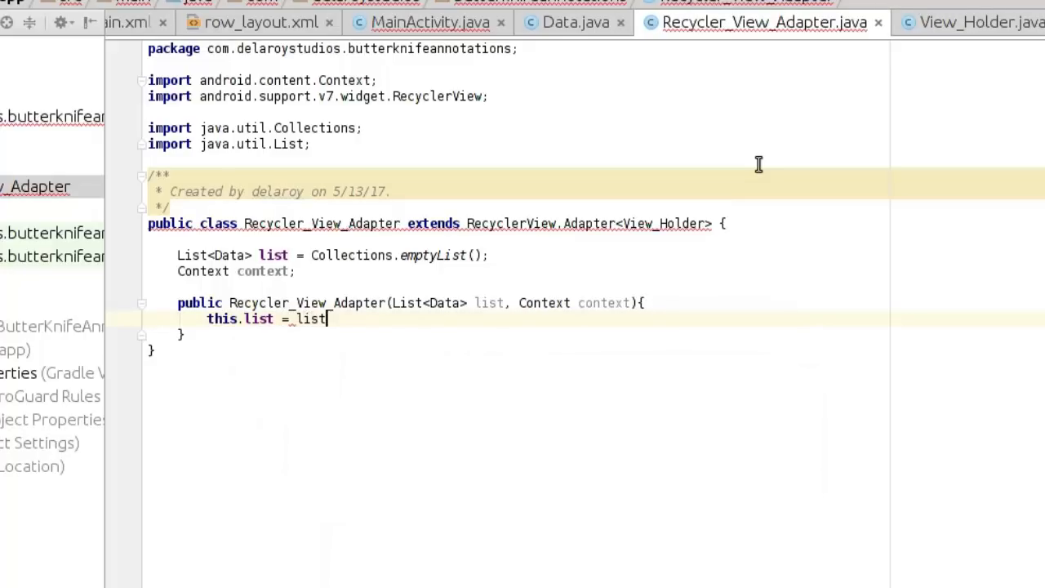
pyautogui.write('this.')
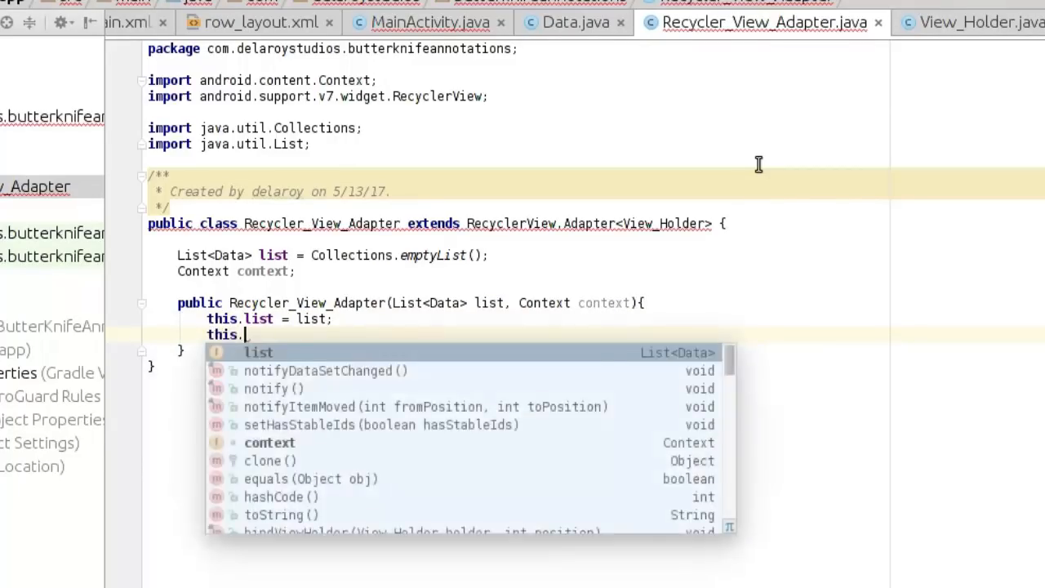
pyautogui.write('context =')
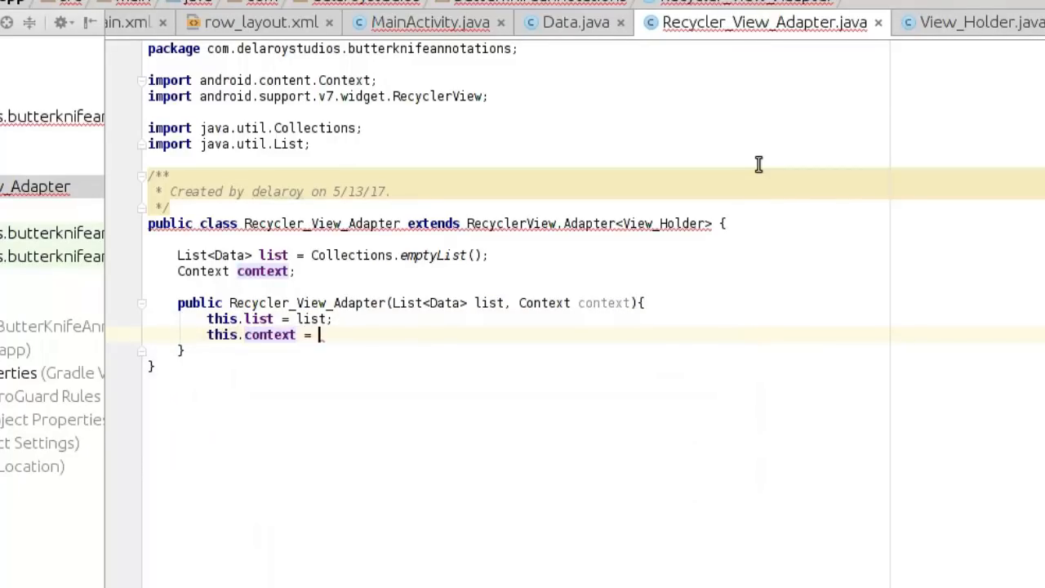
pyautogui.write('context;')
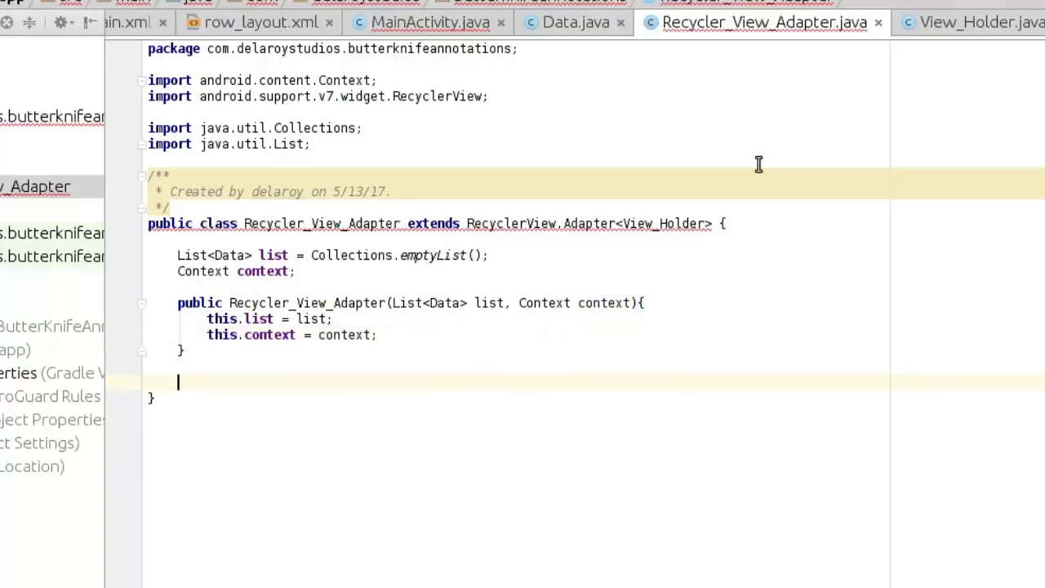
pyautogui.write('@Ov')
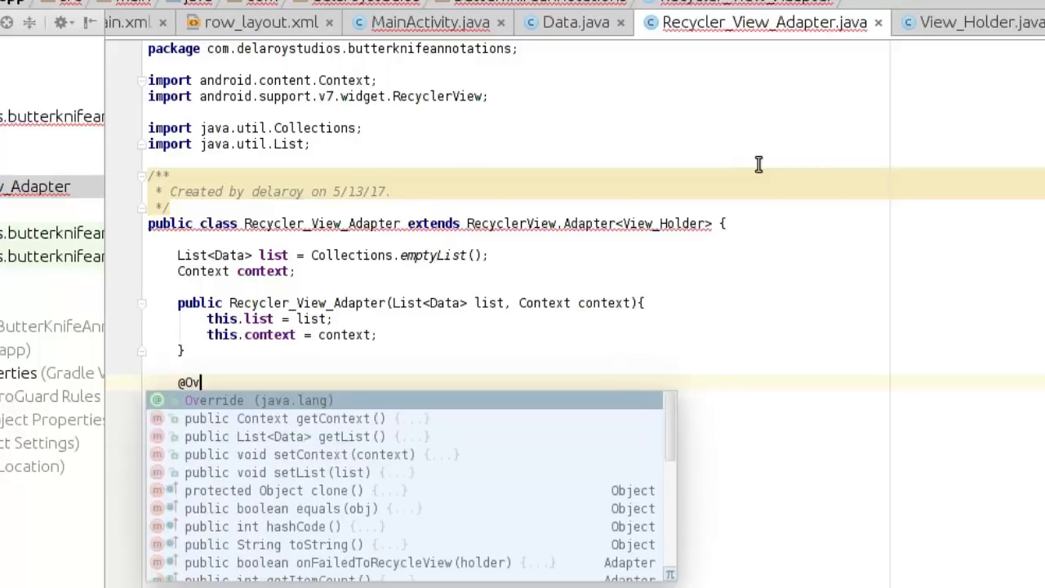
pyautogui.press('Enter')
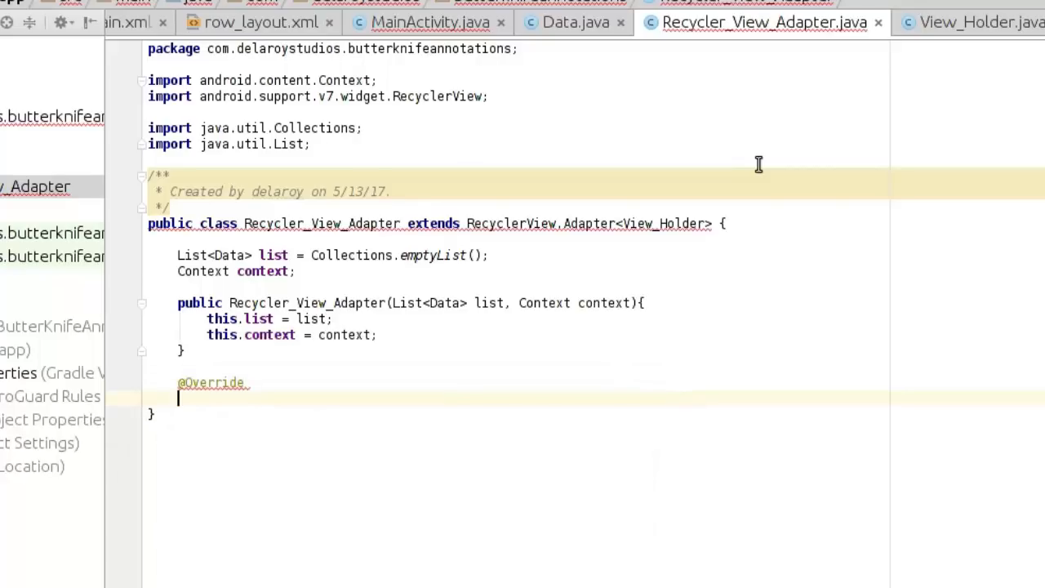
pyautogui.write('public Vi')
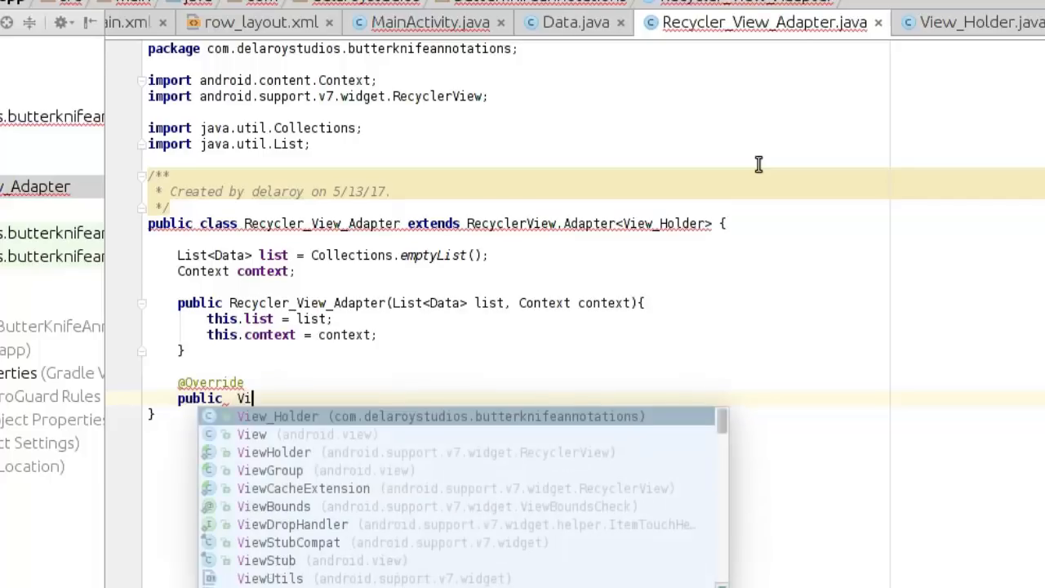
pyautogui.write('ew_Holder')
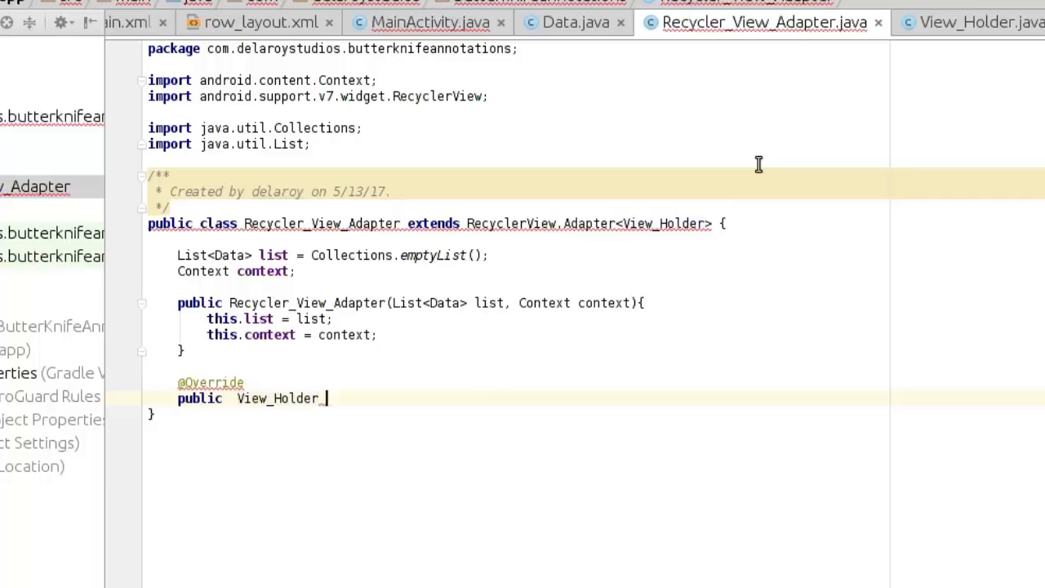
pyautogui.write('onCreat')
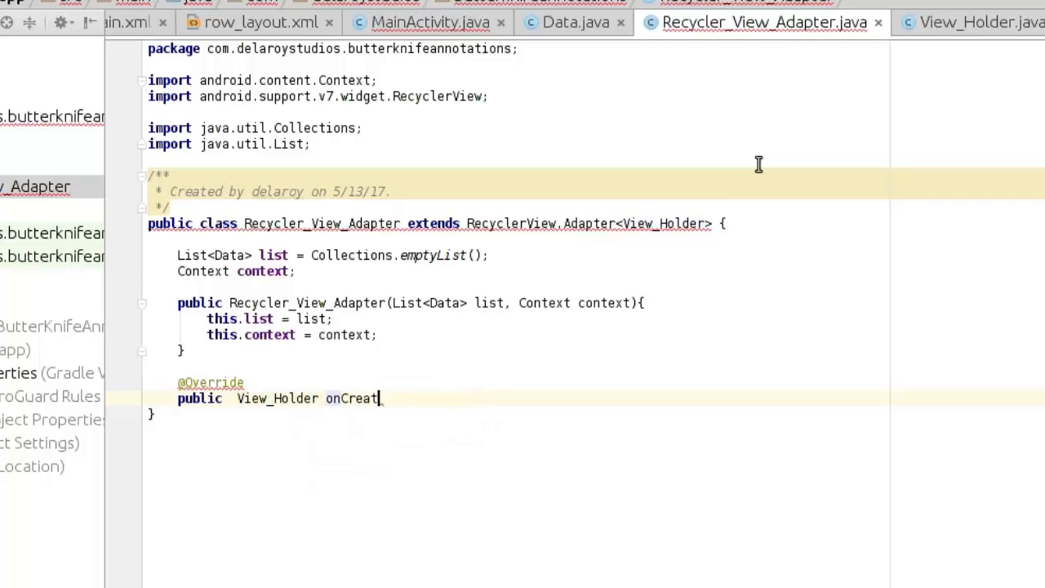
pyautogui.write('eVie')
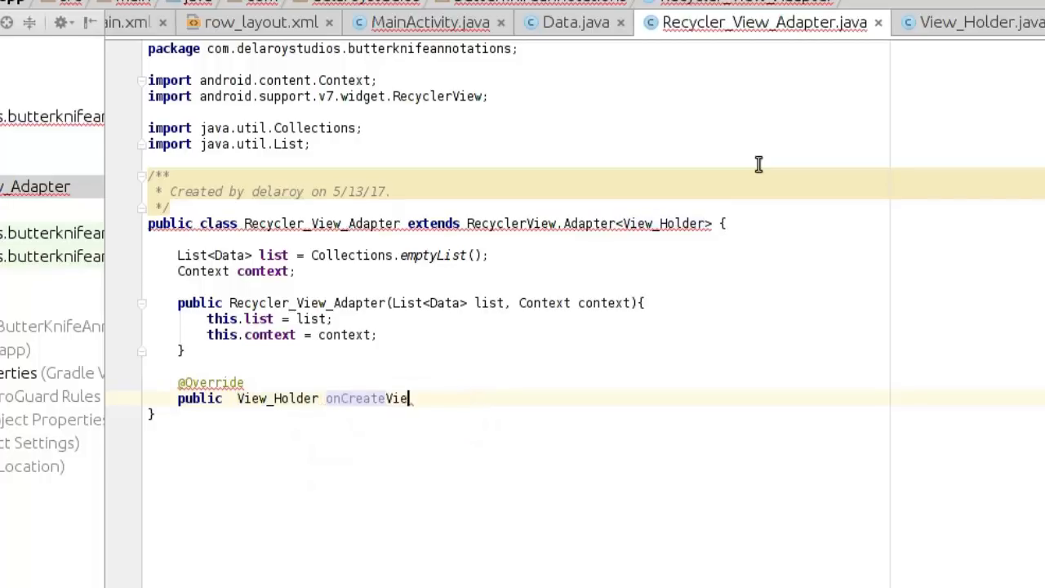
pyautogui.write('wHolder')
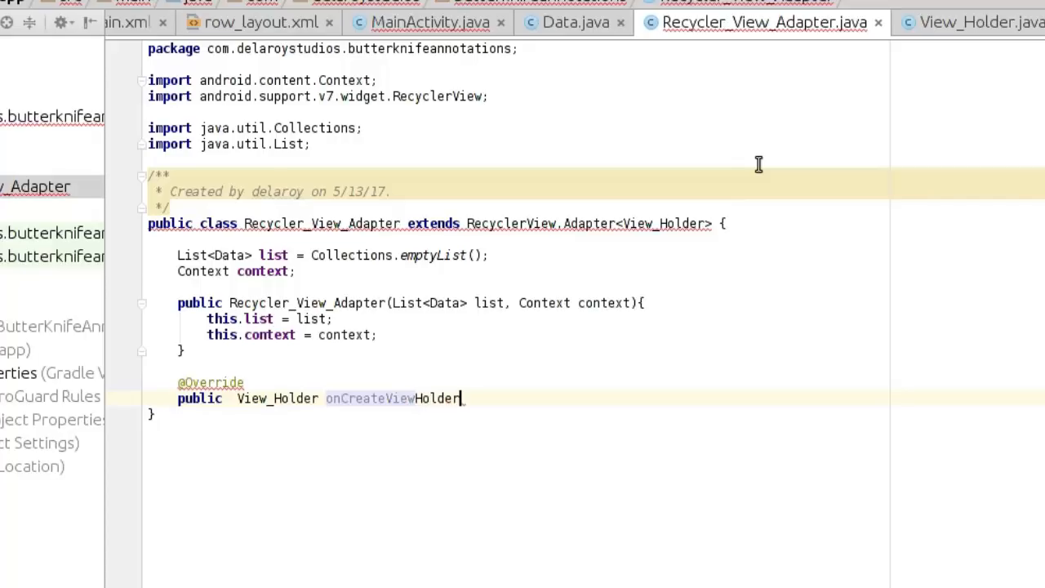
pyautogui.write('(V')
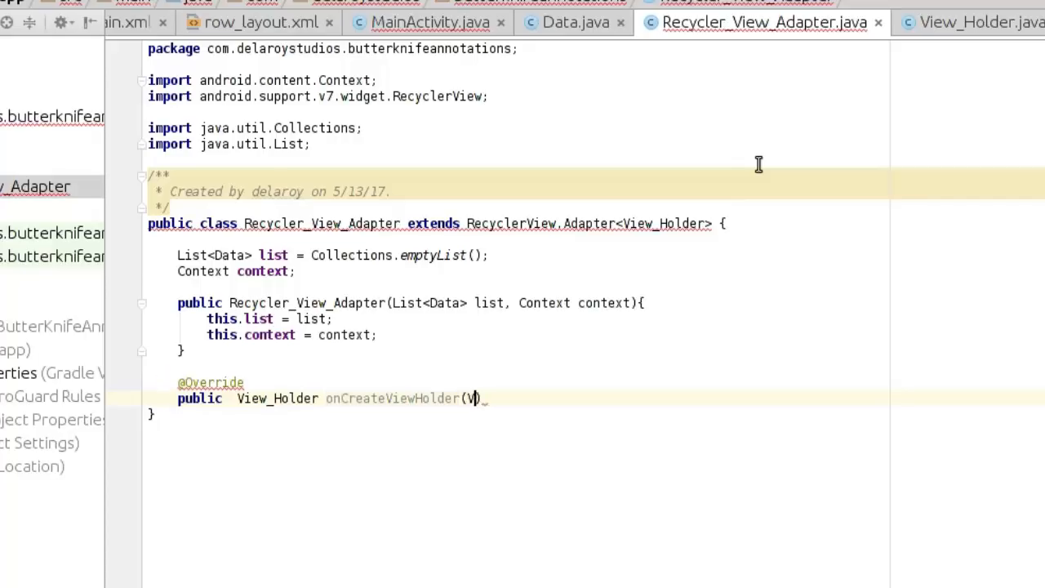
pyautogui.write('View')
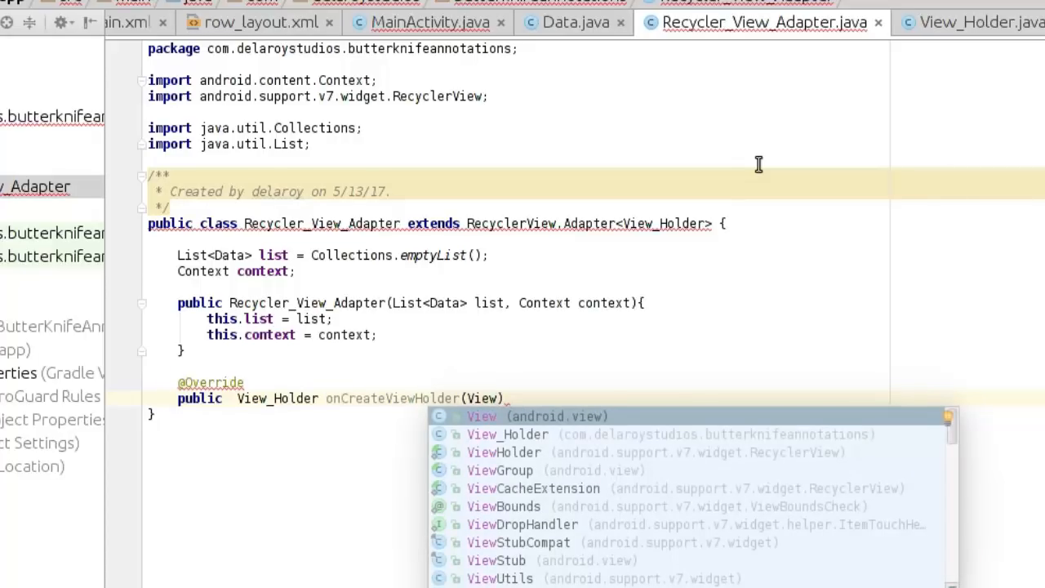
pyautogui.write('Group p')
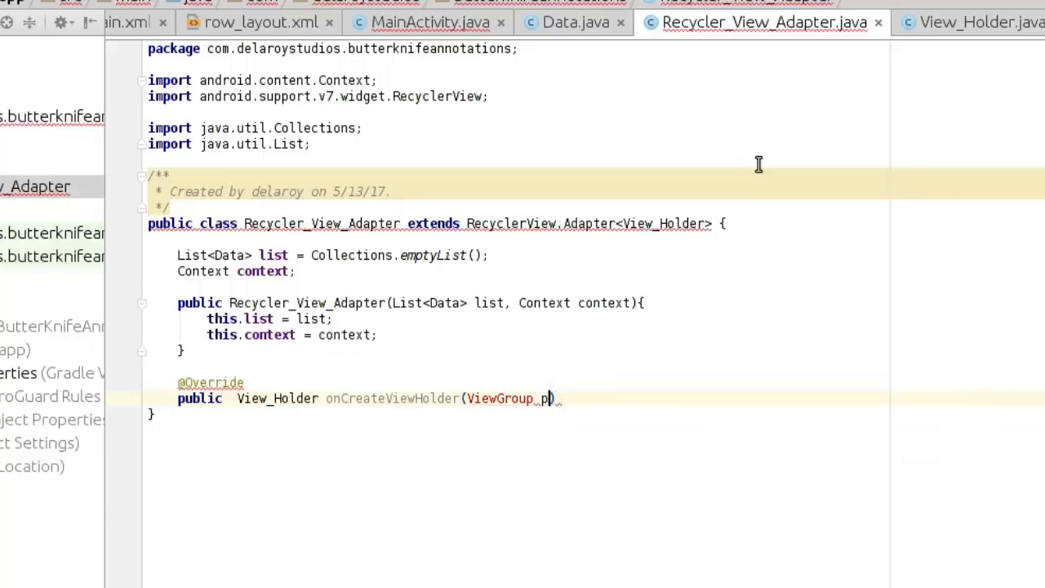
pyautogui.write('arent')
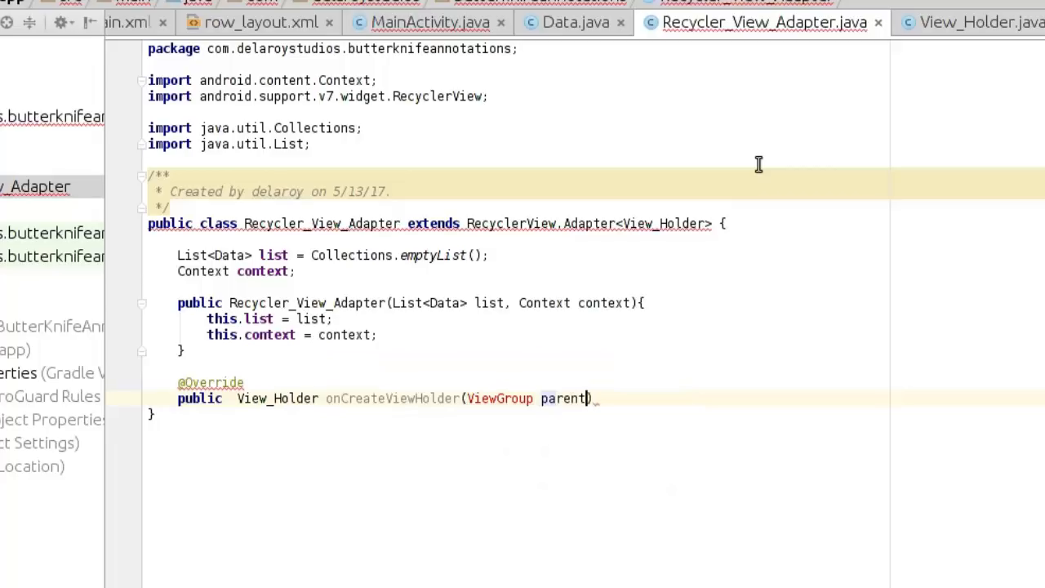
pyautogui.write(', int')
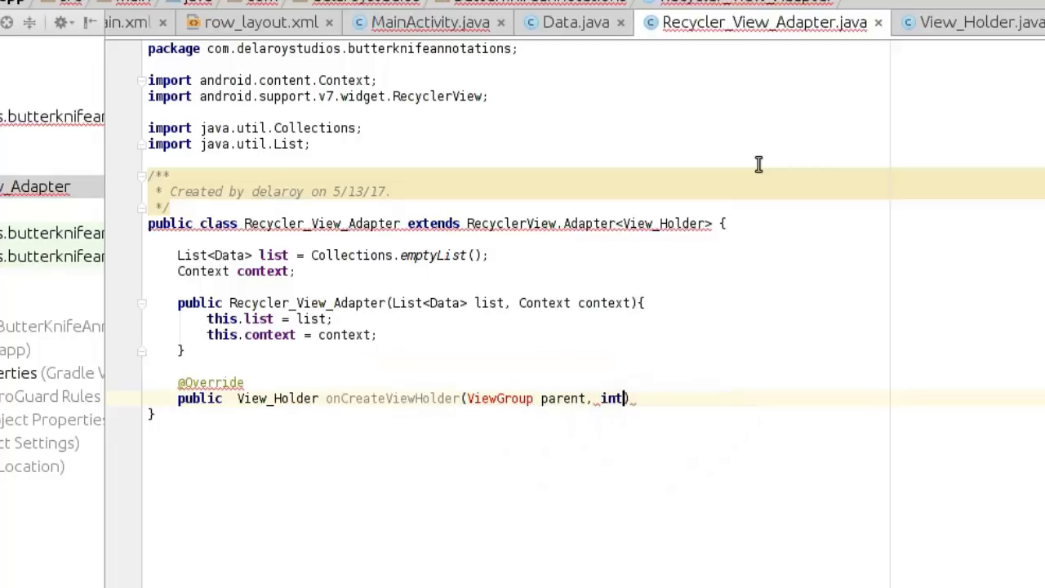
pyautogui.write('view')
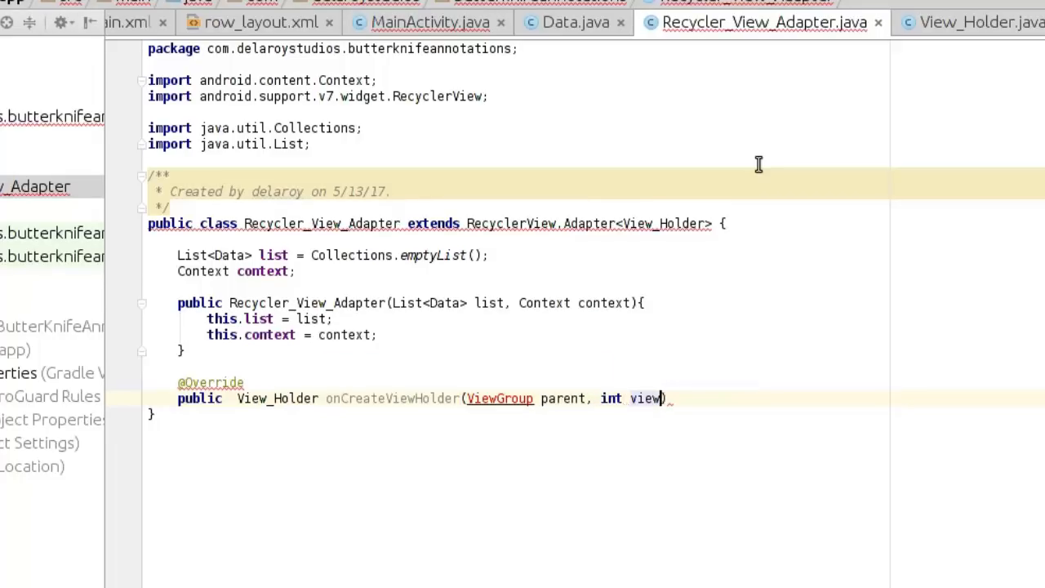
pyautogui.write('Type')
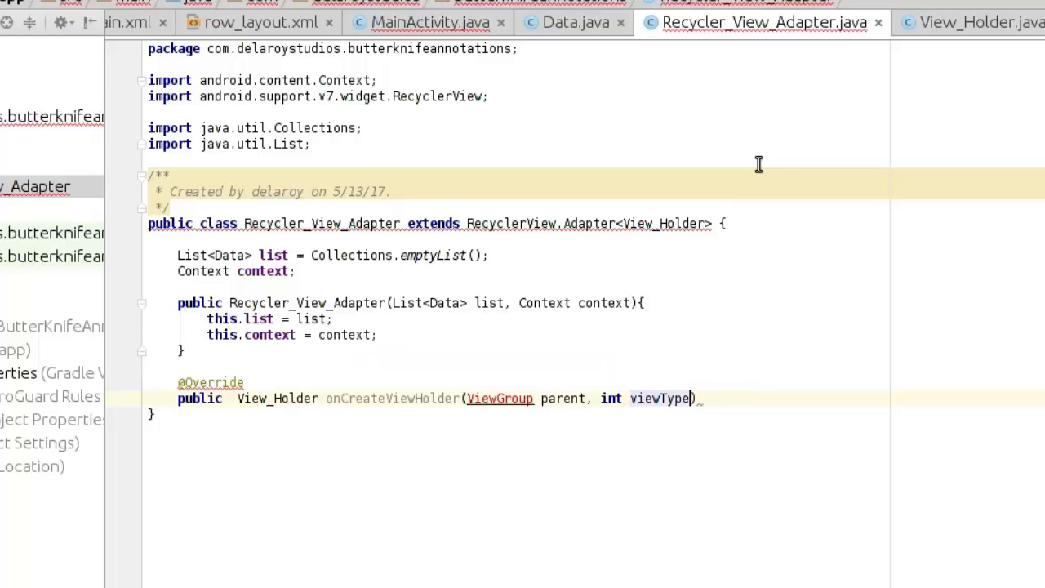
pyautogui.write('{')
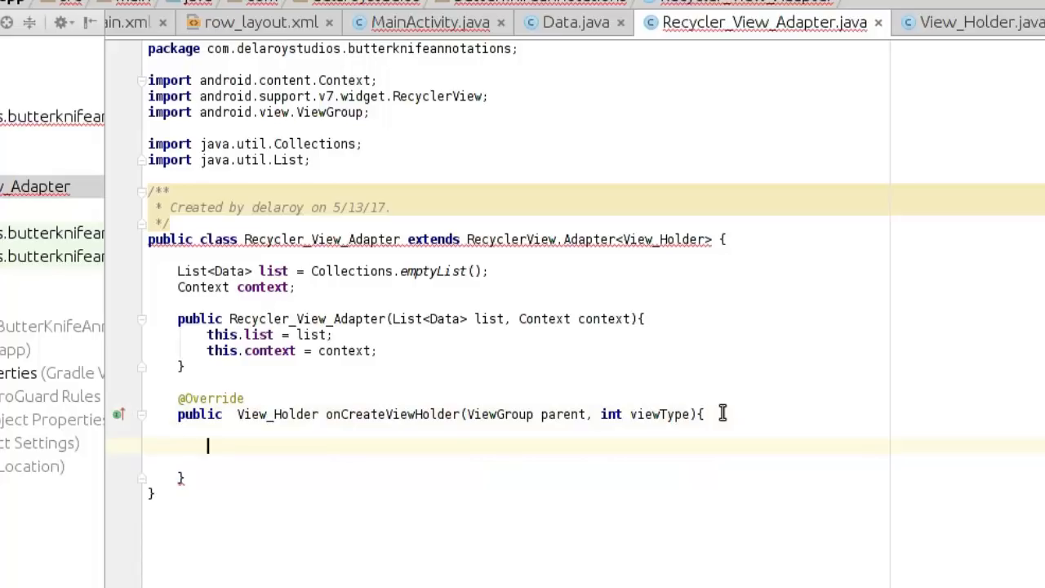
# Inflate R.layout.row_layout into View v via LayoutInflater.from(parent.getContext())
pyautogui.write('View_v')
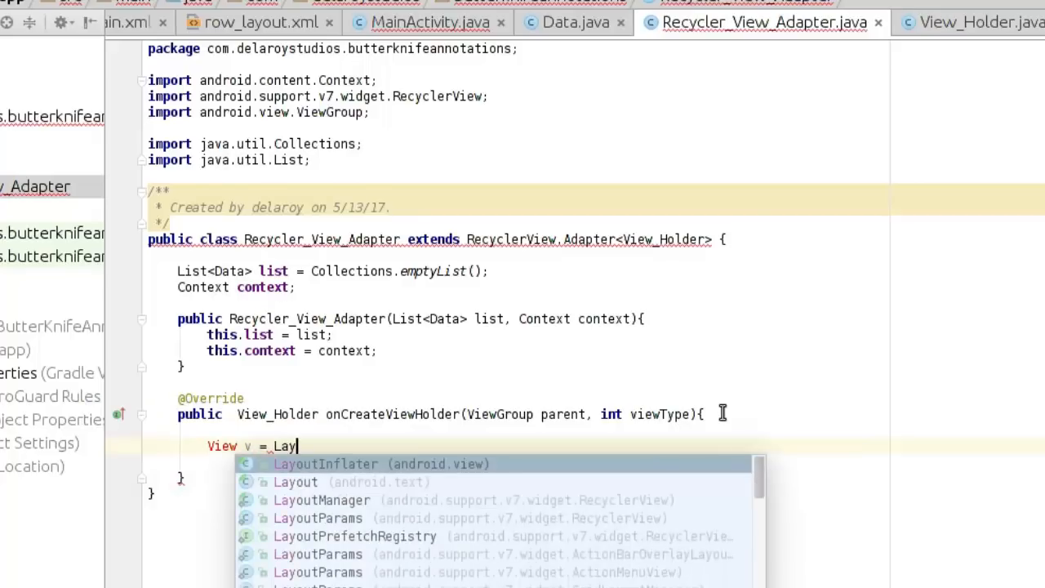
pyautogui.click(325, 464)
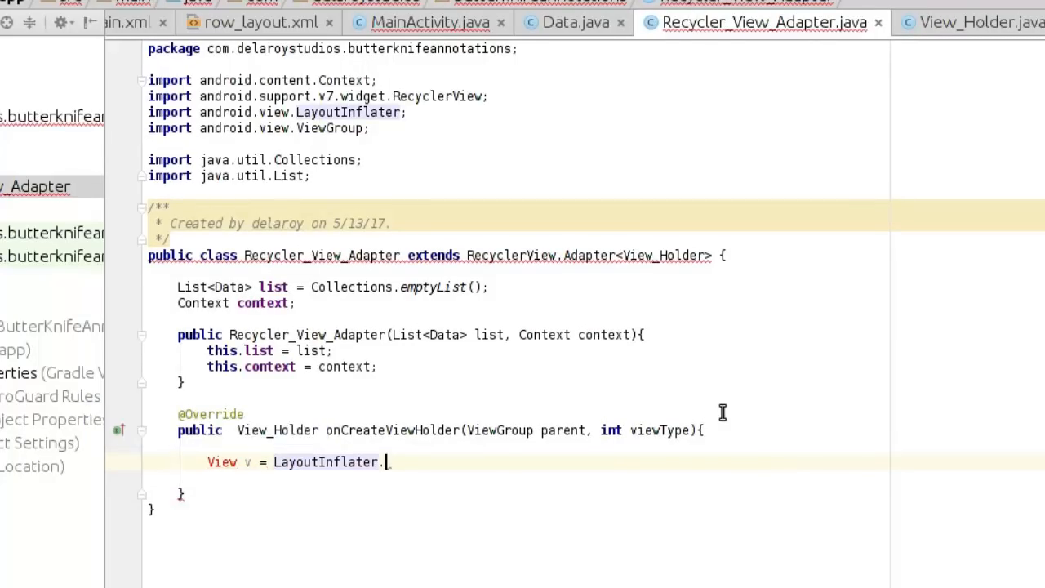
pyautogui.write('from(')
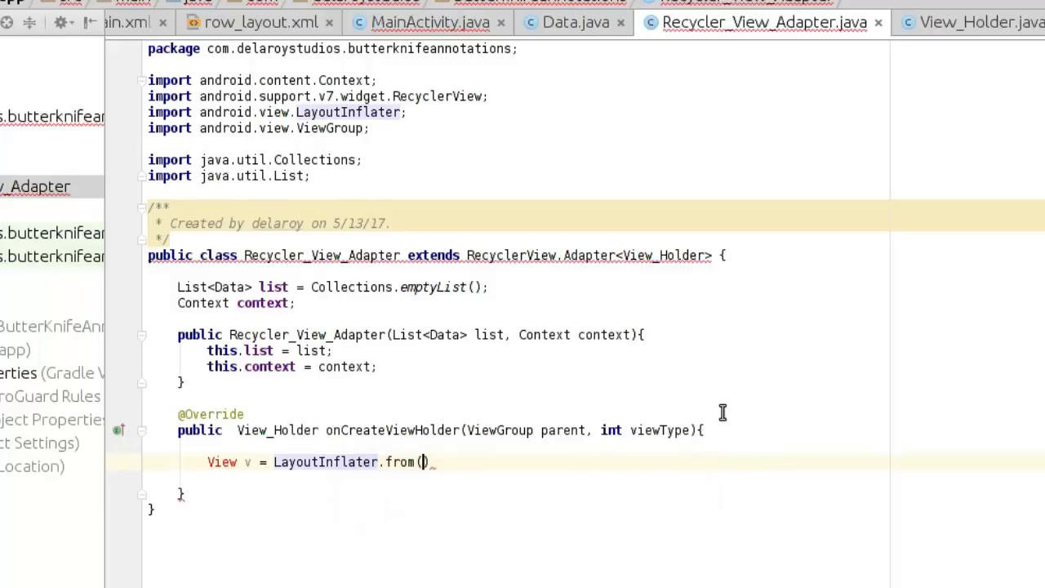
pyautogui.write('p')
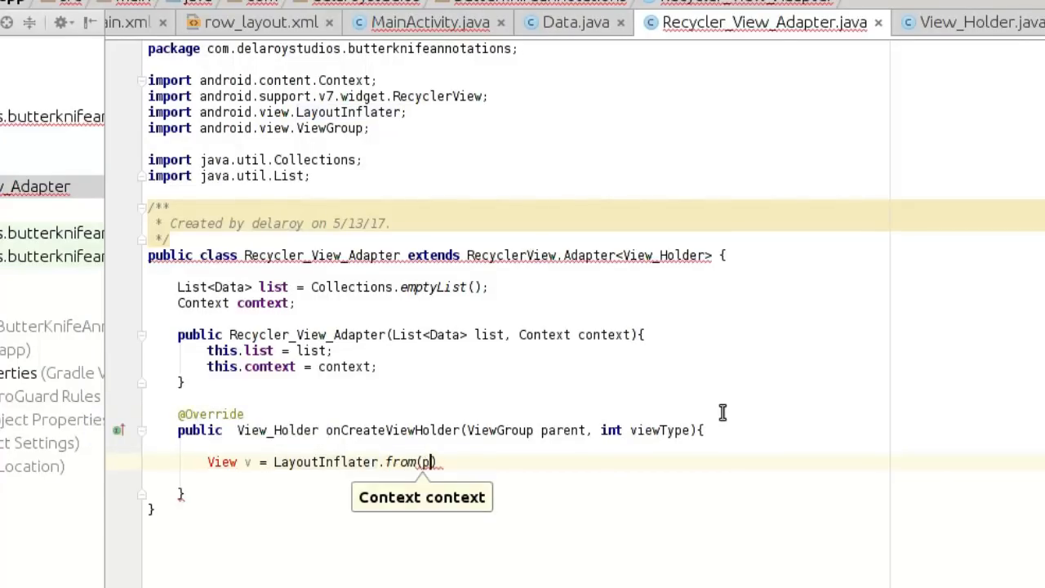
pyautogui.write('arent')
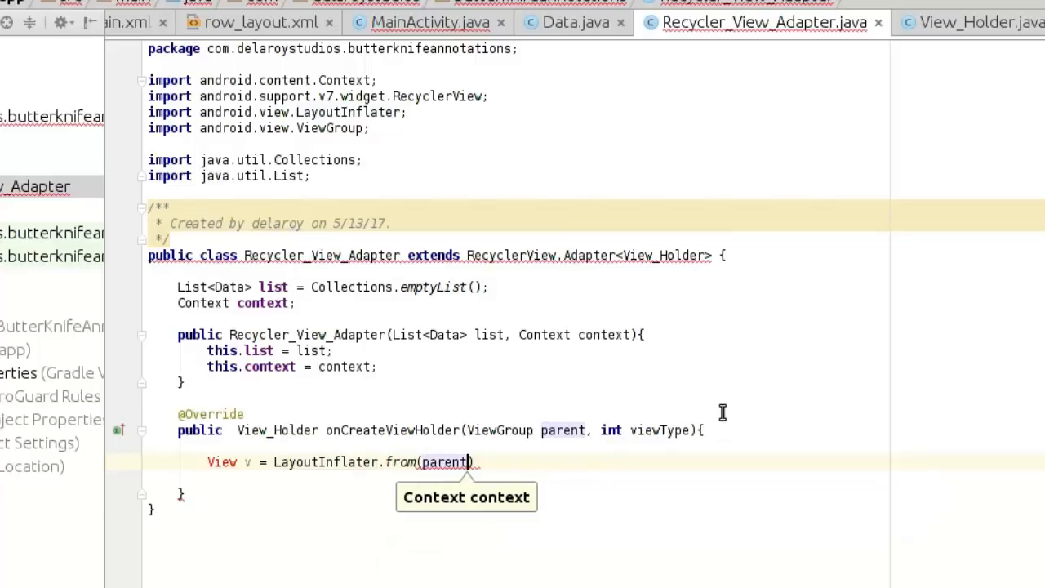
pyautogui.write('.getContext()')
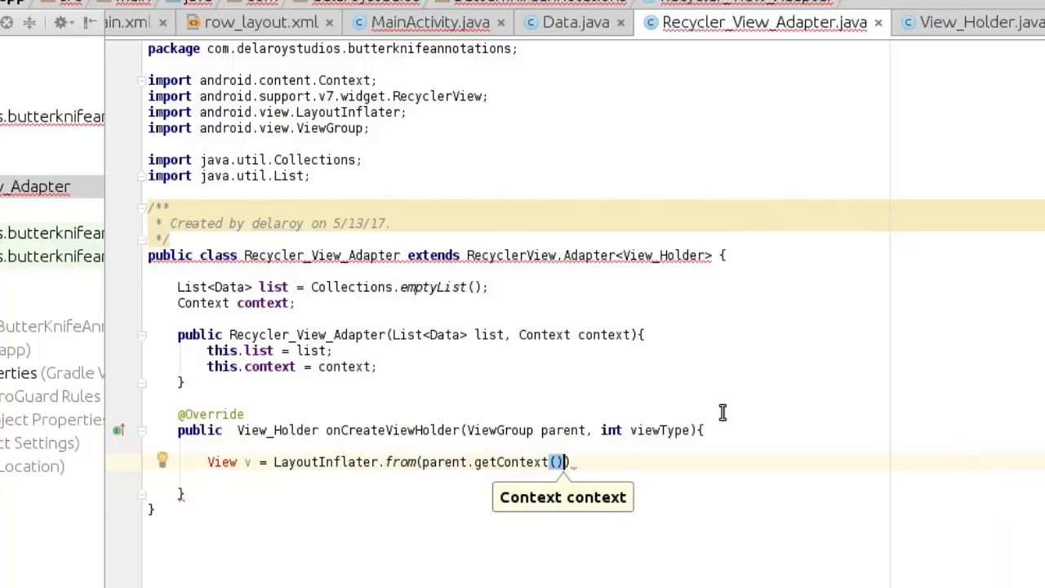
pyautogui.write('.inflate(R.')
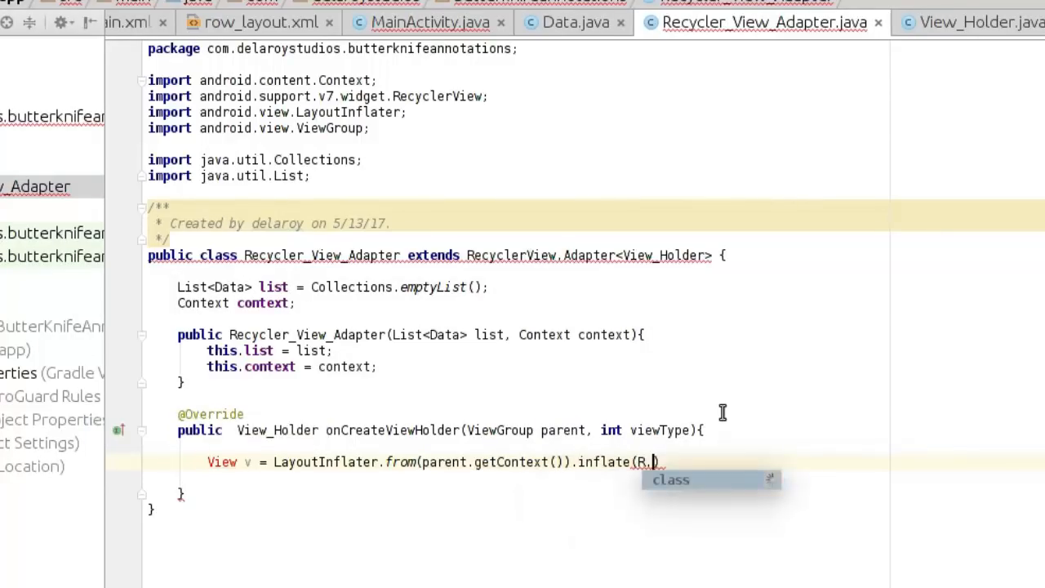
pyautogui.write('.layout')
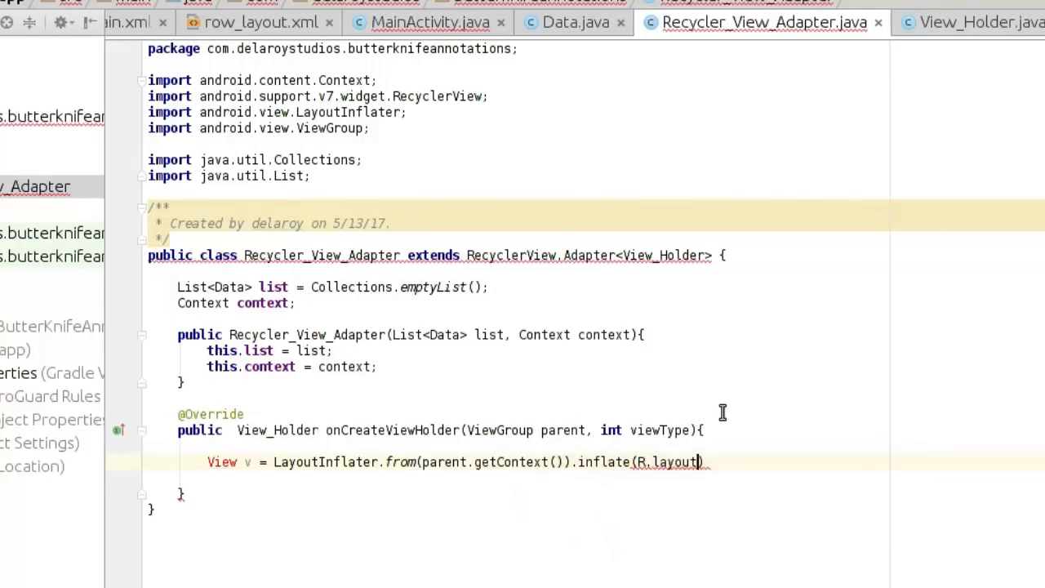
pyautogui.write('.row_layout')
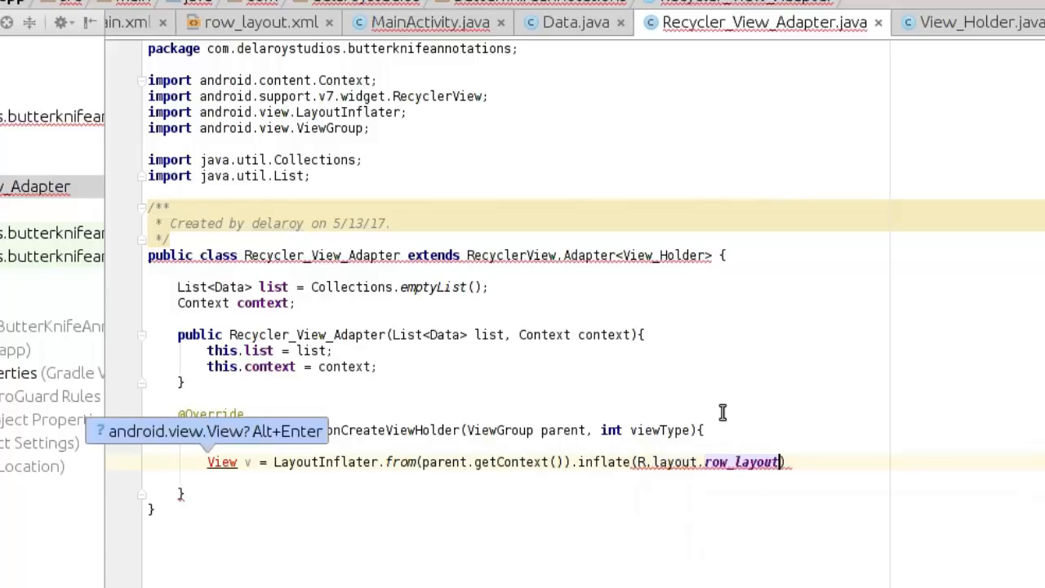
pyautogui.write(', parent')
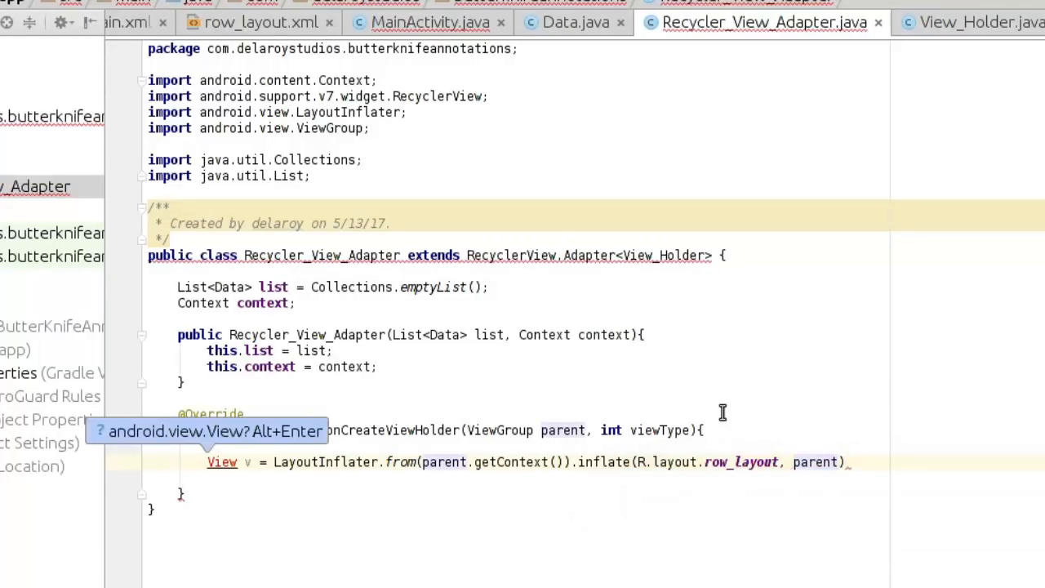
pyautogui.write(', false')
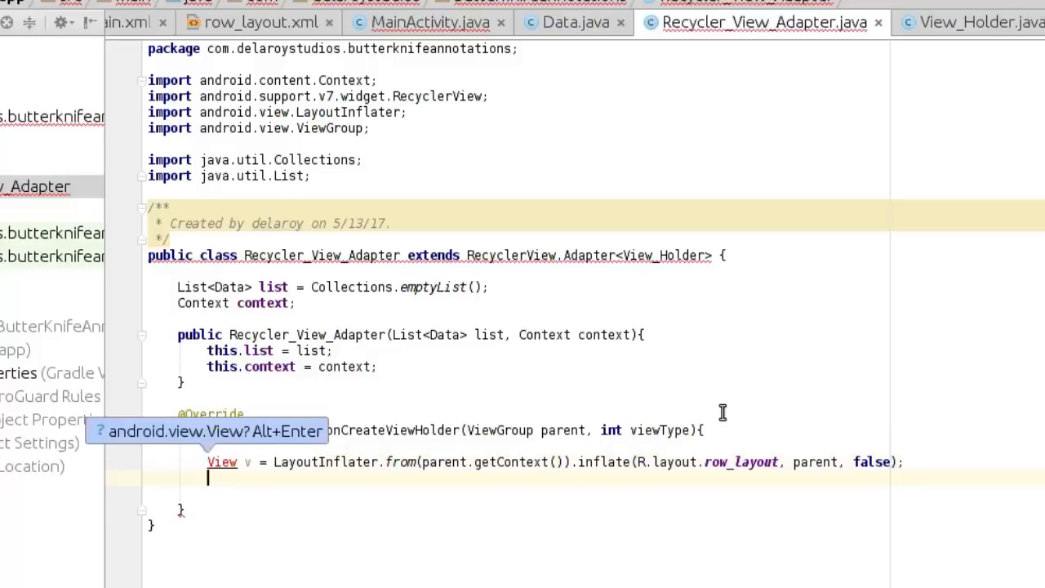
# Create View_Holder holder = new View_Holder(v) and return it
pyautogui.write('View_Holder holder')
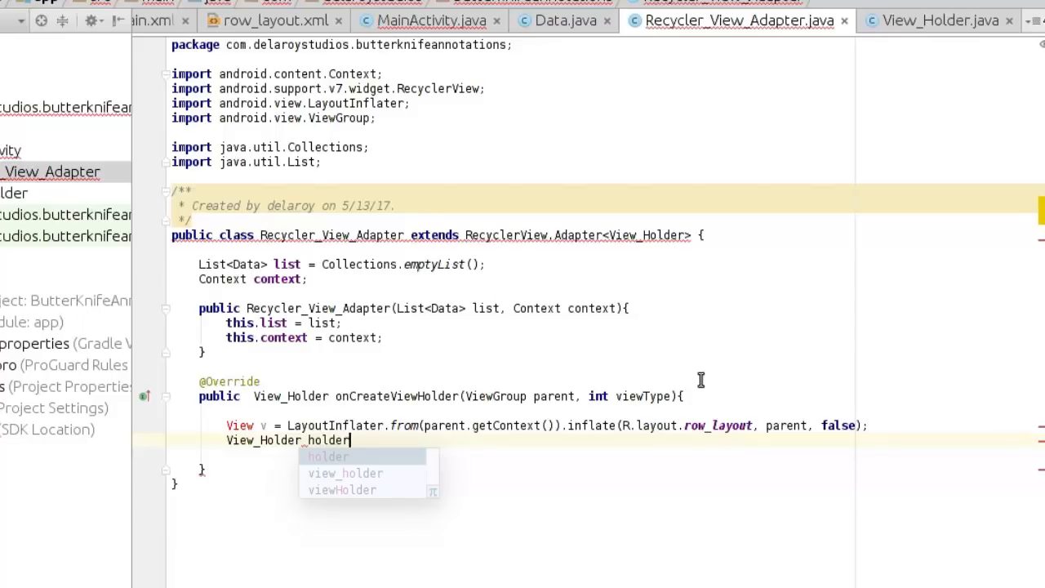
pyautogui.write('= _n')
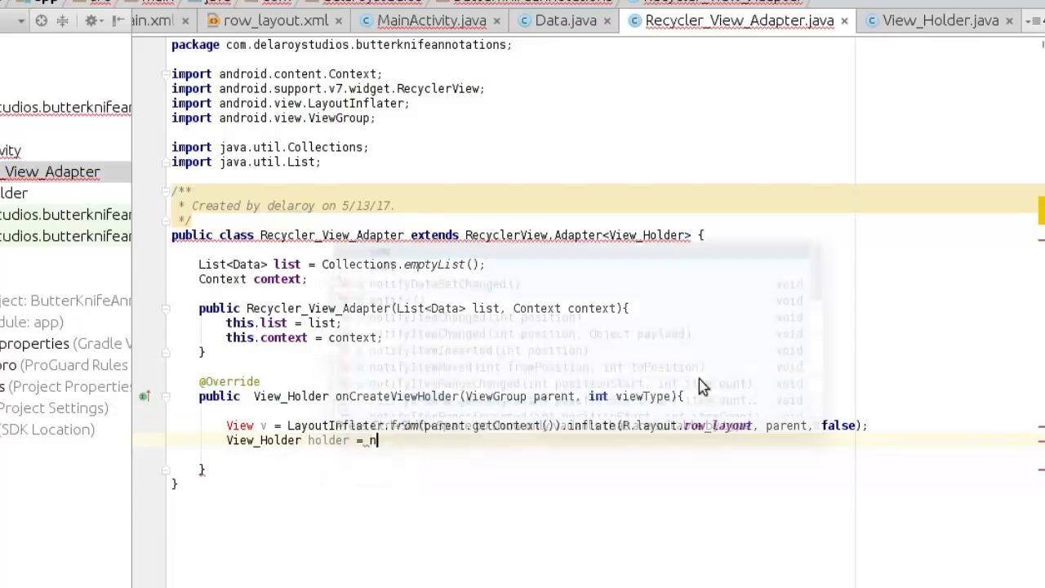
pyautogui.write('ew')
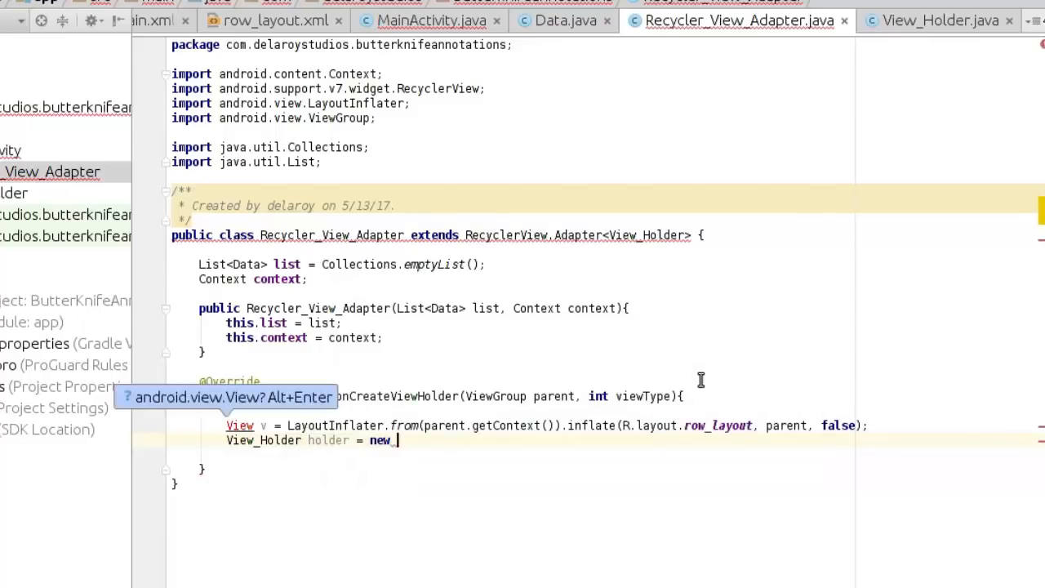
pyautogui.write('View_Holder()')
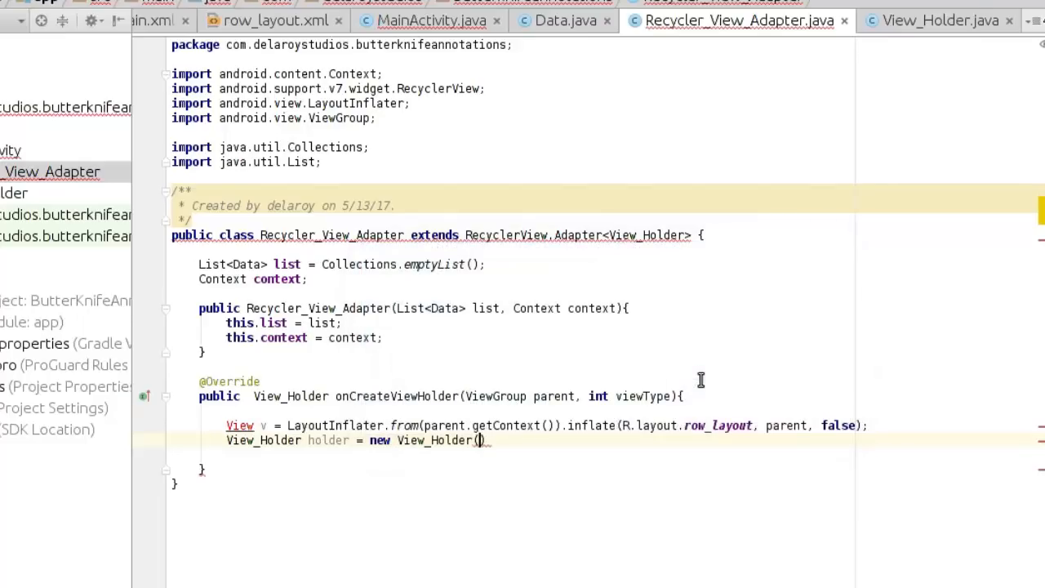
pyautogui.write('v')
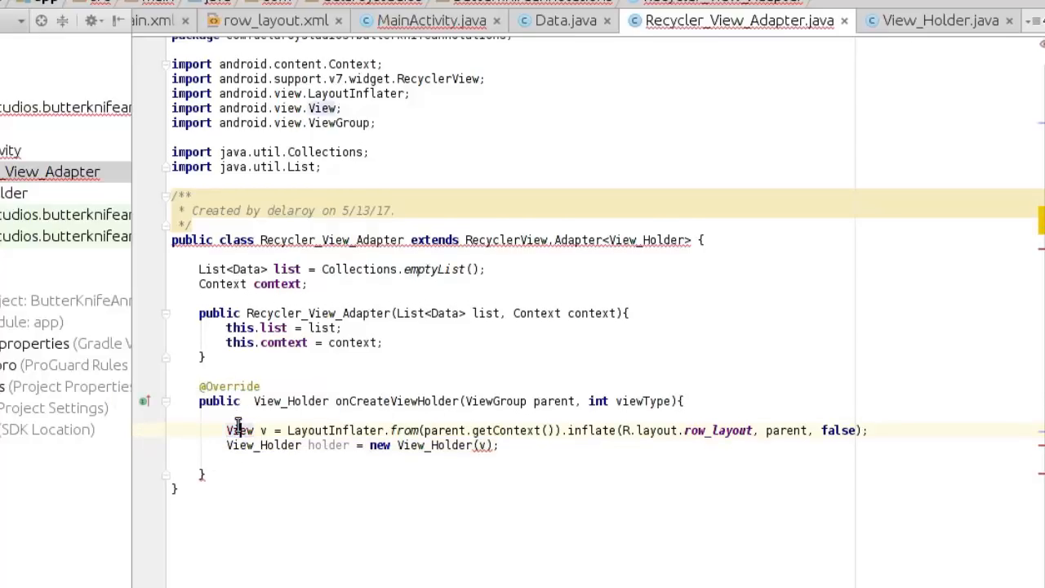
pyautogui.click(523, 445)
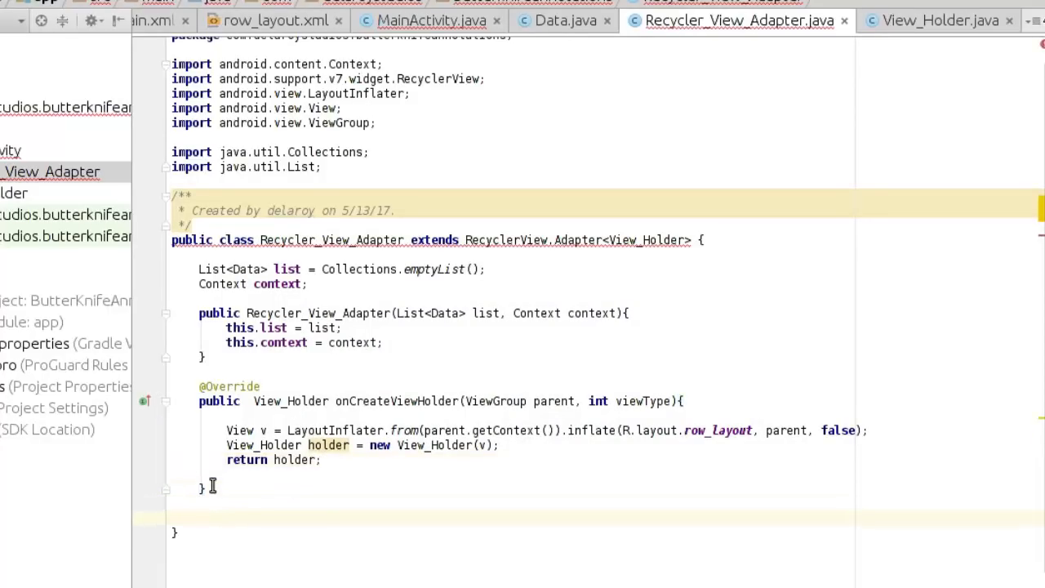
pyautogui.write('@Override')
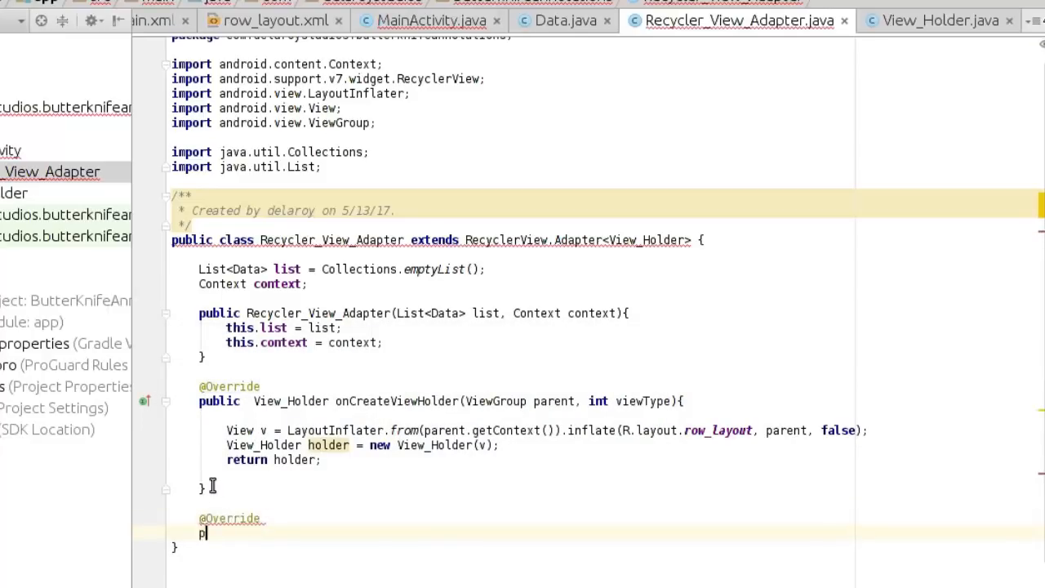
pyautogui.write('ublic')
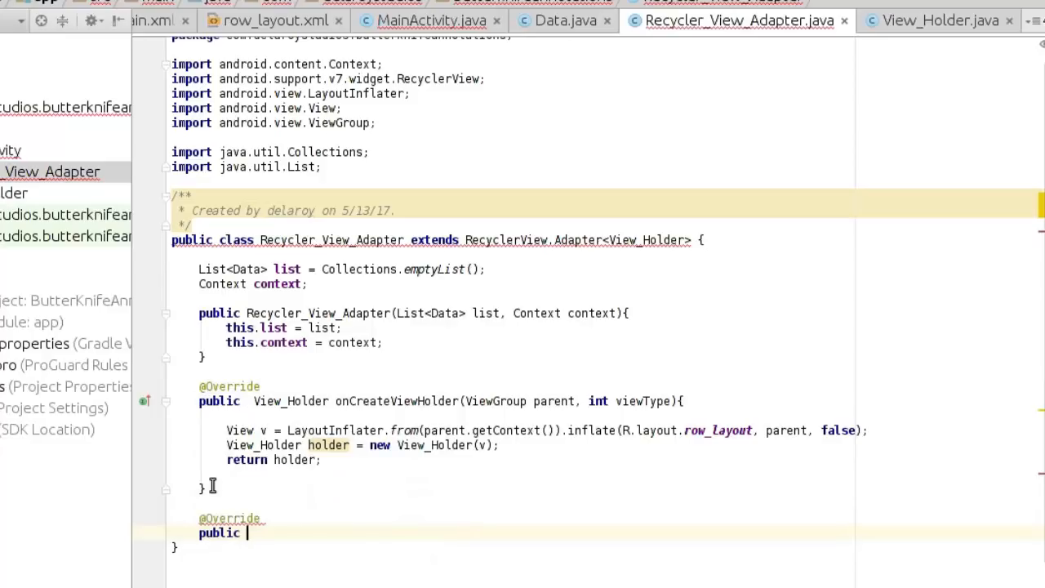
pyautogui.write('void')
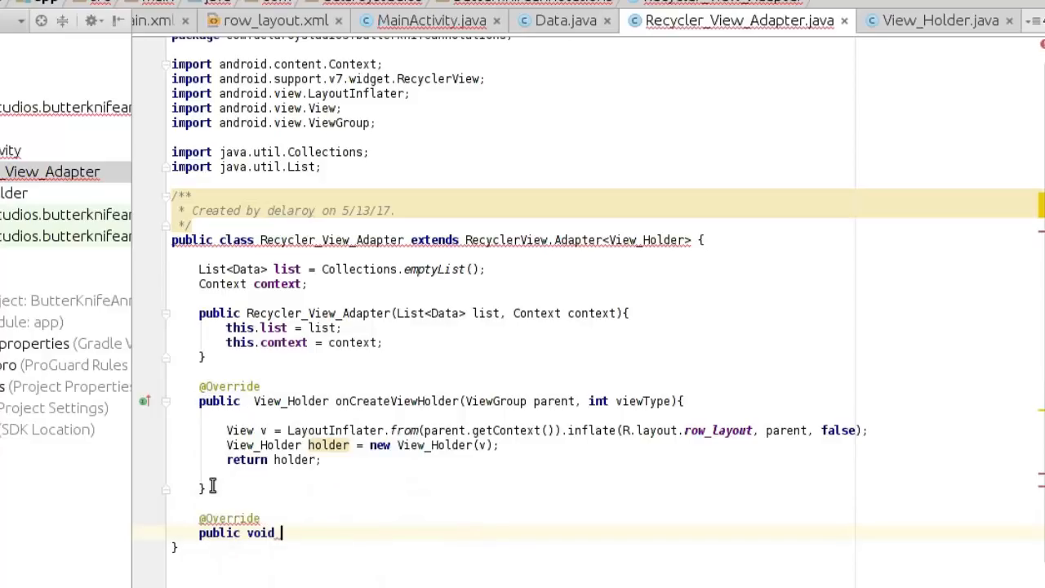
pyautogui.write('on')
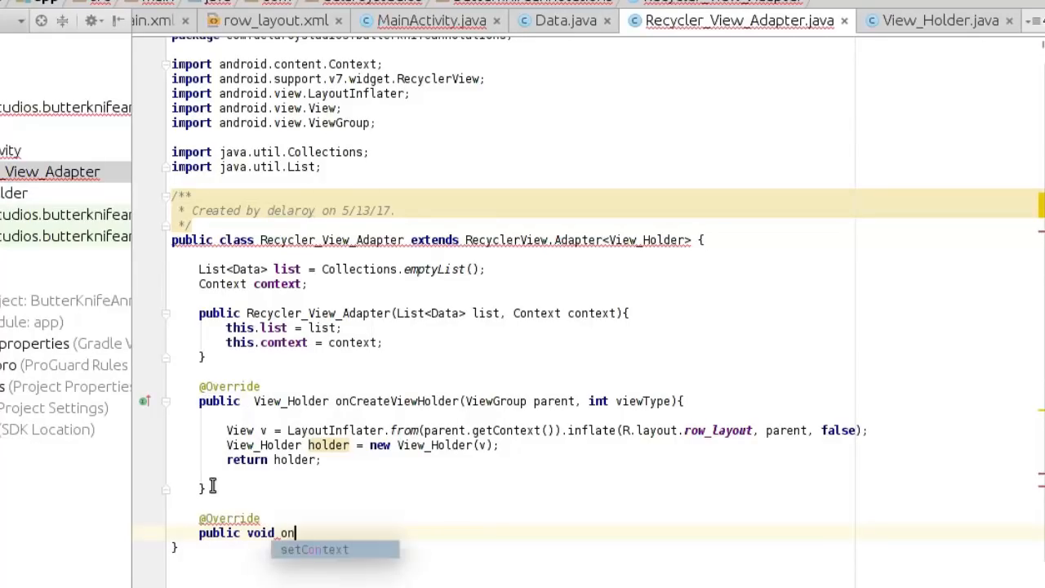
pyautogui.write('Bind')
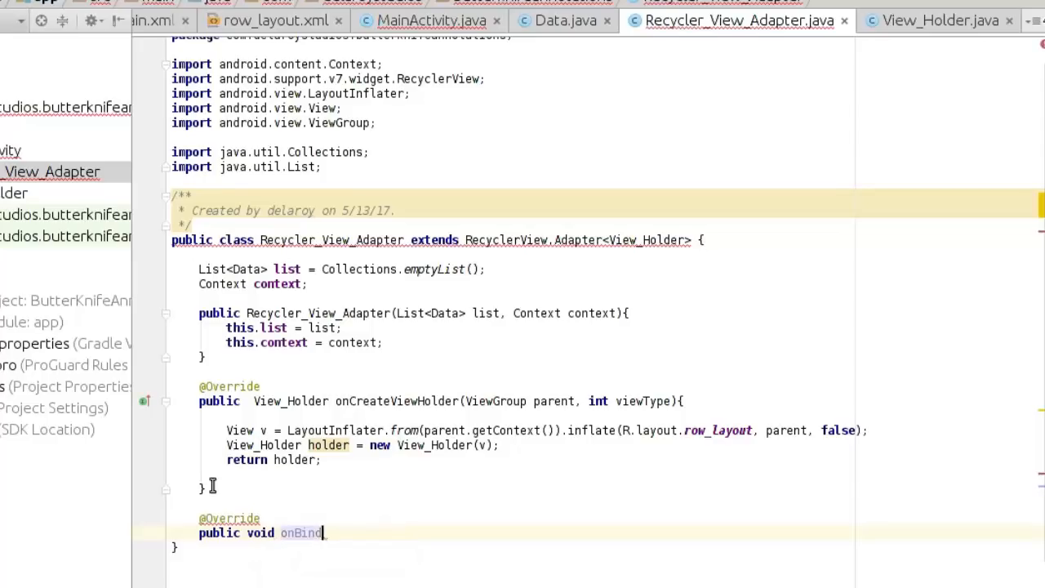
pyautogui.write('ViewHo')
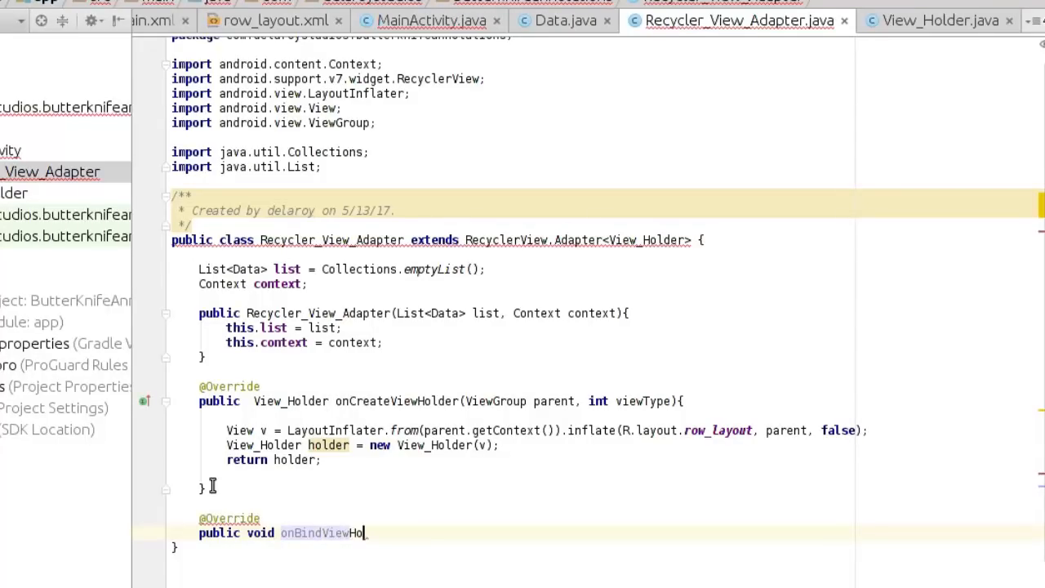
pyautogui.write('lder')
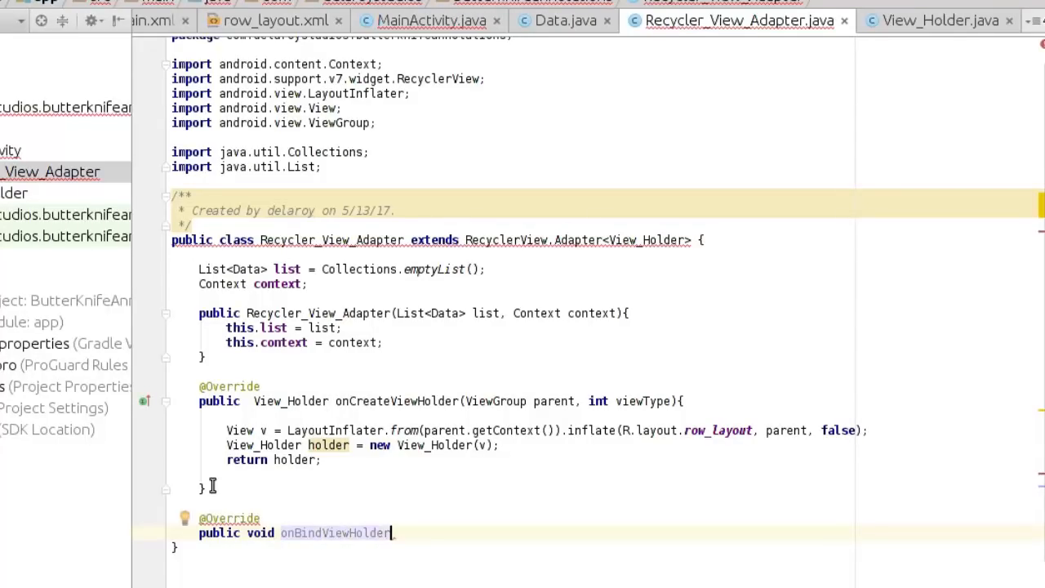
pyautogui.write('(Vie')
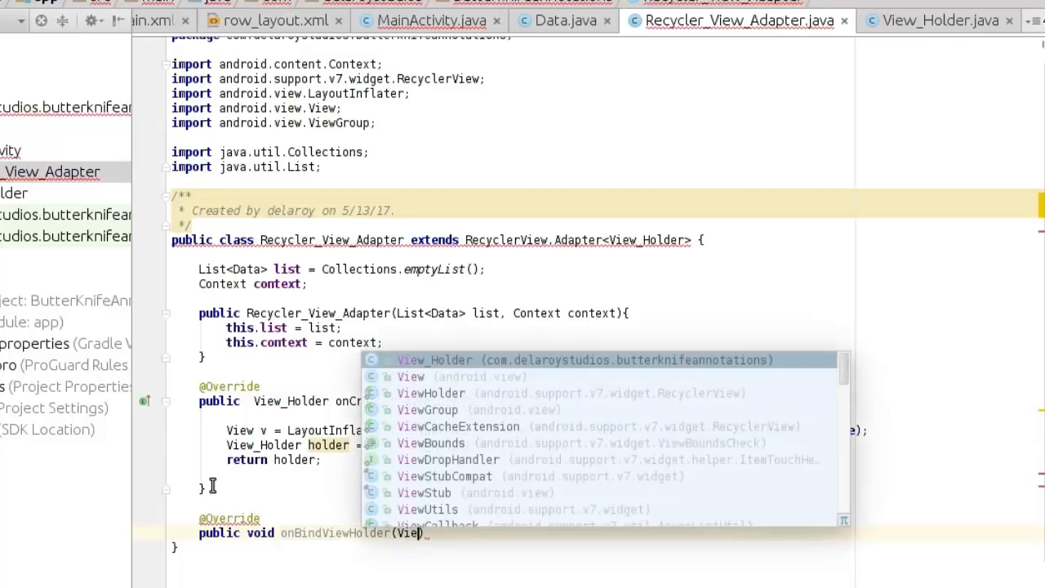
pyautogui.click(434, 360)
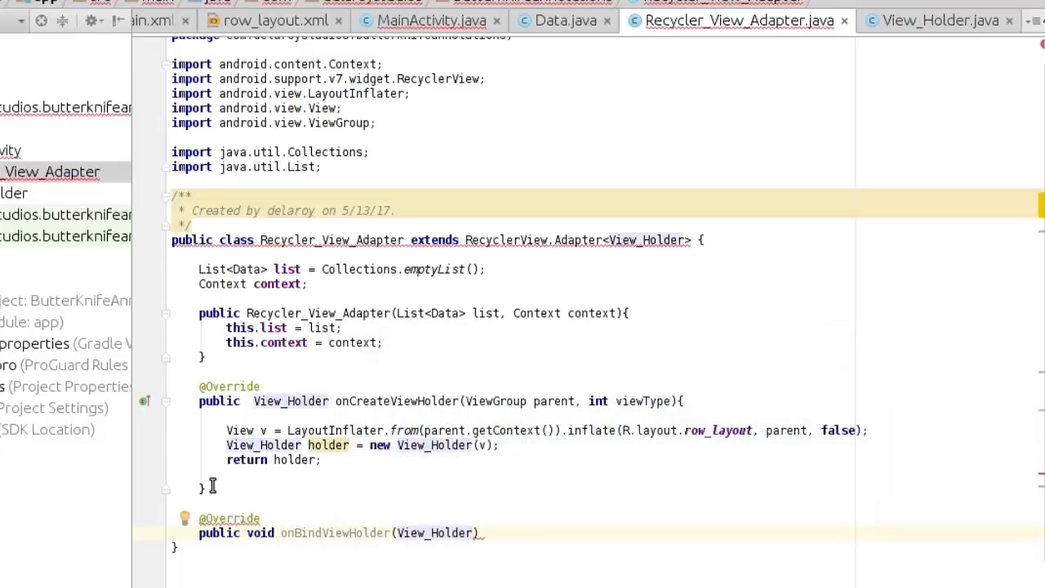
pyautogui.write(', int')
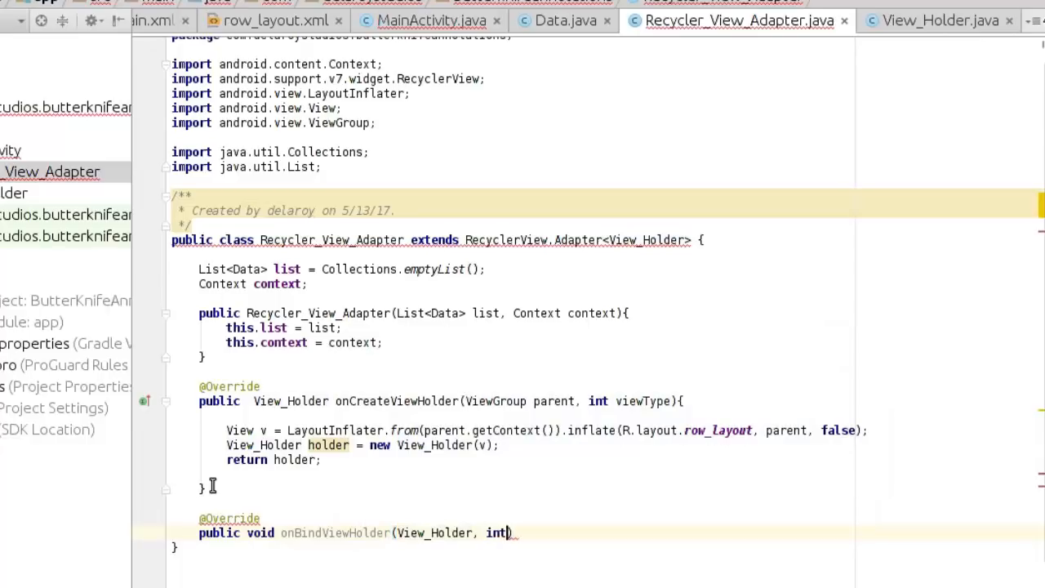
pyautogui.write('position')
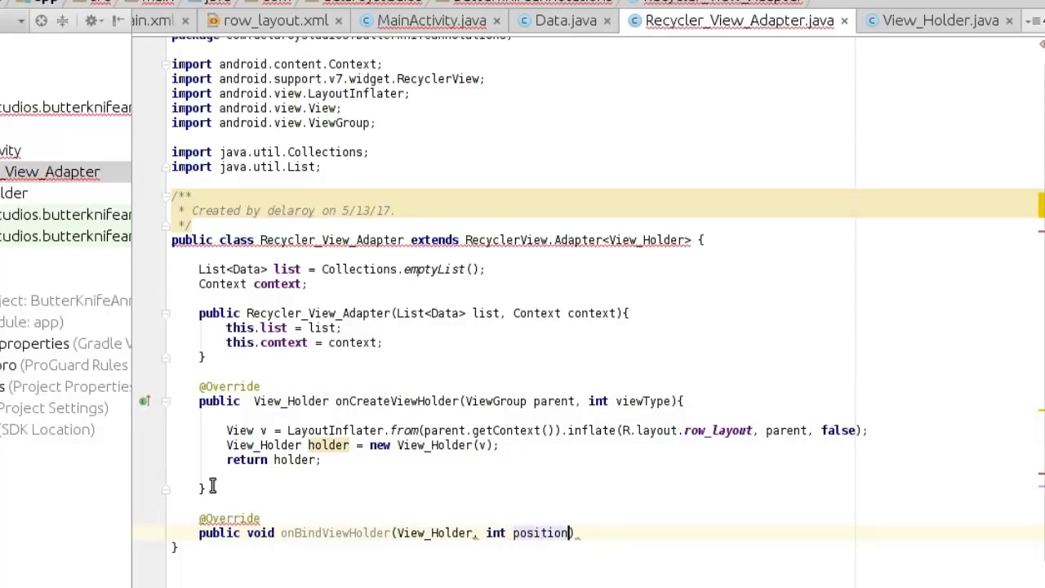
pyautogui.write('{')
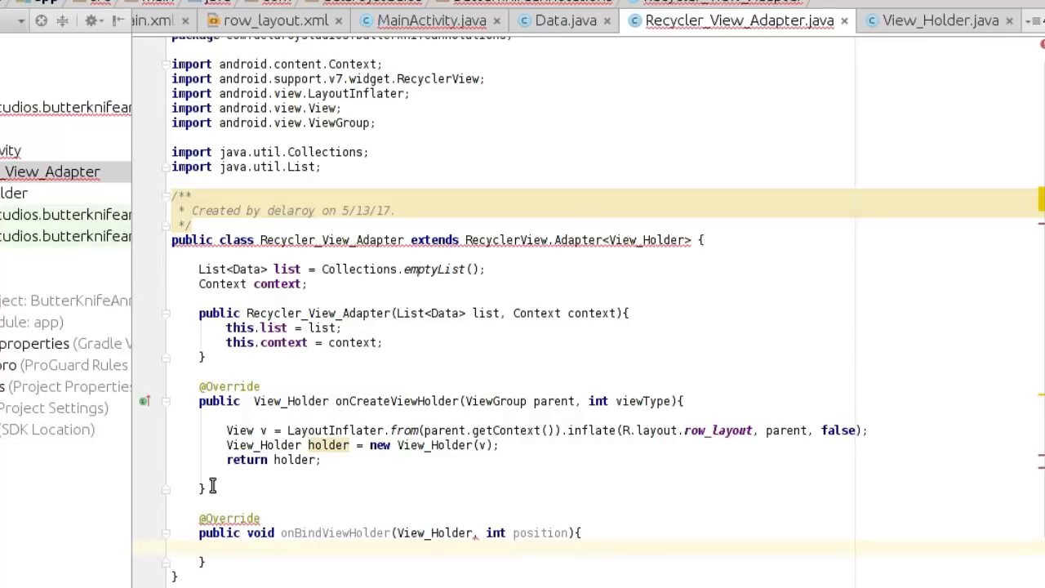
pyautogui.write('holder.tit')
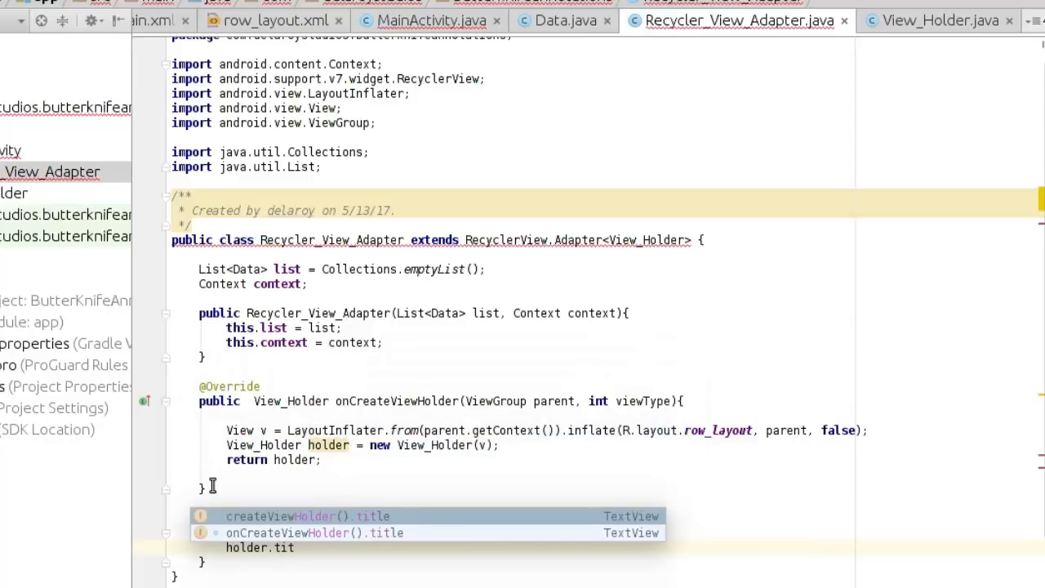
# Name the parameter holder and set holder.title text to list.get(position).title
pyautogui.write('le.')
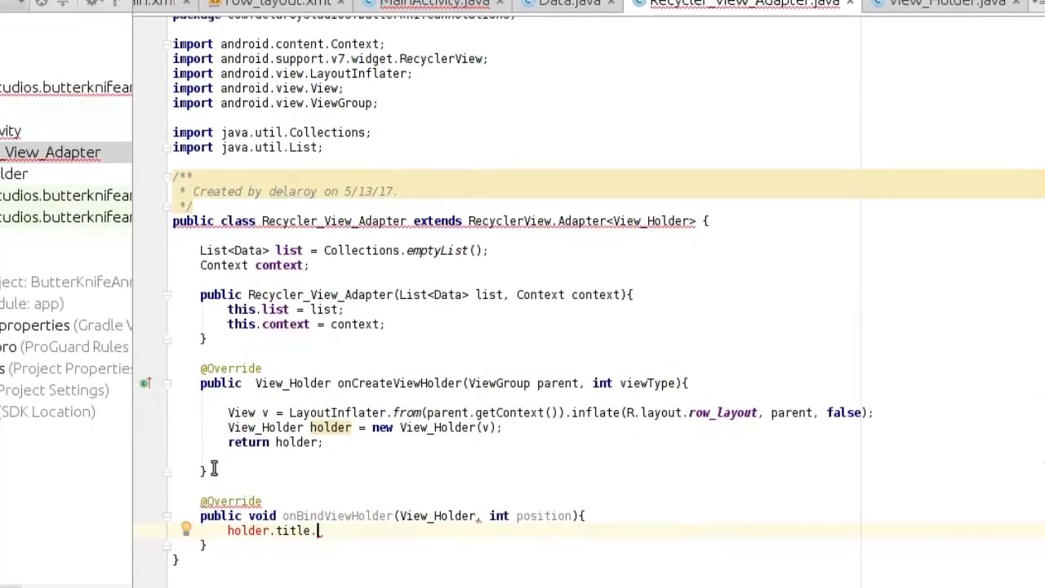
pyautogui.write('set')
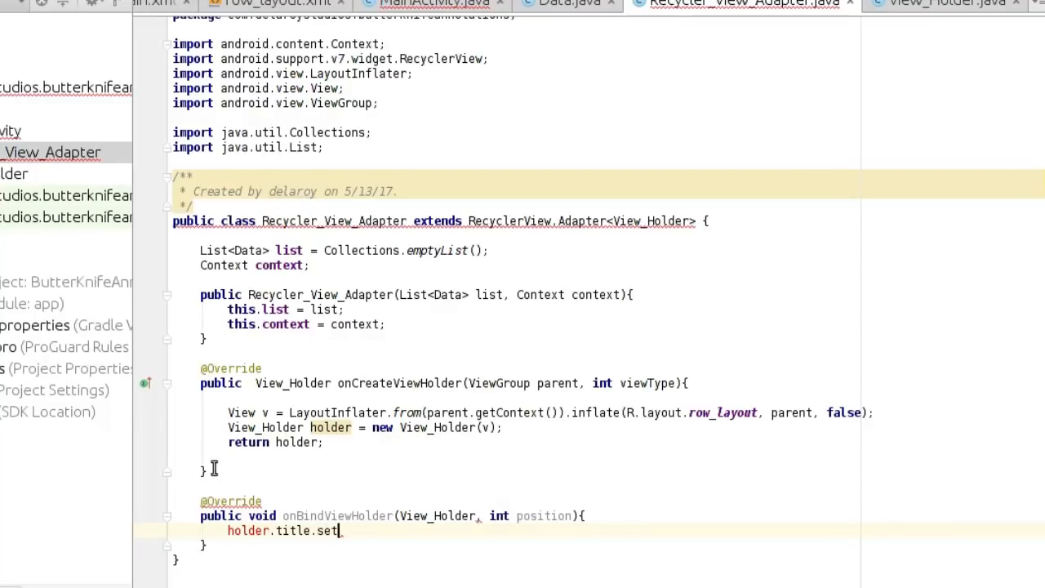
pyautogui.write('Te')
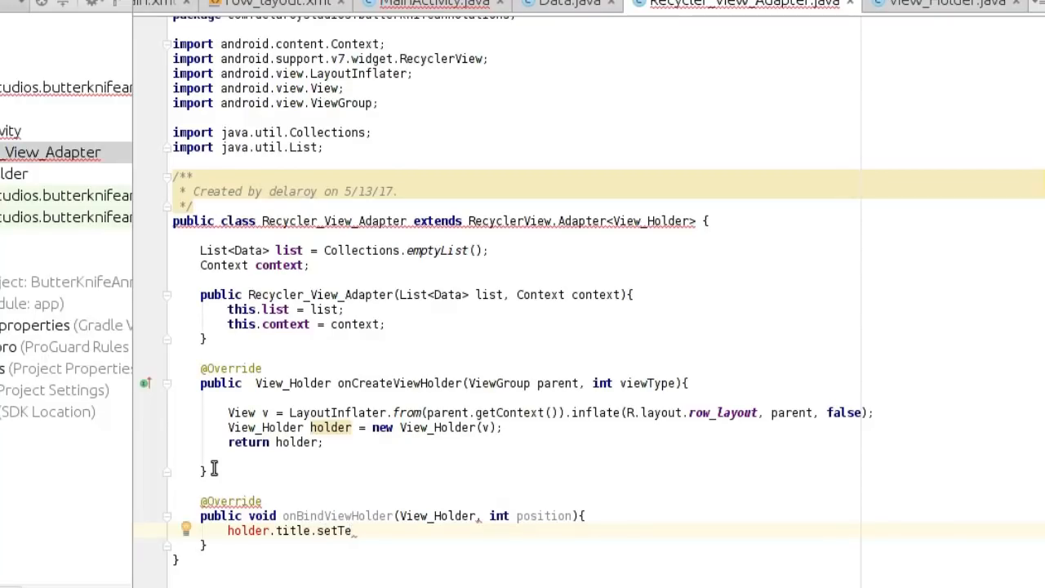
pyautogui.write('xt')
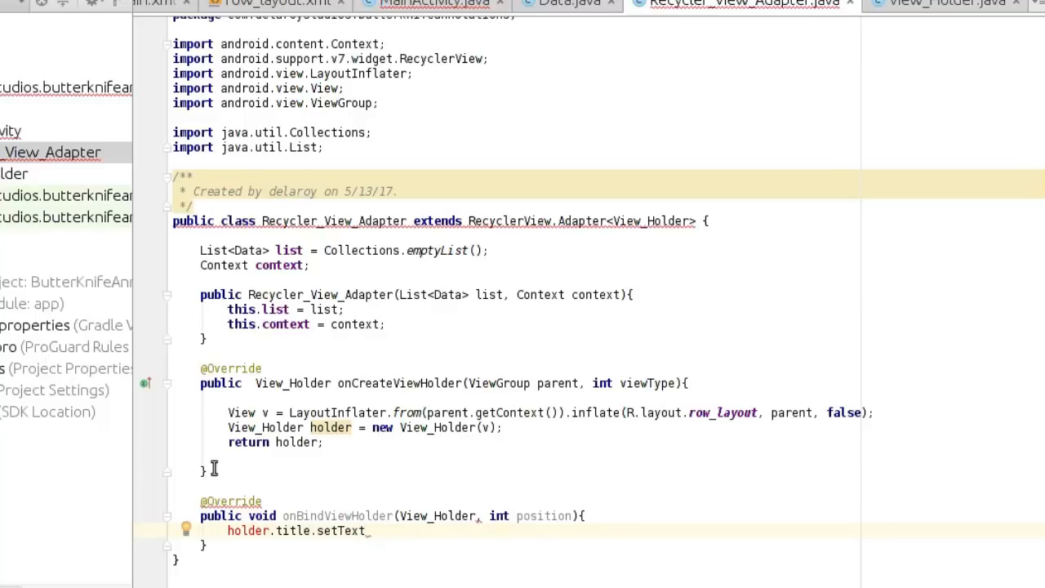
pyautogui.write('()')
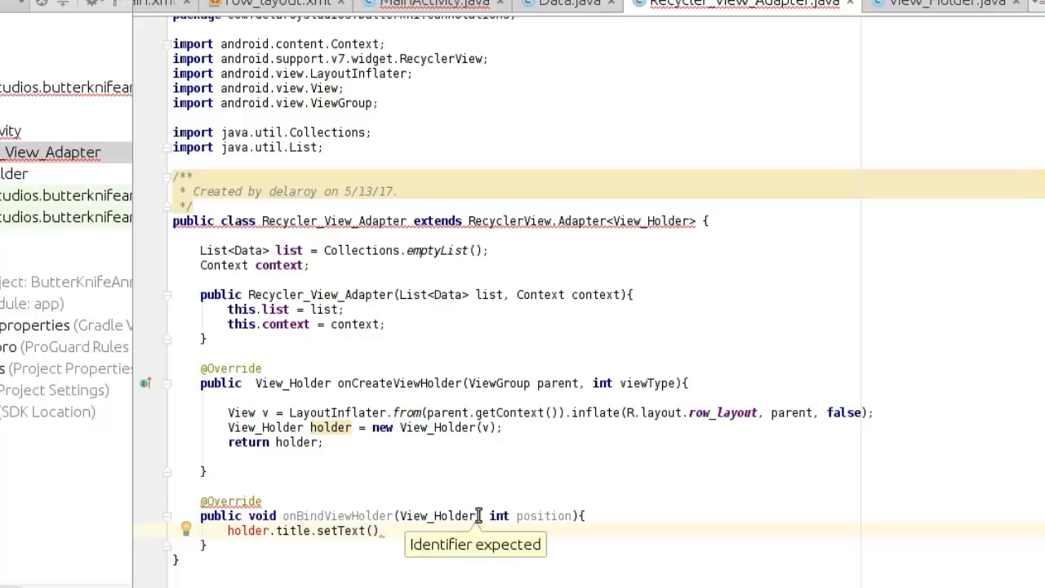
pyautogui.write('hol')
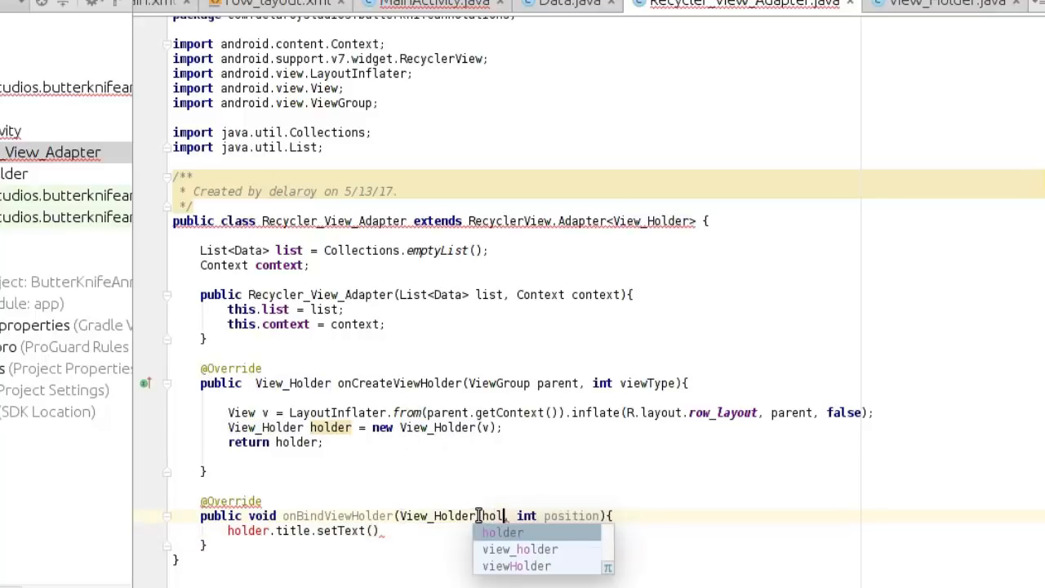
pyautogui.click(503, 531)
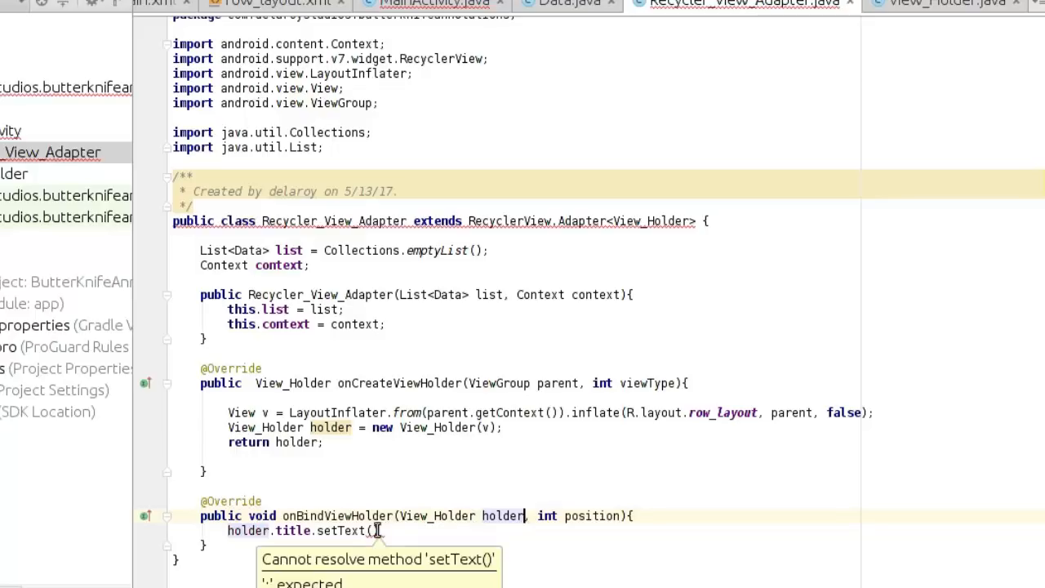
pyautogui.write(')')
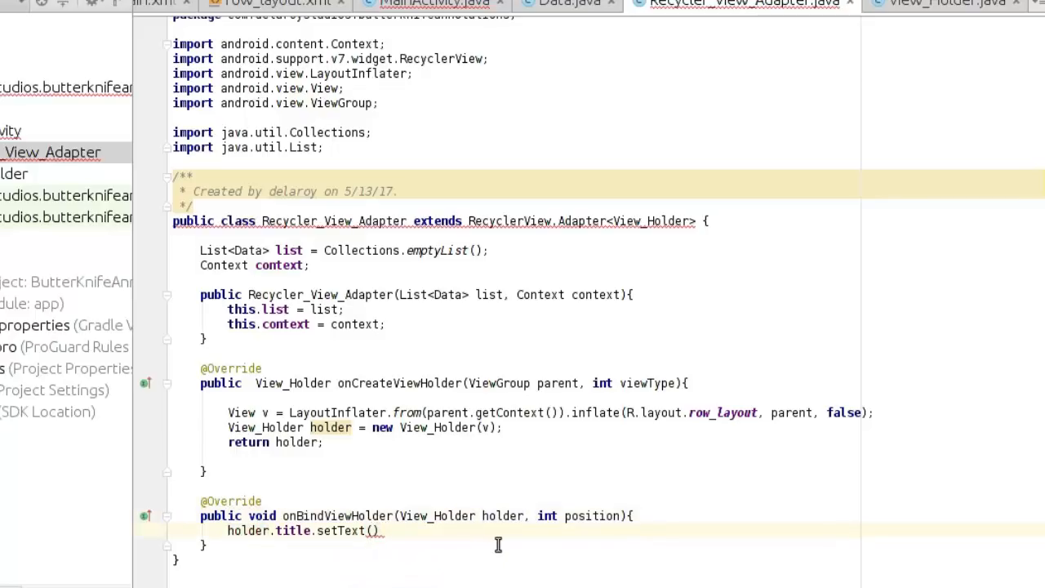
pyautogui.write('list')
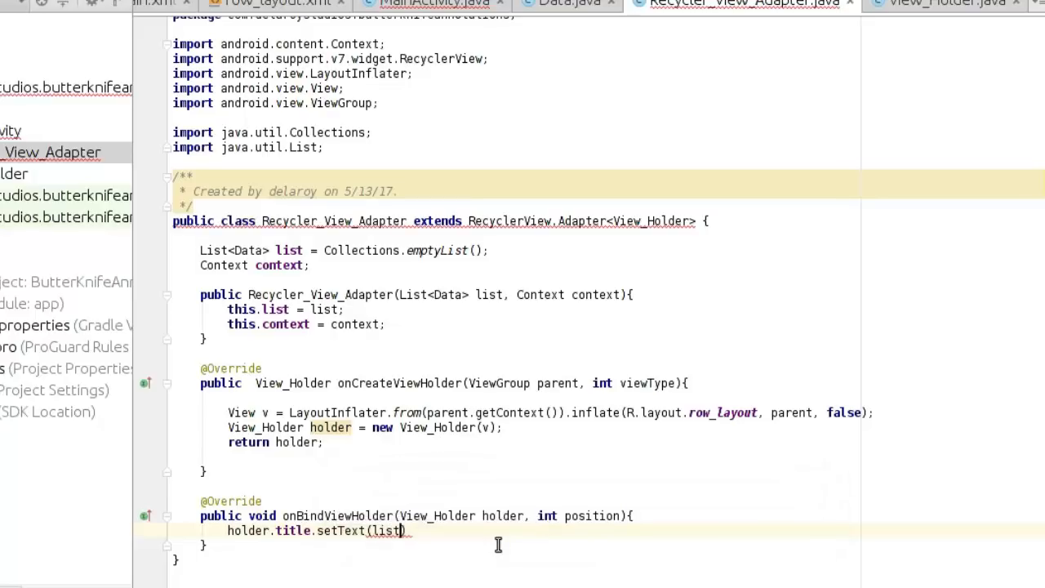
pyautogui.write('.get(')
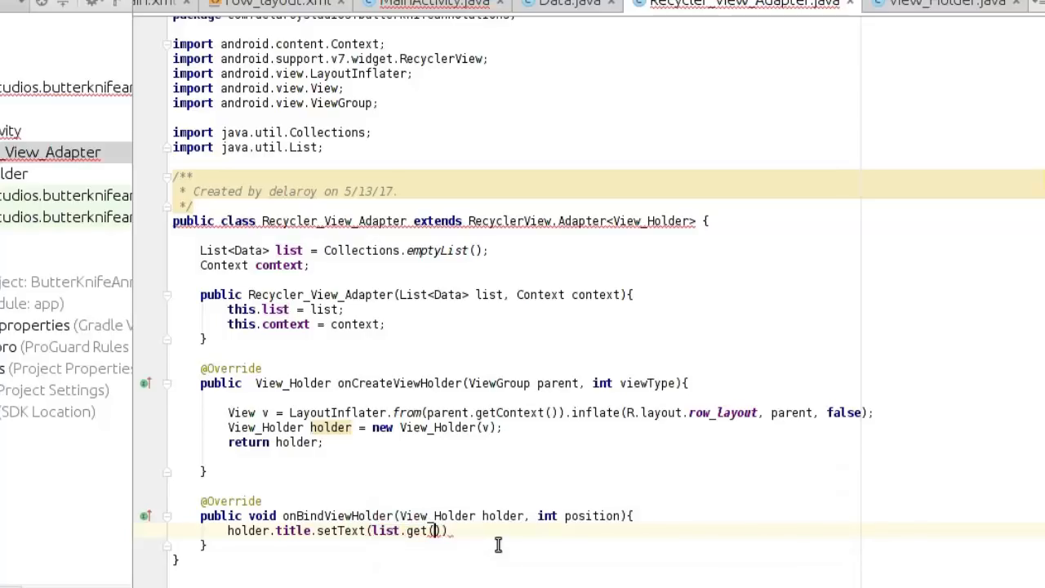
pyautogui.write('position')
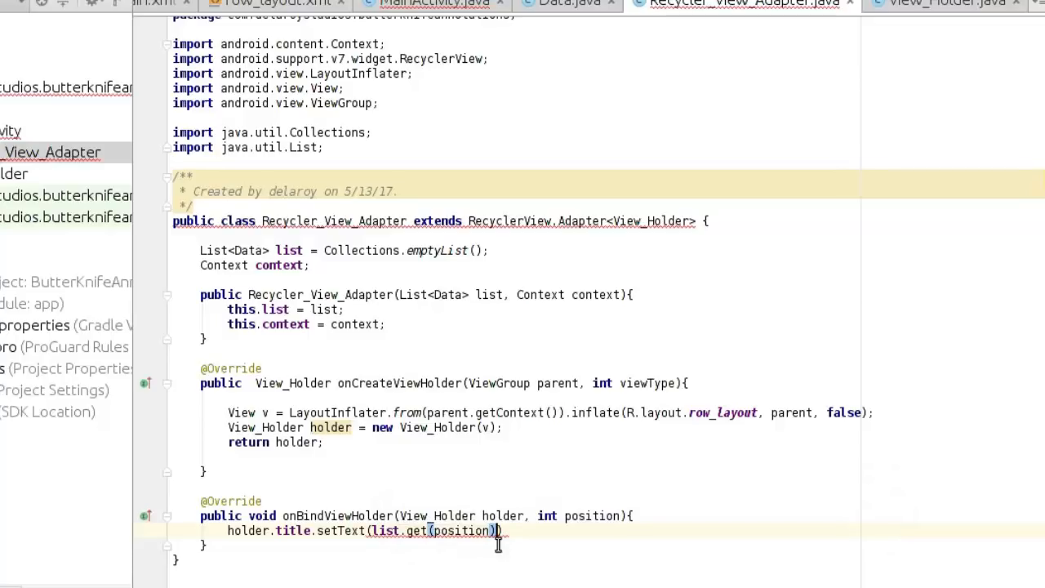
pyautogui.write('.title')
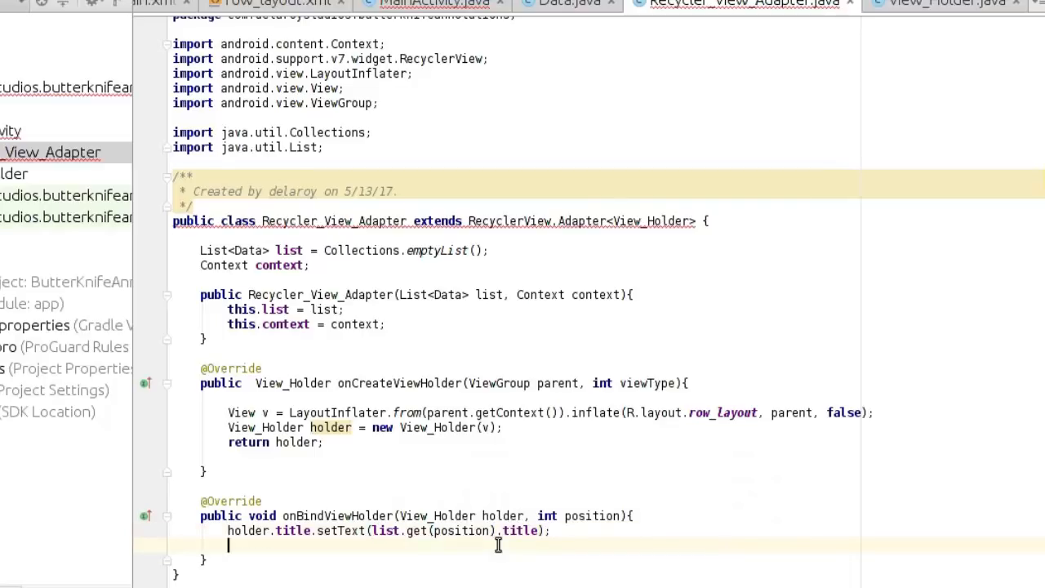
# Set holder.imageView's image resource to list.get(position).imageId
pyautogui.write('holder.')
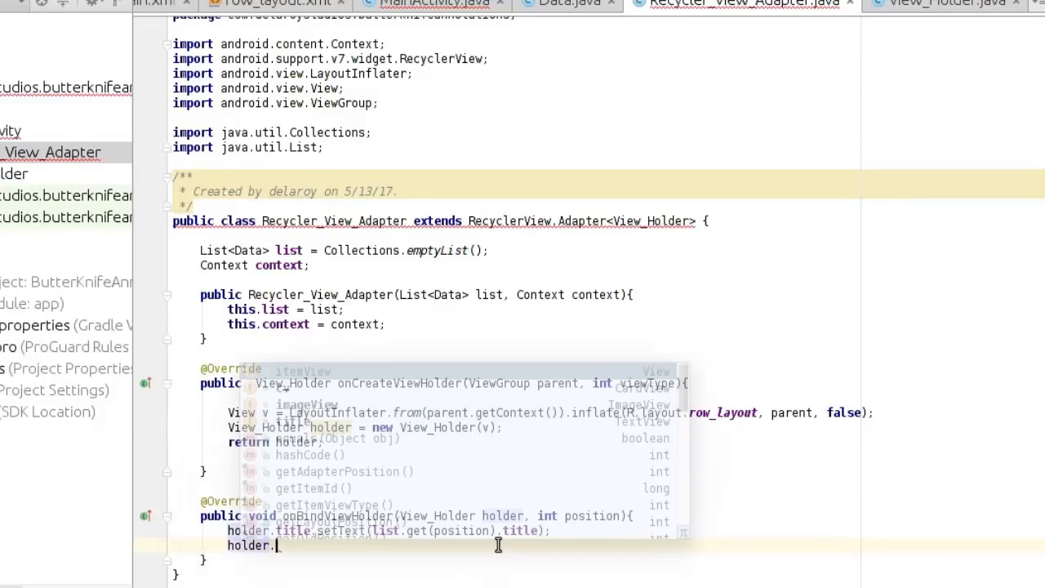
pyautogui.write('imageView.setImageResource();')
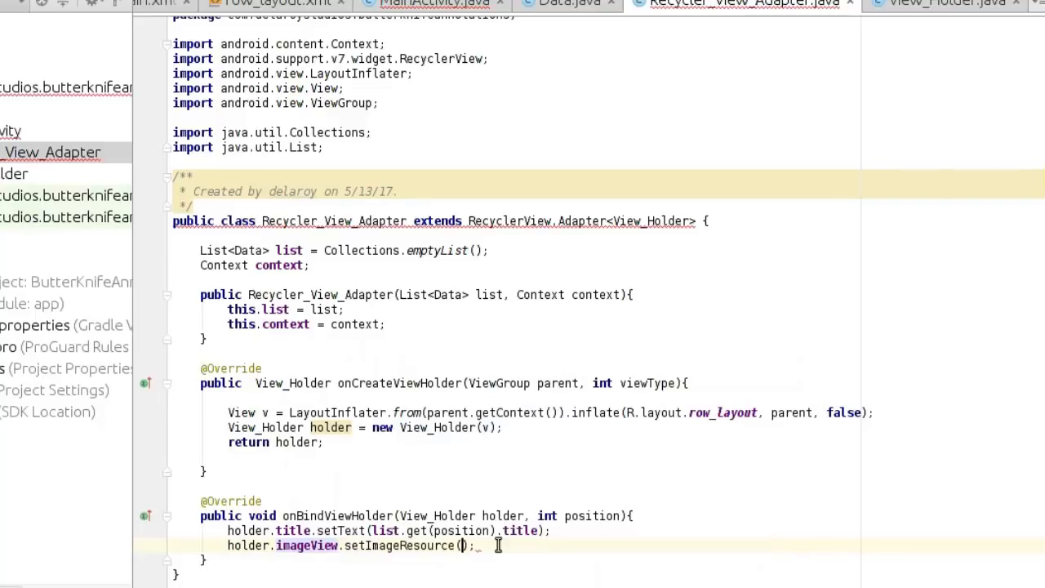
pyautogui.write('list.get(position)')
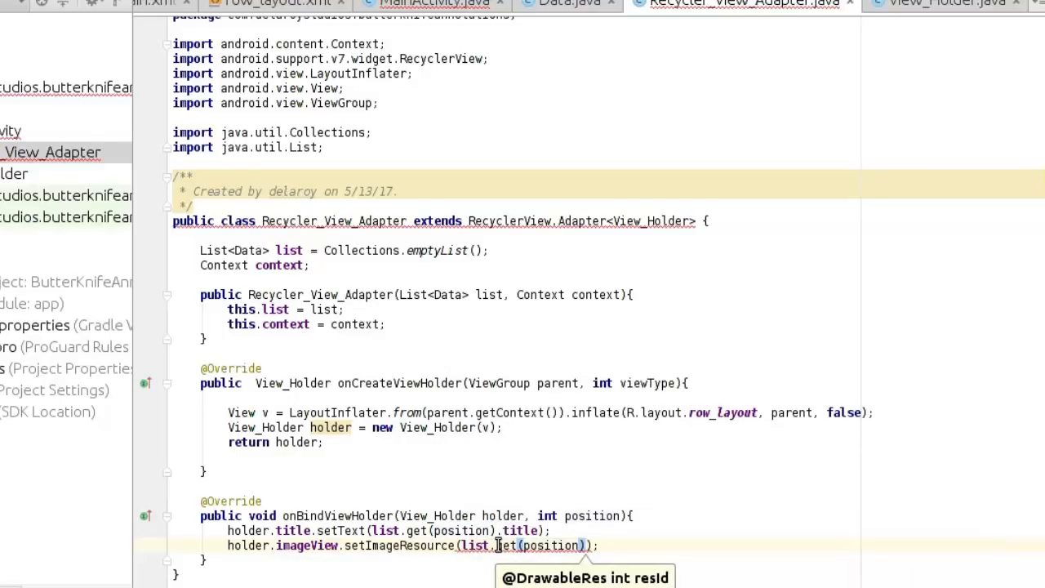
pyautogui.write('.imageId')
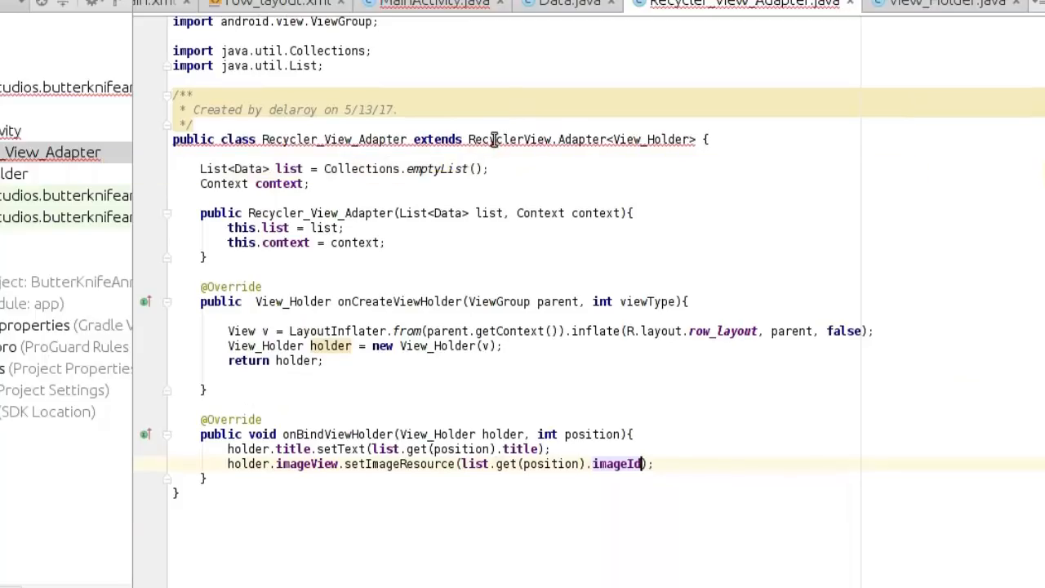
pyautogui.moveTo(490, 140)
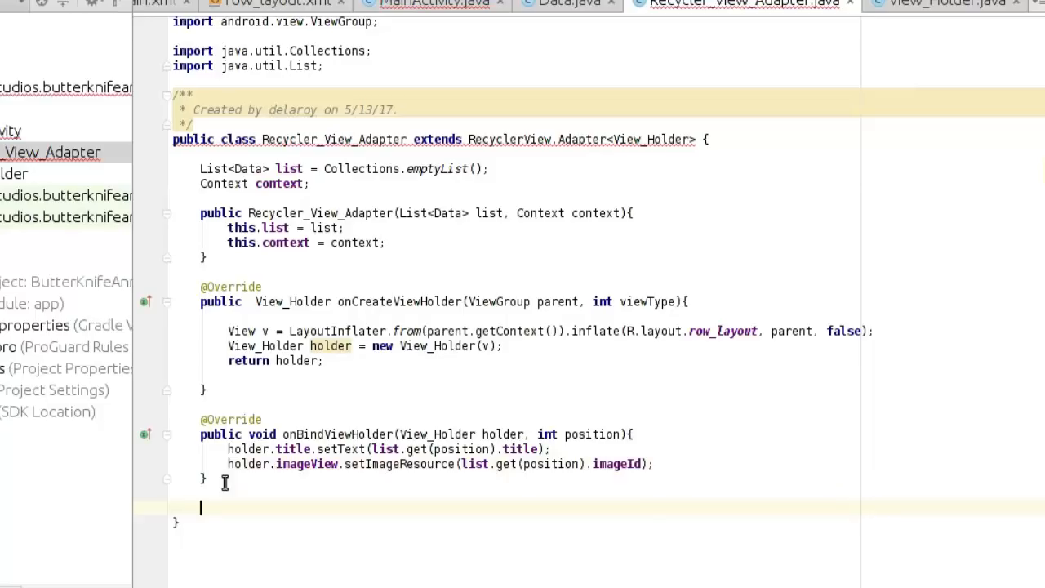
pyautogui.write('@Override')
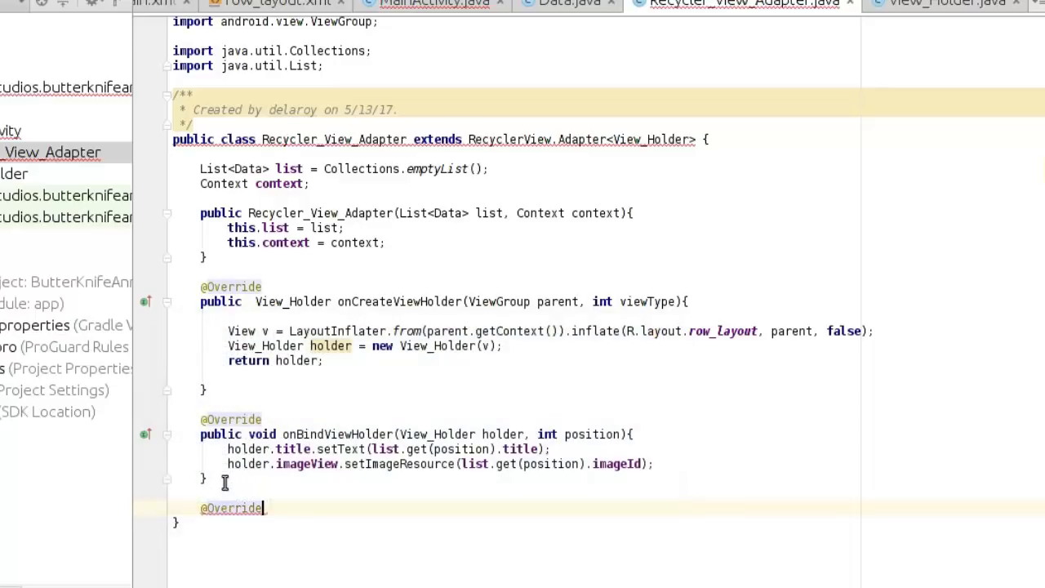
pyautogui.write('public int ge')
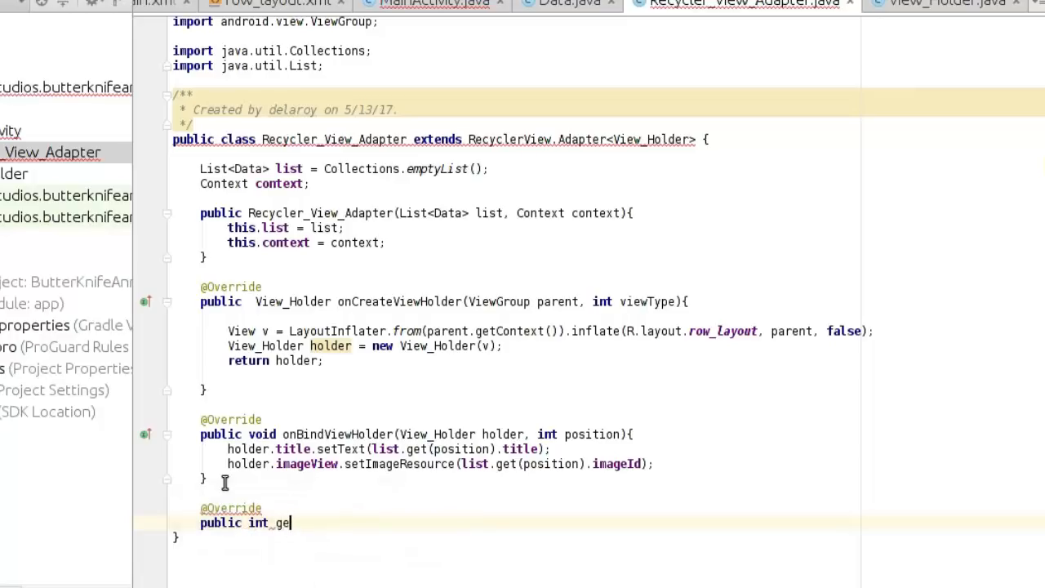
pyautogui.write('tItem')
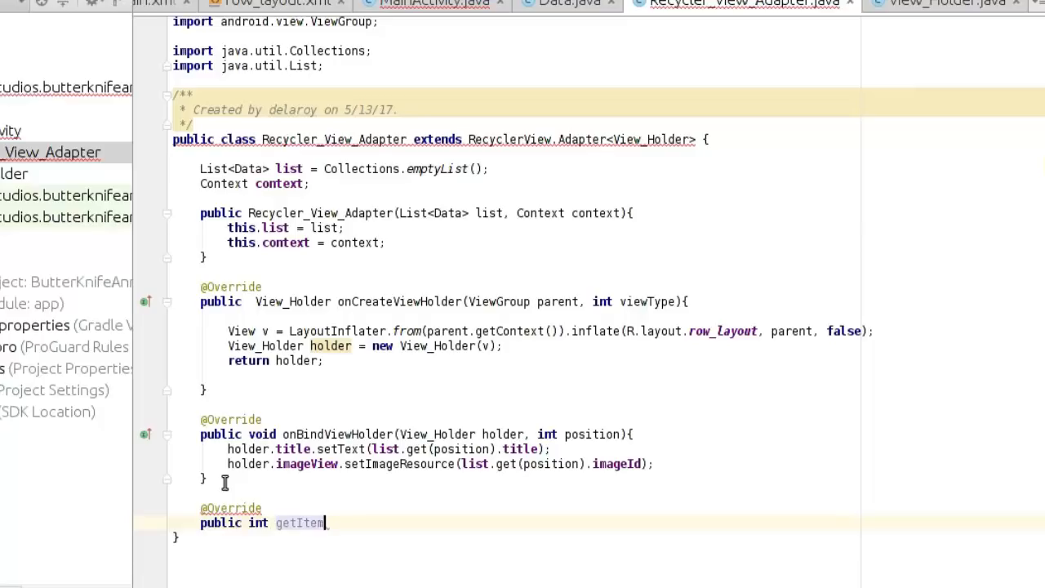
pyautogui.write('Cou')
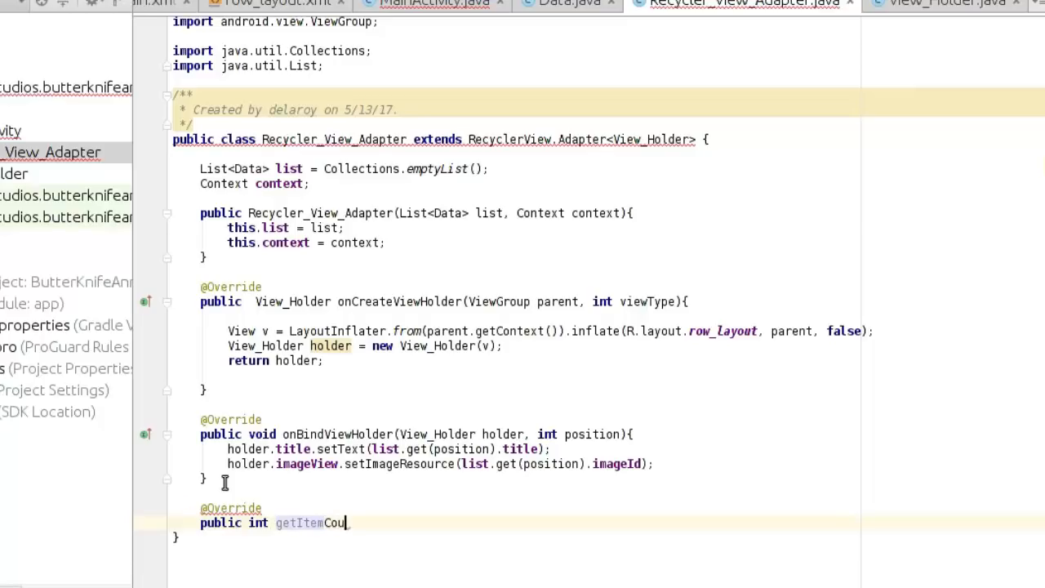
pyautogui.write('nt()')
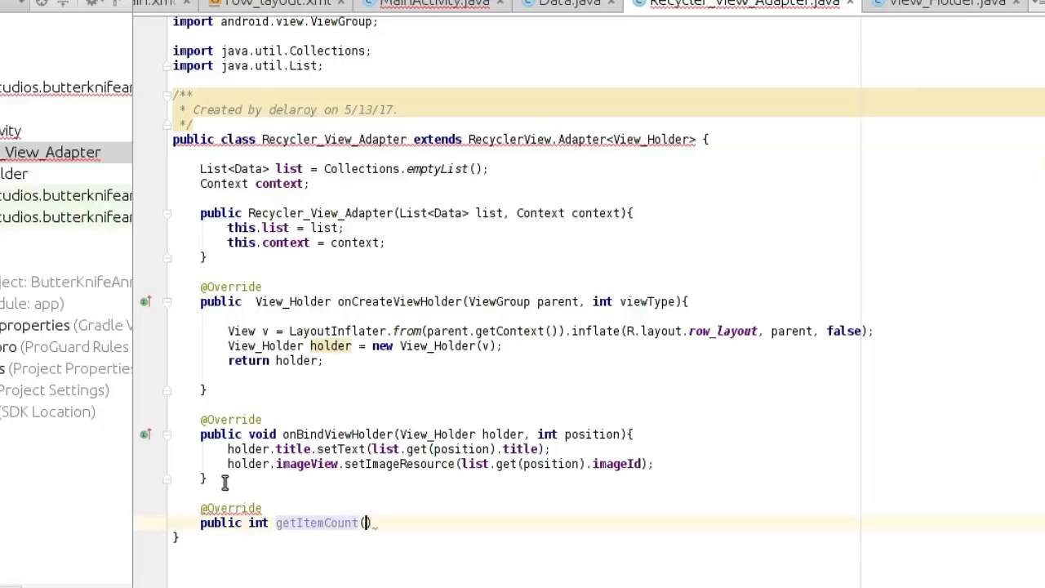
pyautogui.write('{')
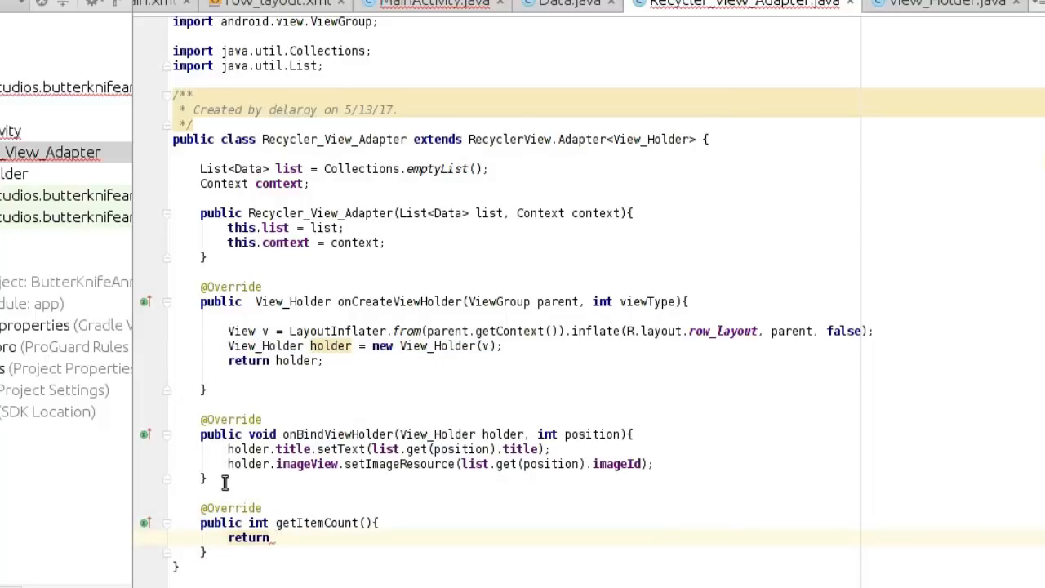
pyautogui.write('list')
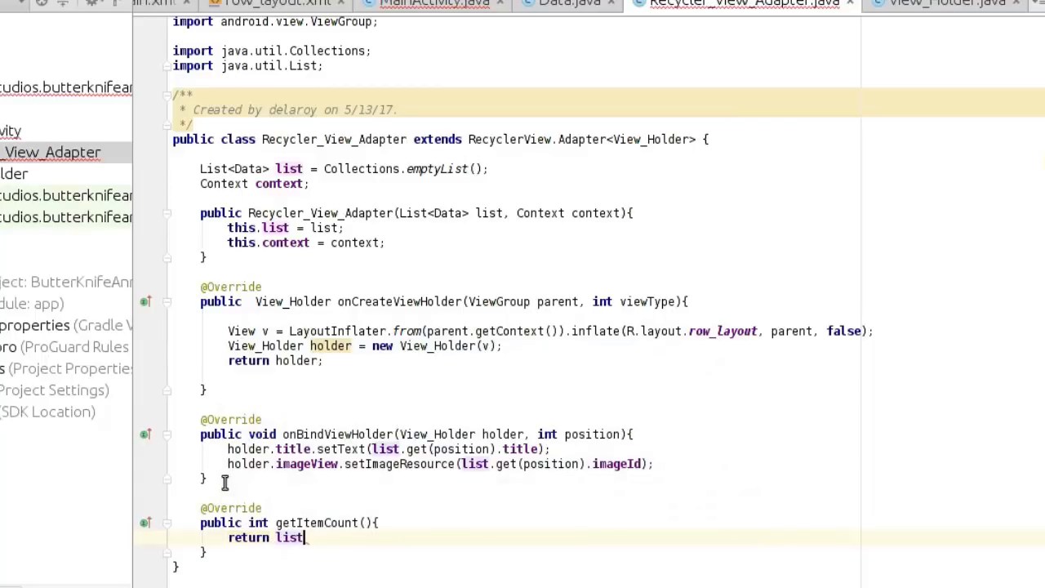
pyautogui.write('.size()')
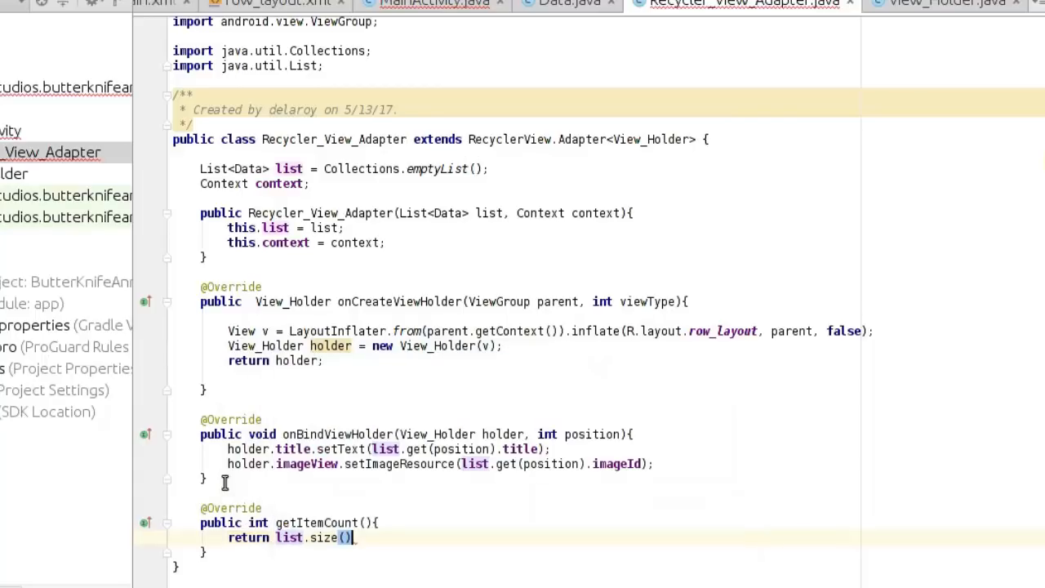
pyautogui.write(';')
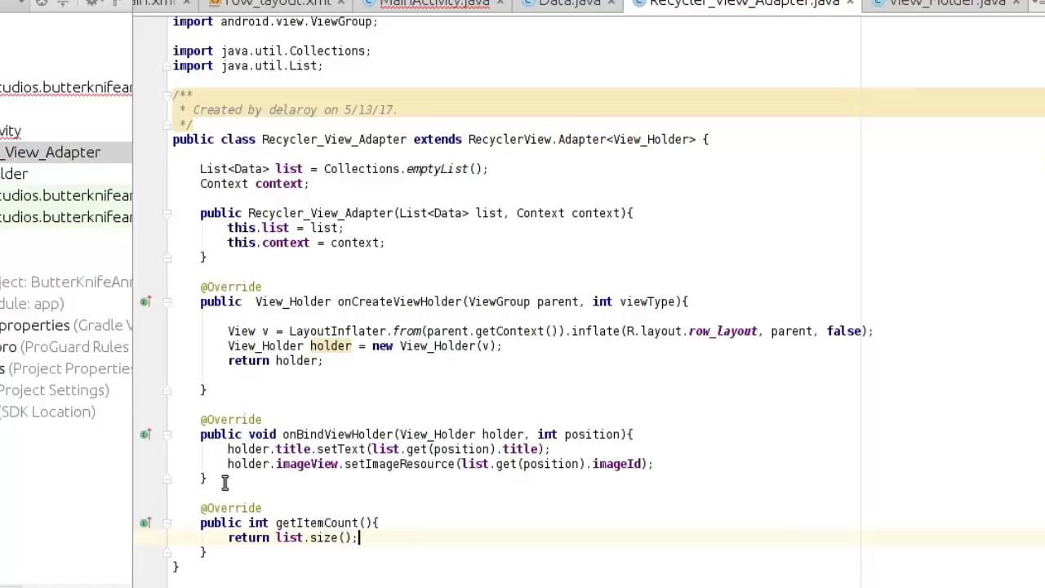
pyautogui.scroll(-3)
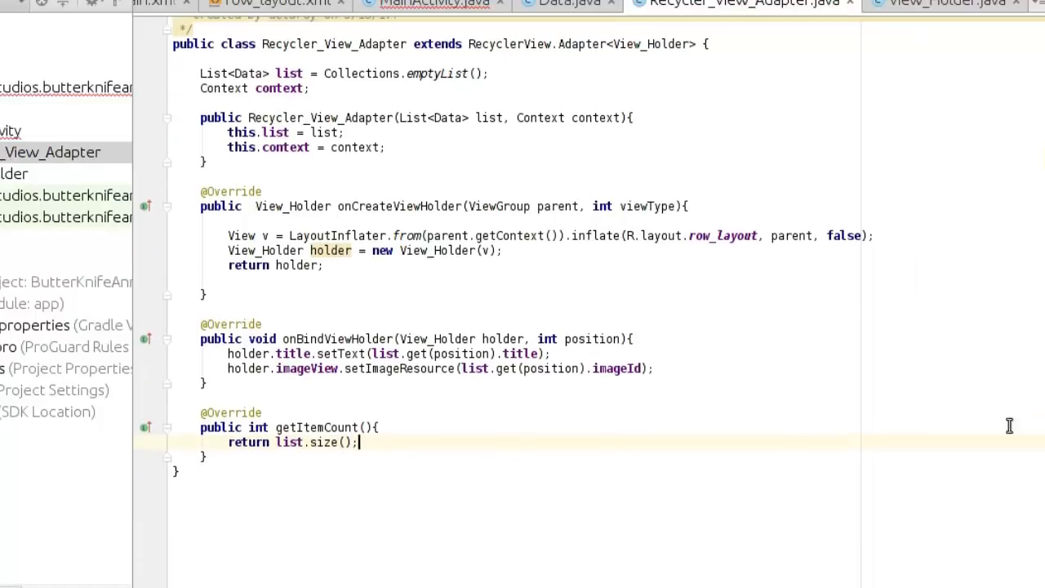
pyautogui.click(205, 456)
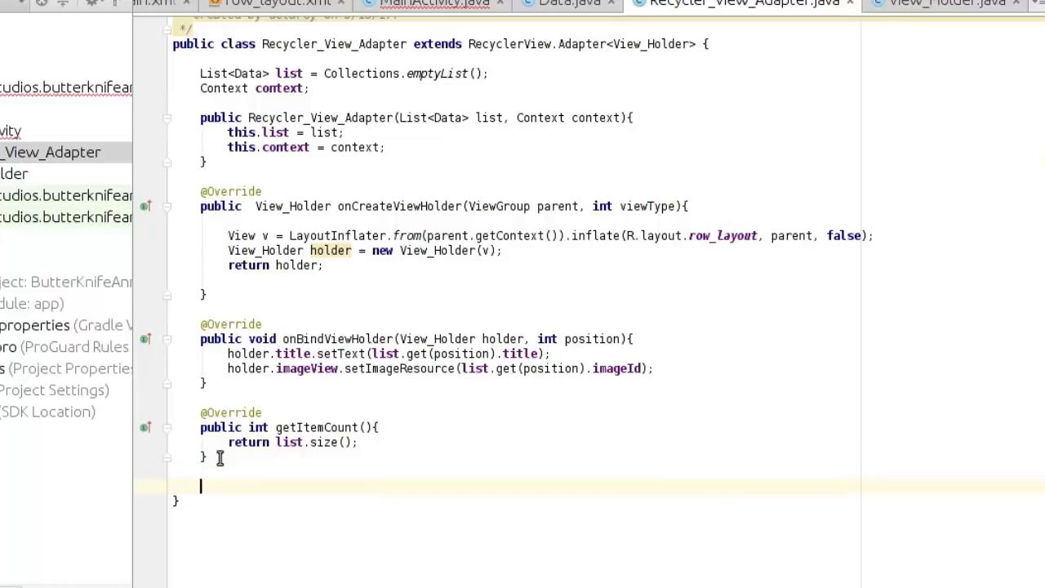
pyautogui.write('@Override')
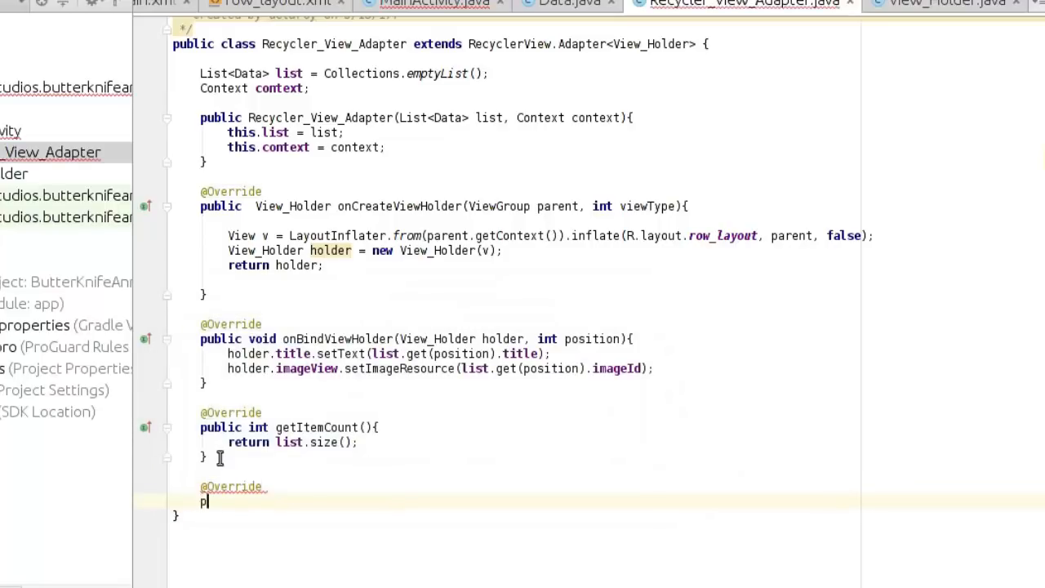
pyautogui.write('ublic')
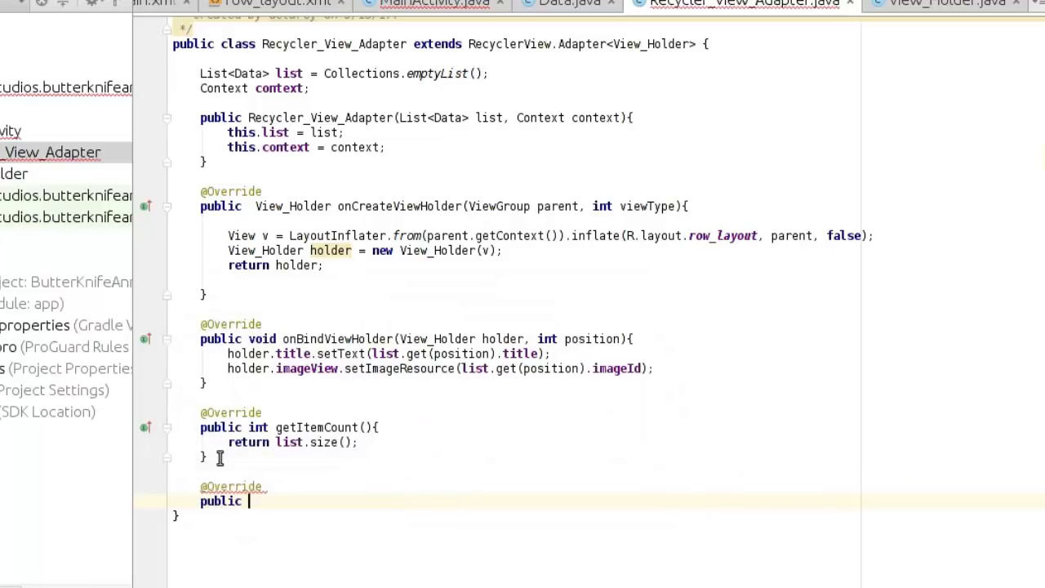
pyautogui.write('void')
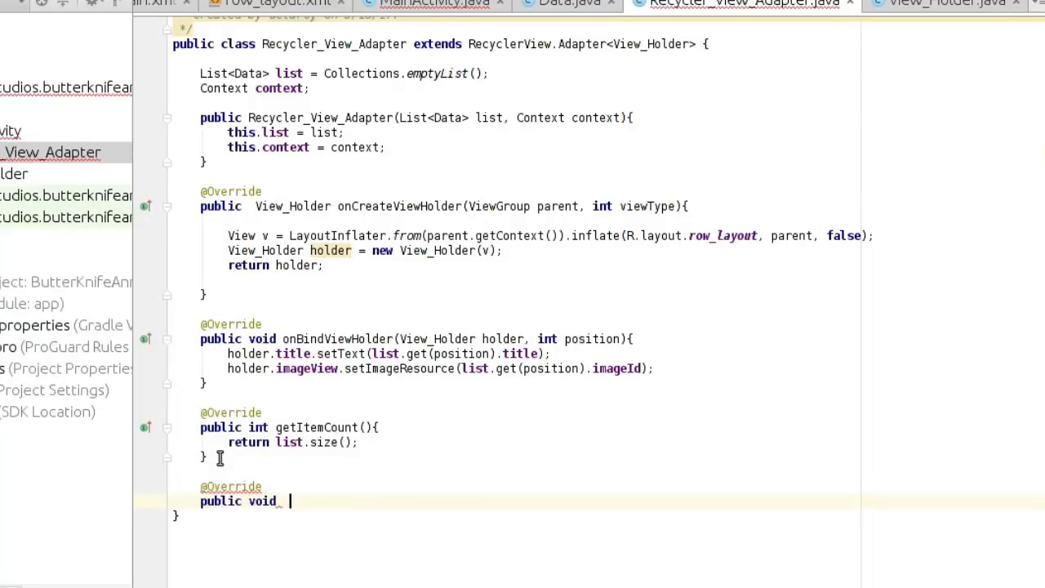
pyautogui.write('on')
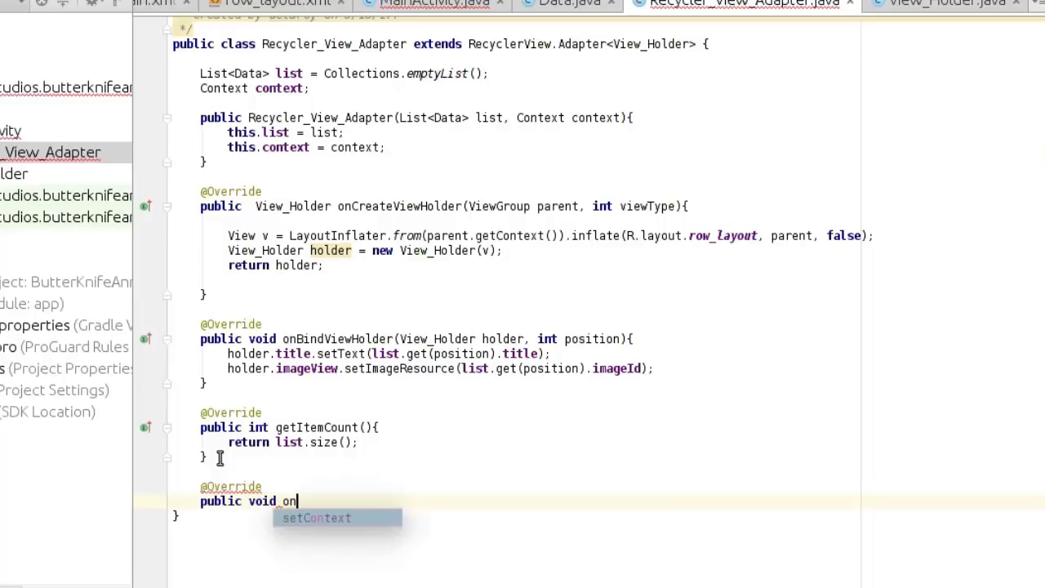
pyautogui.write('Attac')
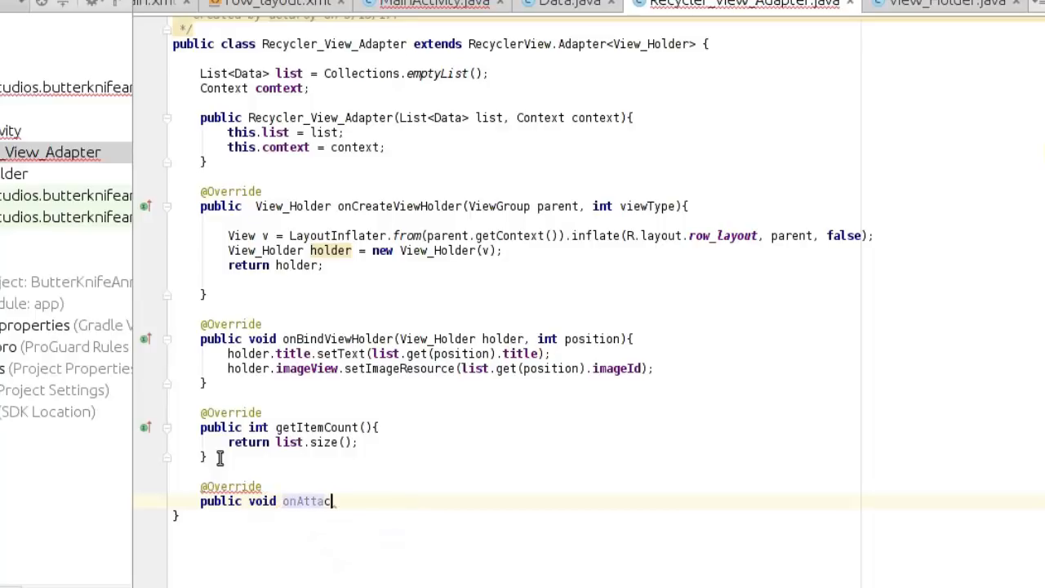
pyautogui.write('hedToRecycler')
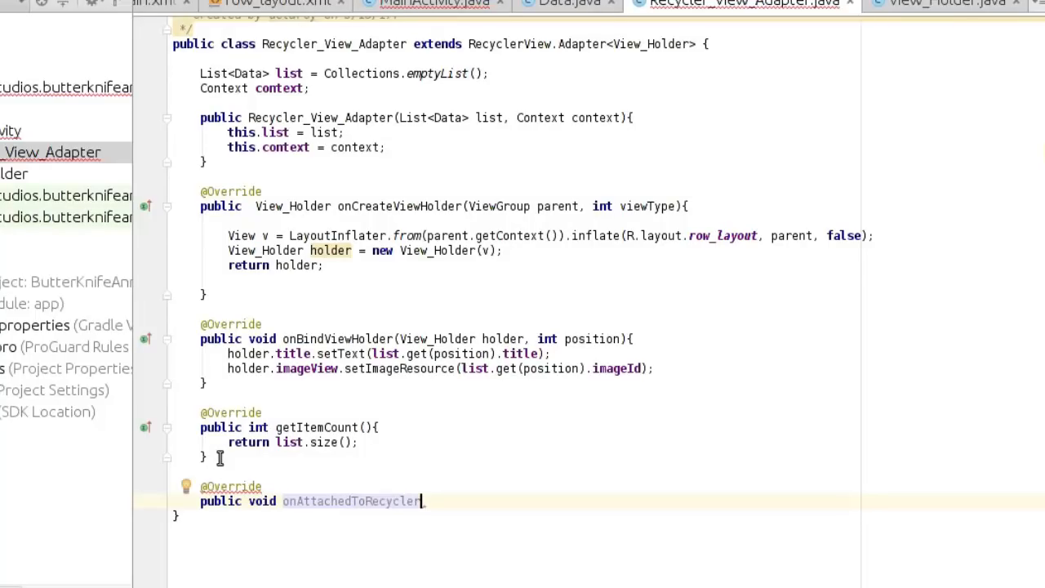
pyautogui.write('View()')
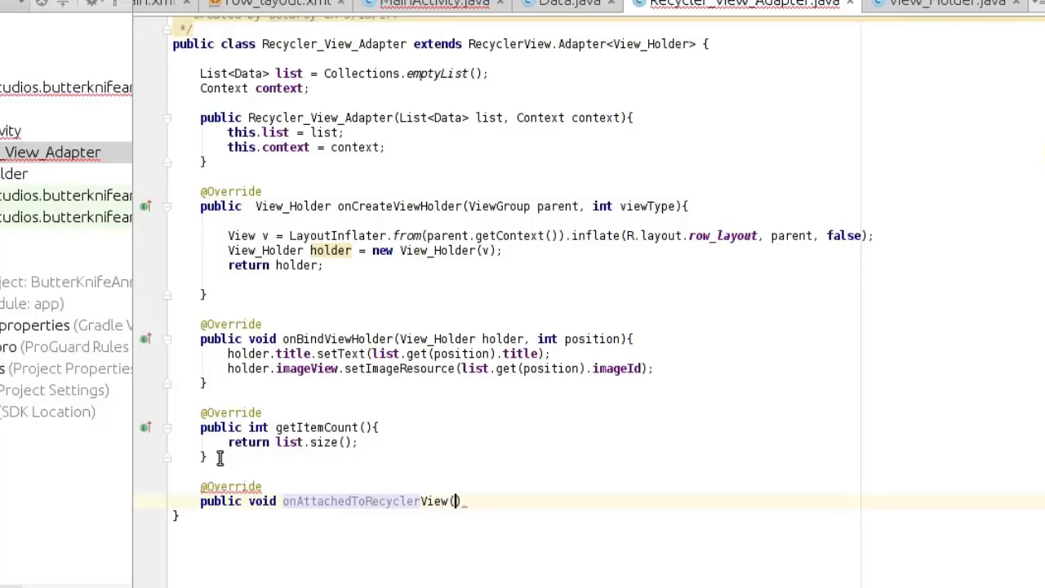
pyautogui.write('RecyclerView')
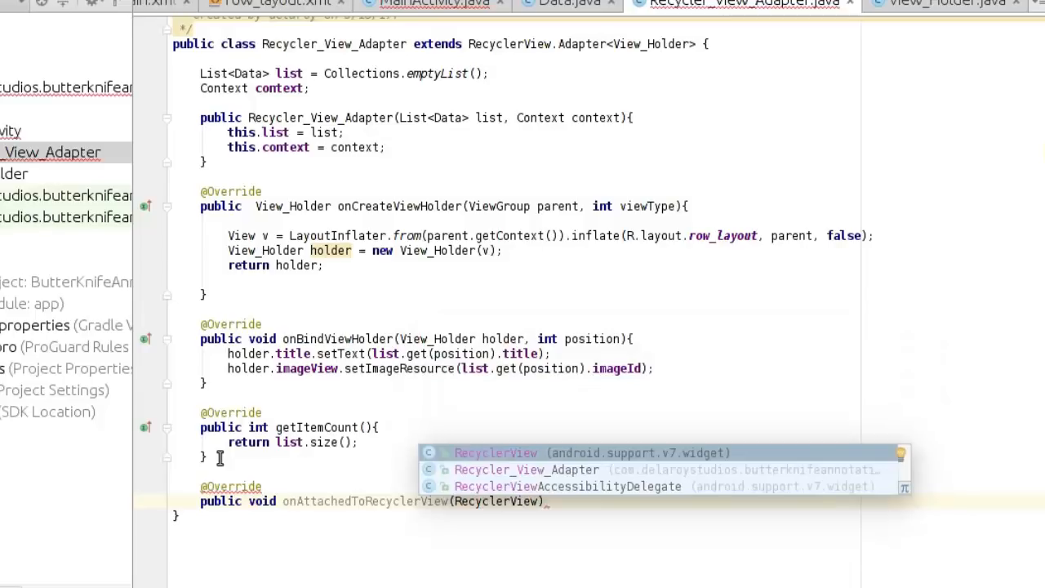
pyautogui.write('recyclerView')
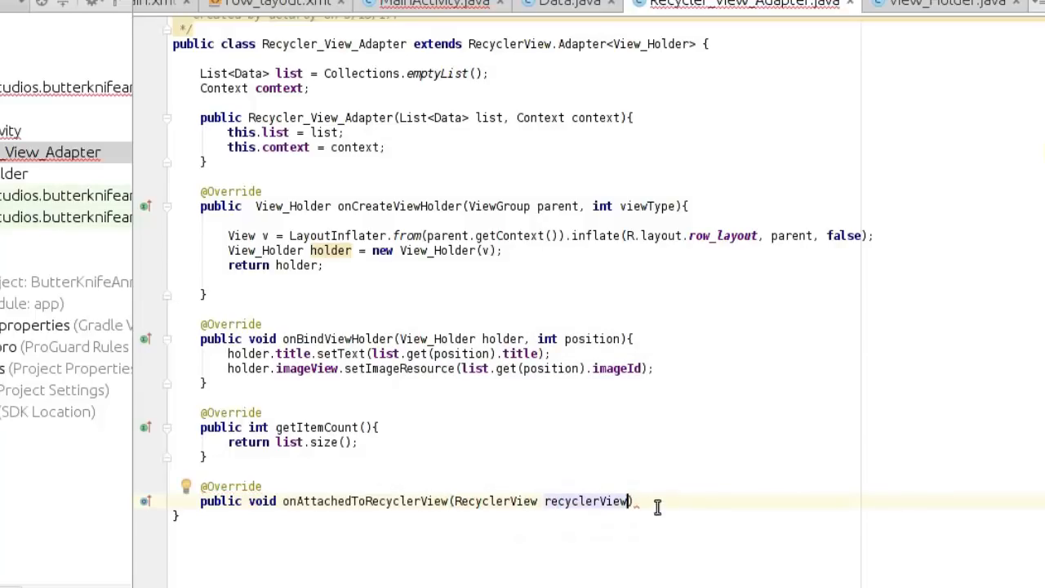
# Fill the method body with super.onAttachedToRecyclerView(recyclerView)
pyautogui.write('{}')
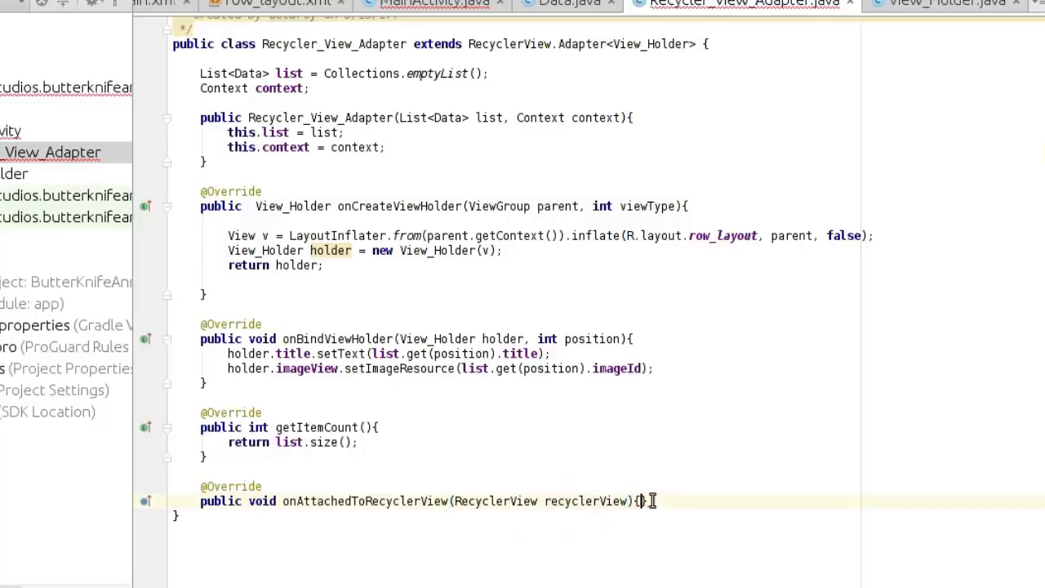
pyautogui.write('su')
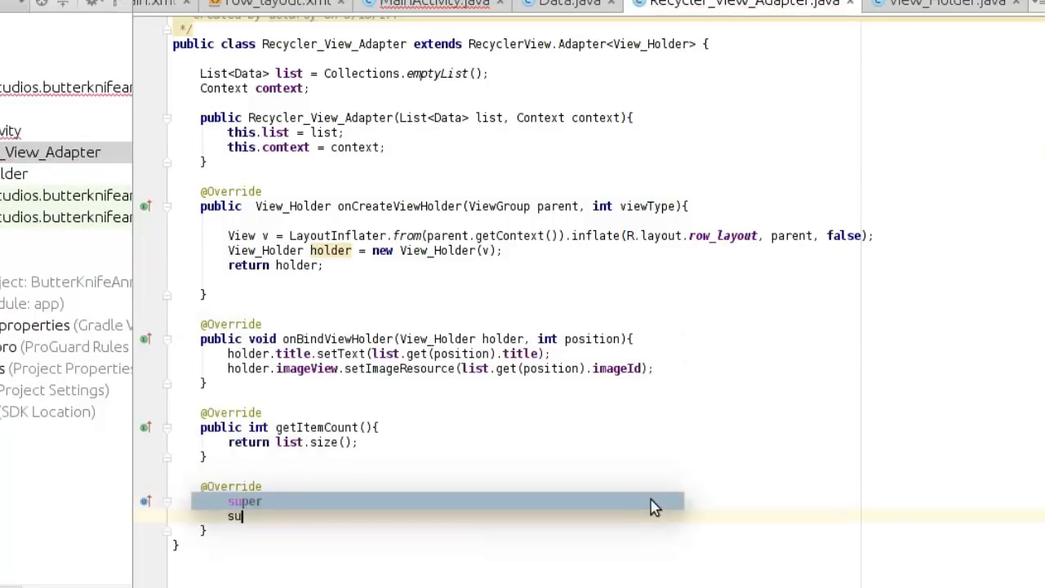
pyautogui.write('.onAttachedToRecyclerView();')
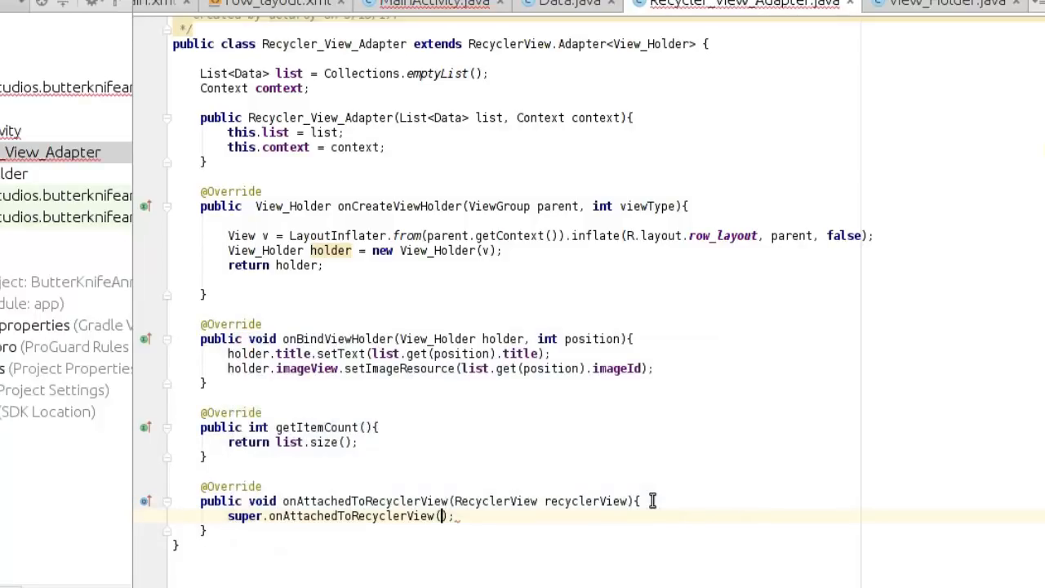
pyautogui.write('recyclerView')
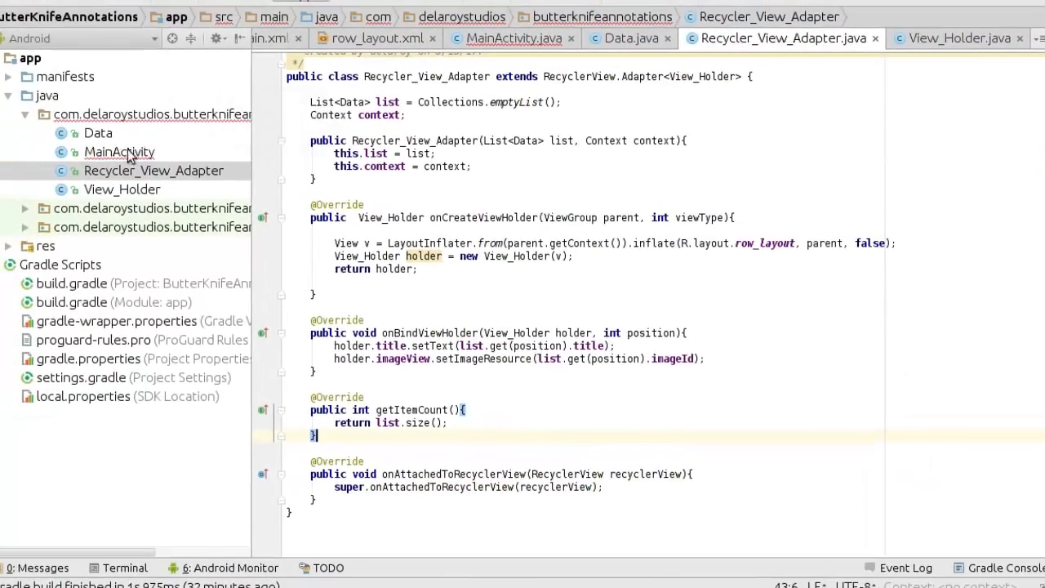
# Open MainActivity.java and select the OnClick annotation near the top
pyautogui.click(119, 152)
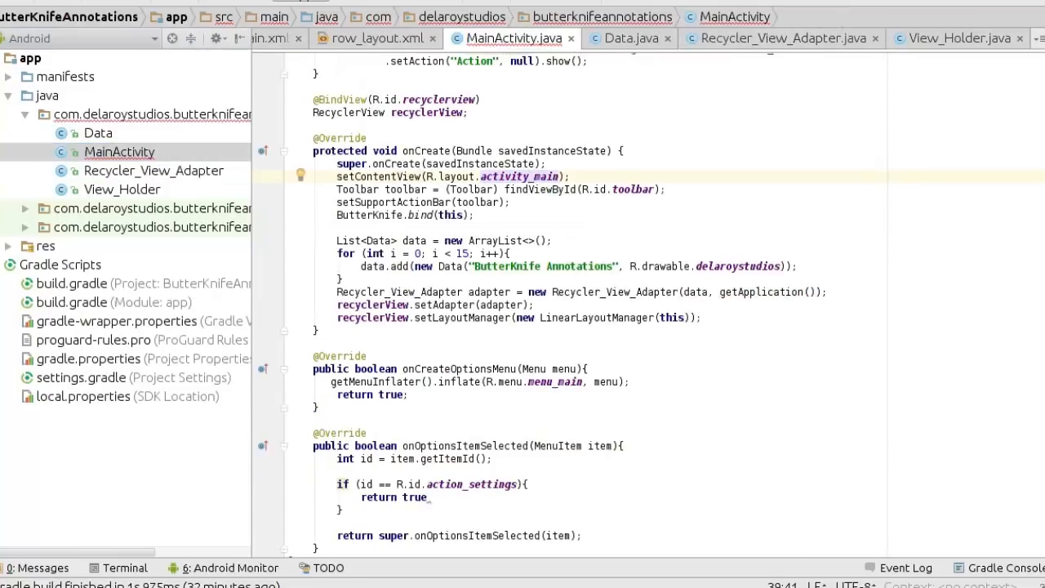
pyautogui.scroll(-3)
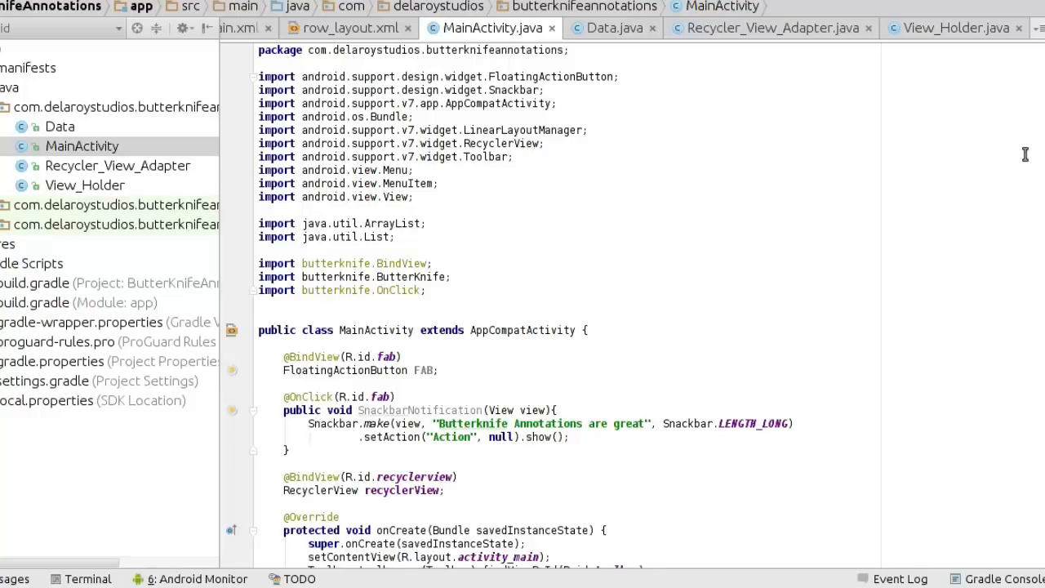
pyautogui.click(308, 396)
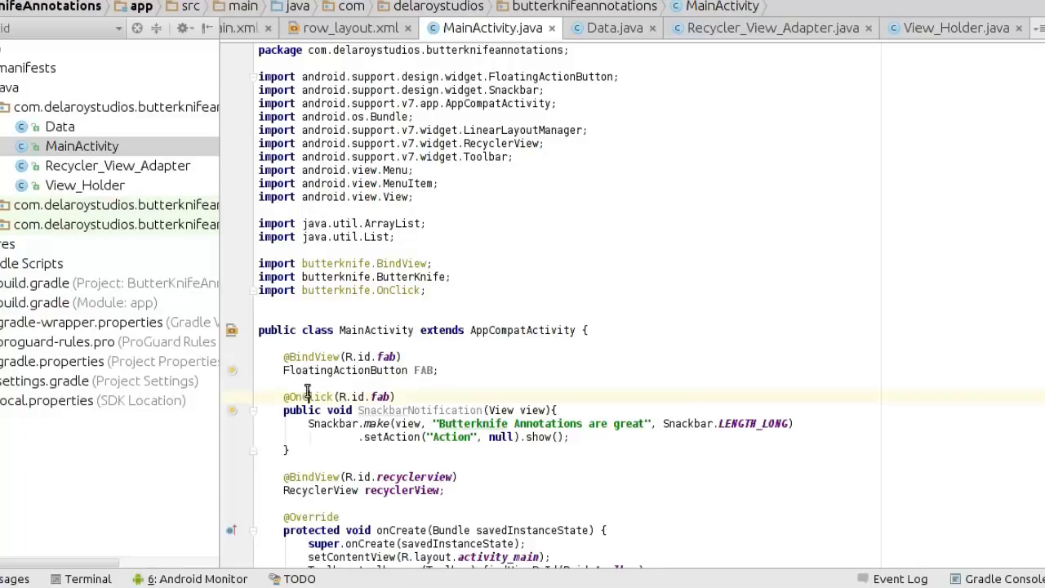
pyautogui.doubleClick(308, 396)
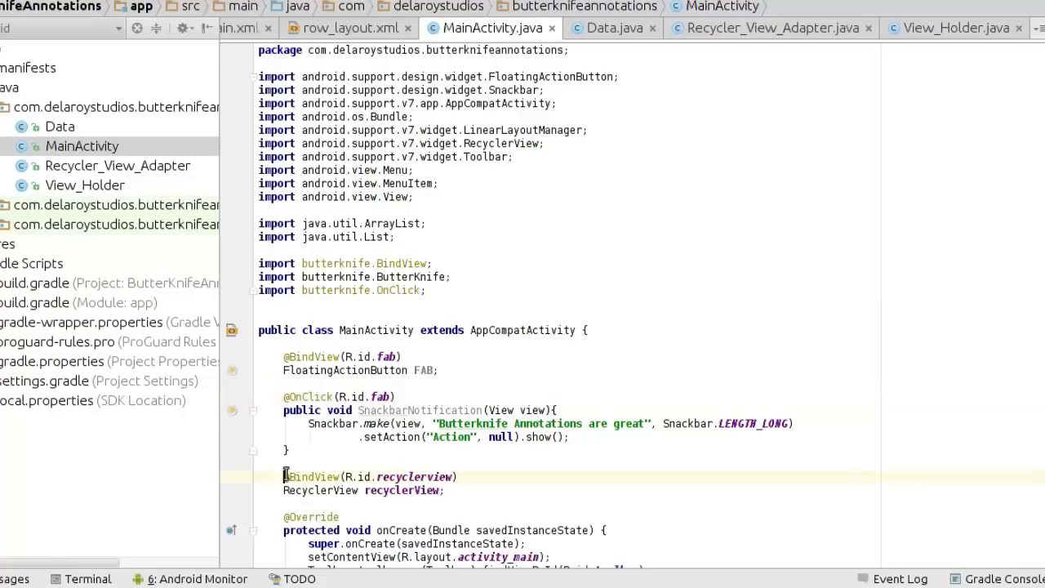
pyautogui.moveTo(286, 477); pyautogui.dragTo(446, 490)
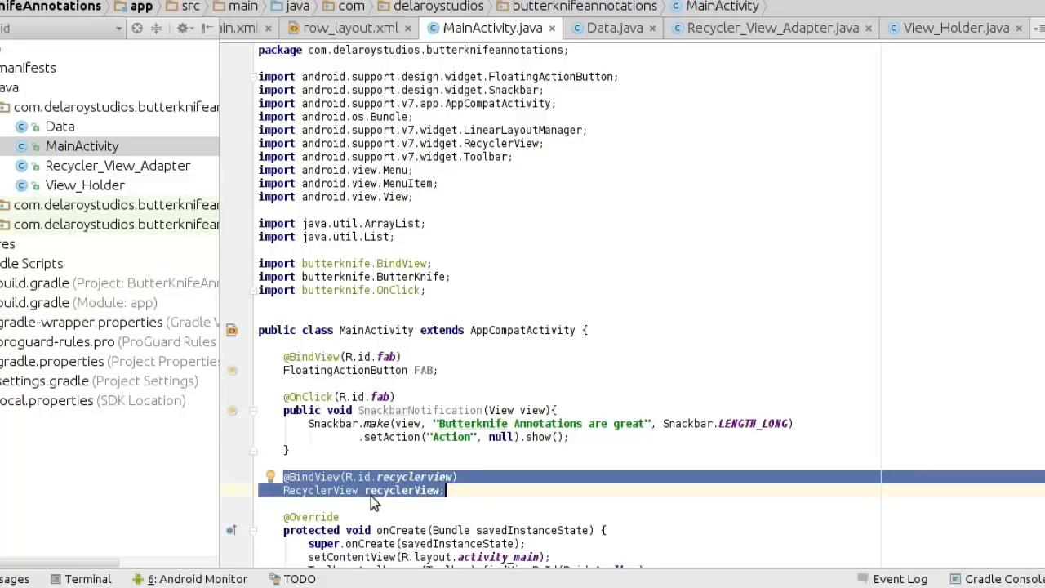
pyautogui.doubleClick(320, 490)
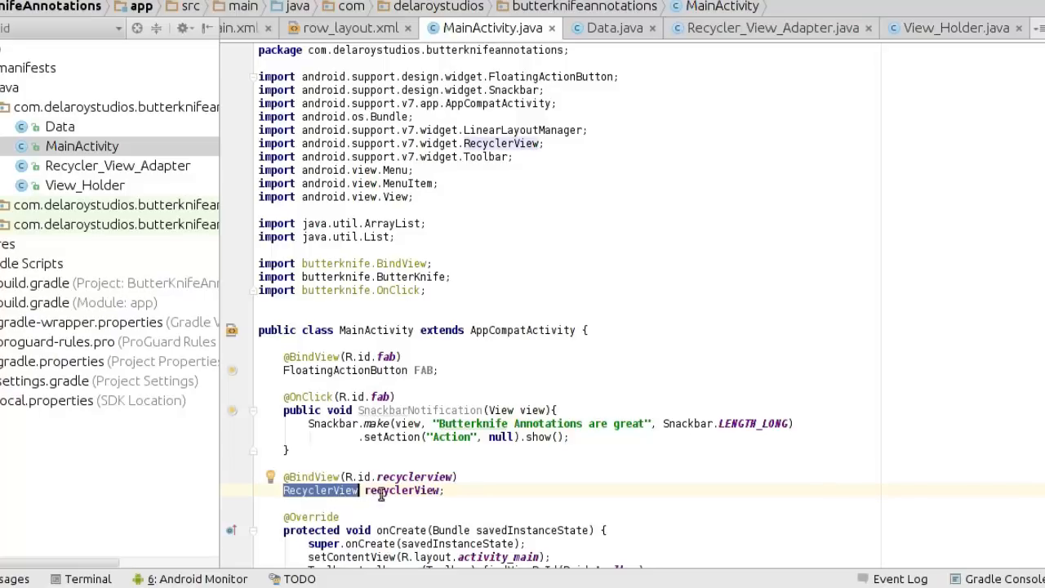
pyautogui.doubleClick(402, 490)
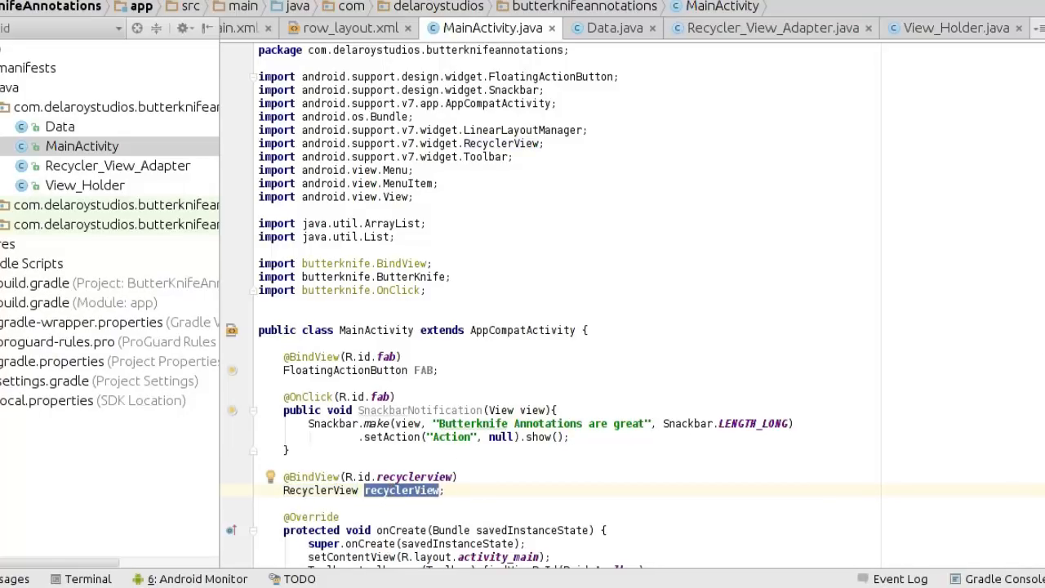
pyautogui.scroll(-3)
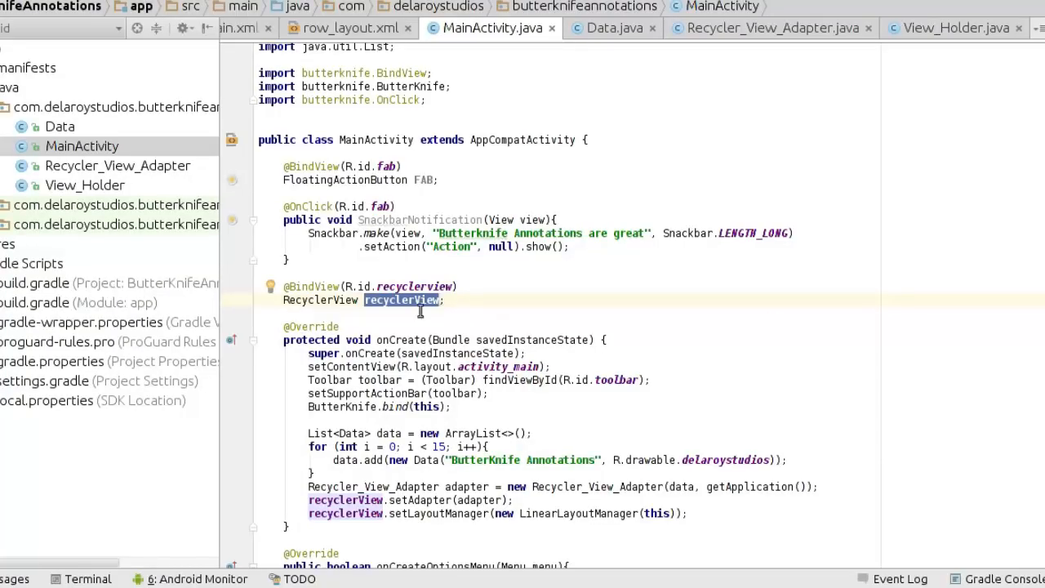
pyautogui.moveTo(69, 137)
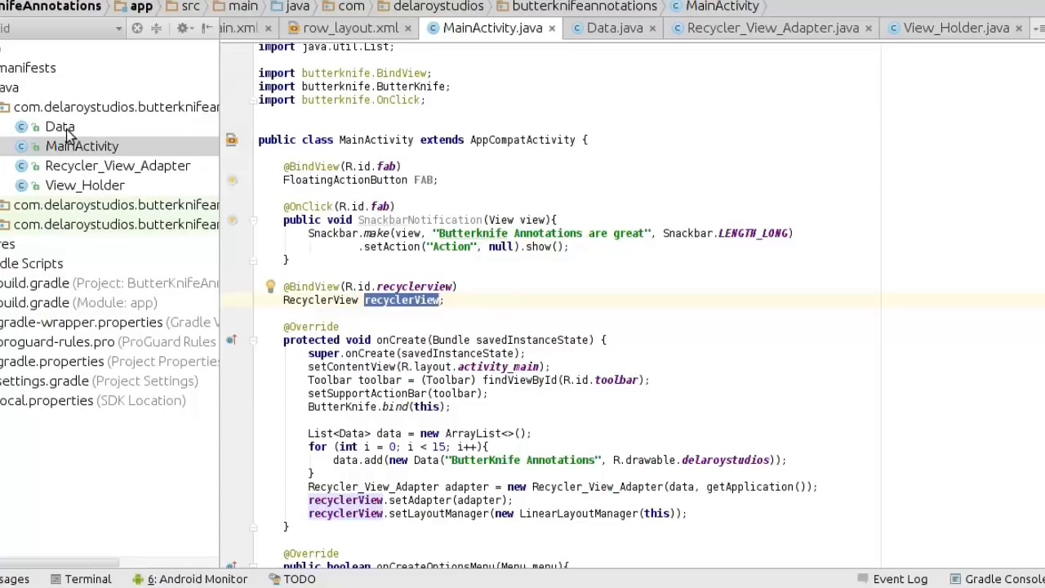
# Open View_Holder.java and select the ImageView field type to review its bindings
pyautogui.click(119, 165)
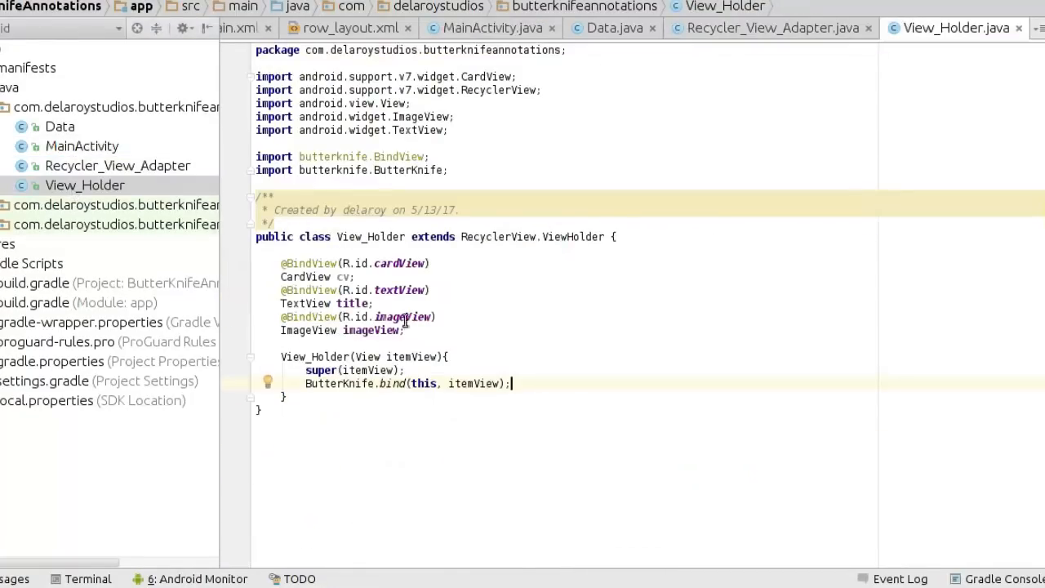
pyautogui.moveTo(468, 391)
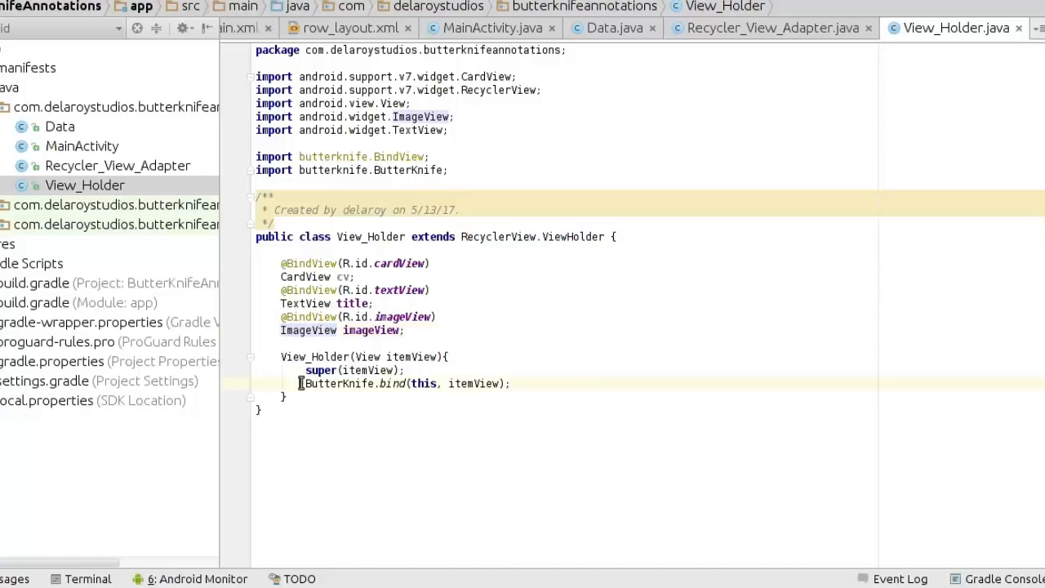
pyautogui.doubleClick(352, 383)
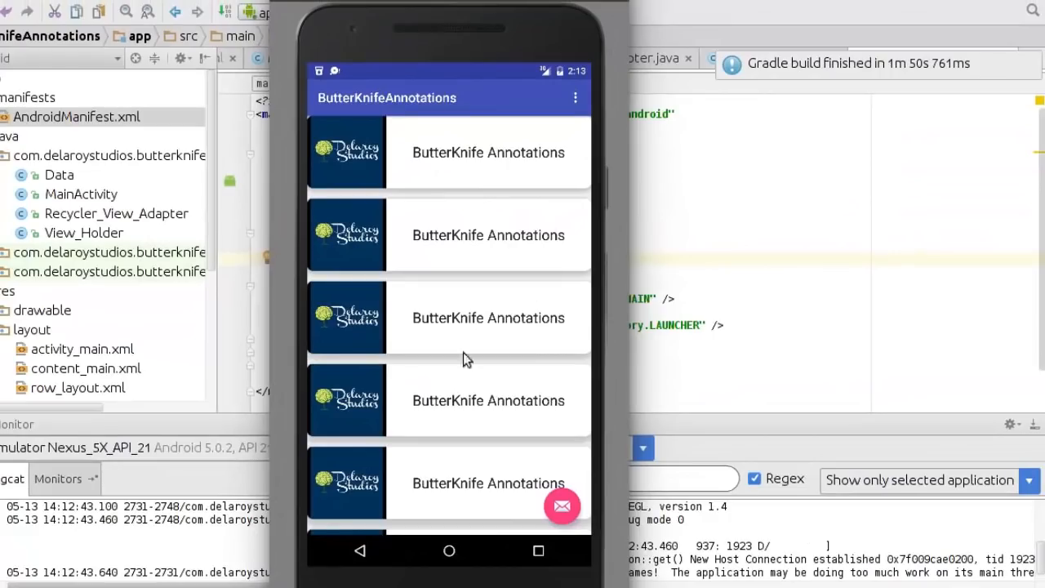
pyautogui.moveTo(466, 391)
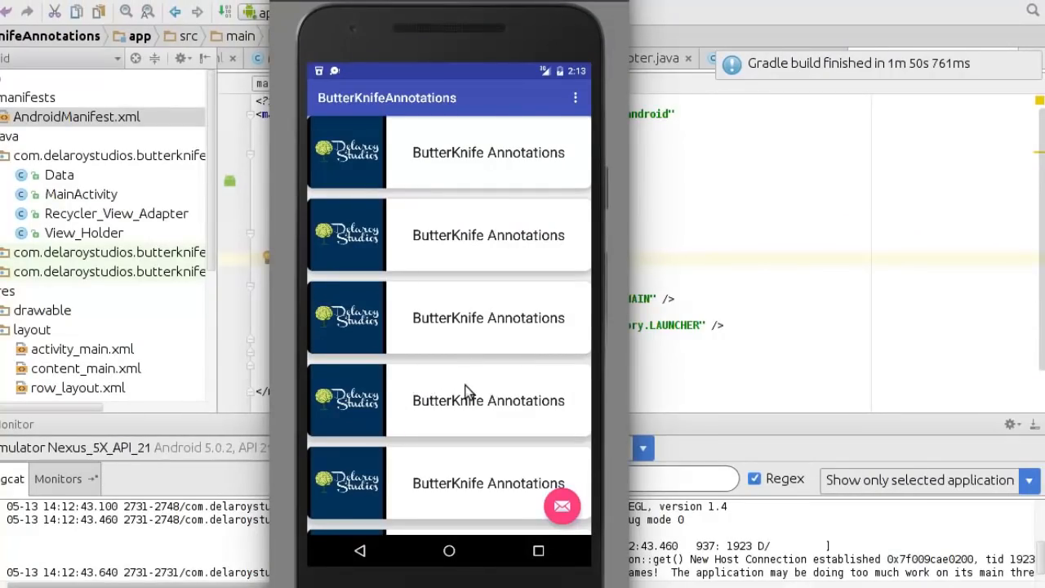
# Scroll down the app's list to view more ButterKnife Annotations cards
pyautogui.scroll(-3)
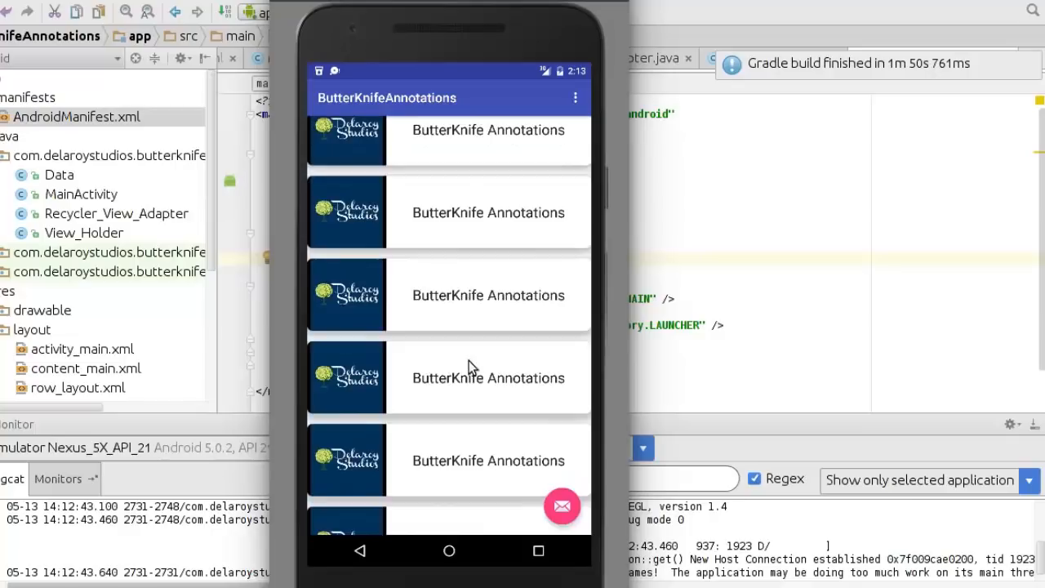